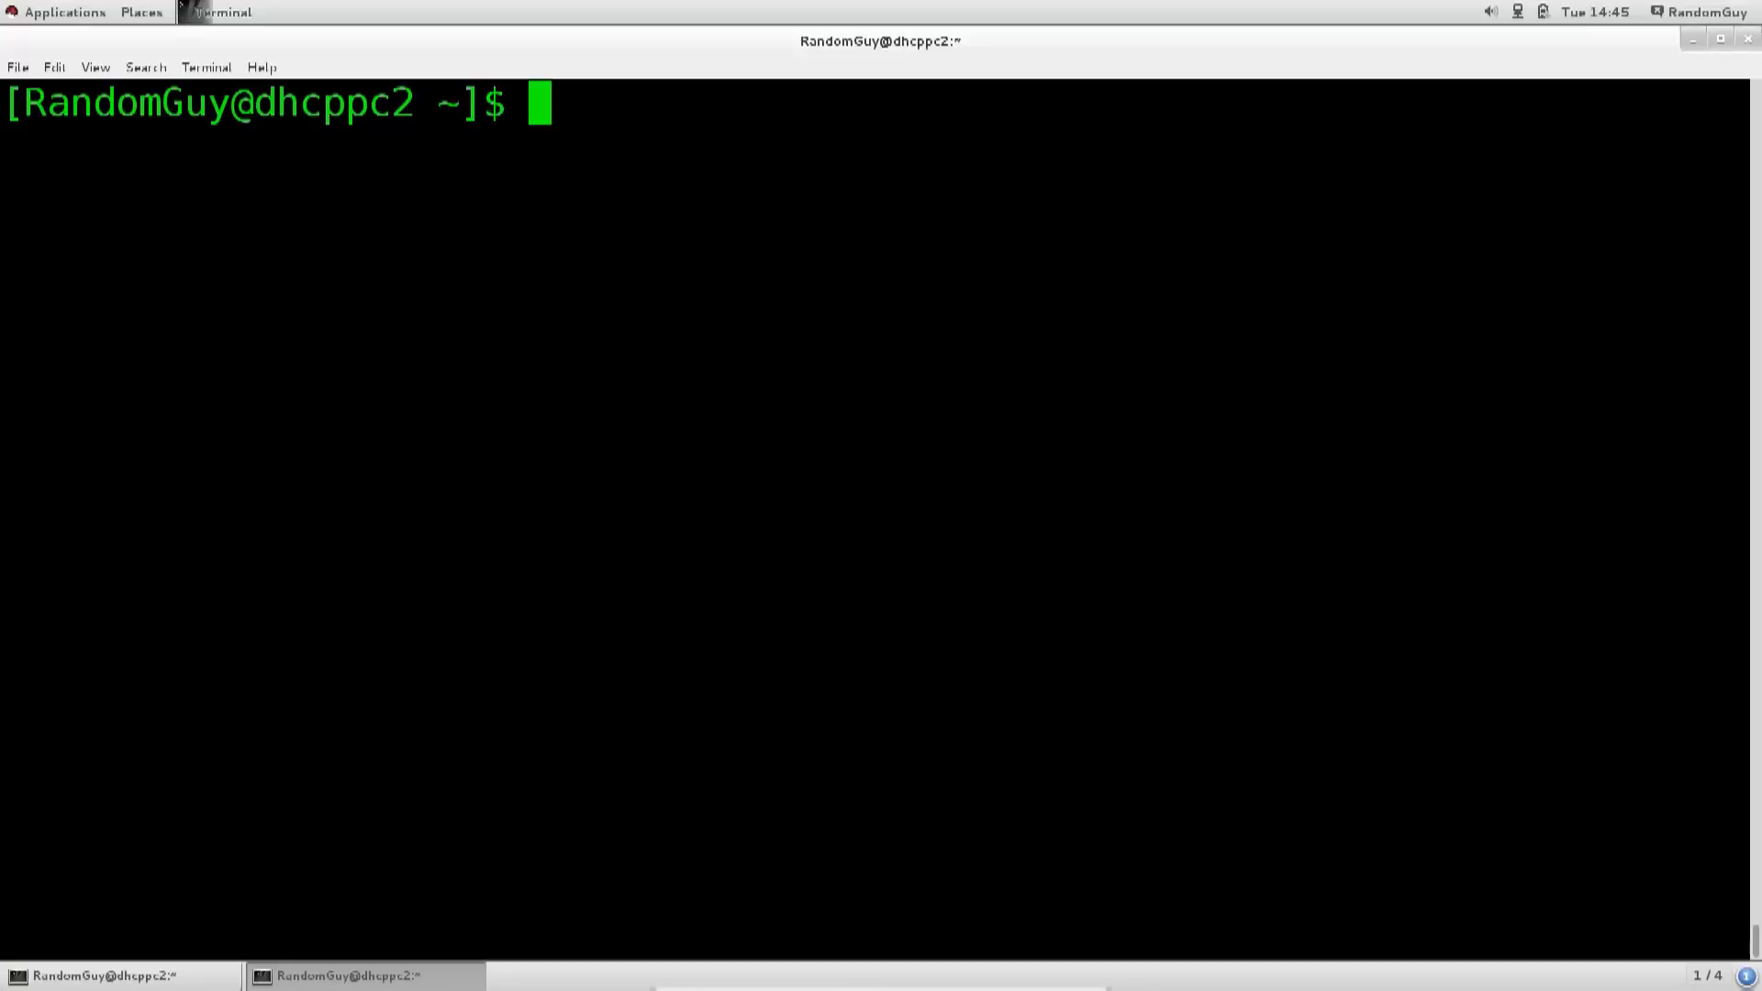
# Step: Print the mode file's permission-digit cheat sheet with cat mode
pyautogui.write('cat')
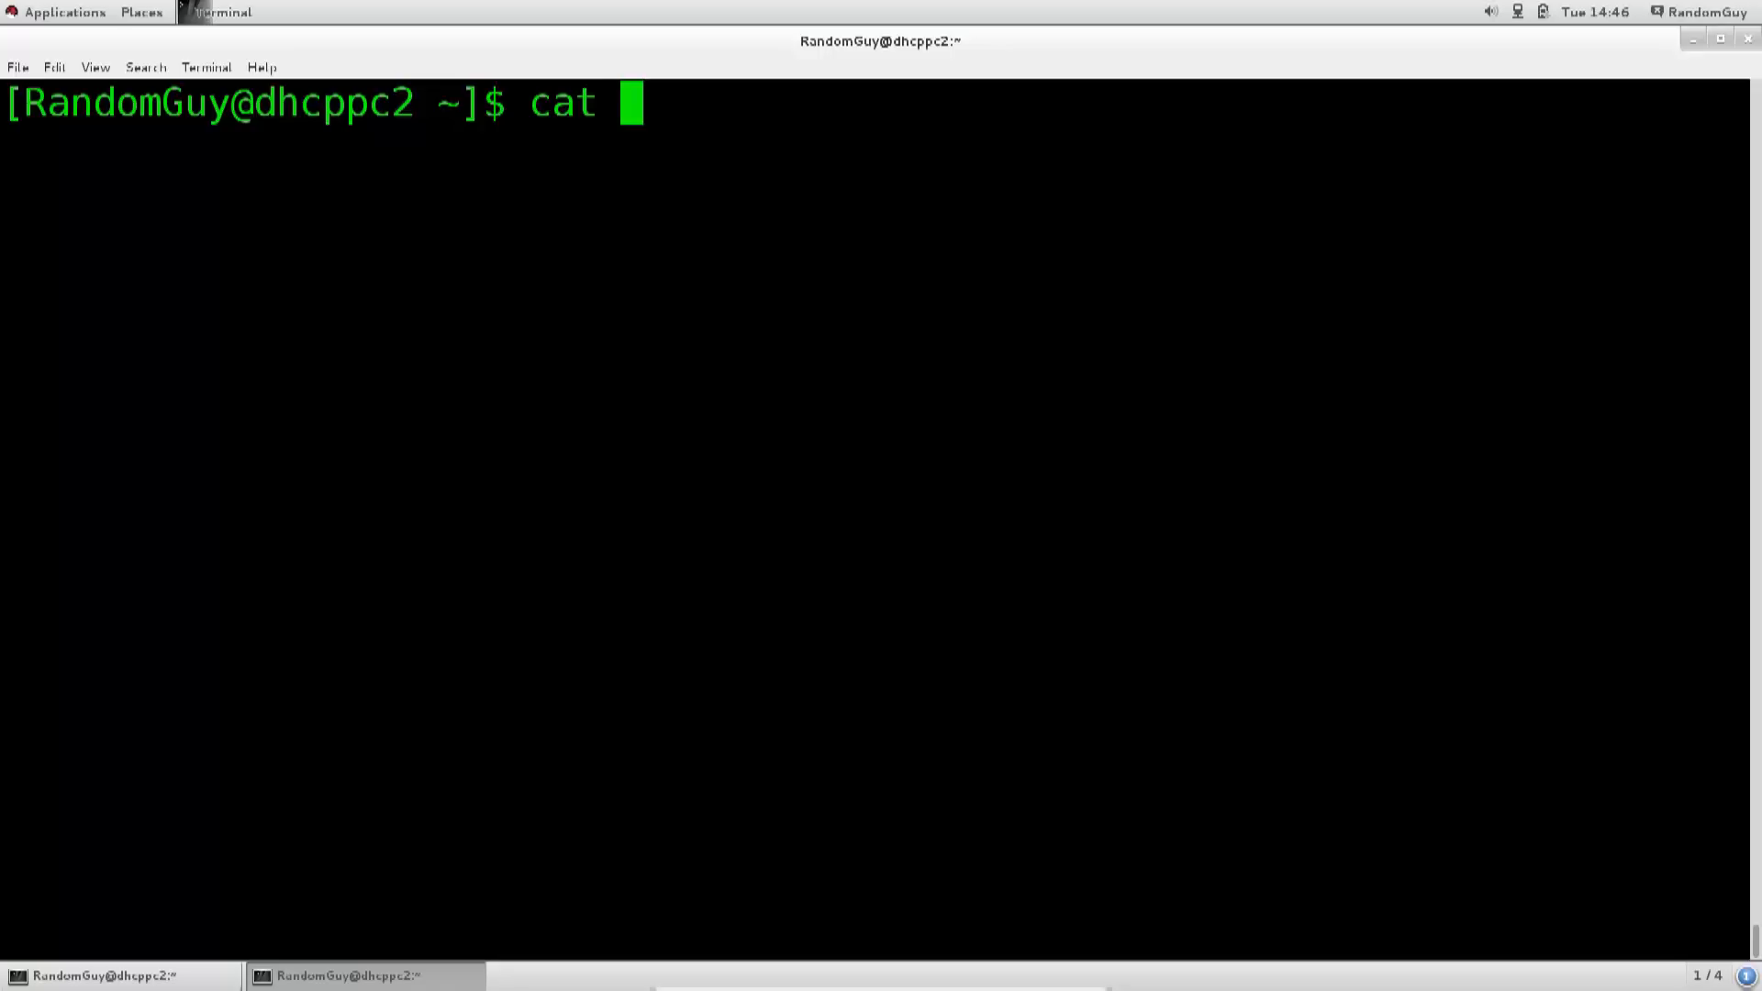
pyautogui.write('mode')
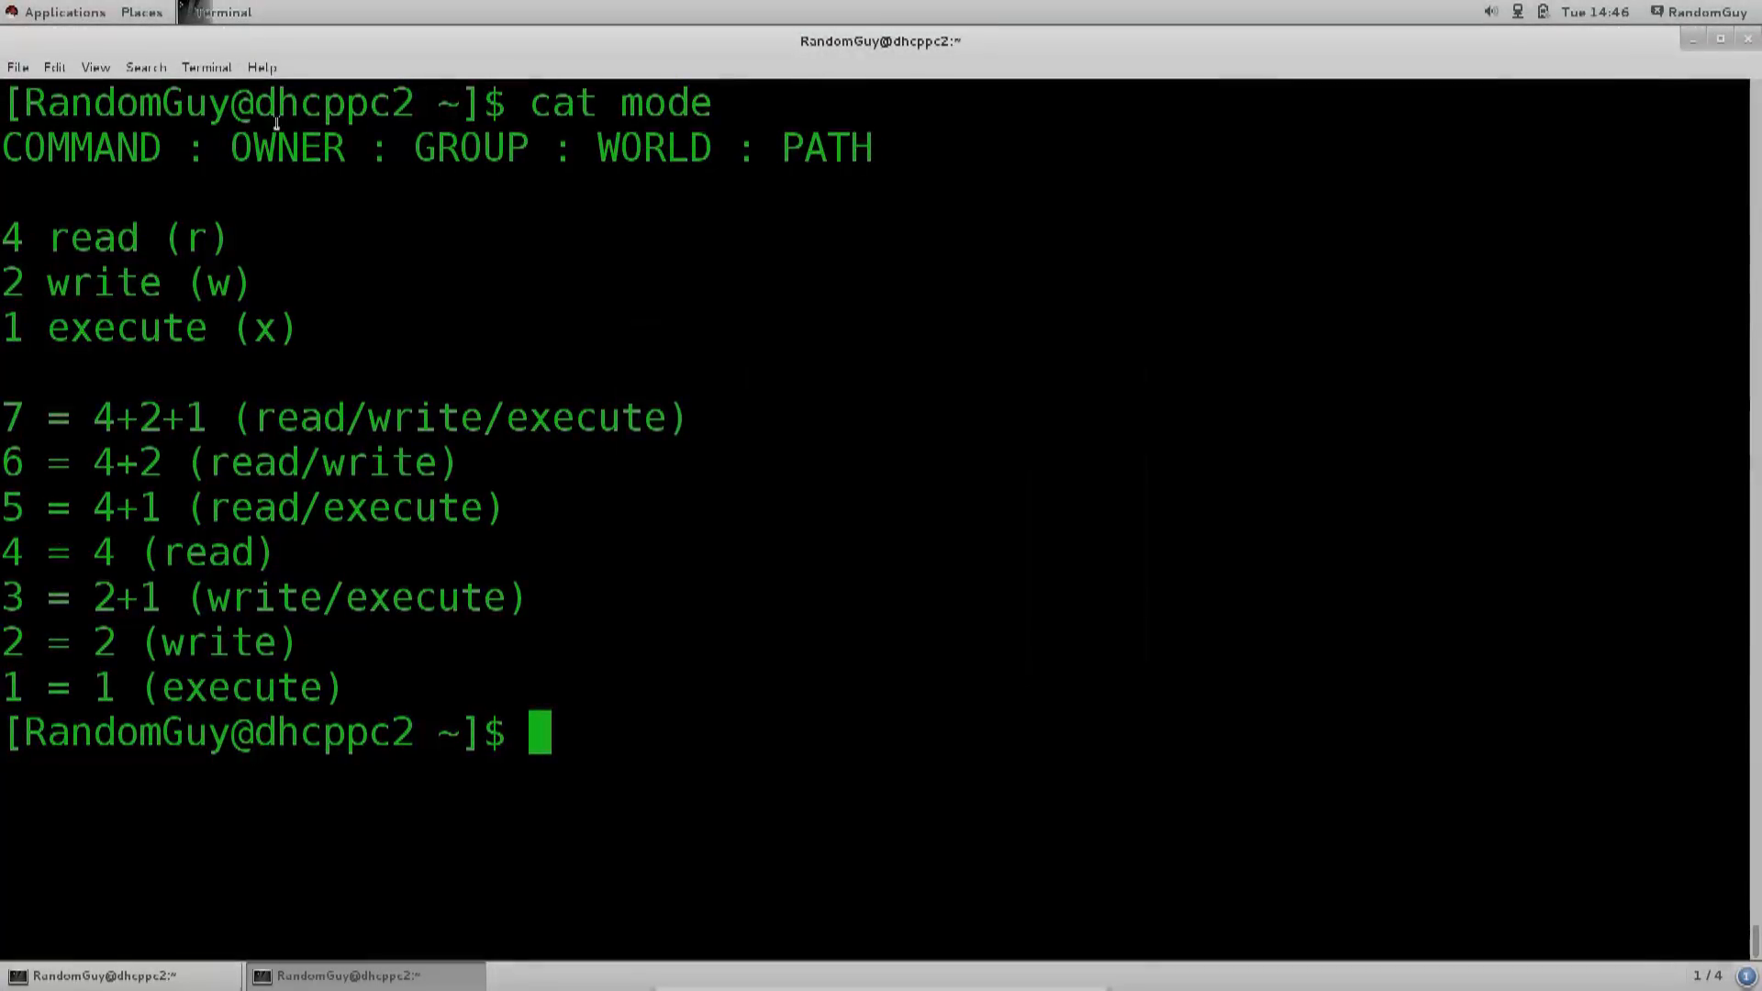
pyautogui.doubleClick(81, 147)
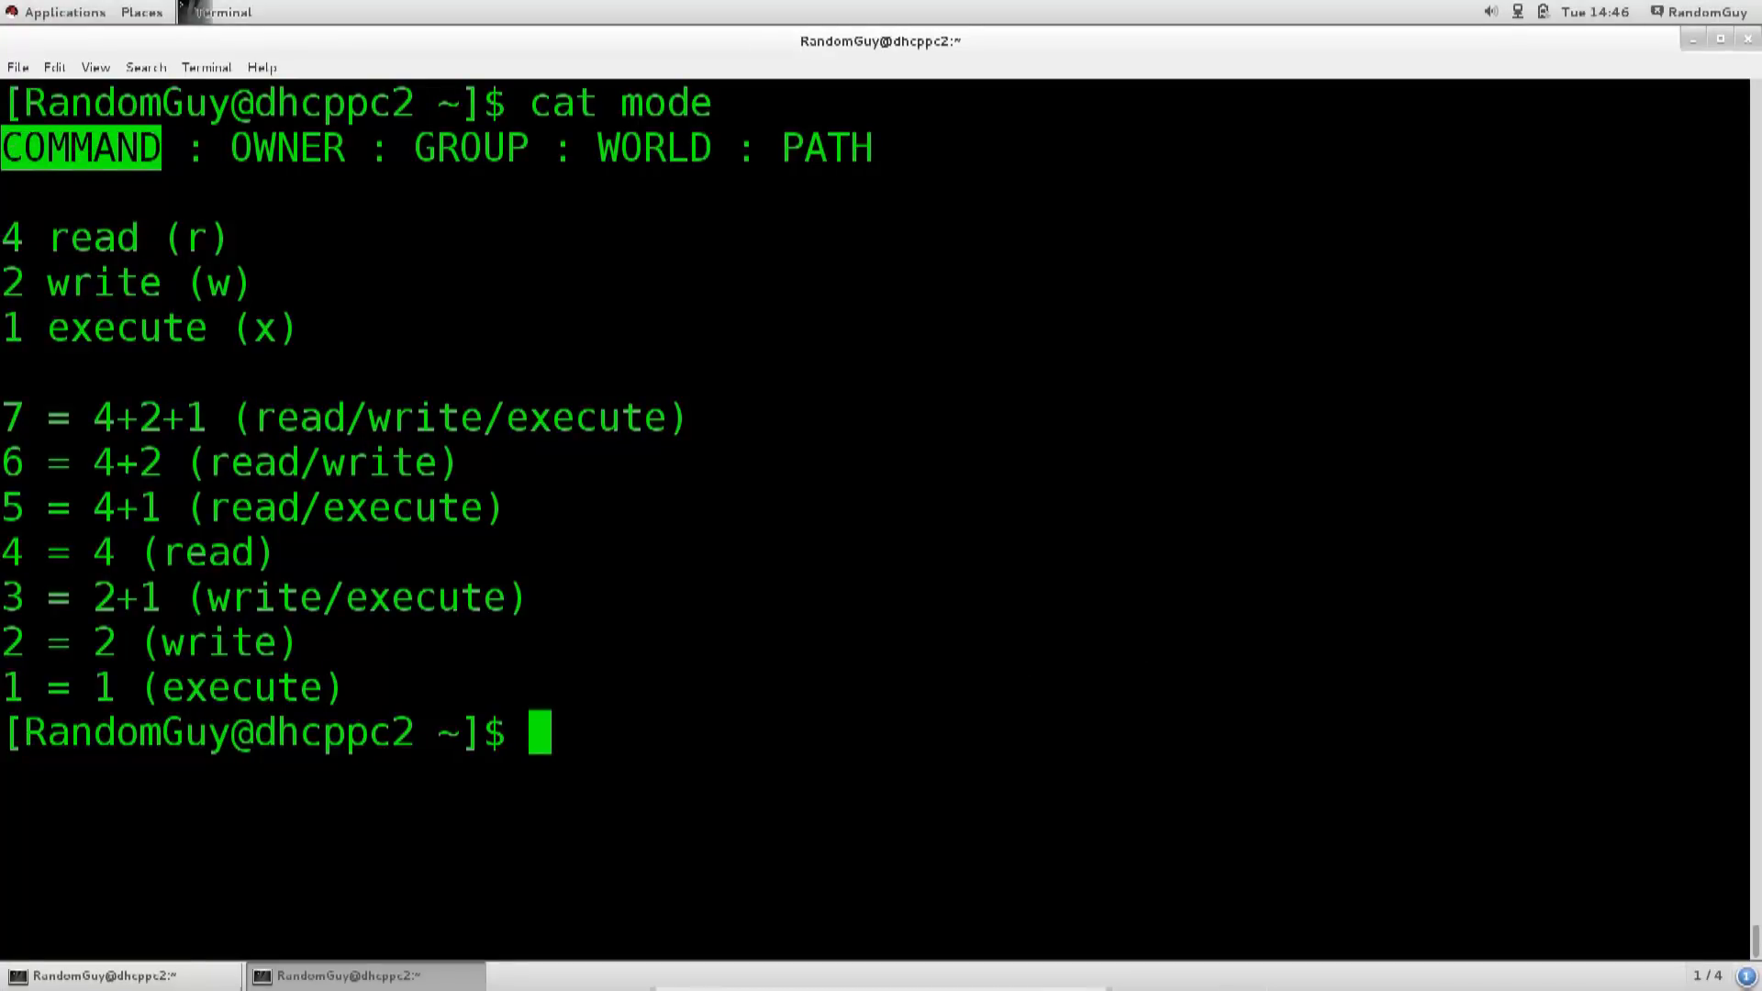
pyautogui.write('chmod')
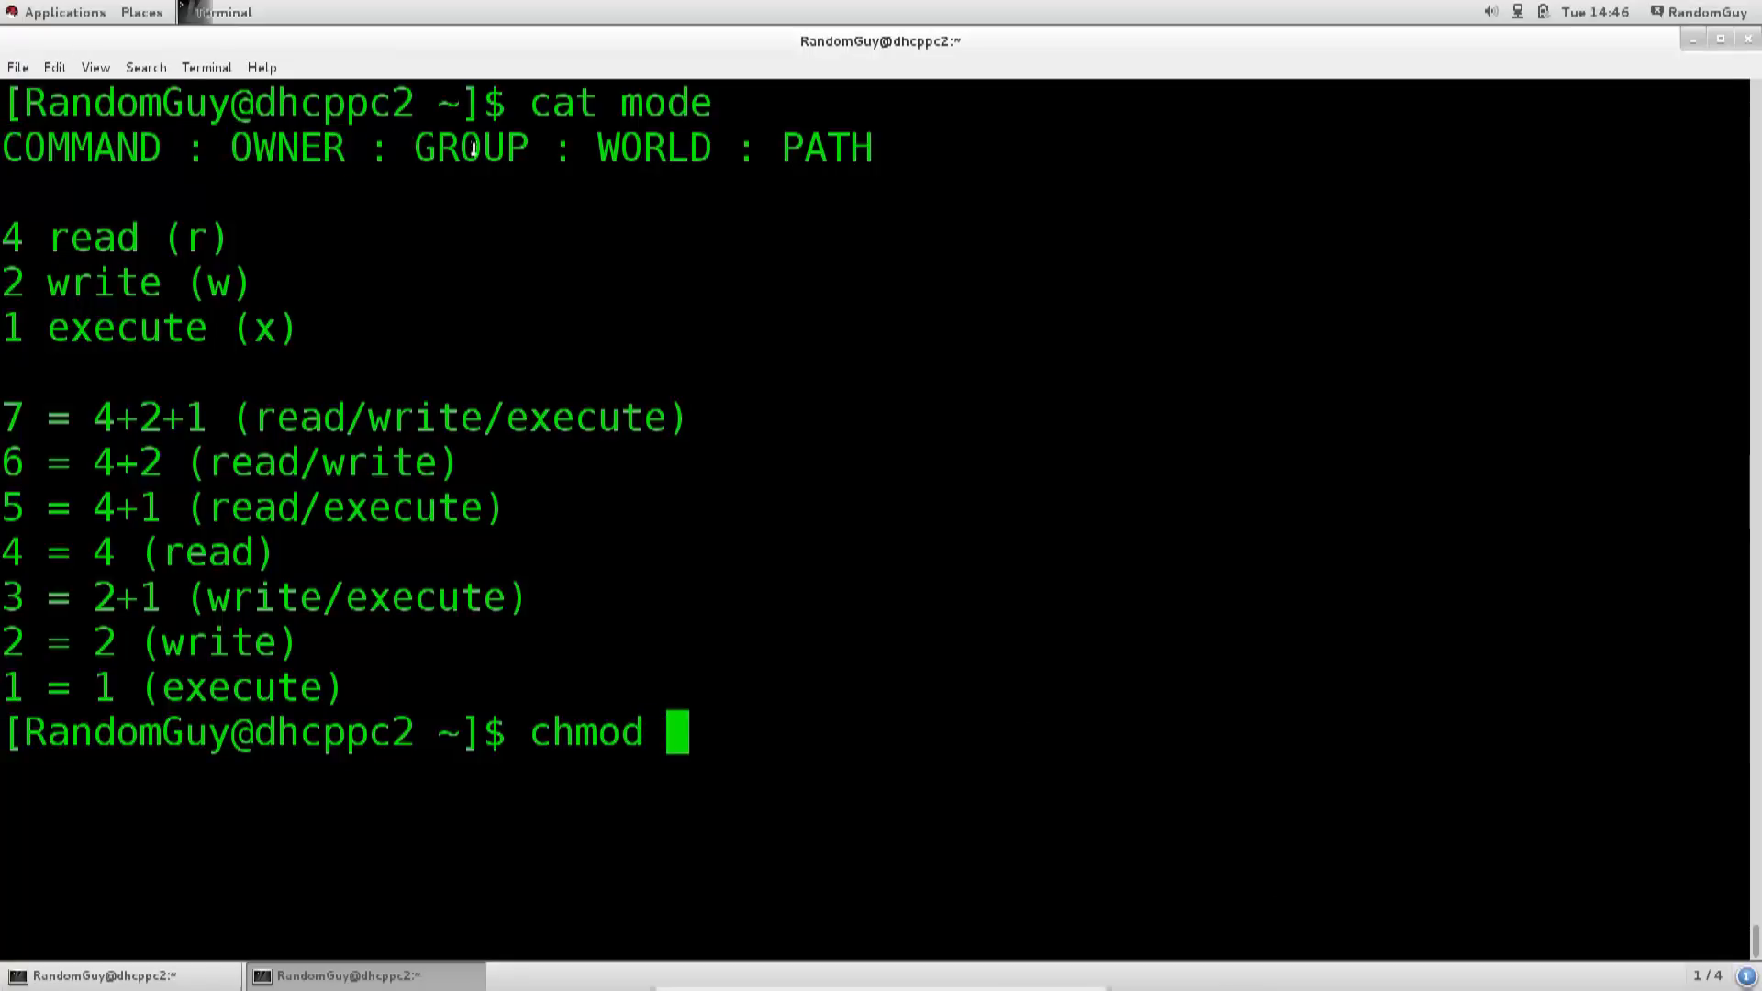
pyautogui.doubleClick(640, 147)
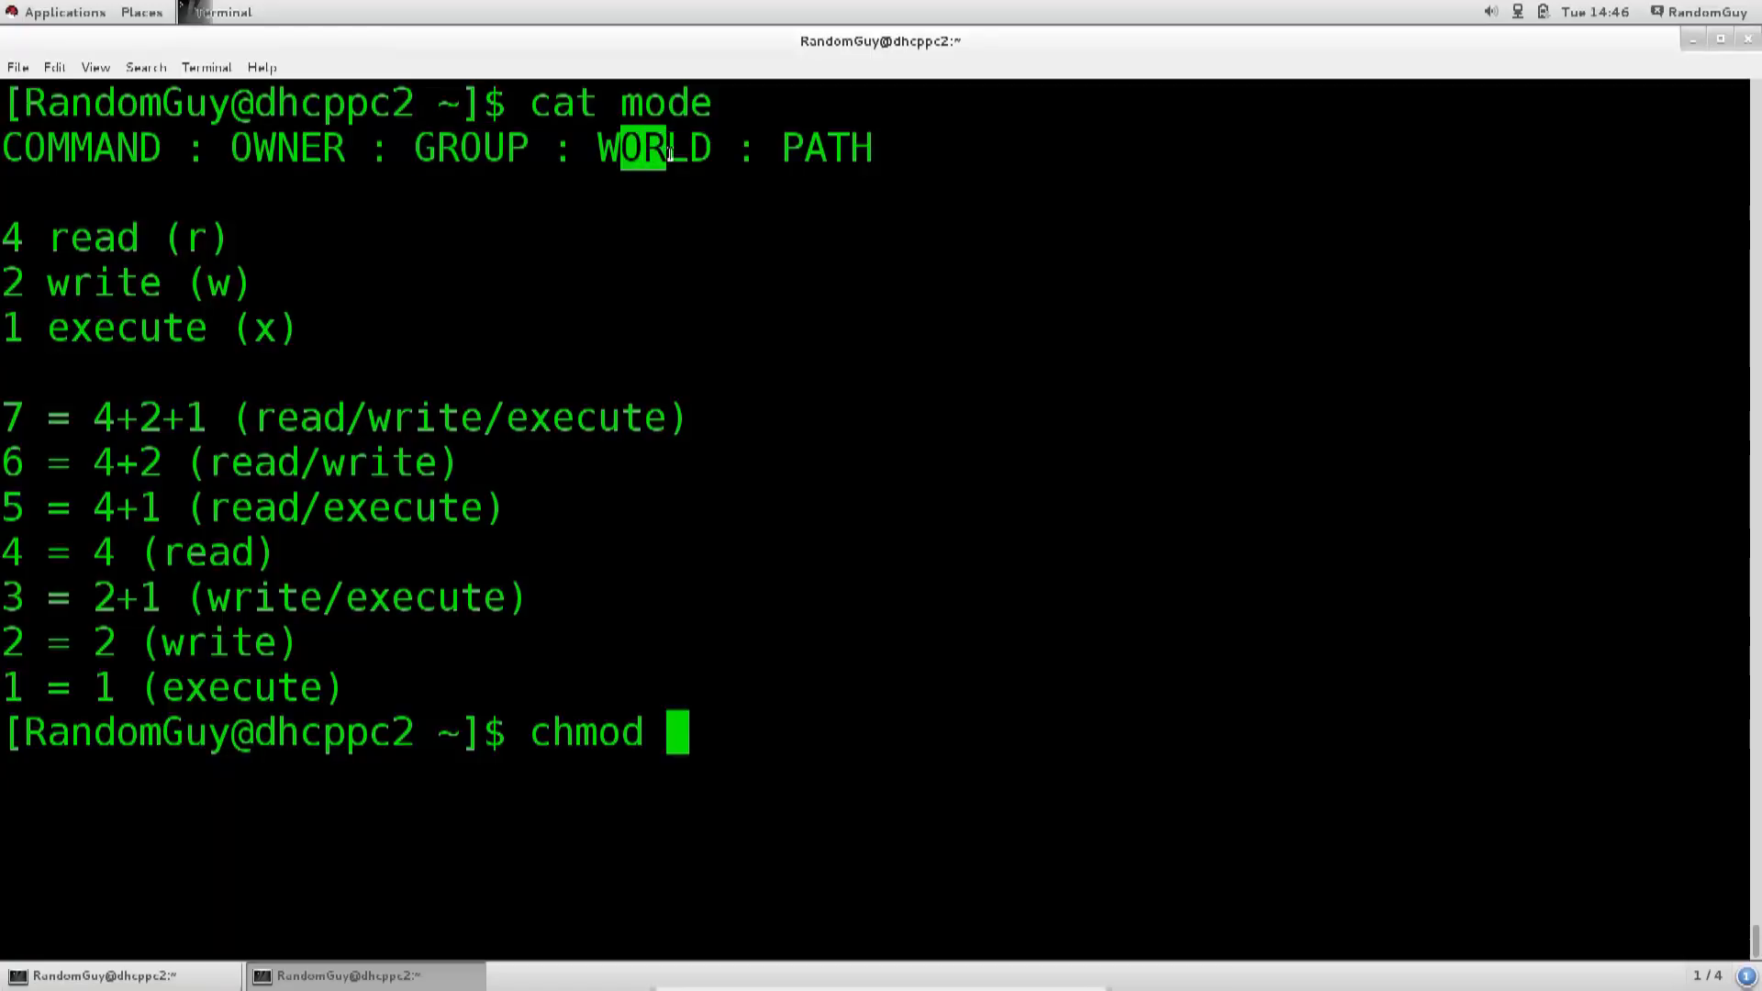
pyautogui.doubleClick(822, 147)
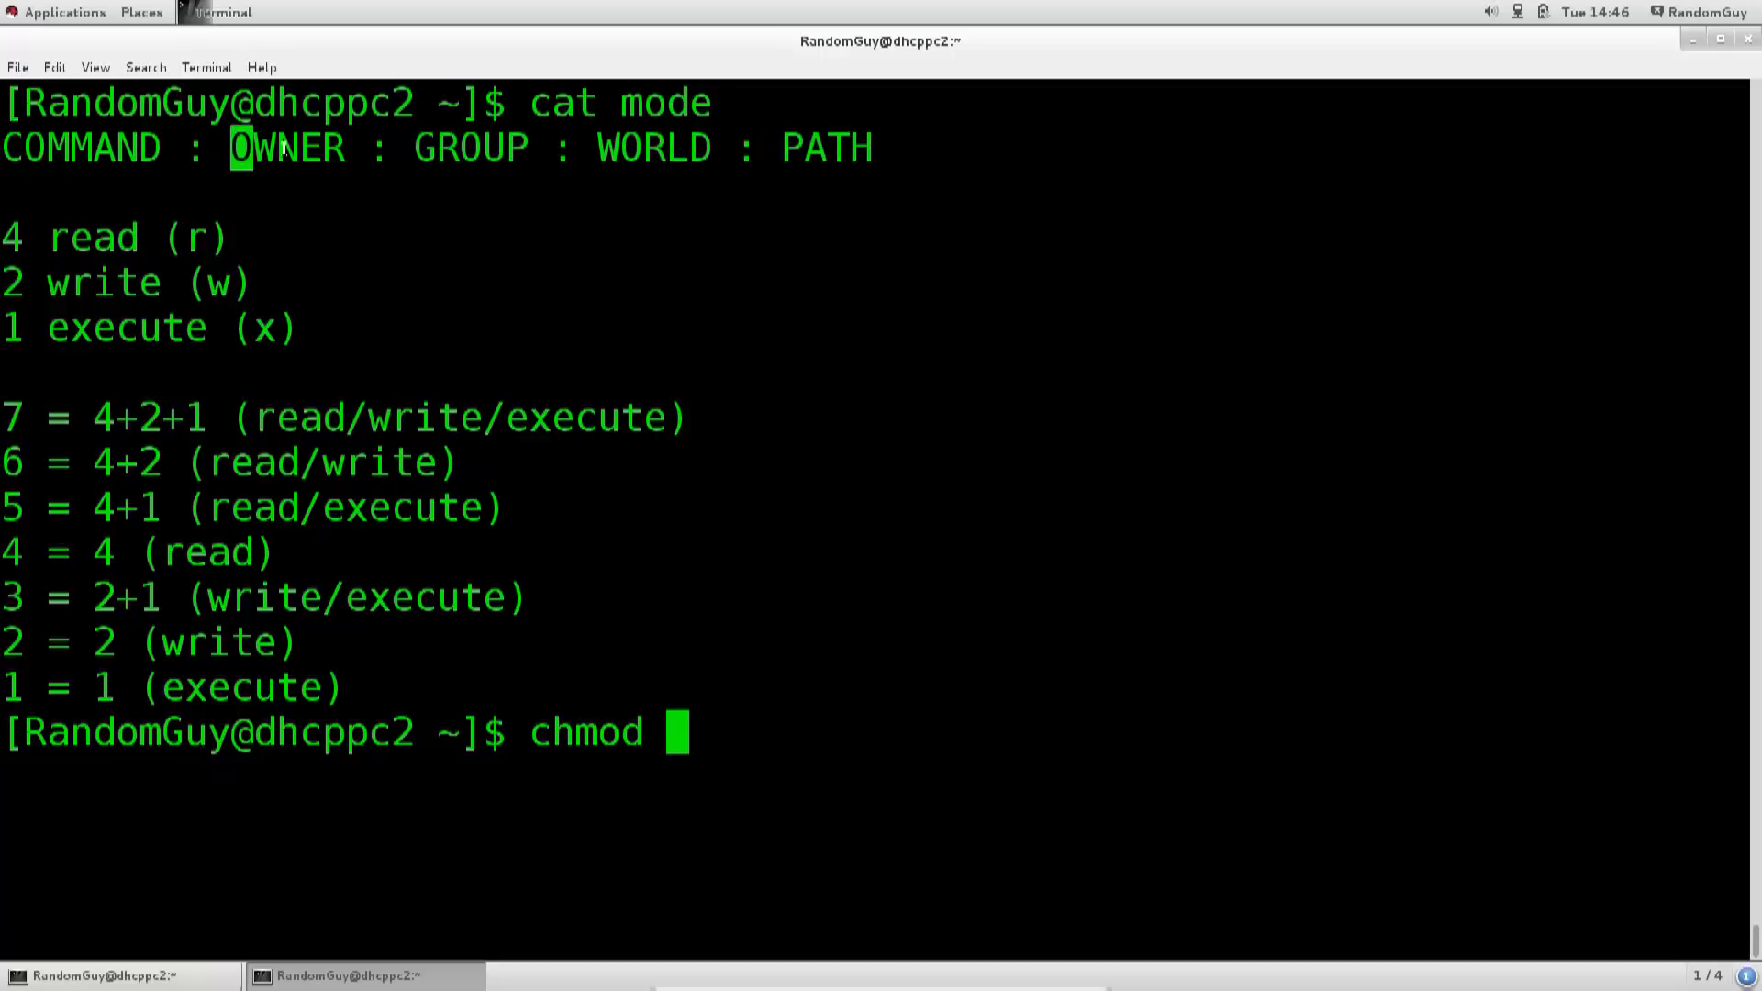
pyautogui.doubleClick(290, 147)
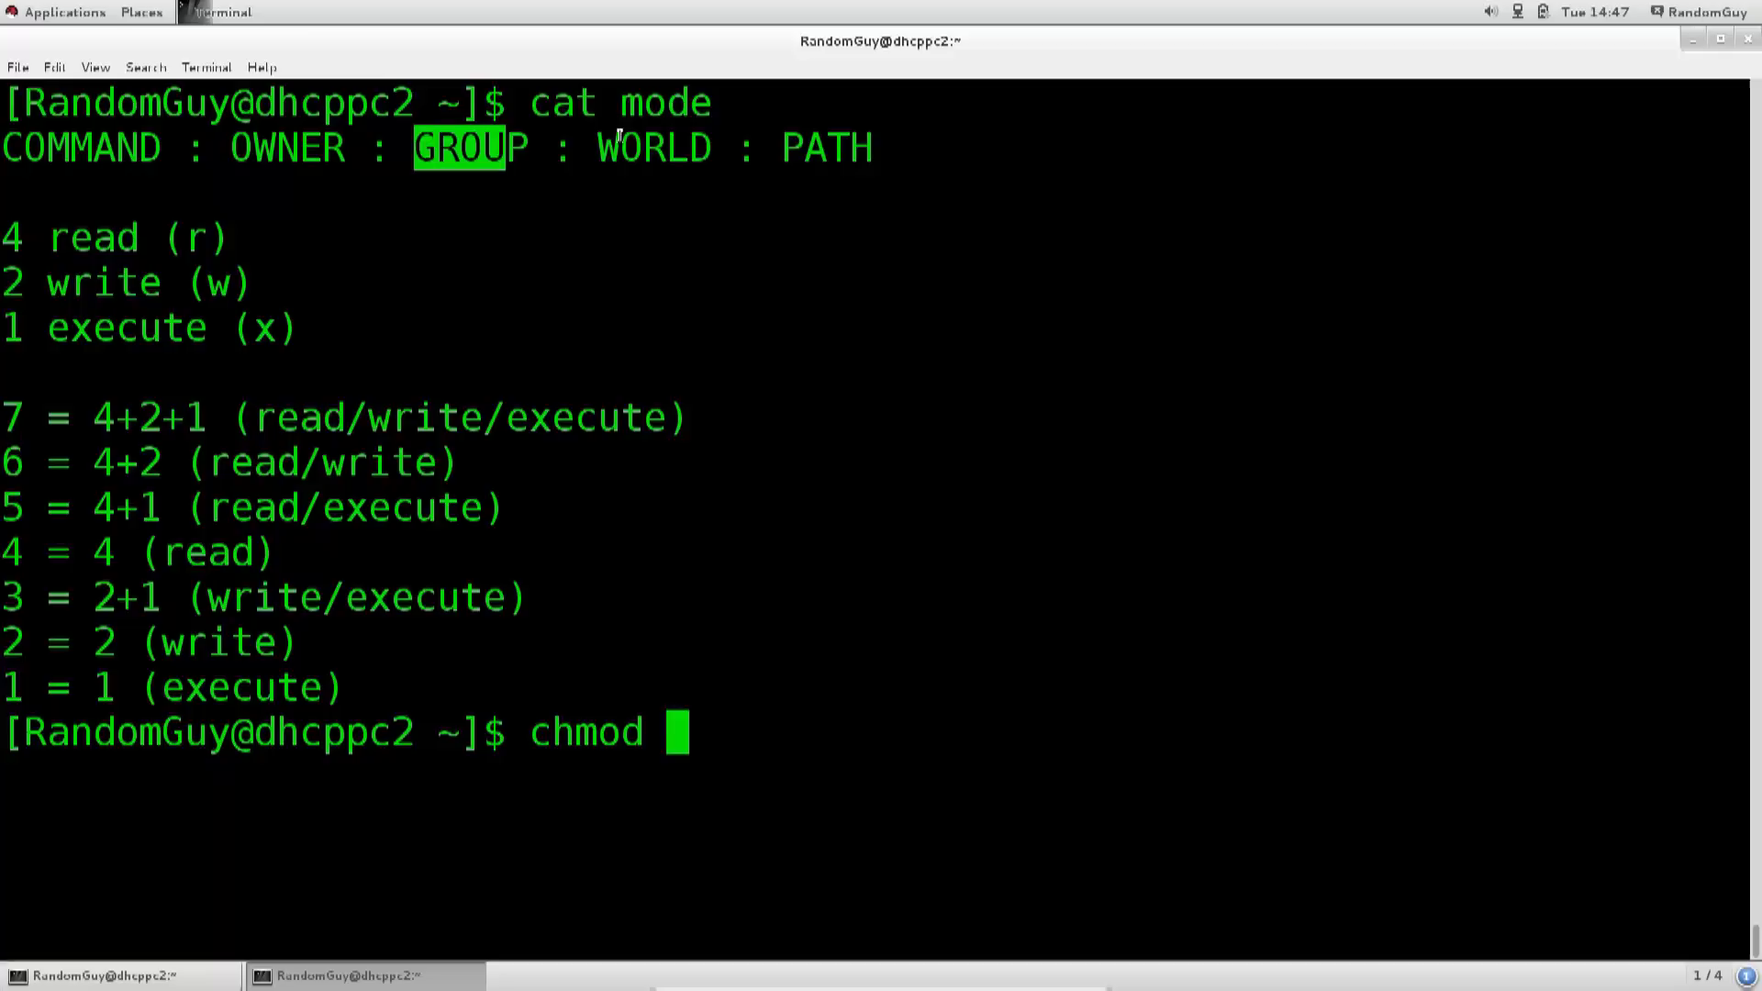
pyautogui.doubleClick(638, 147)
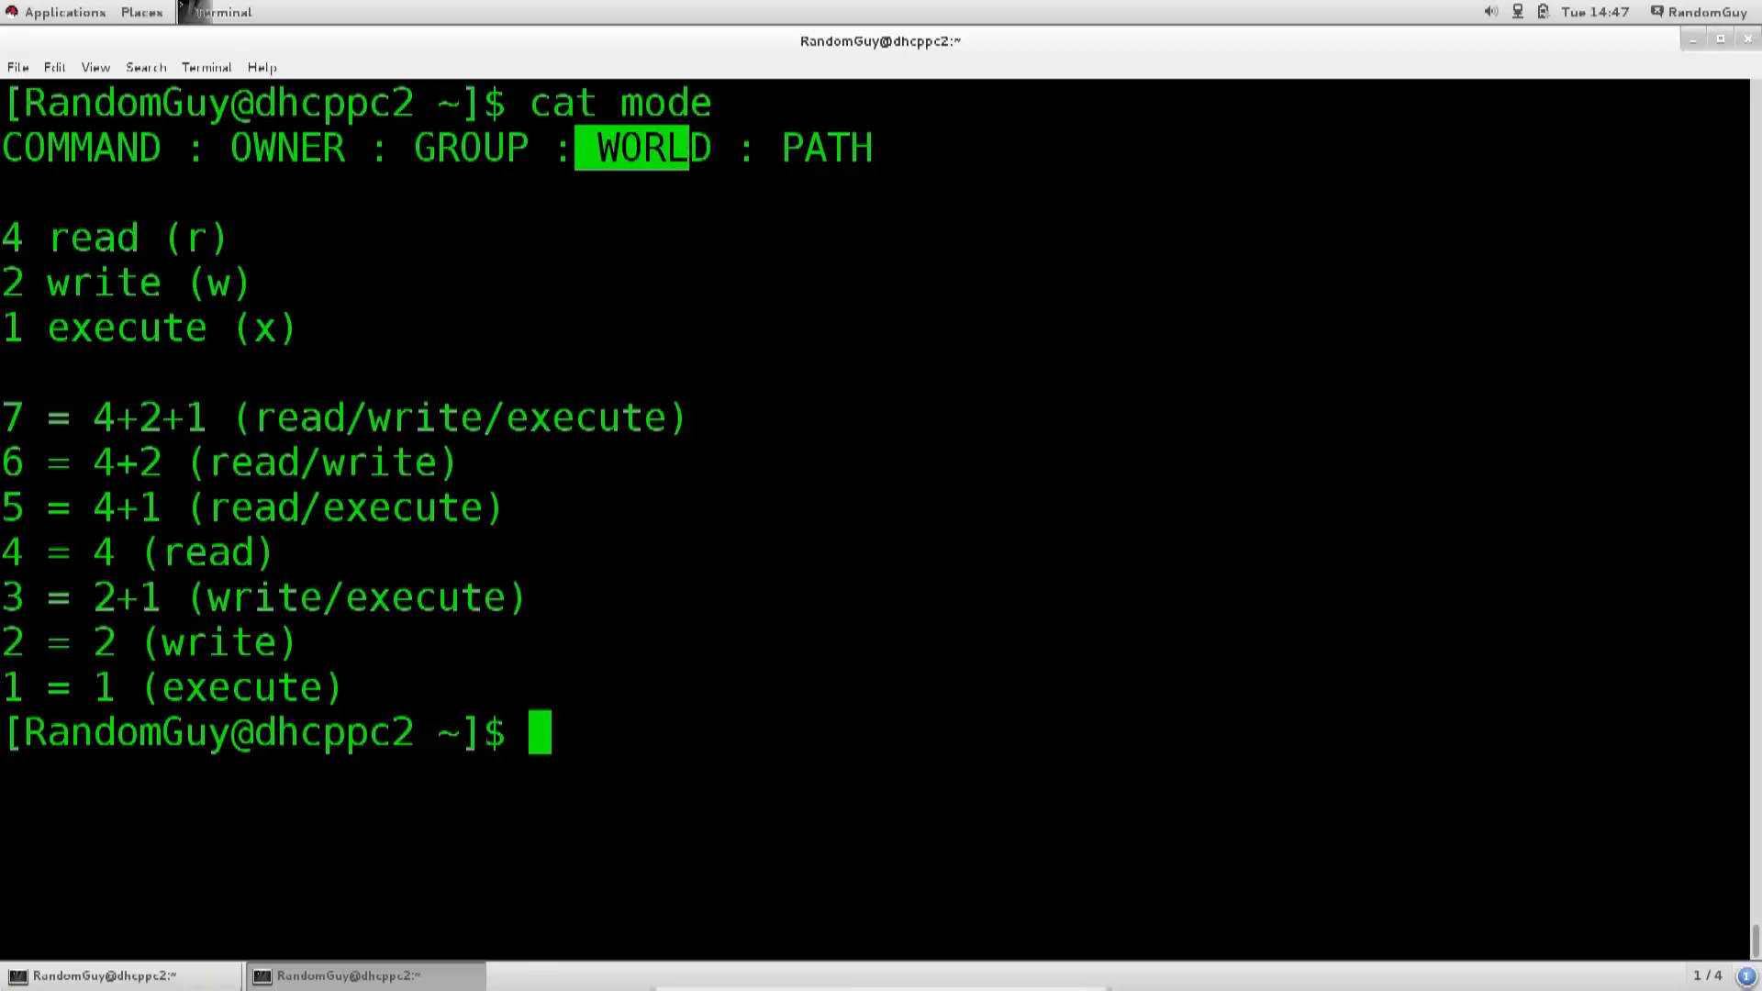
# Step: Long-list the mode file and highlight its owner, group rw- and world read bits
pyautogui.write('ll mode')
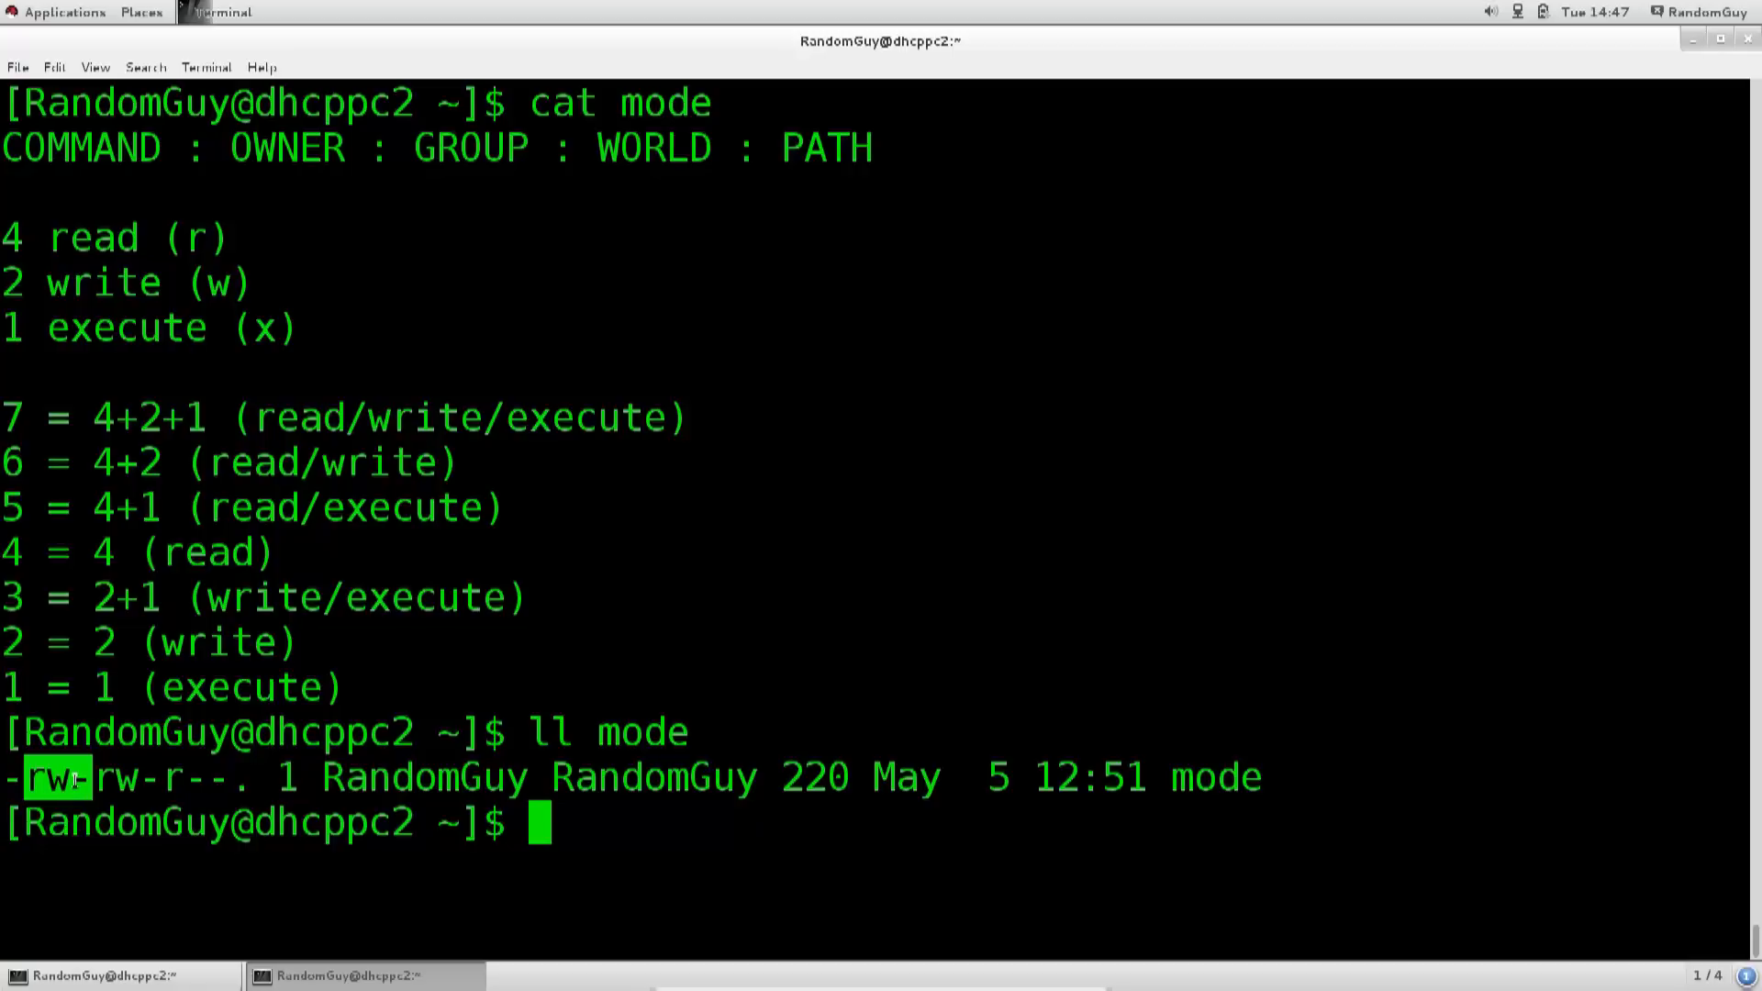
pyautogui.moveTo(412, 776)
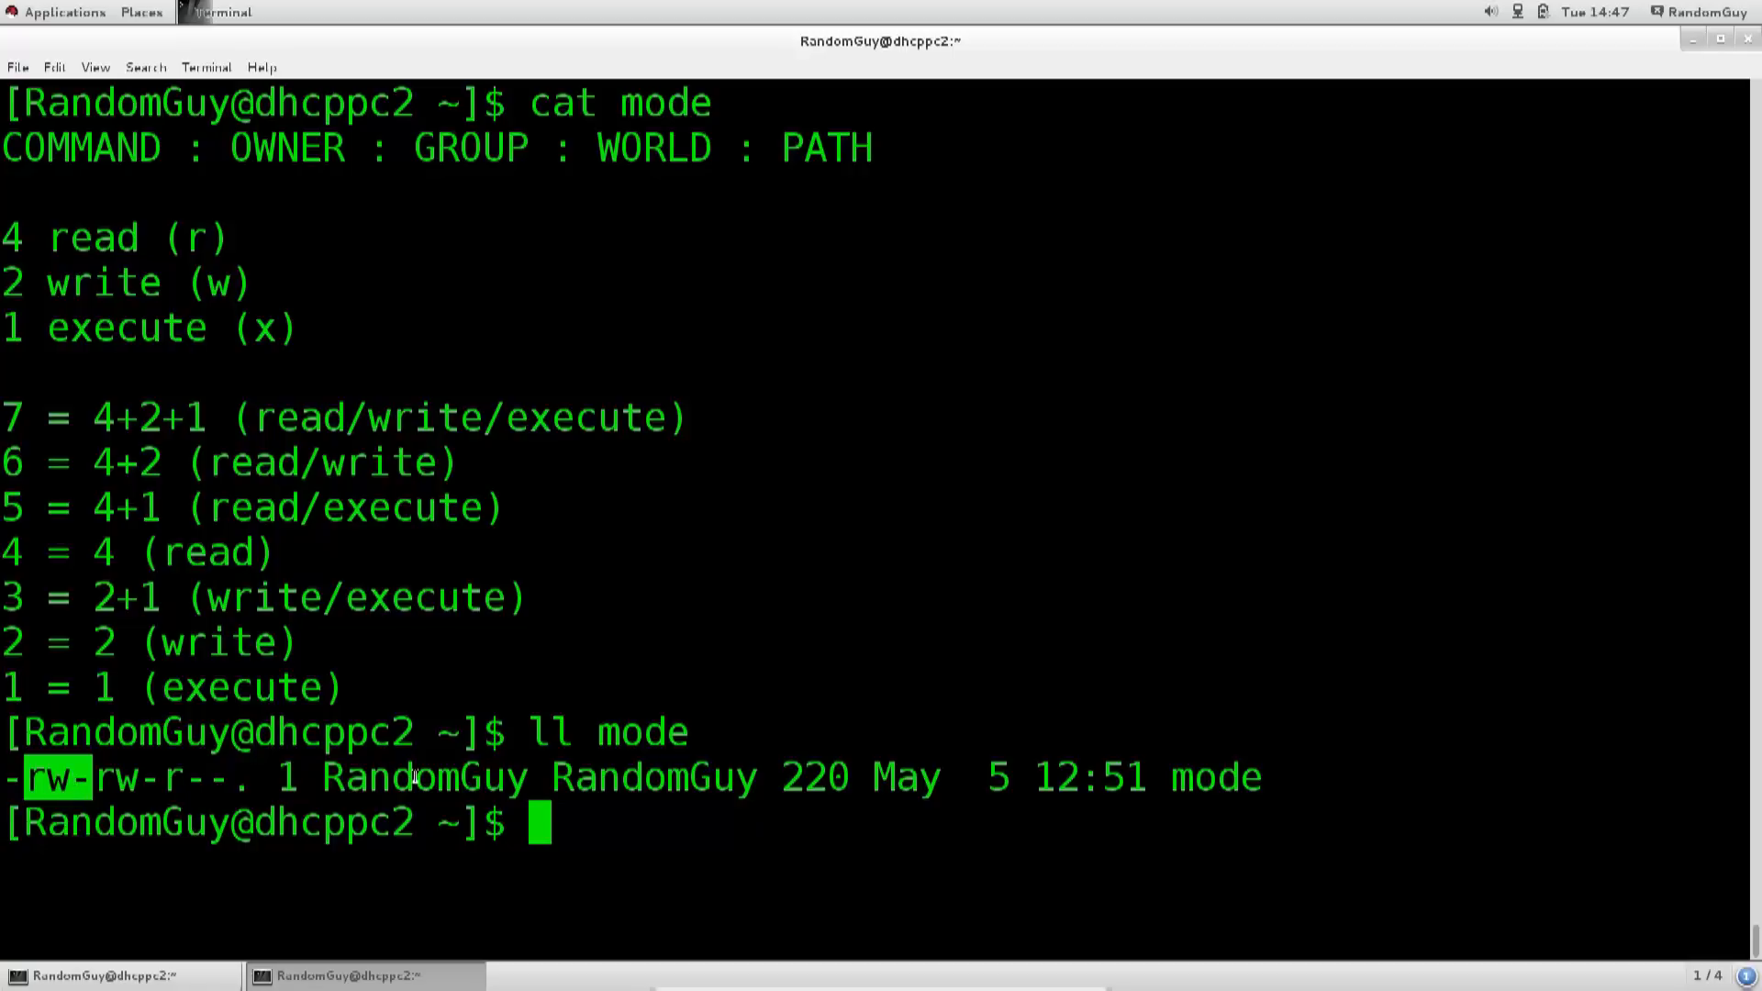
pyautogui.doubleClick(424, 779)
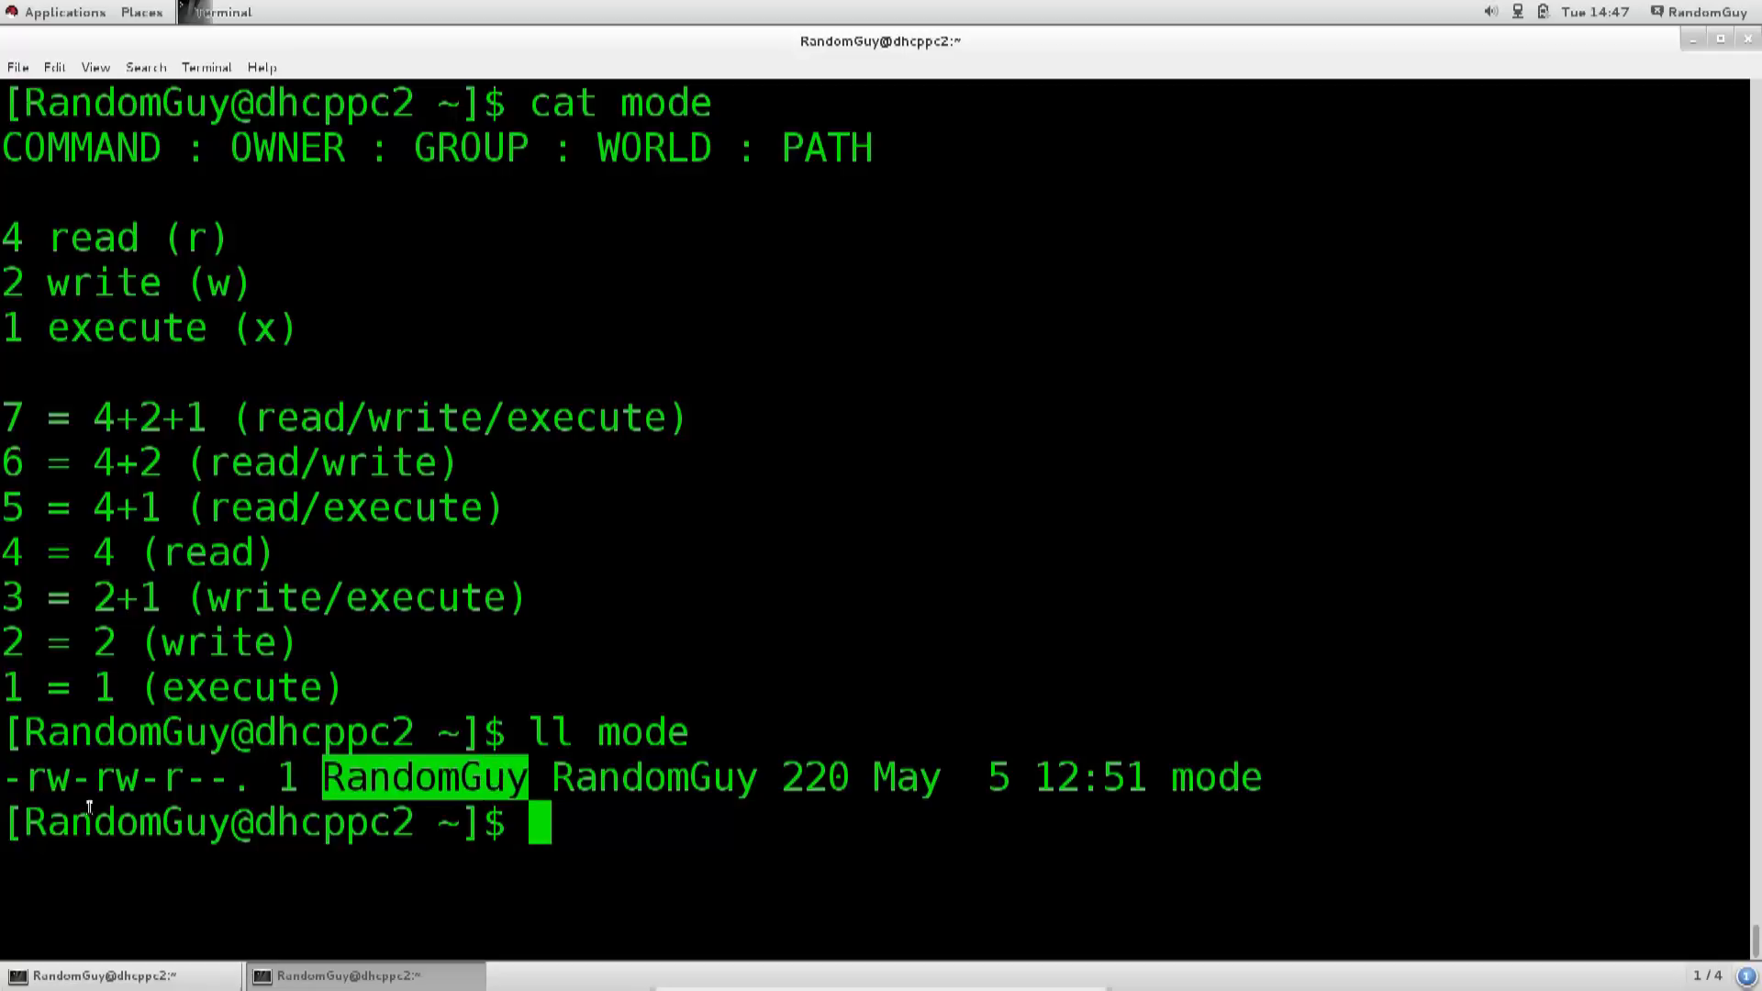
pyautogui.moveTo(37, 781)
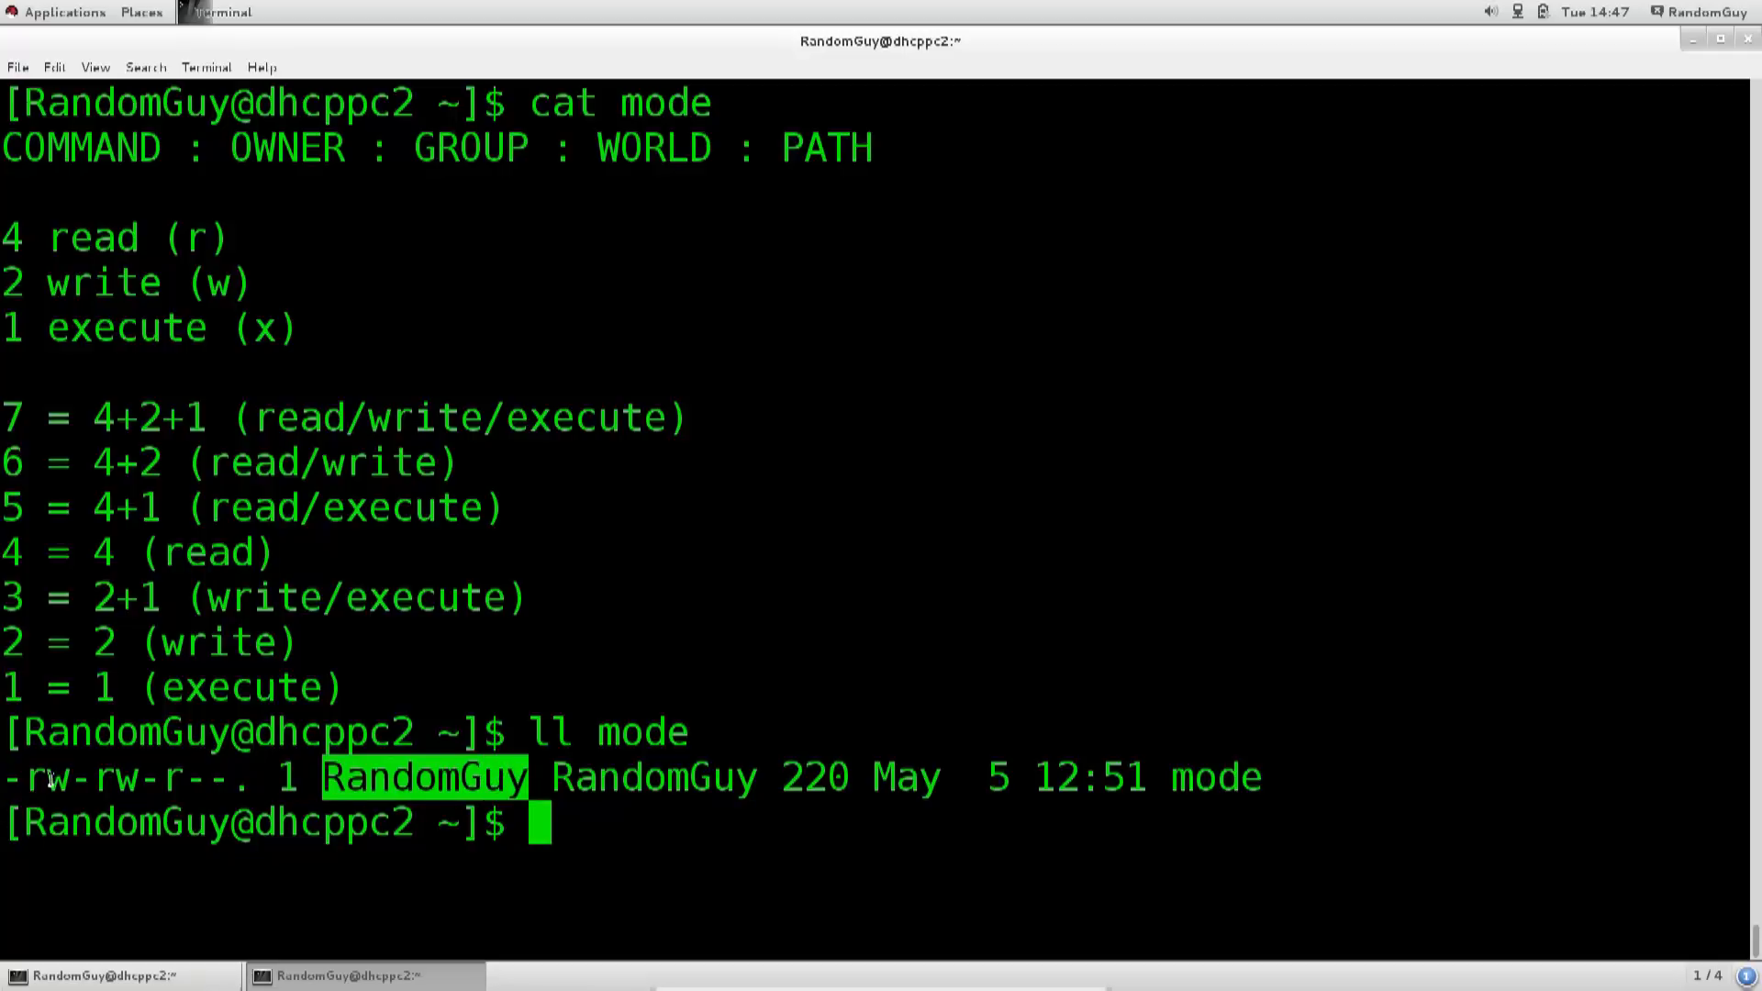
pyautogui.moveTo(372, 802)
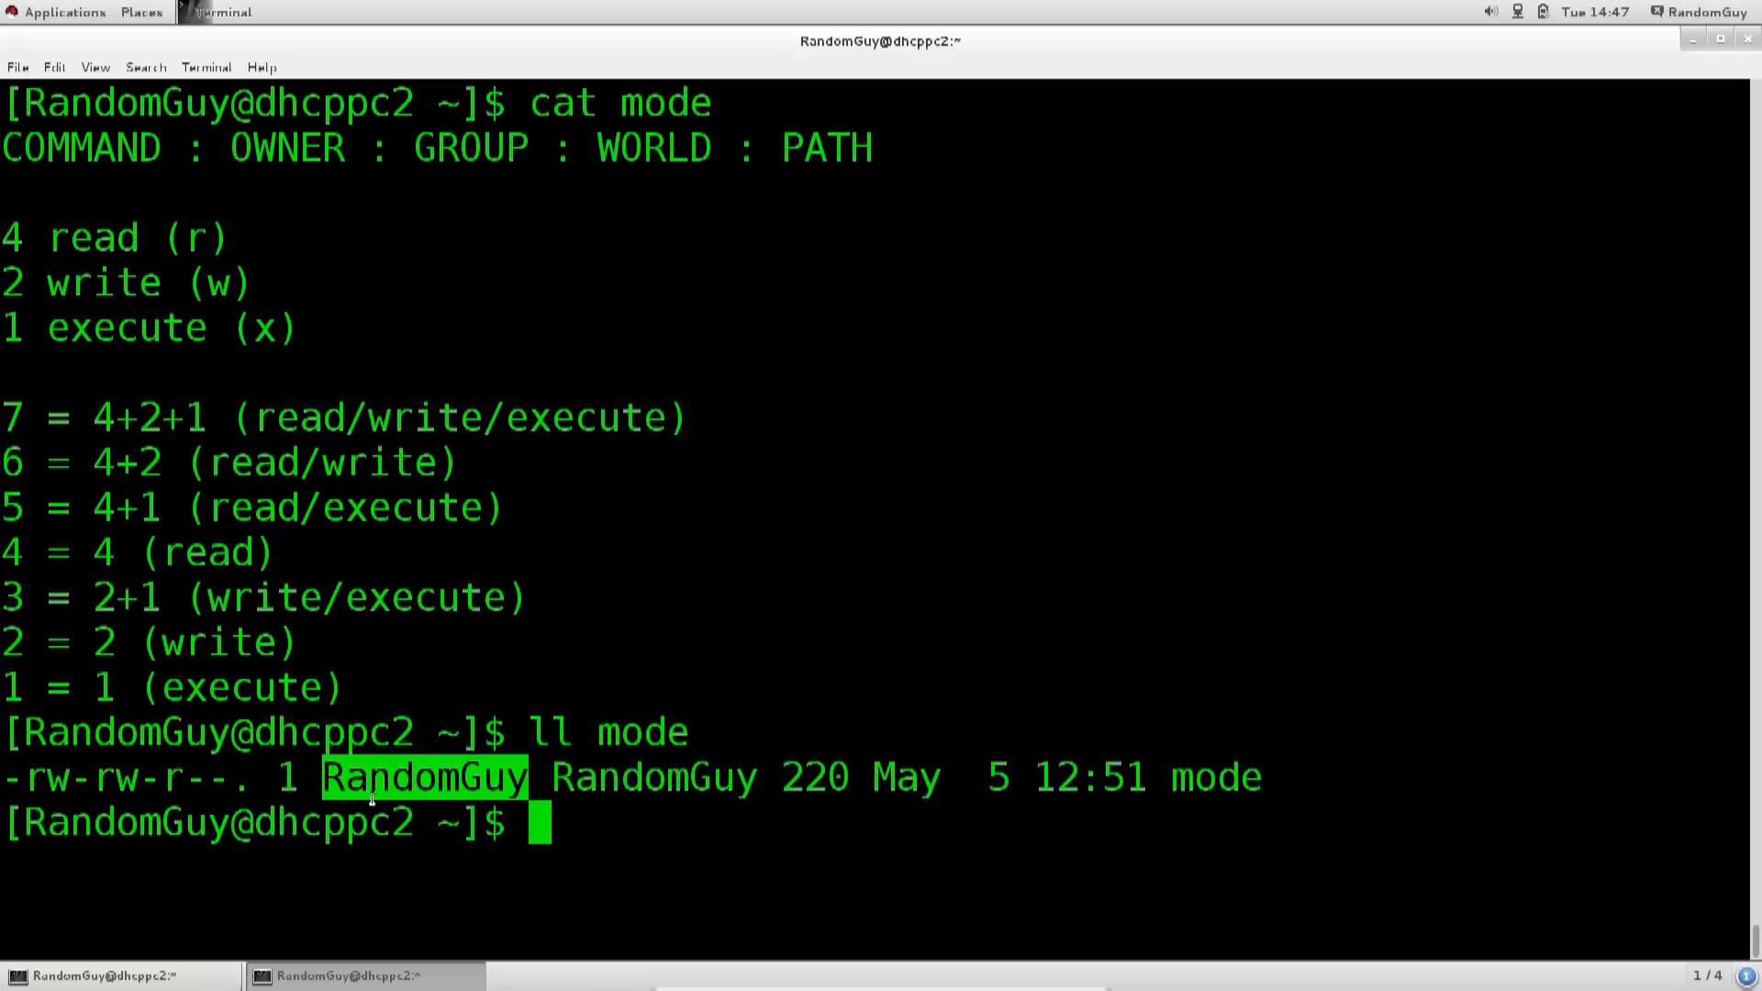
pyautogui.moveTo(533, 791)
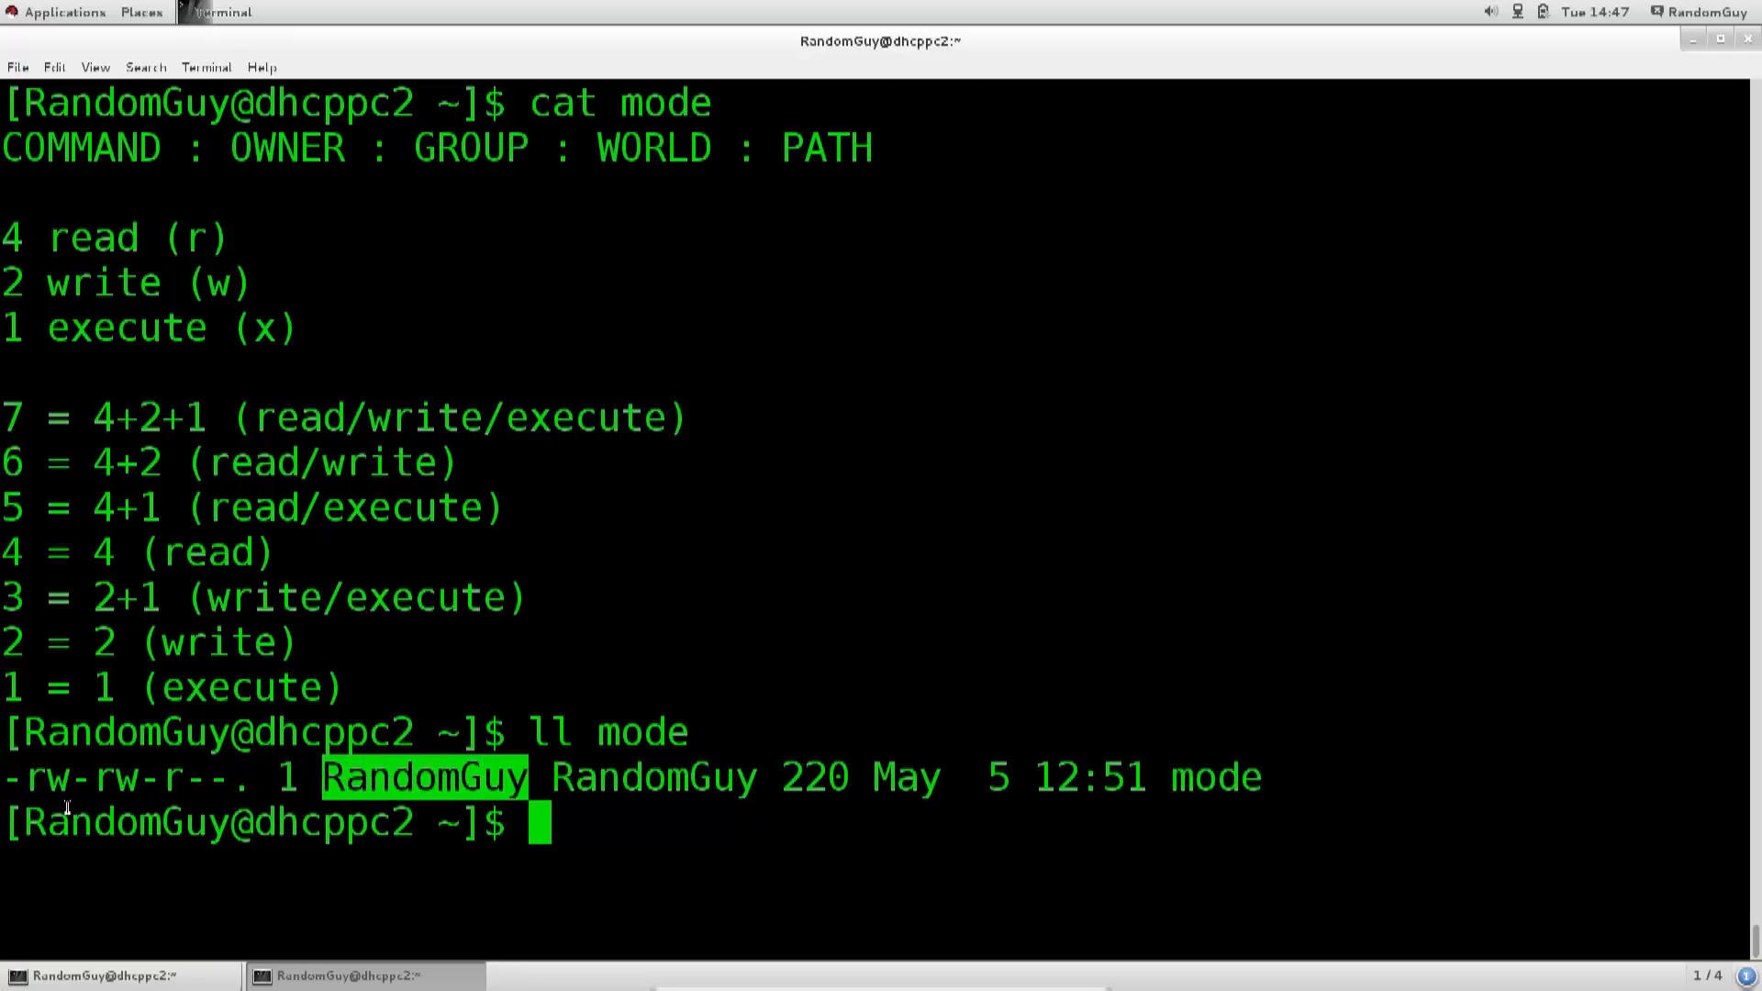
pyautogui.moveTo(35, 783)
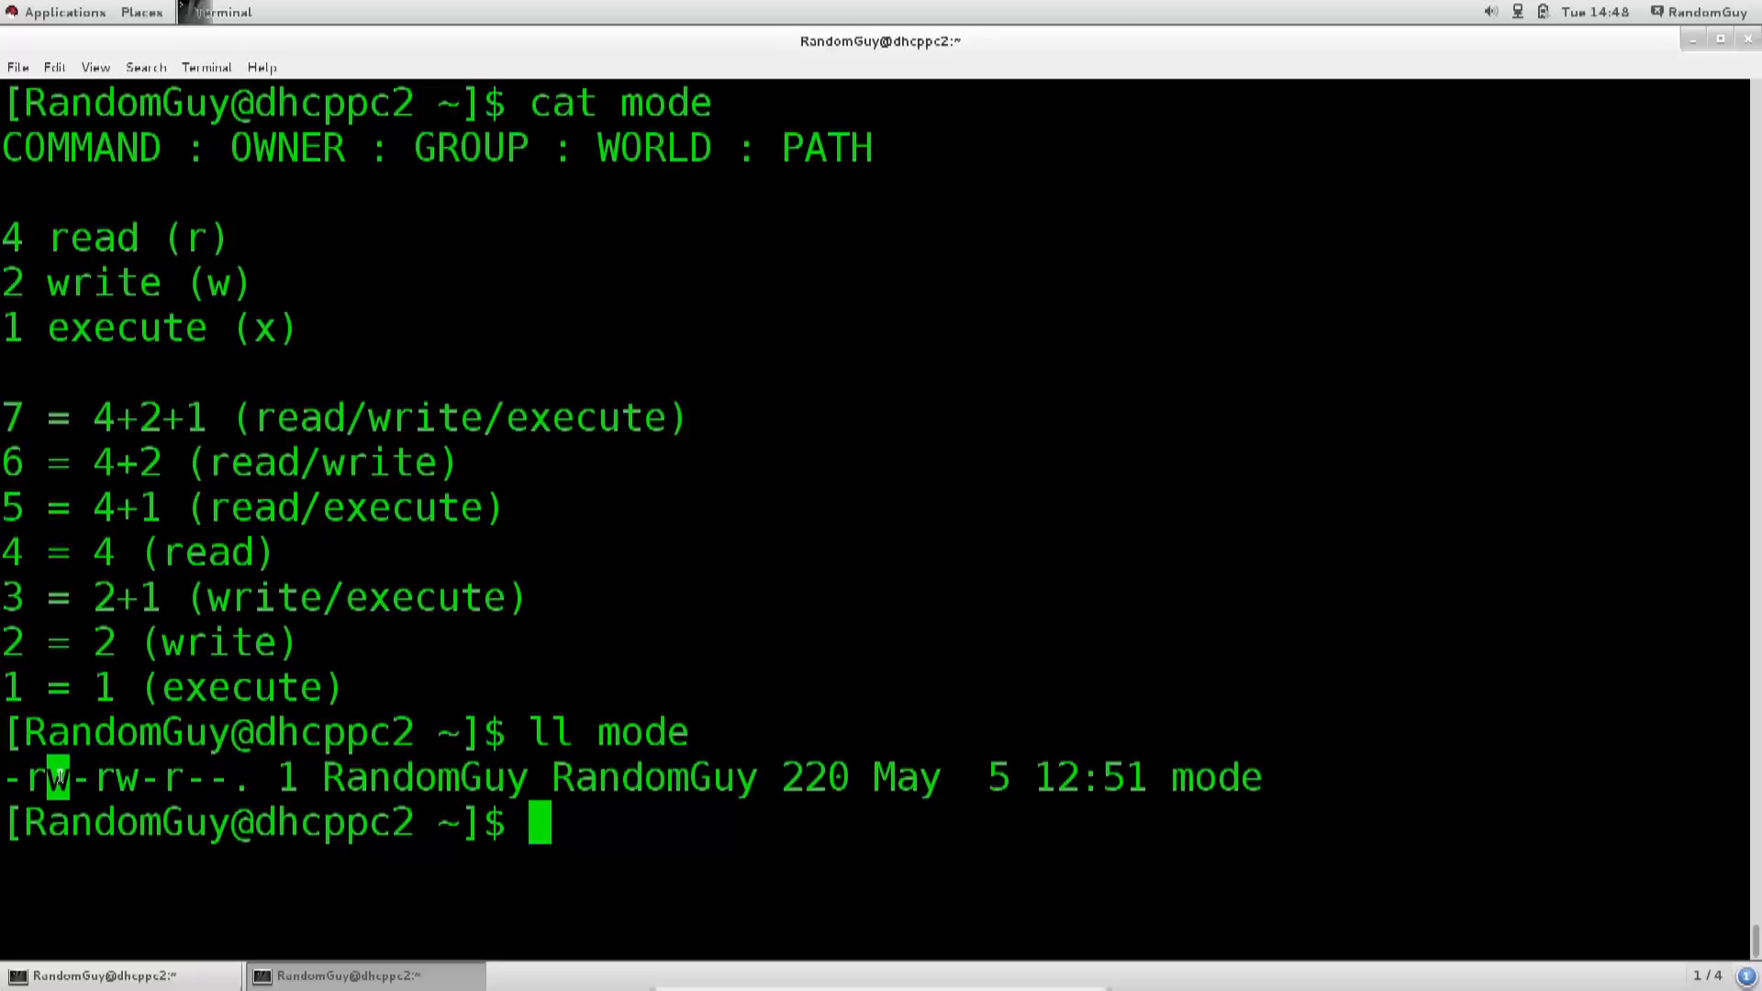
pyautogui.moveTo(76, 803)
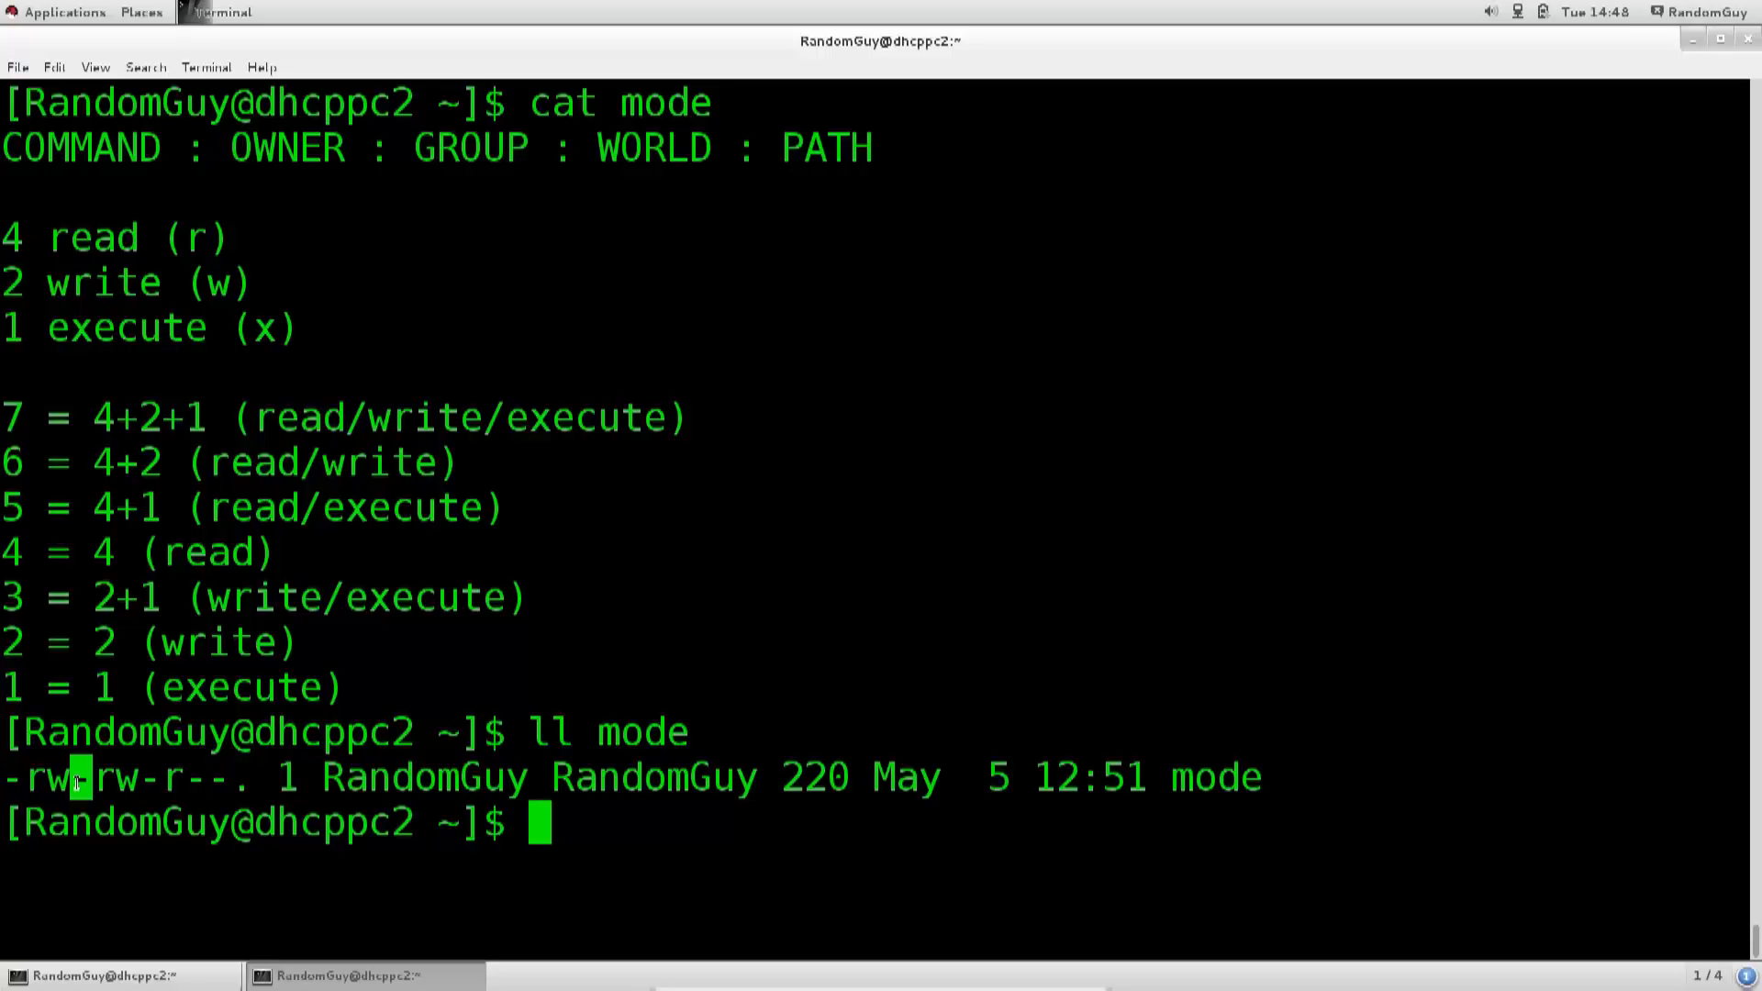
pyautogui.moveTo(985, 678)
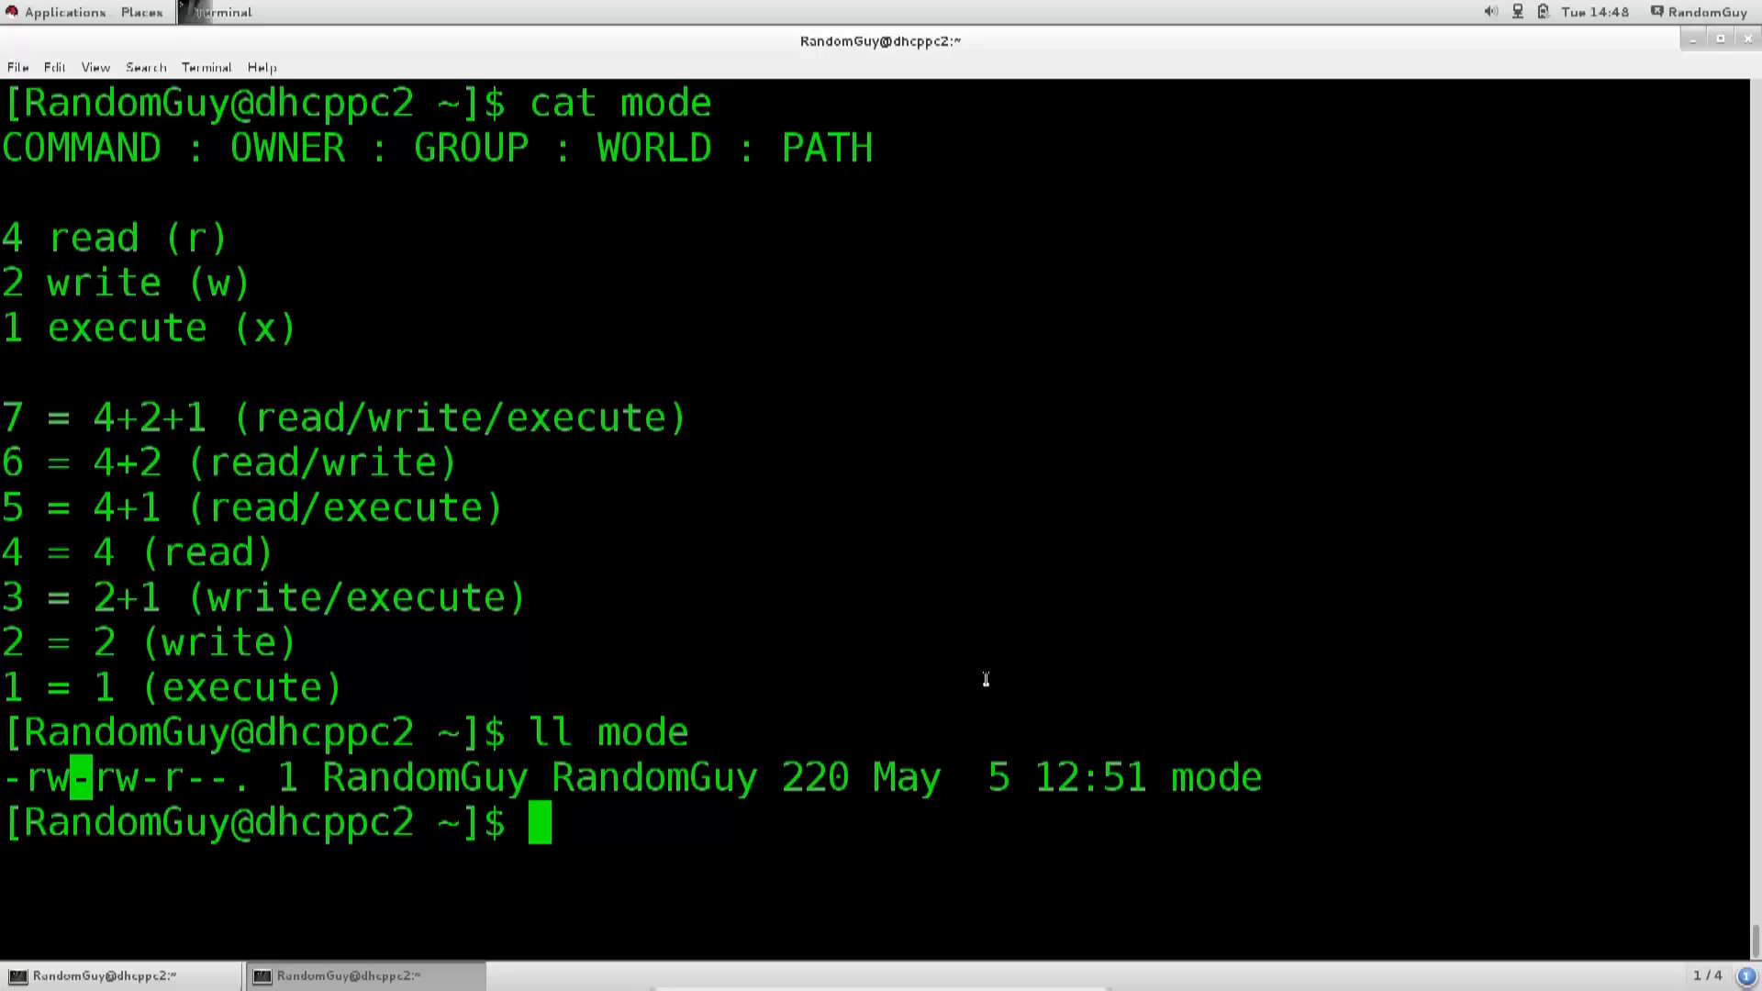
pyautogui.moveTo(763, 631)
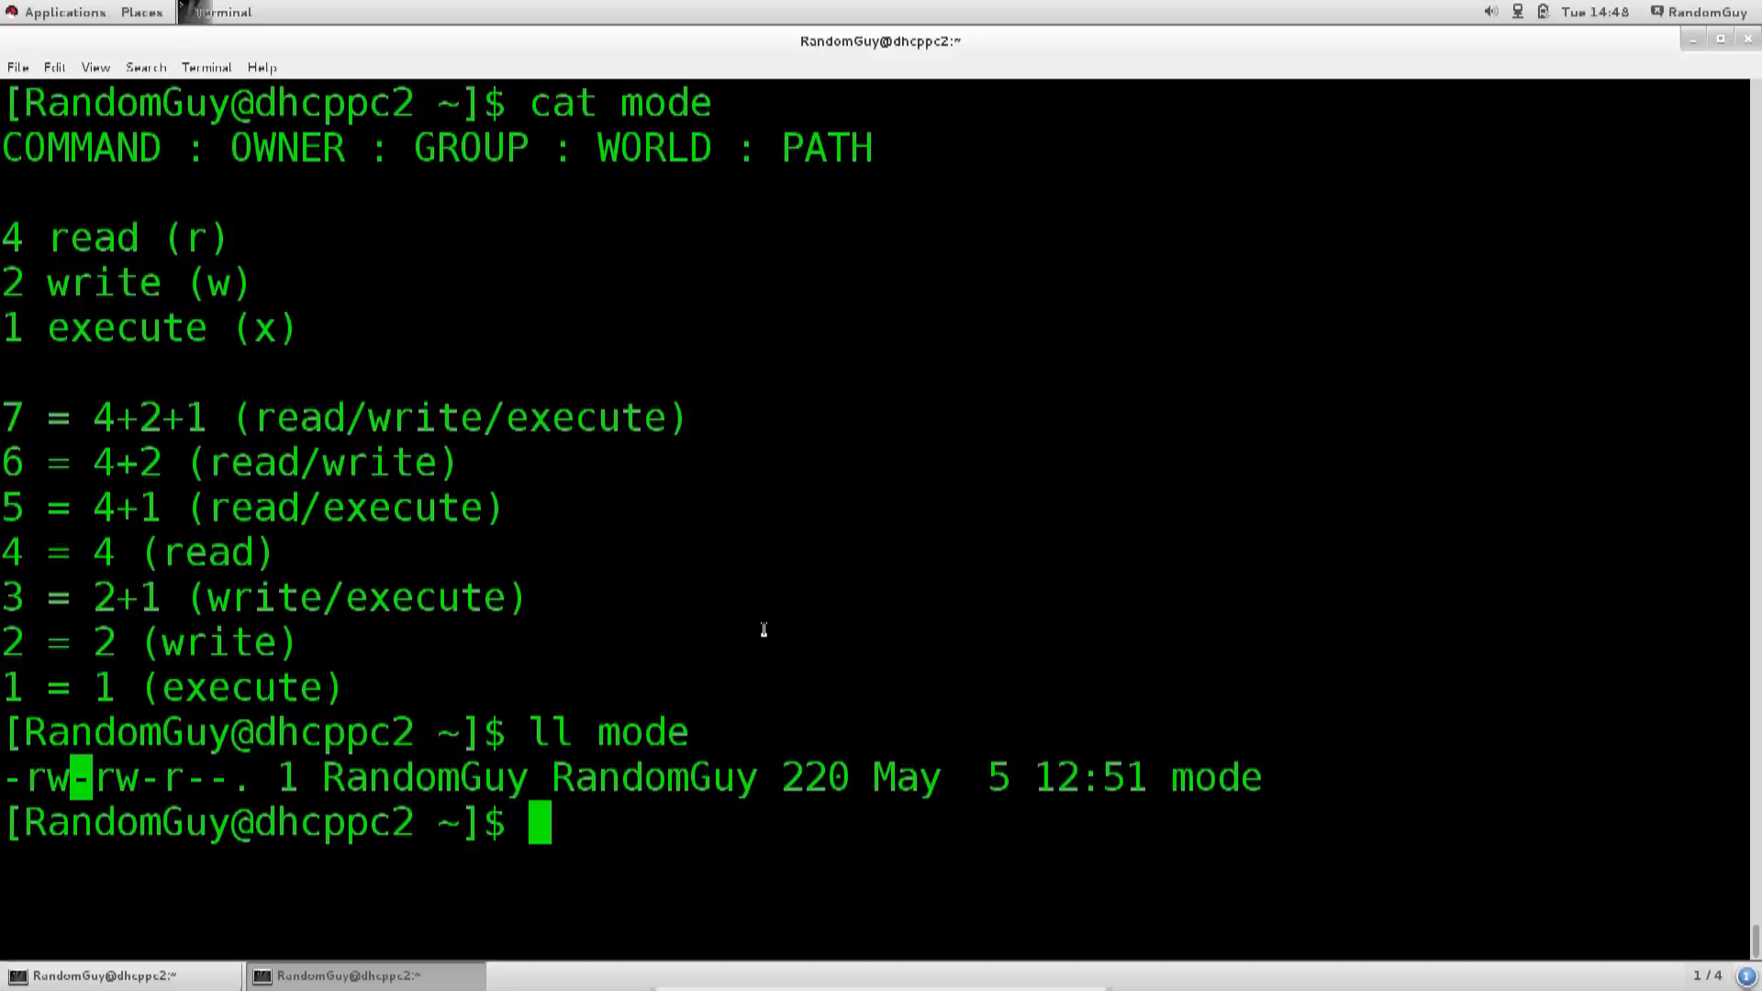
pyautogui.moveTo(456, 811)
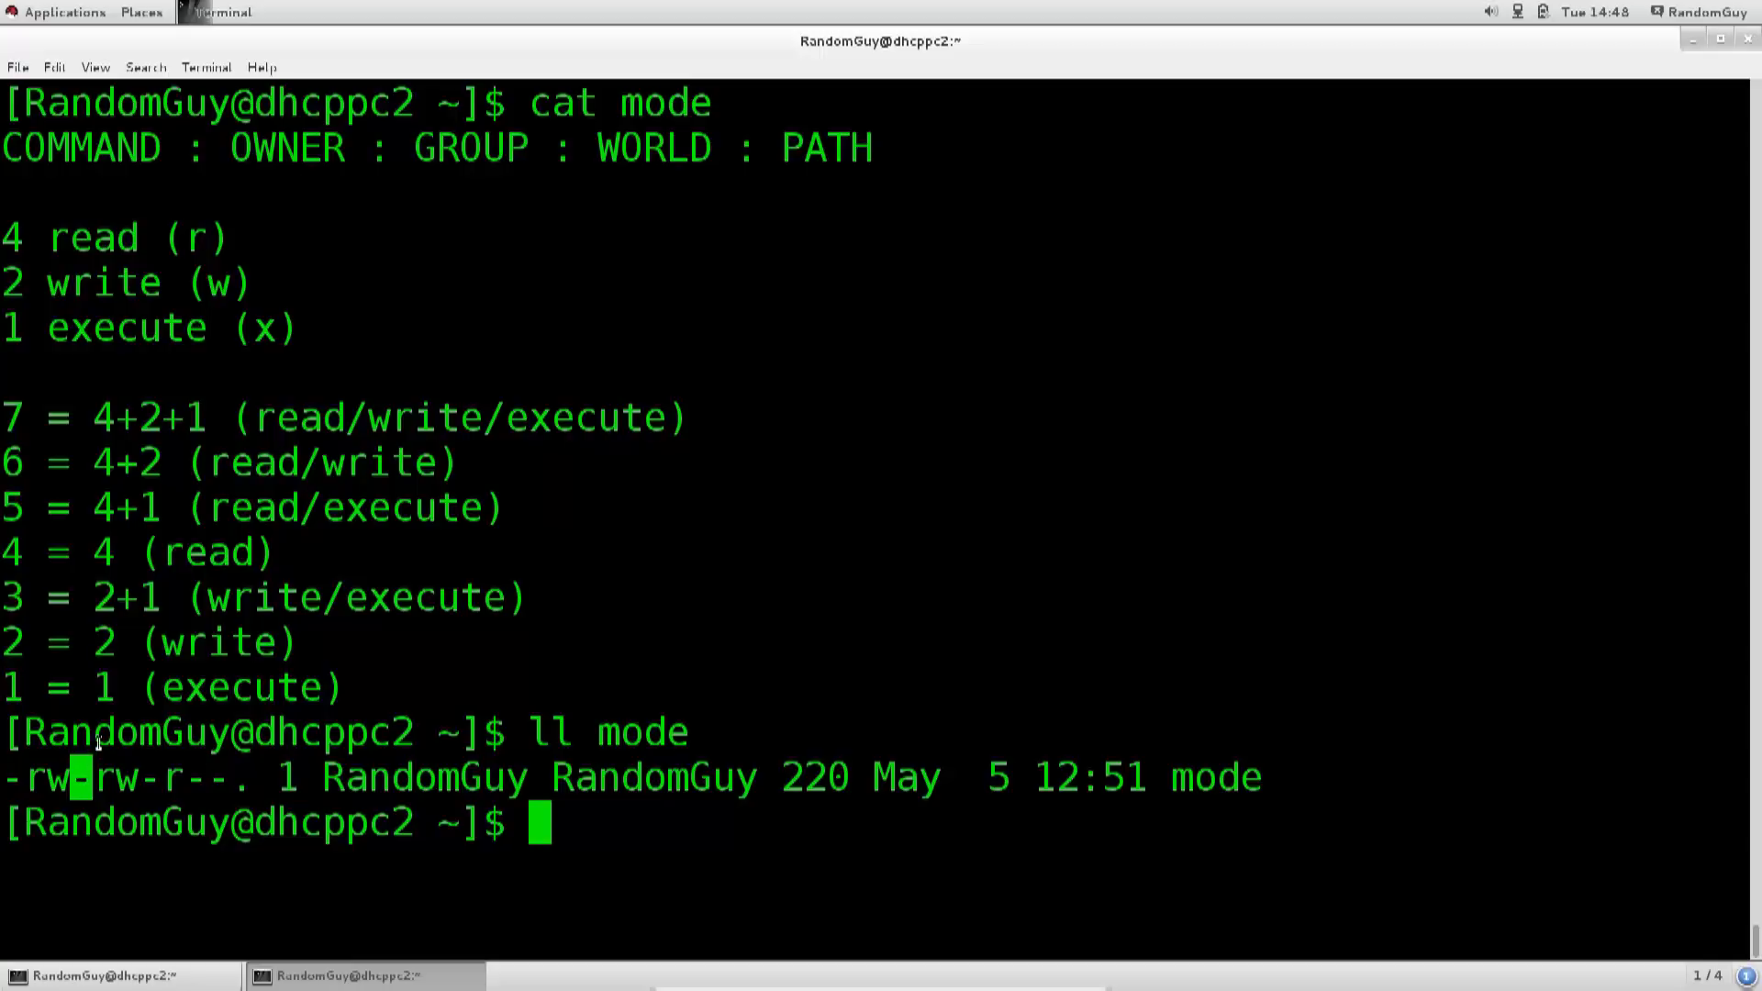
pyautogui.doubleClick(119, 783)
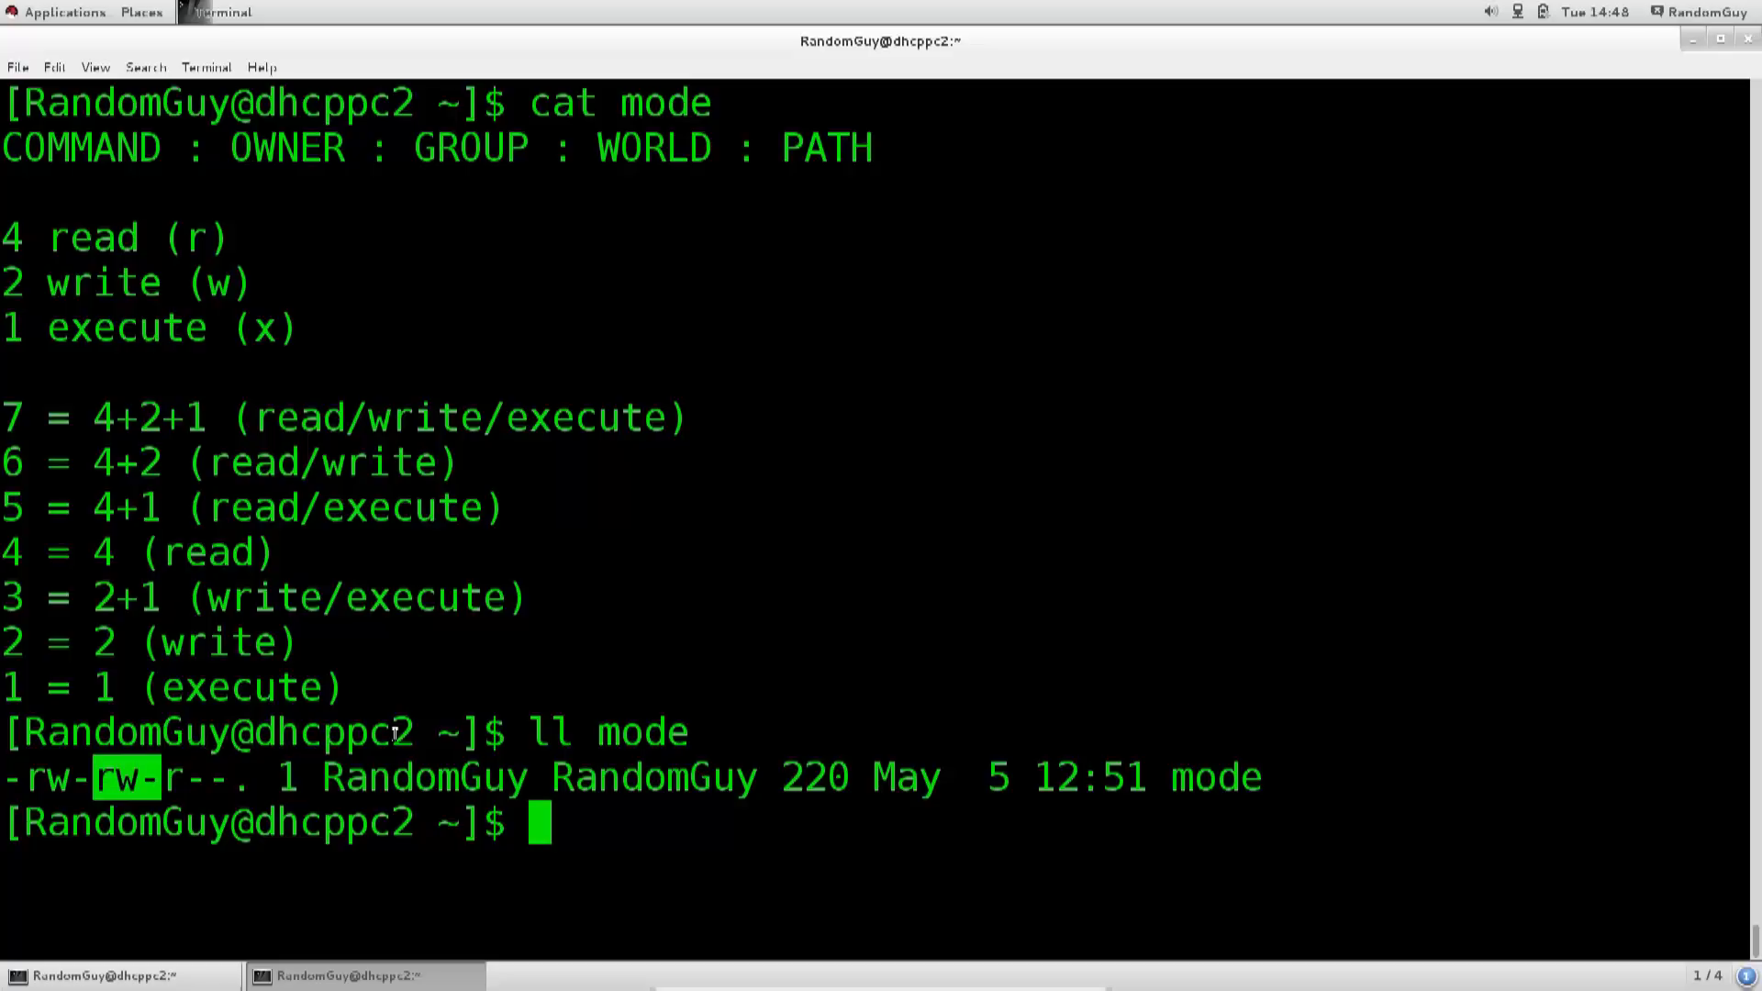
pyautogui.doubleClick(583, 776)
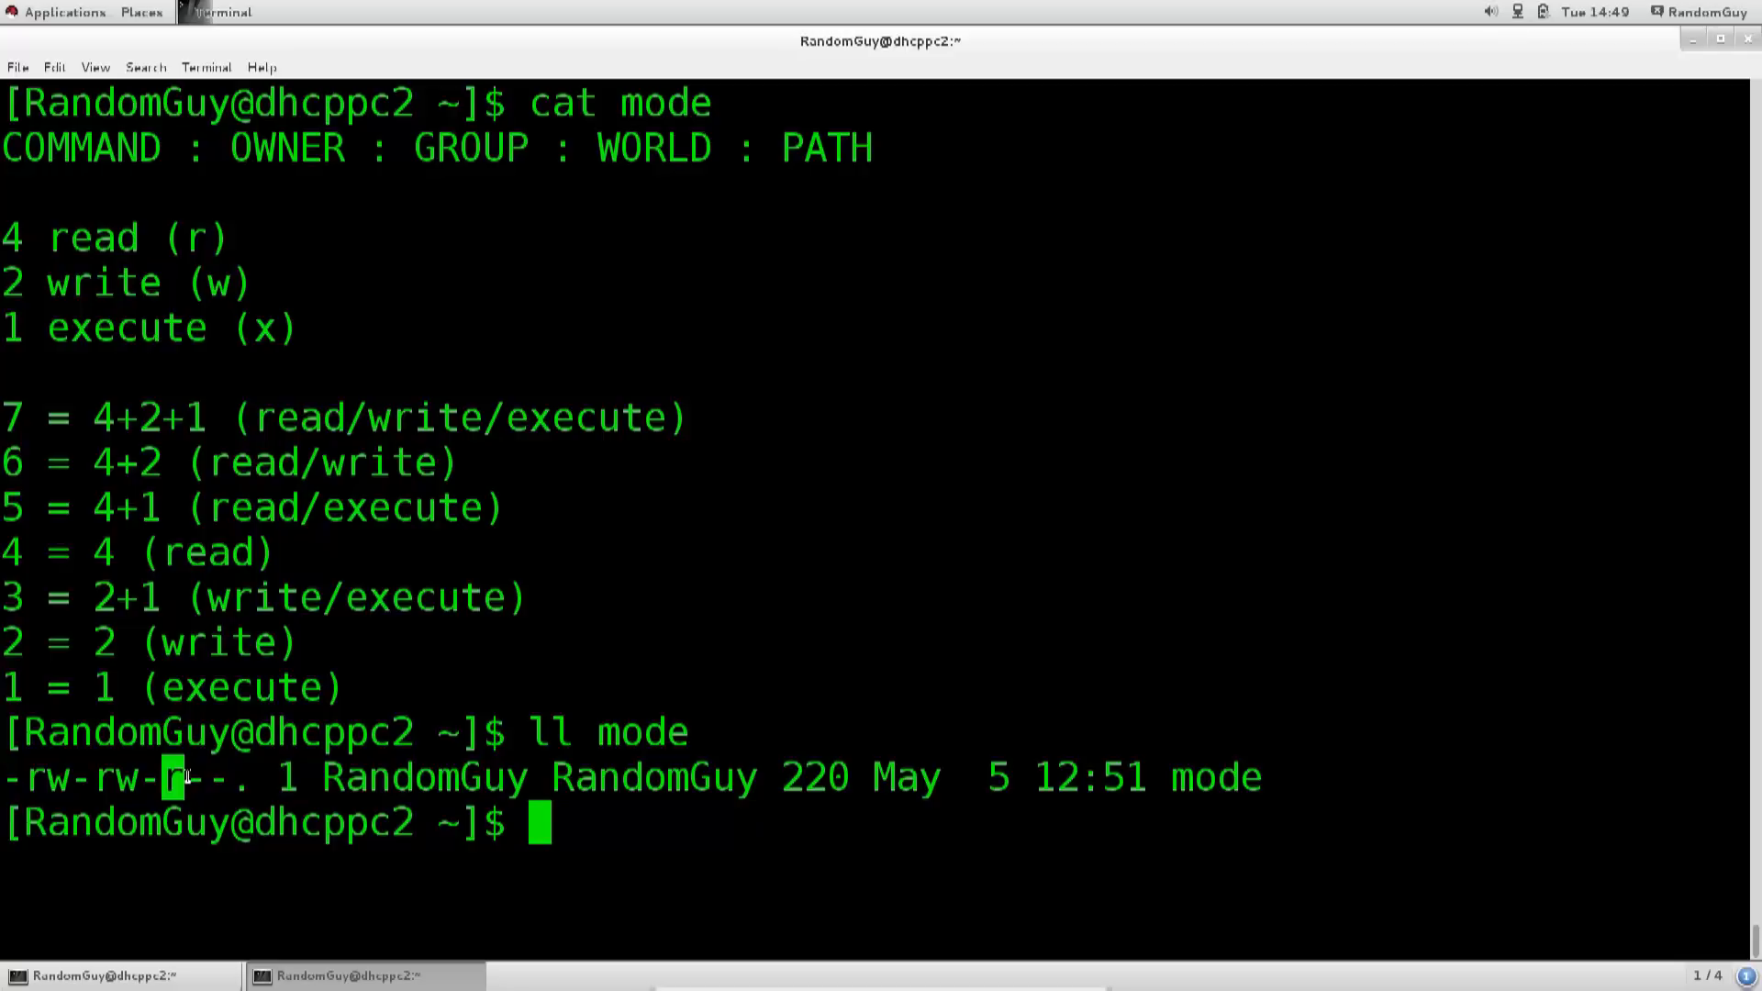
# Step: Create an empty RedHat file with touch and begin typing a listing of it
pyautogui.write('t')
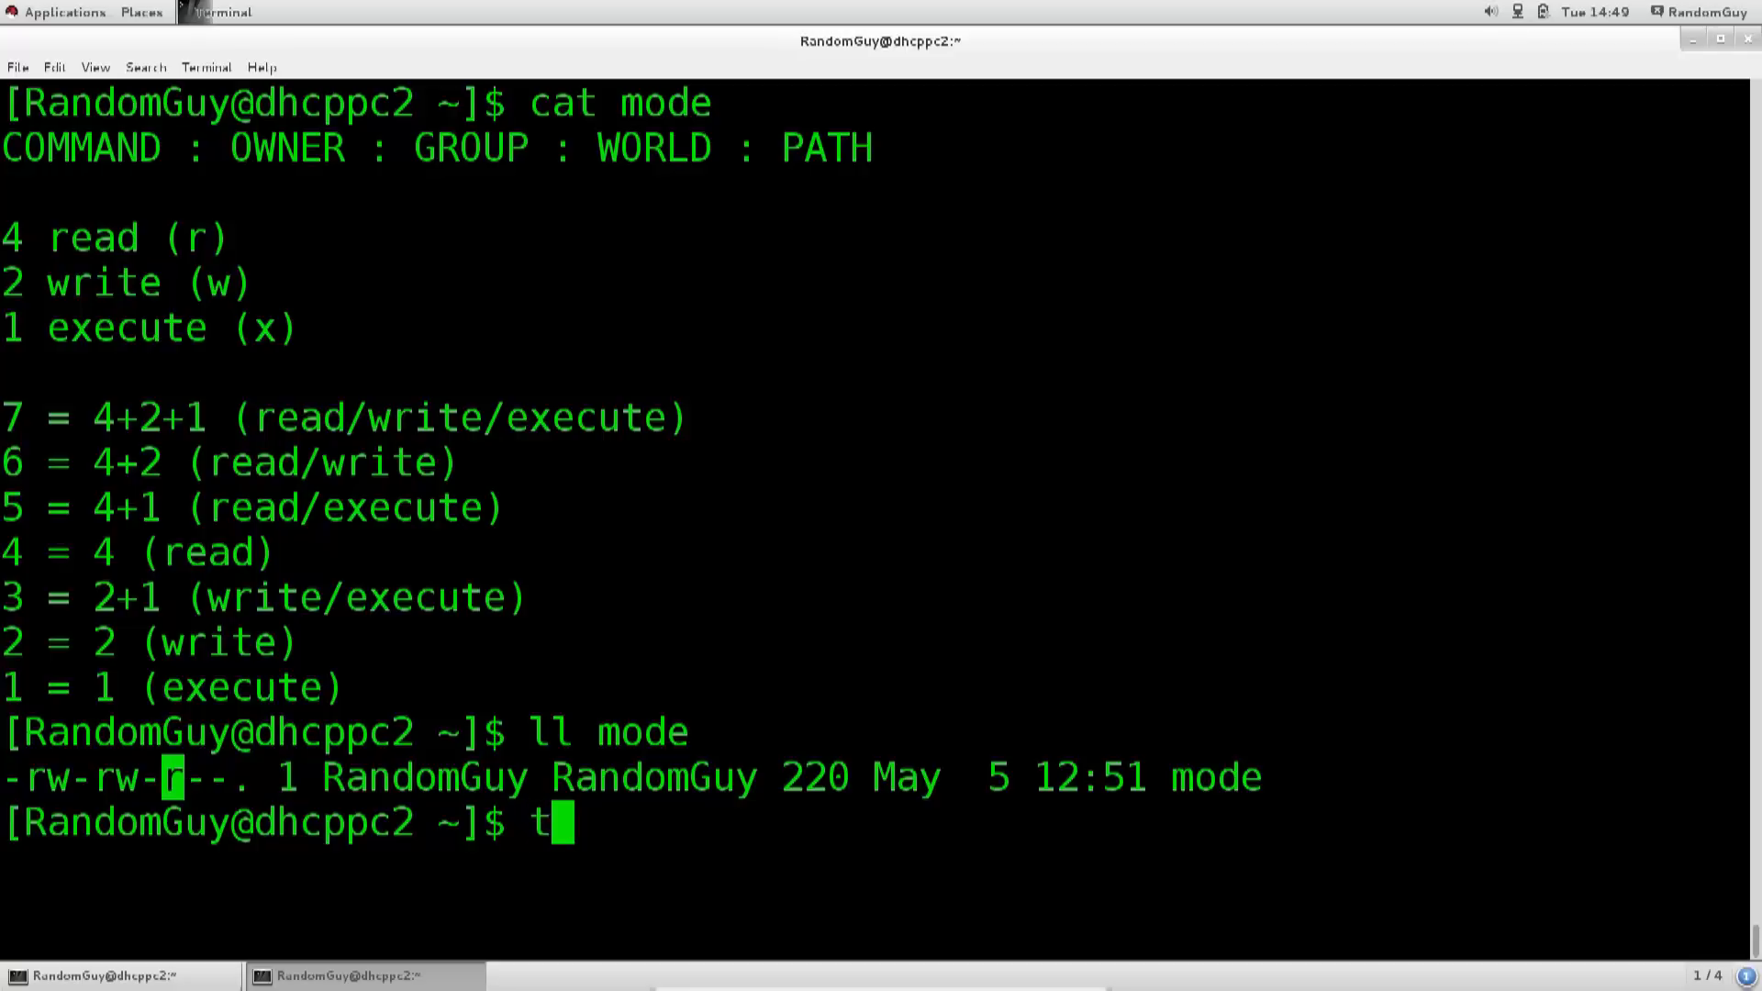
pyautogui.write('ouch')
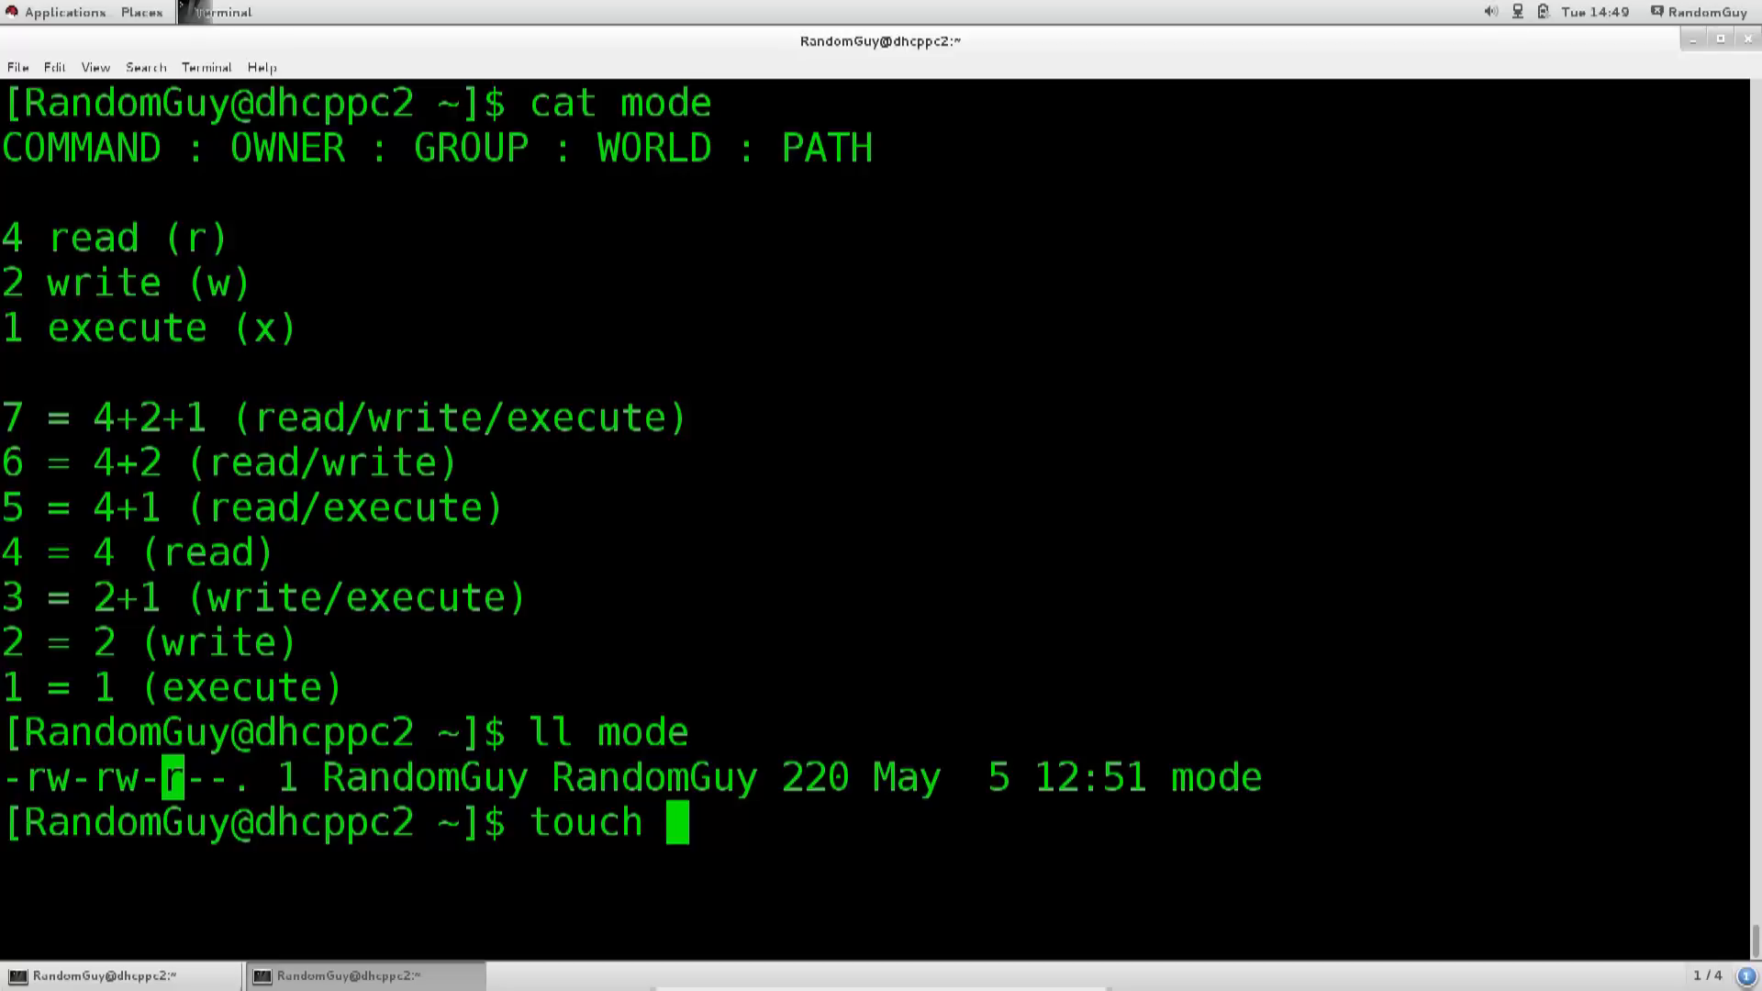
pyautogui.write('m')
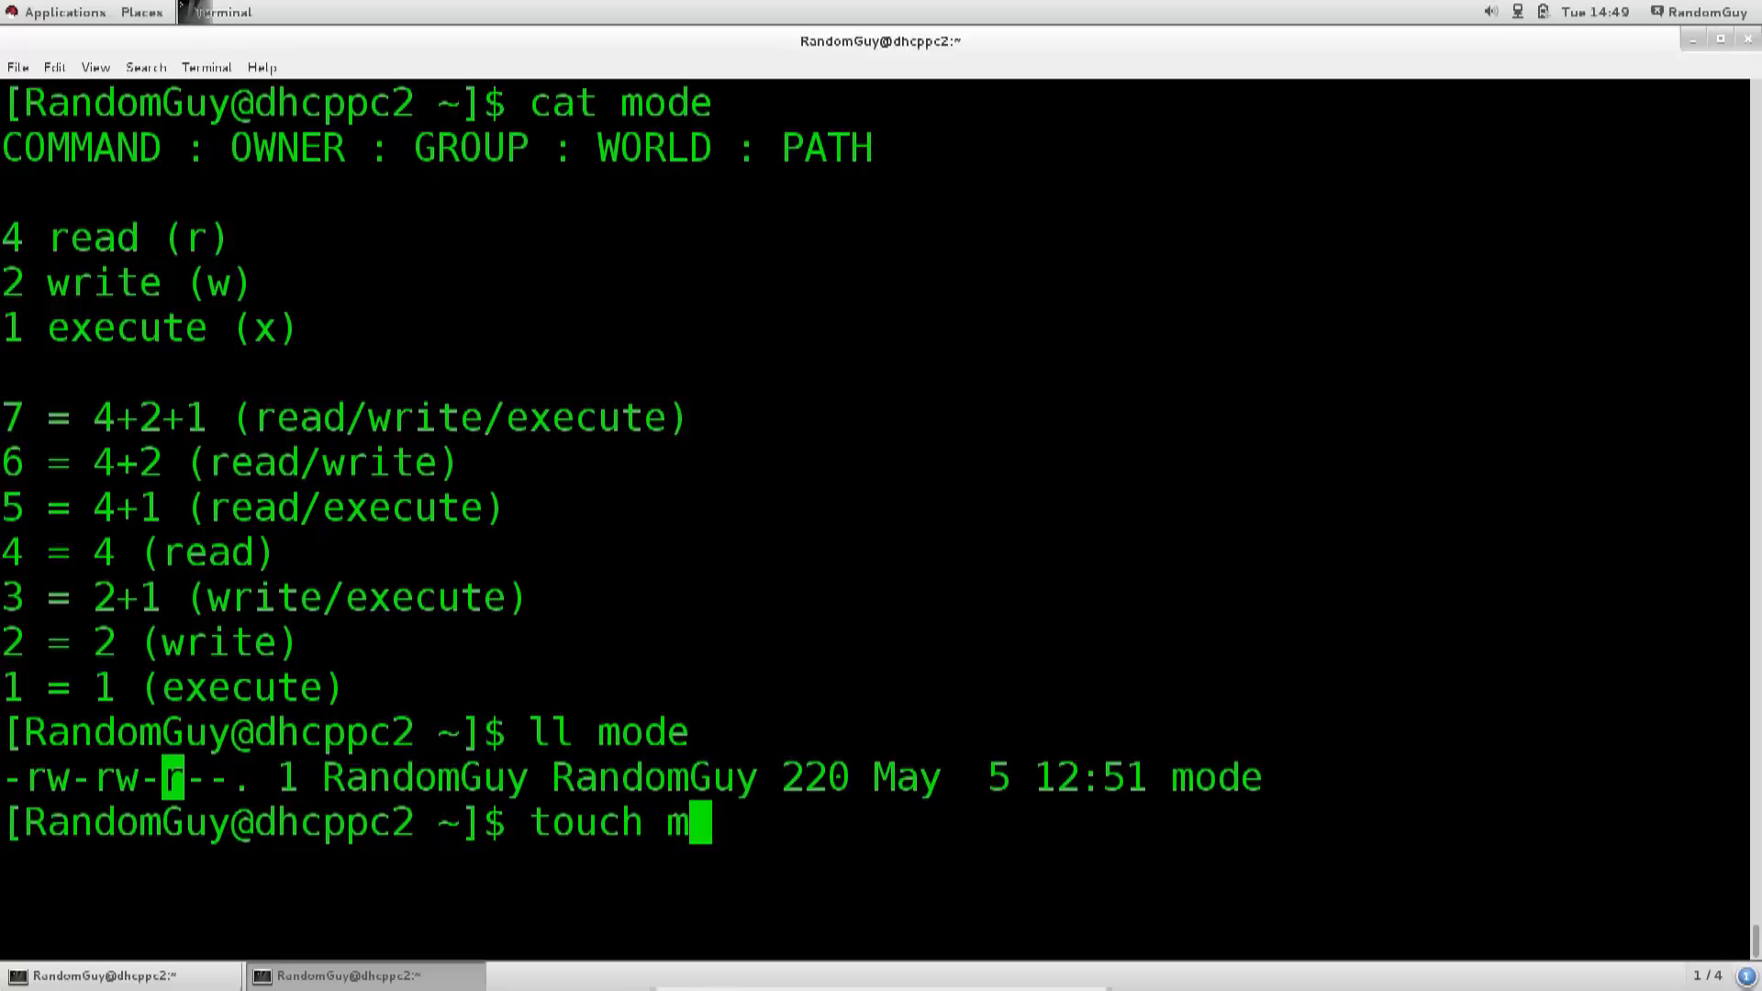
pyautogui.press('BackSpace')
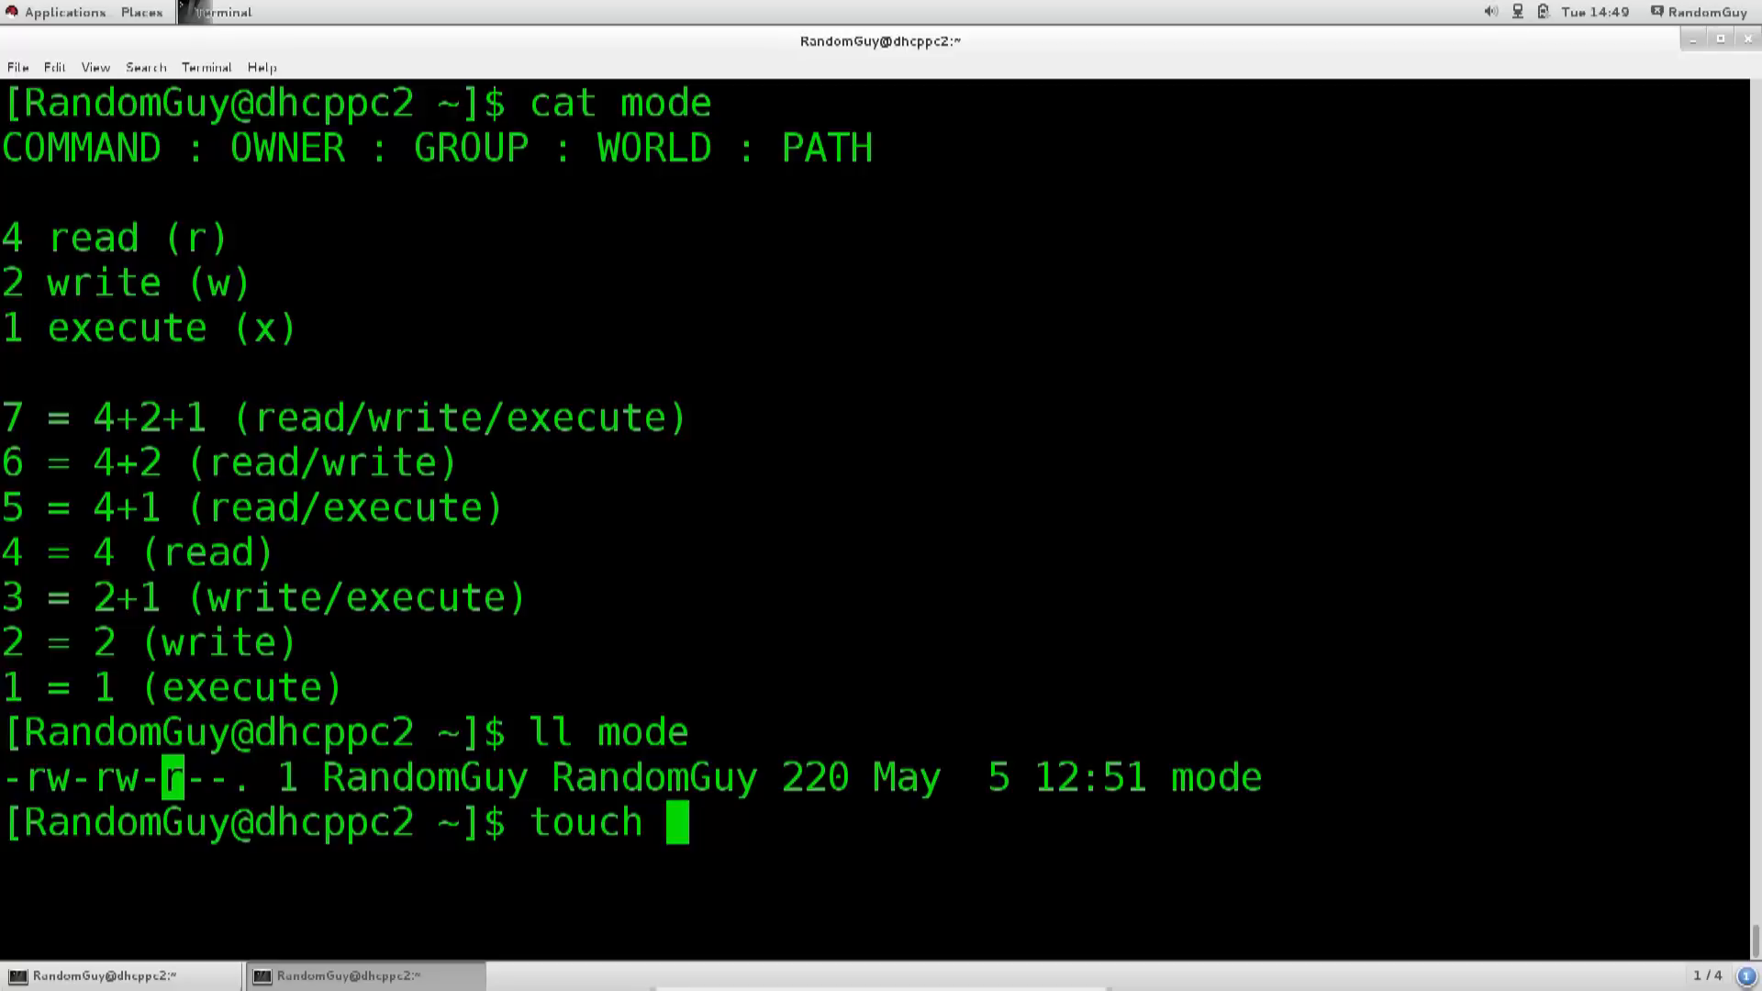
pyautogui.write('li')
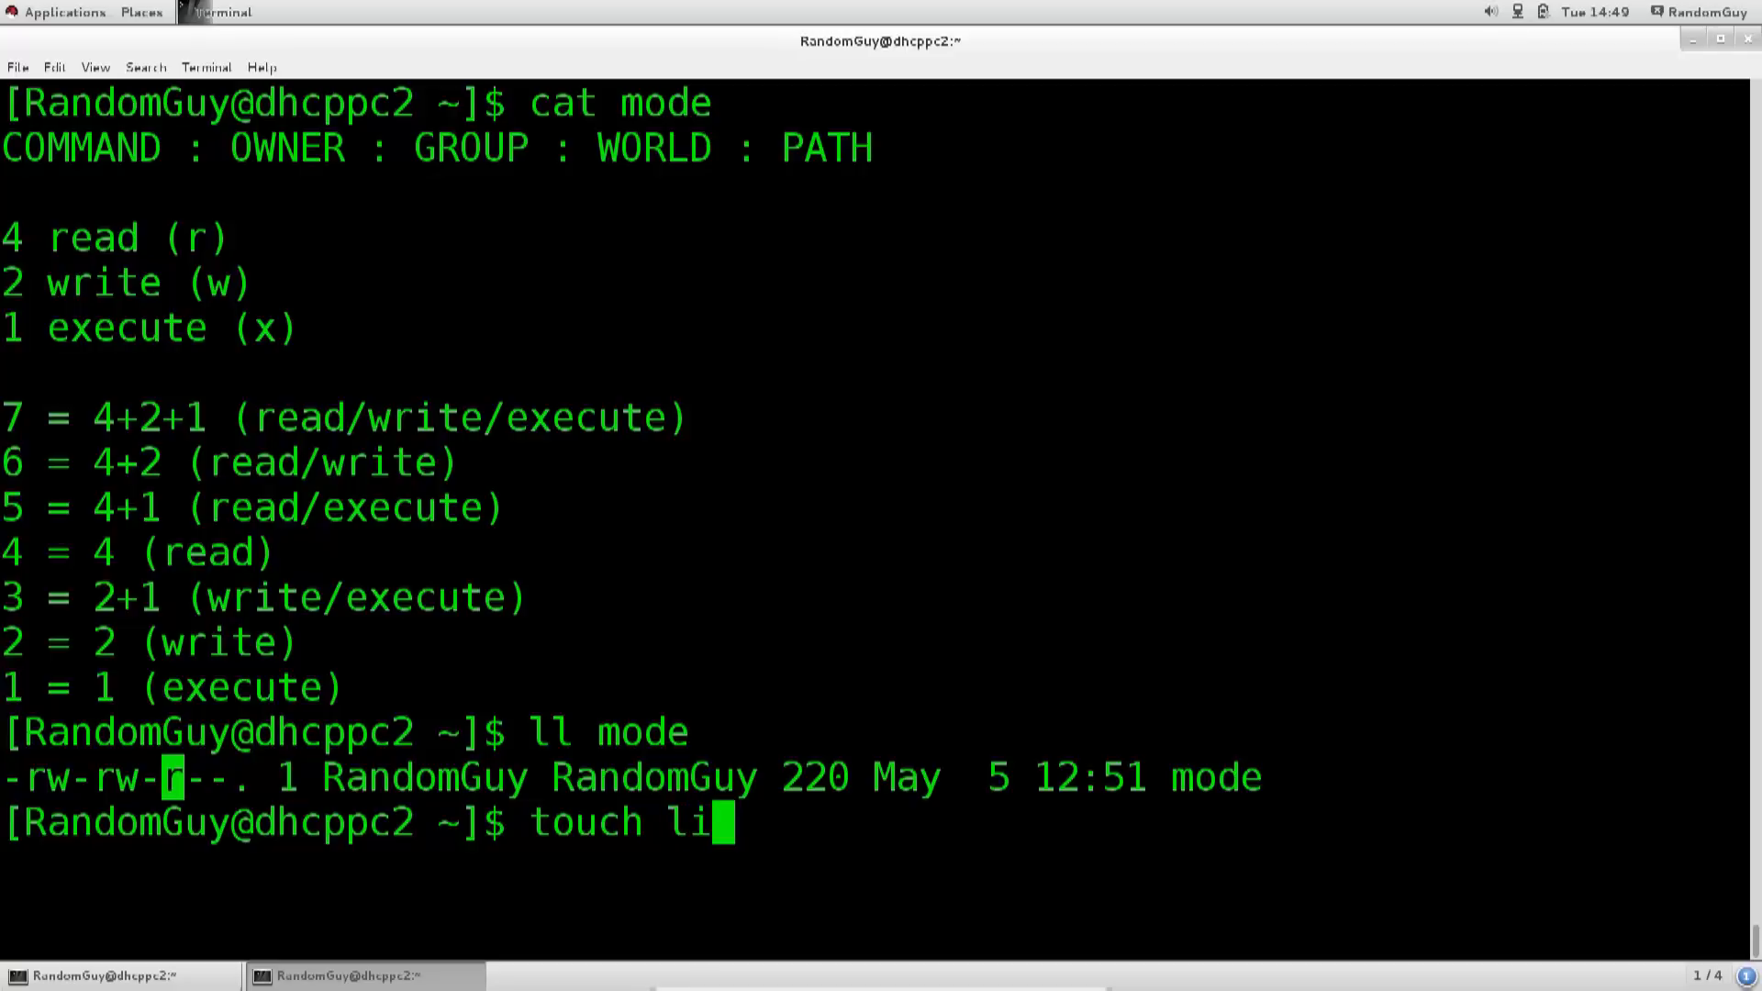
pyautogui.press('BackSpace')
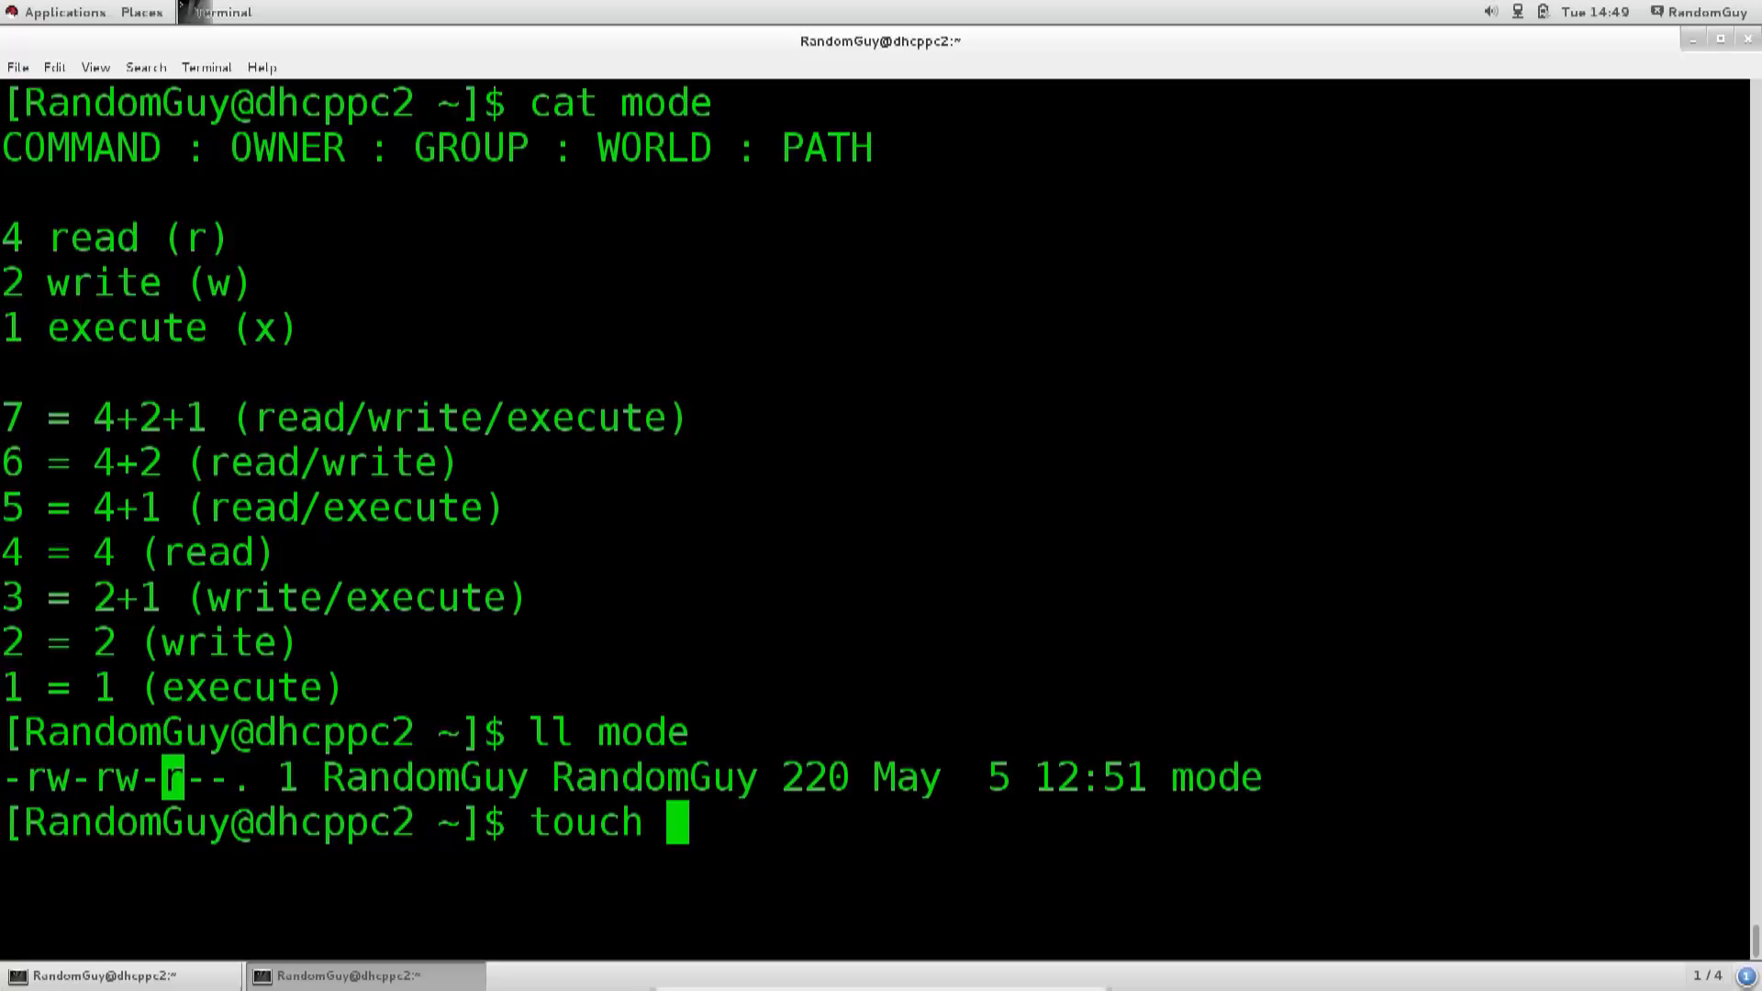
pyautogui.write('RedHat')
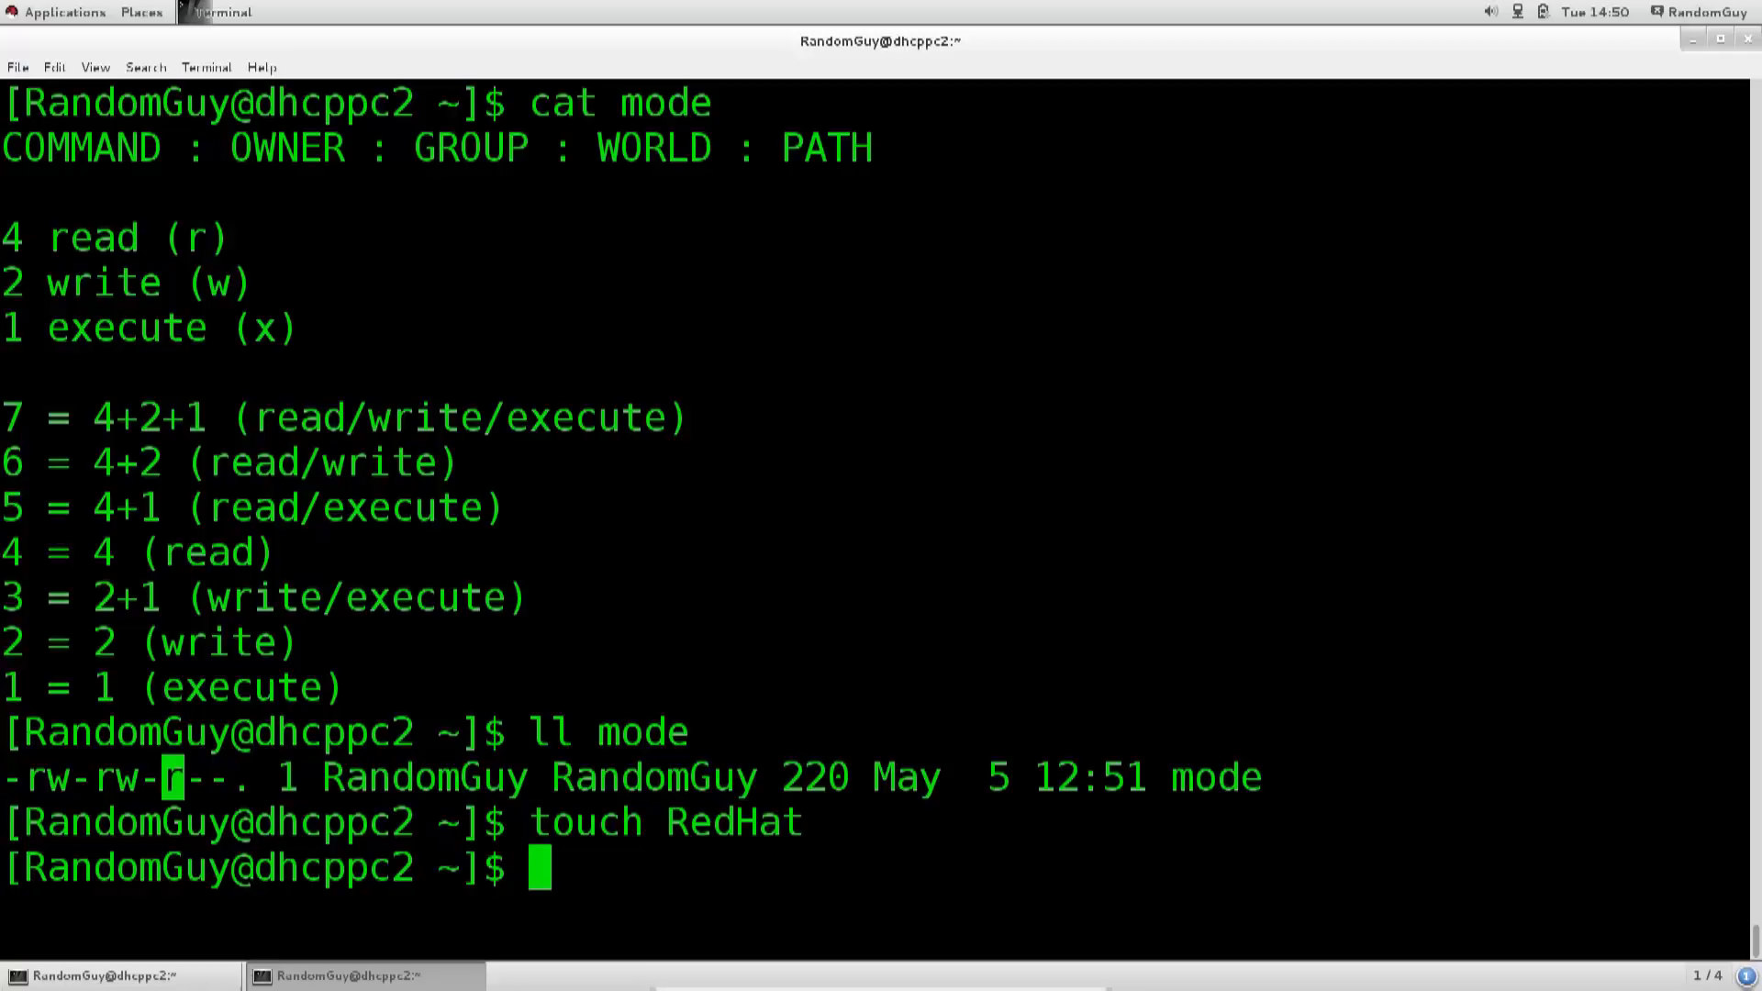
pyautogui.write('ls R')
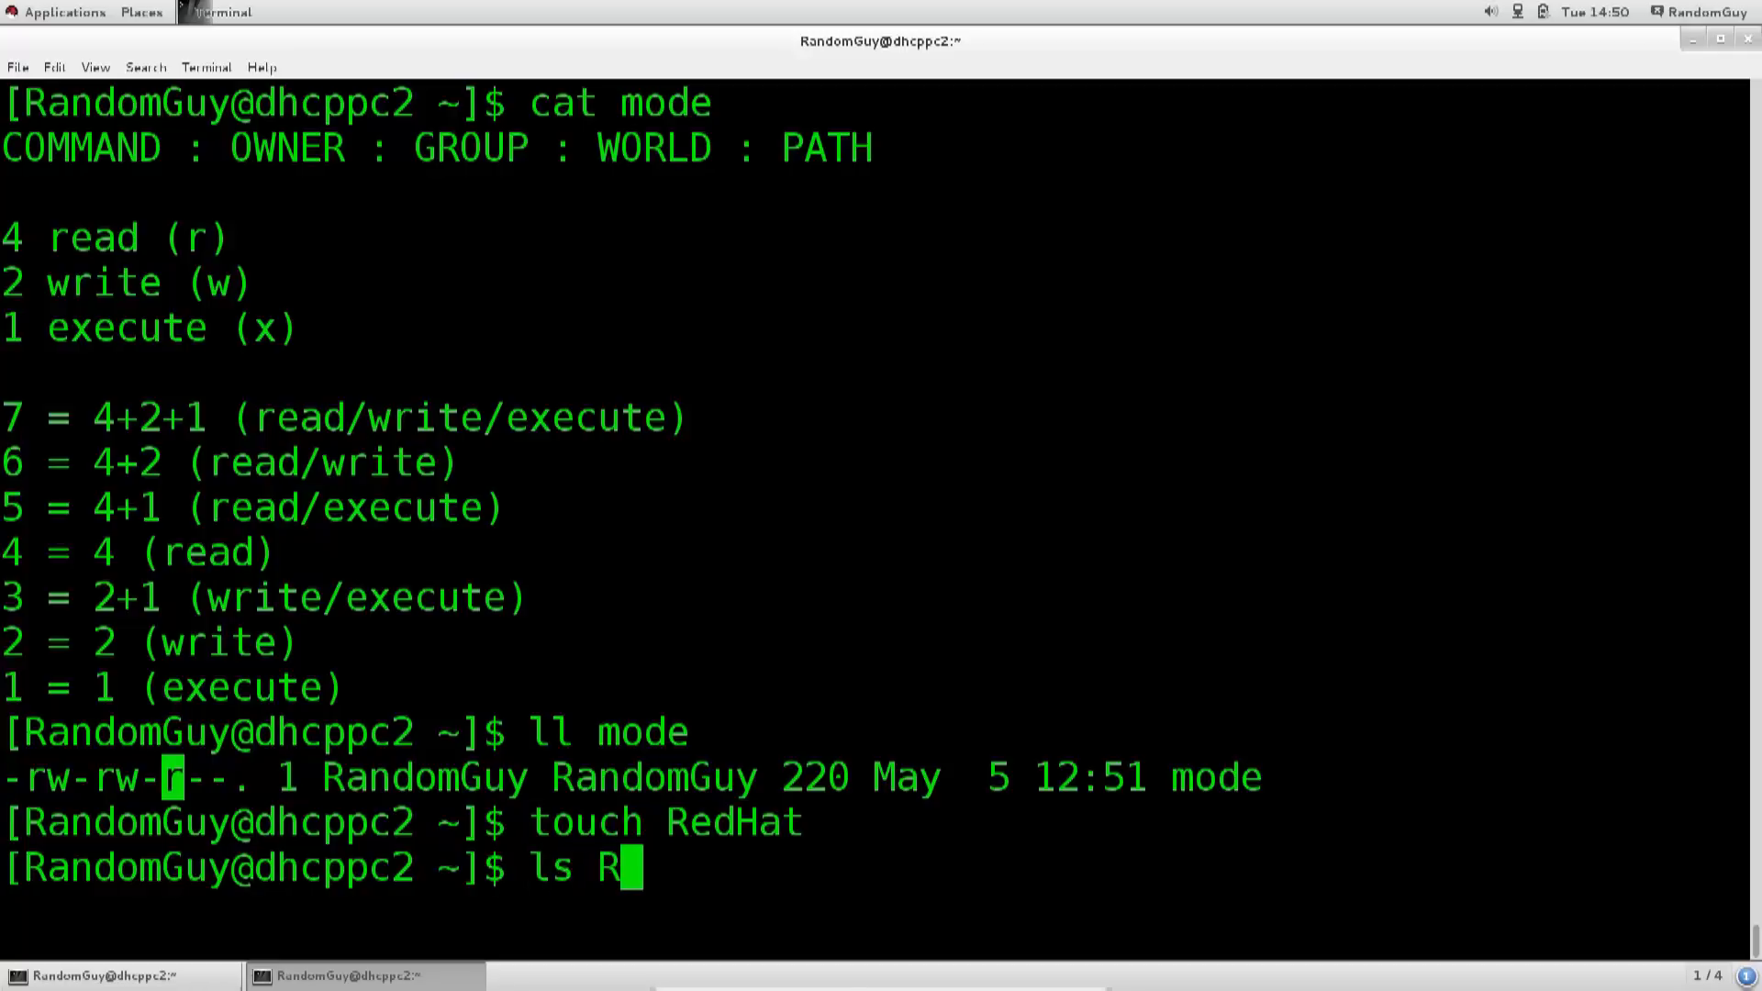
pyautogui.write('edHat')
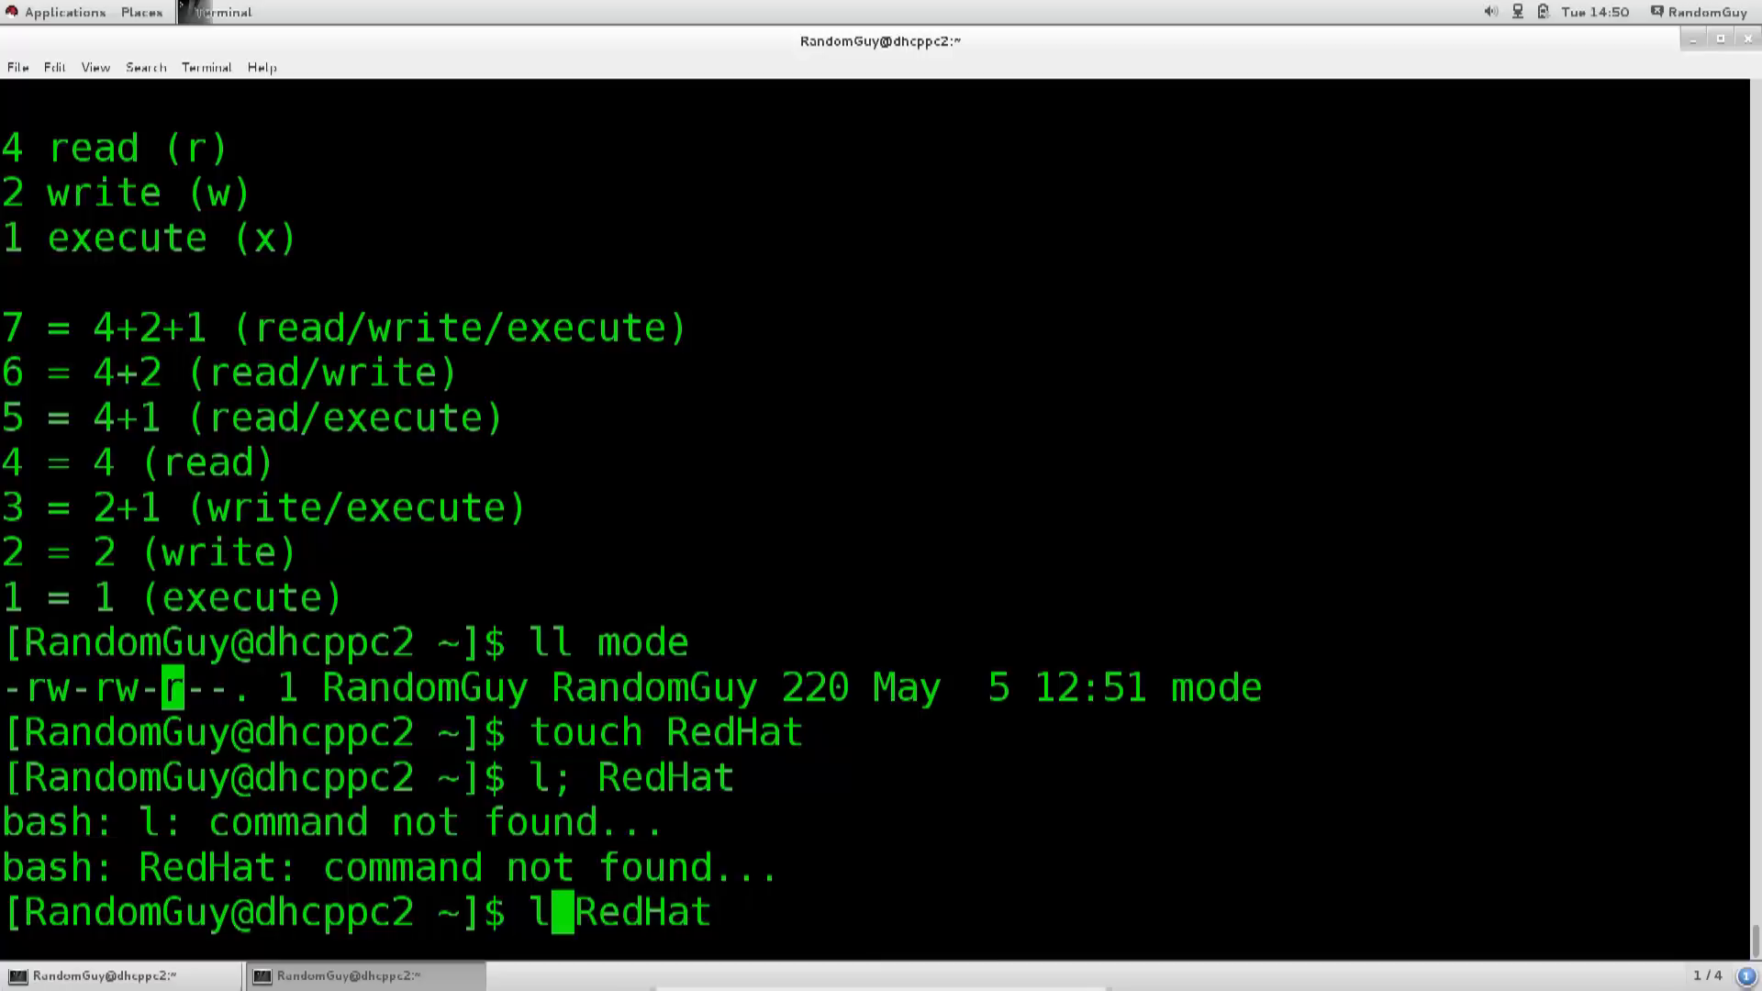
# Step: Run the RedHat listing, then highlight 'execute' and its x in the mode notes
pyautogui.press('Return')
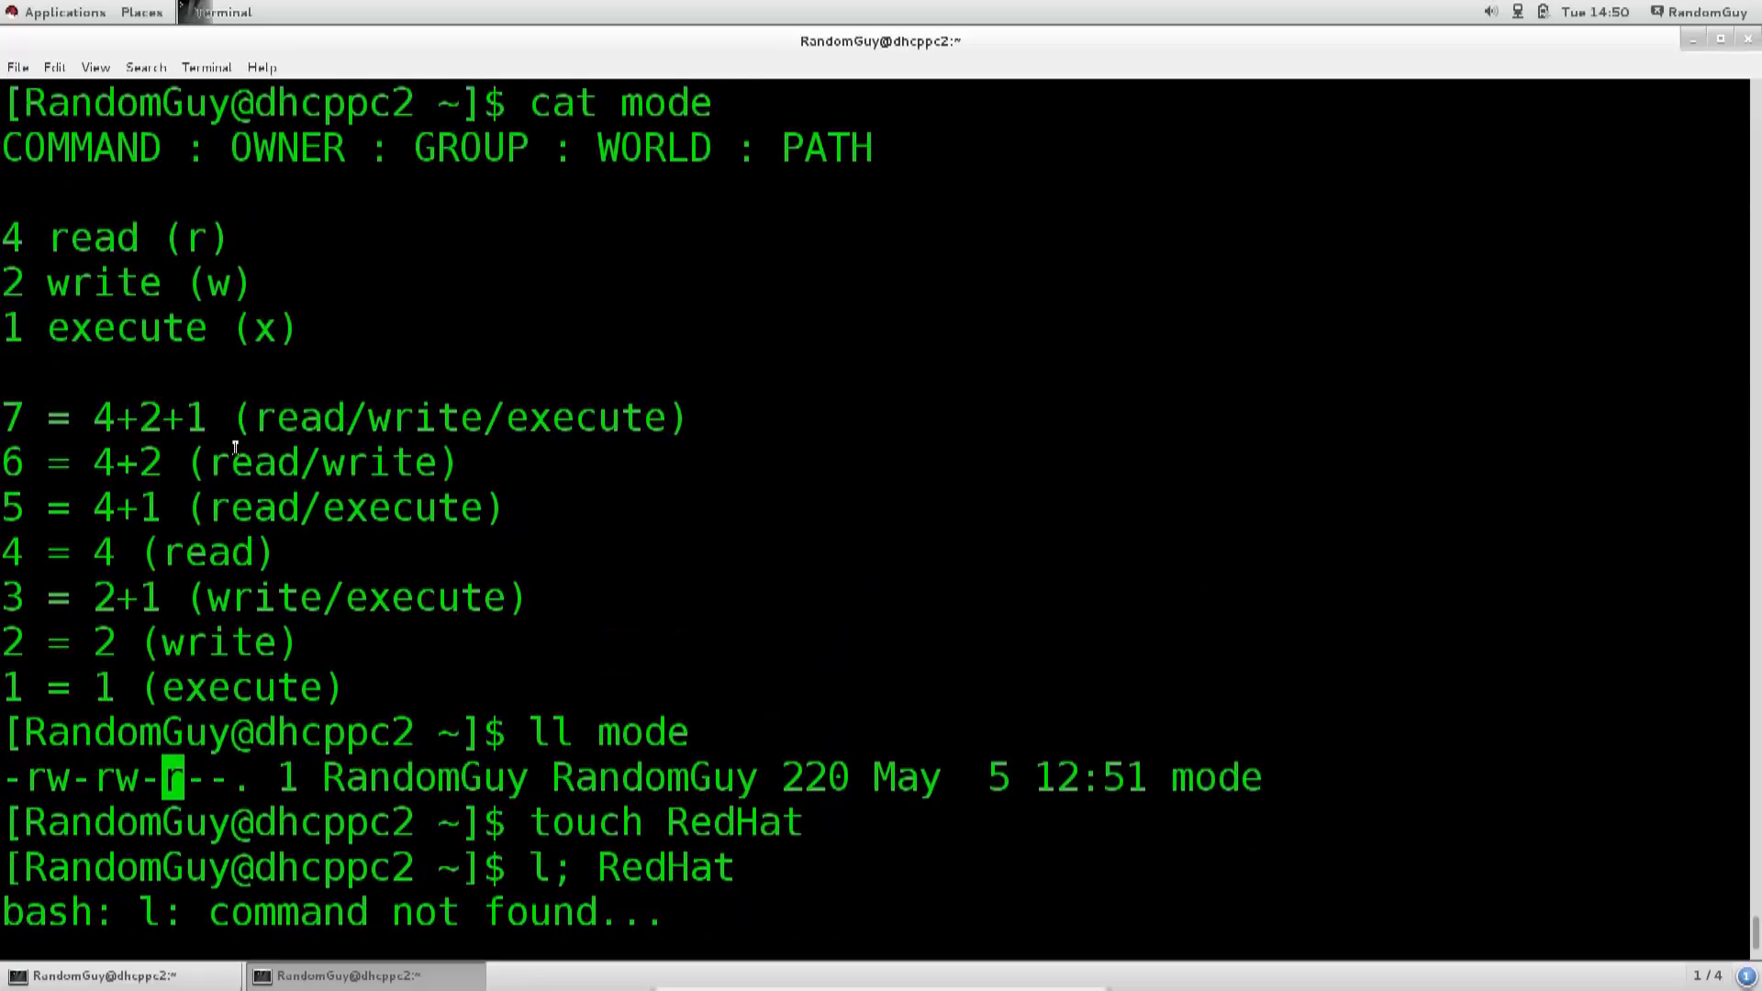
pyautogui.moveTo(112, 215)
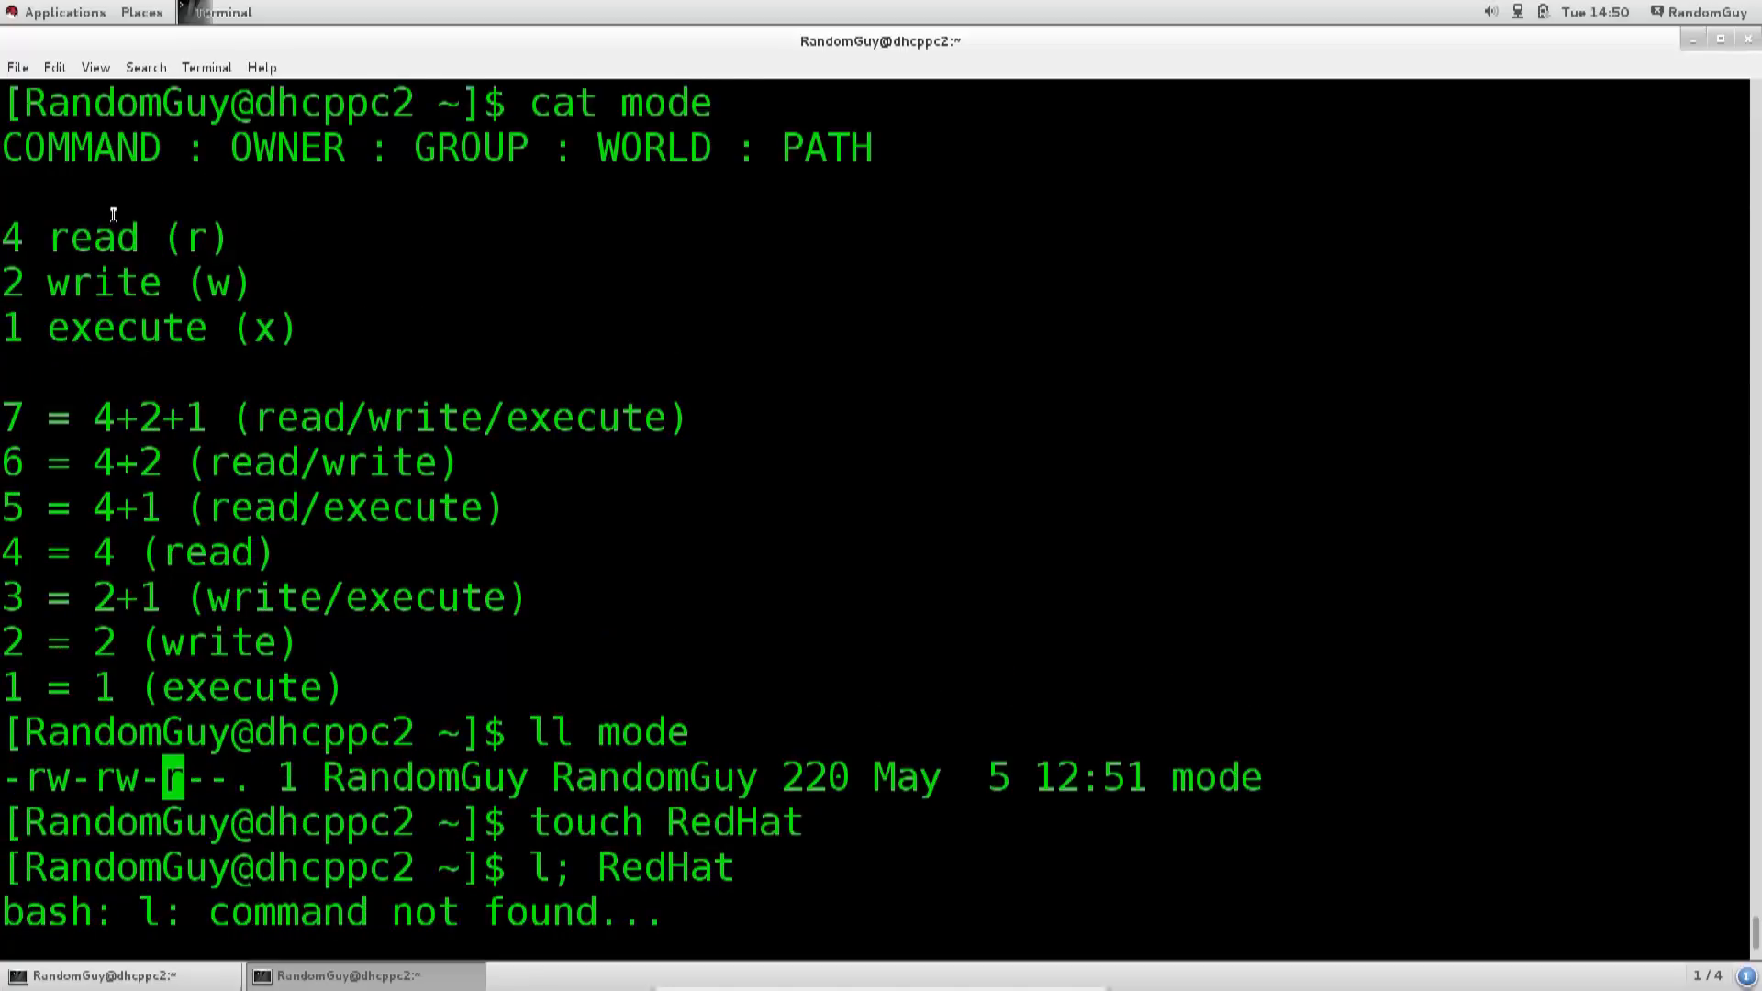
pyautogui.doubleClick(87, 237)
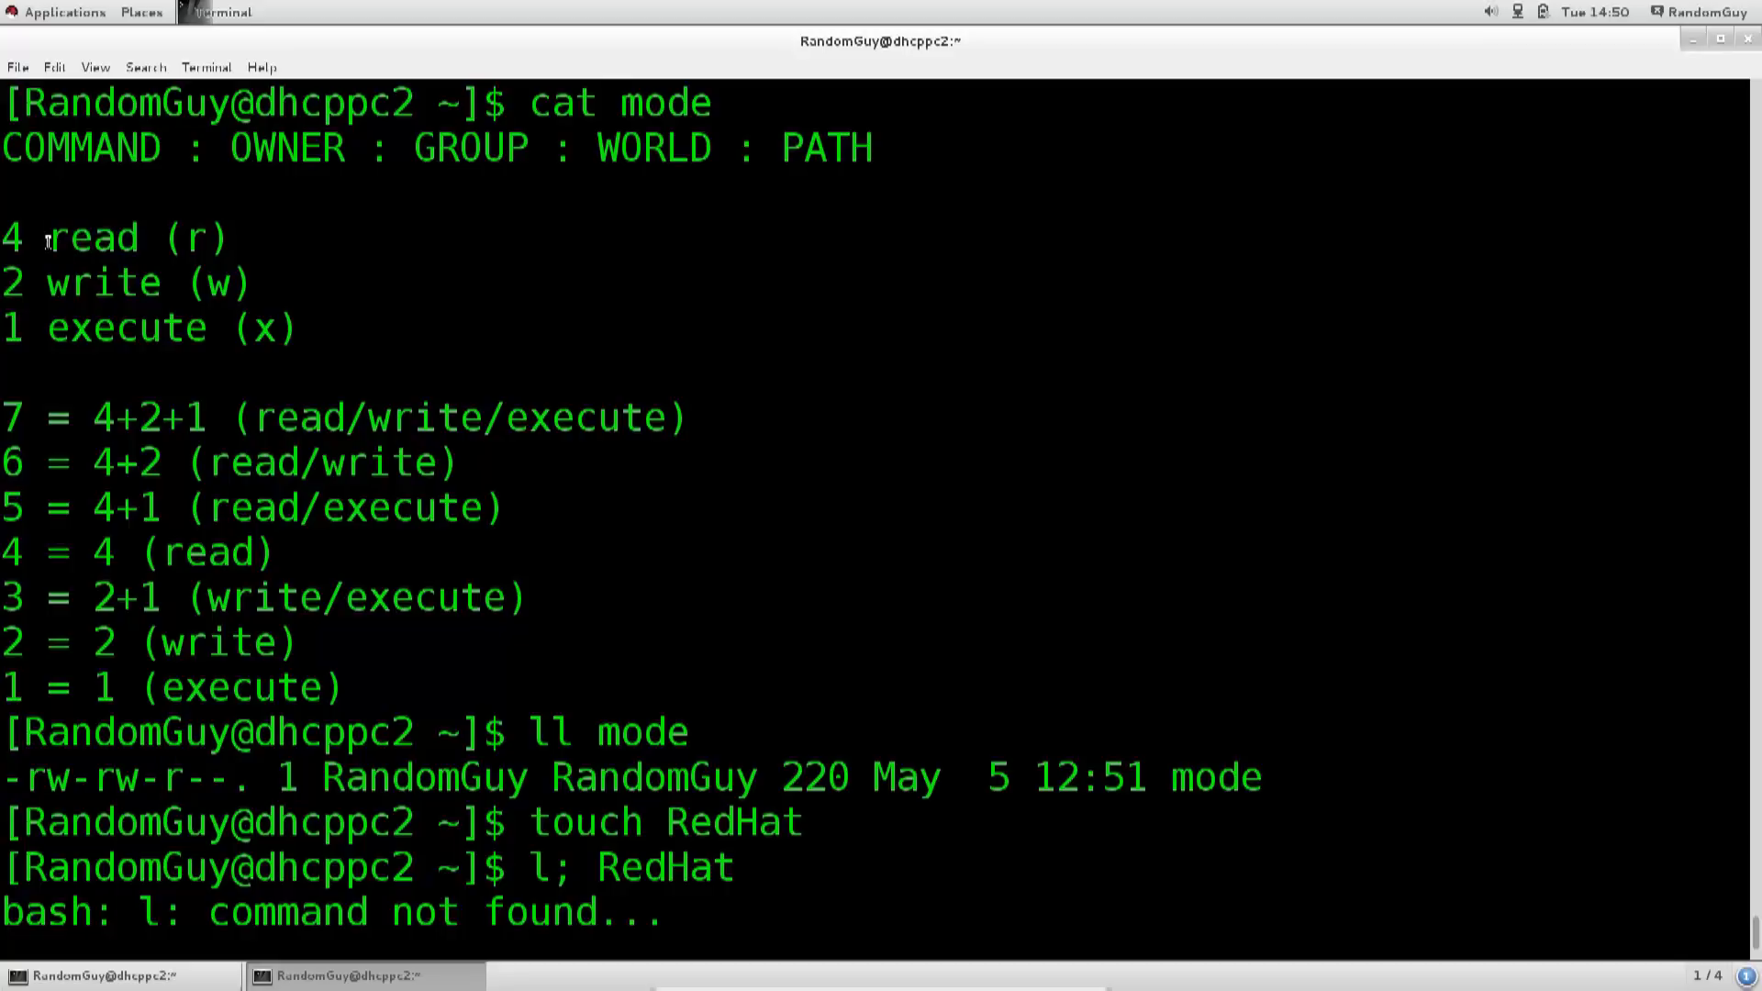
pyautogui.doubleClick(109, 328)
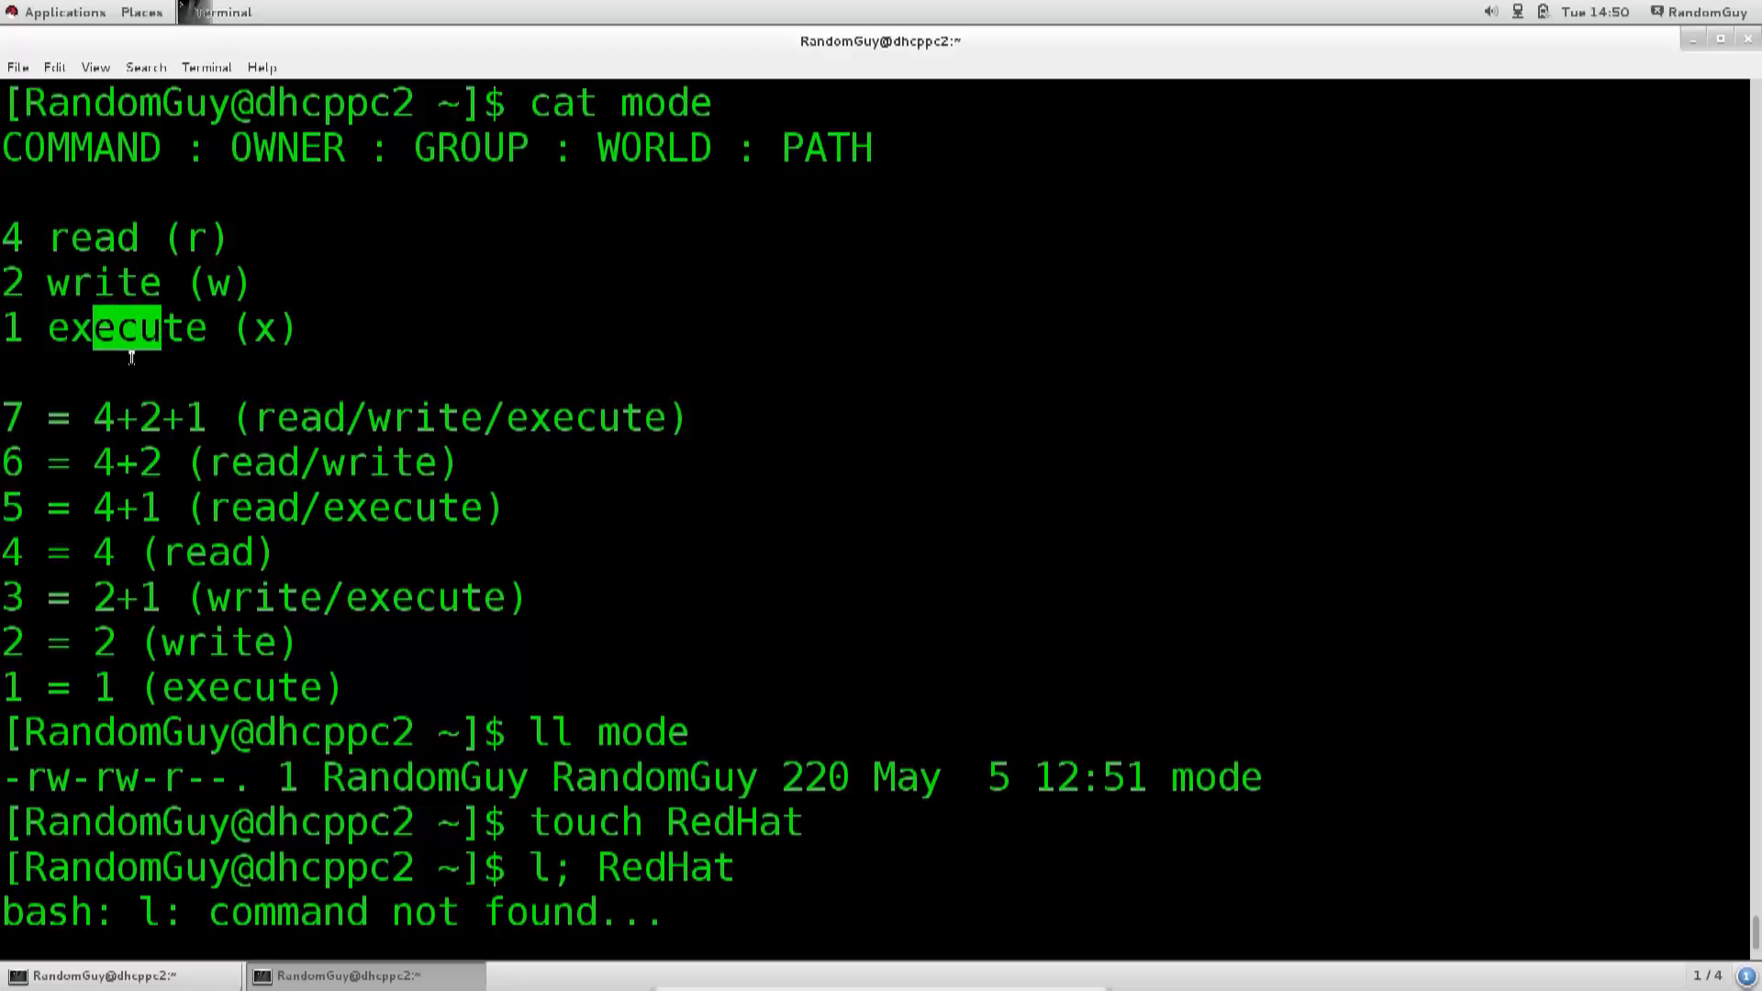
pyautogui.moveTo(111, 317)
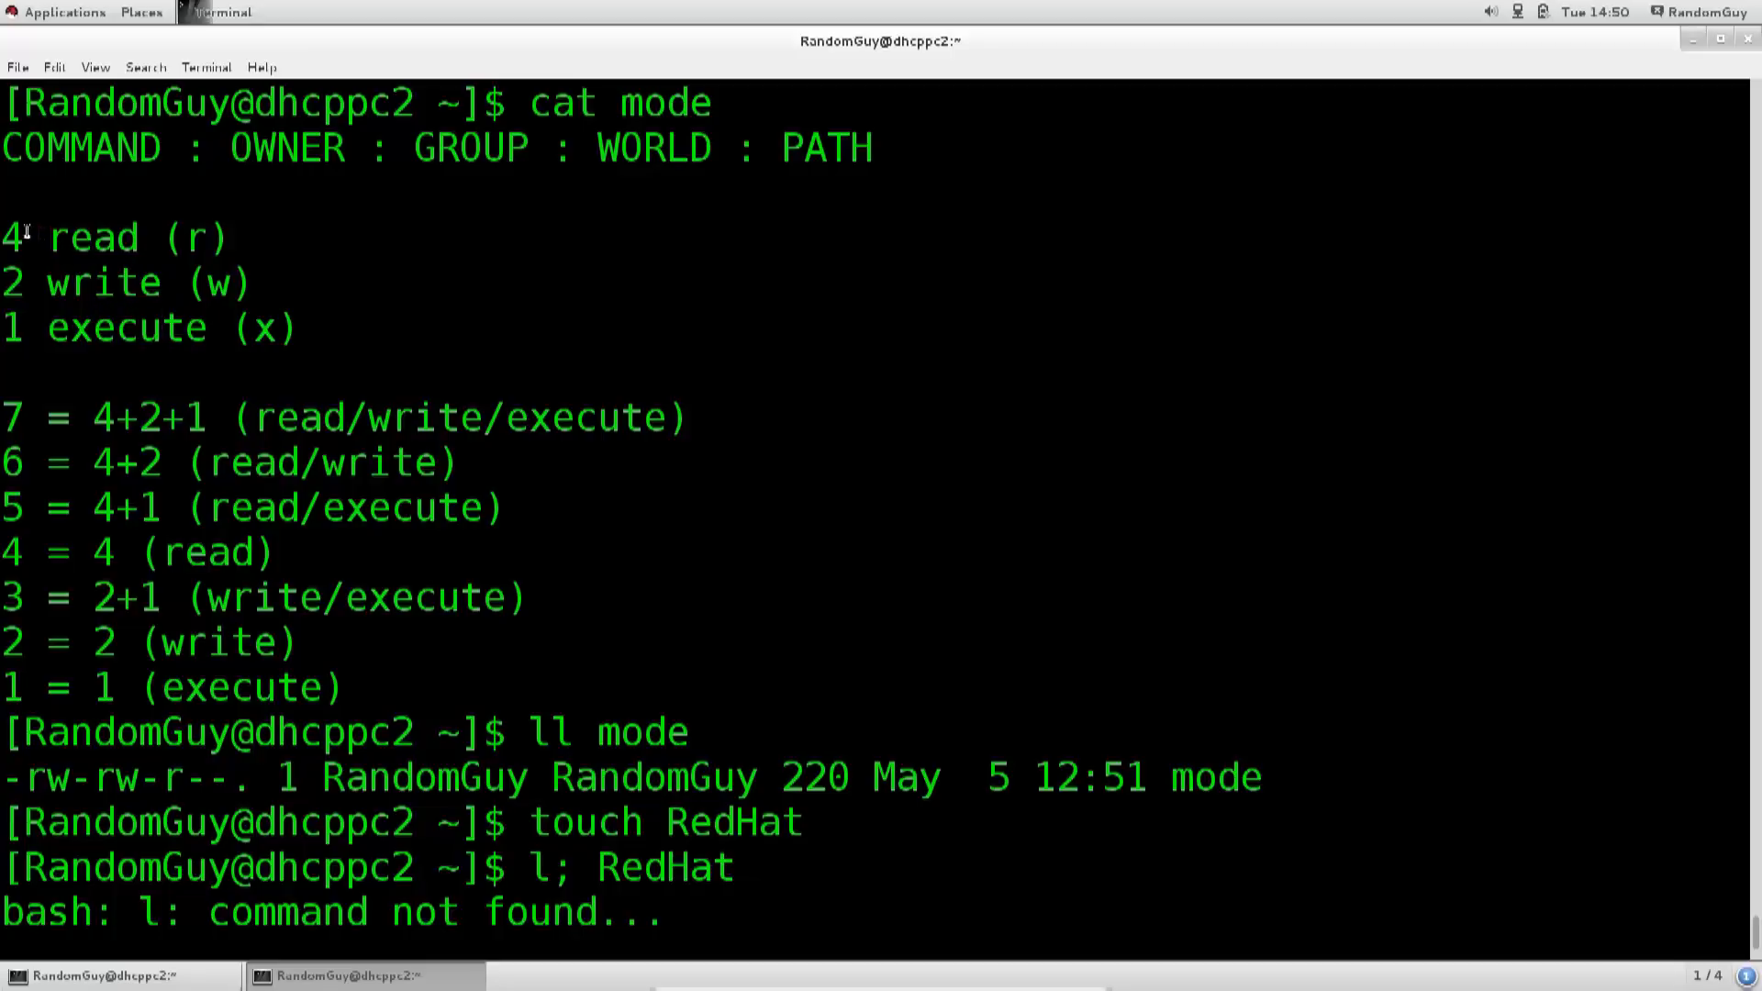
pyautogui.doubleClick(13, 281)
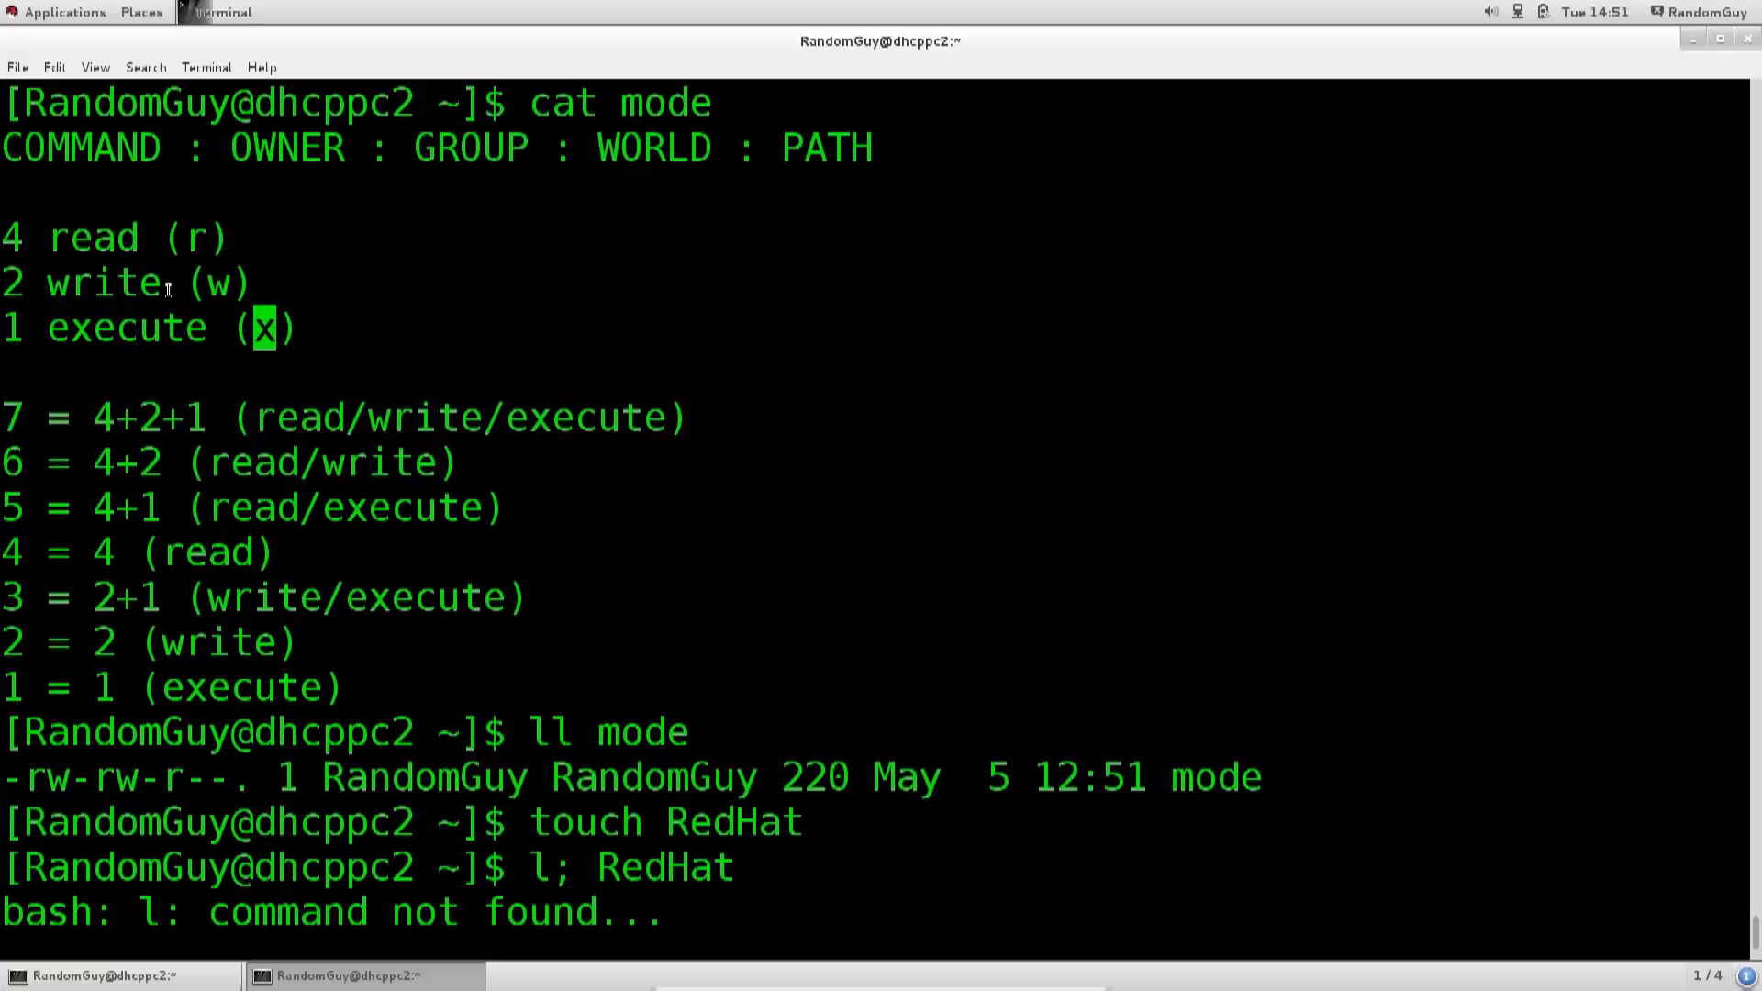
pyautogui.moveTo(116, 305)
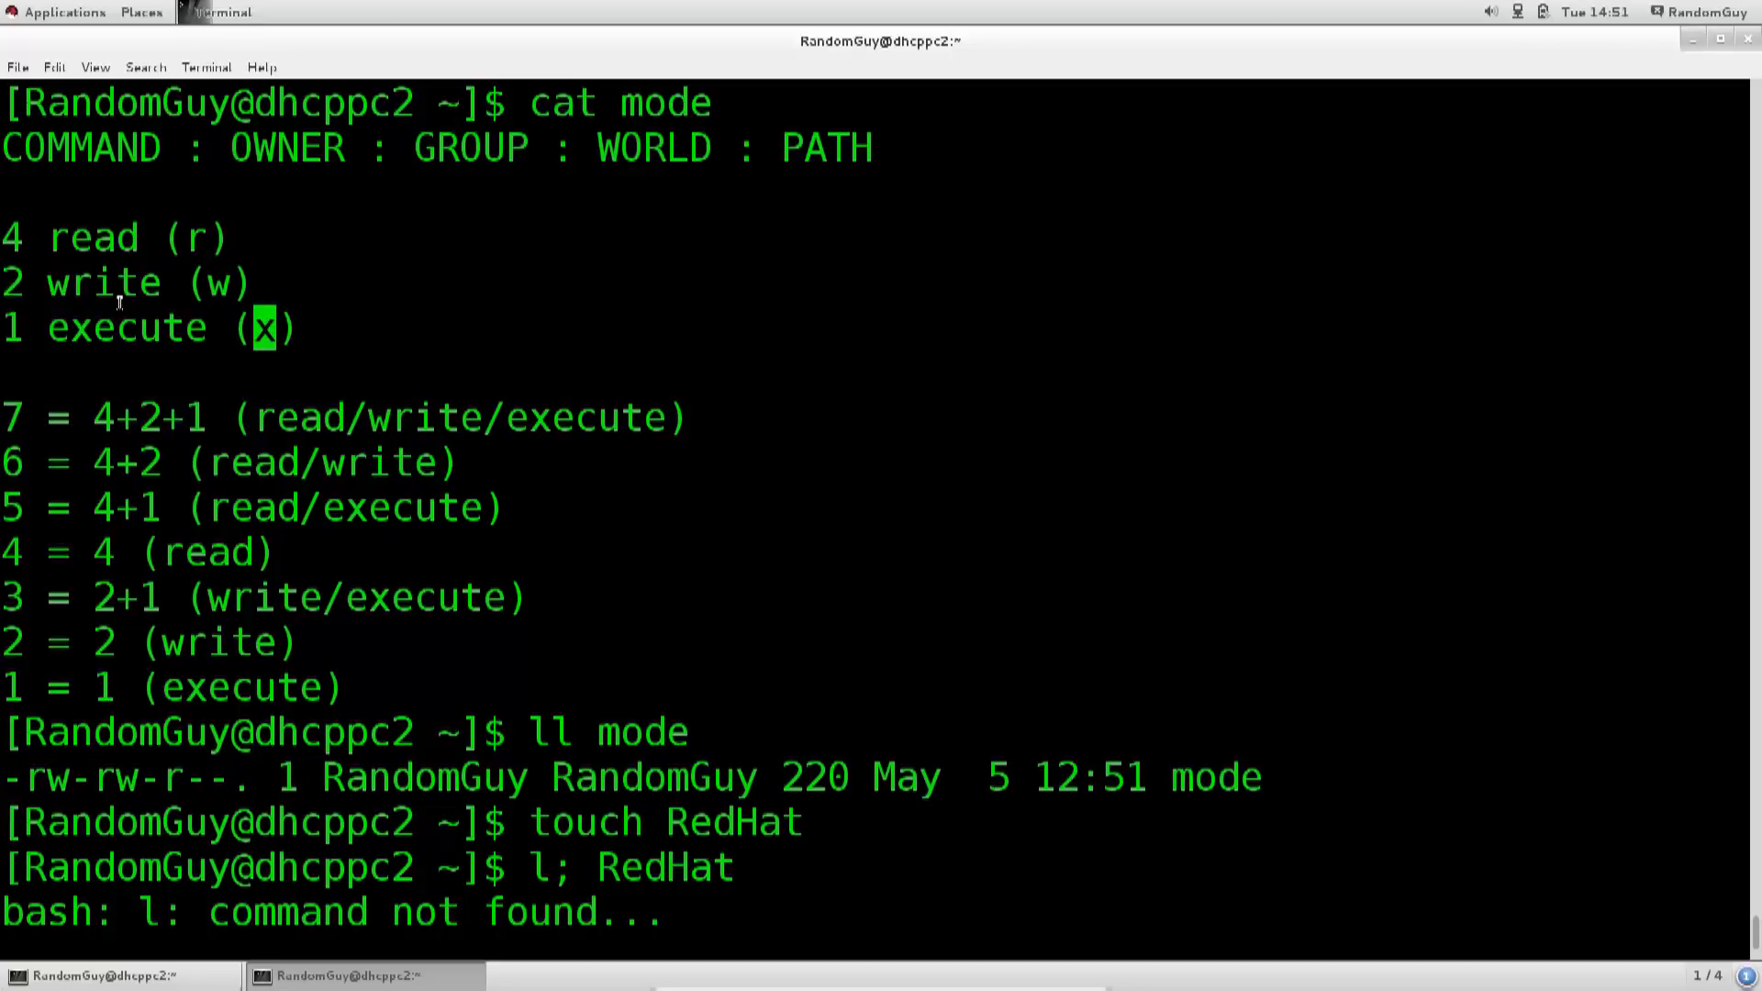
pyautogui.moveTo(147, 423)
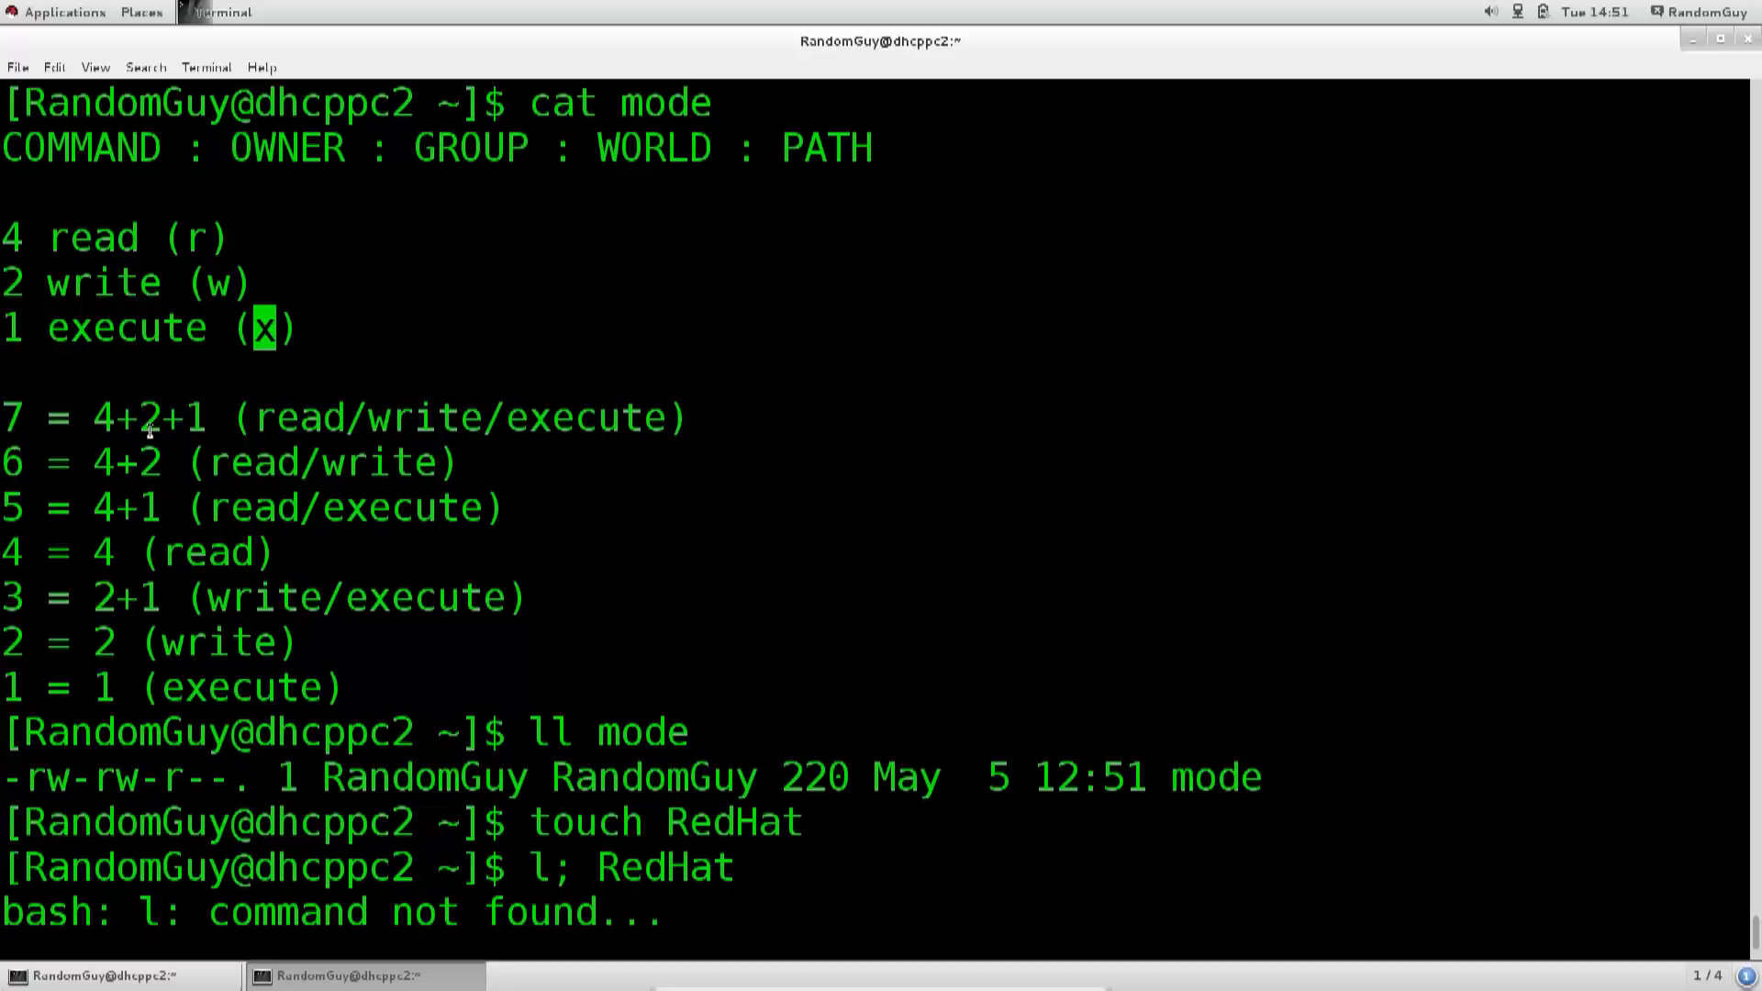
pyautogui.moveTo(133, 463)
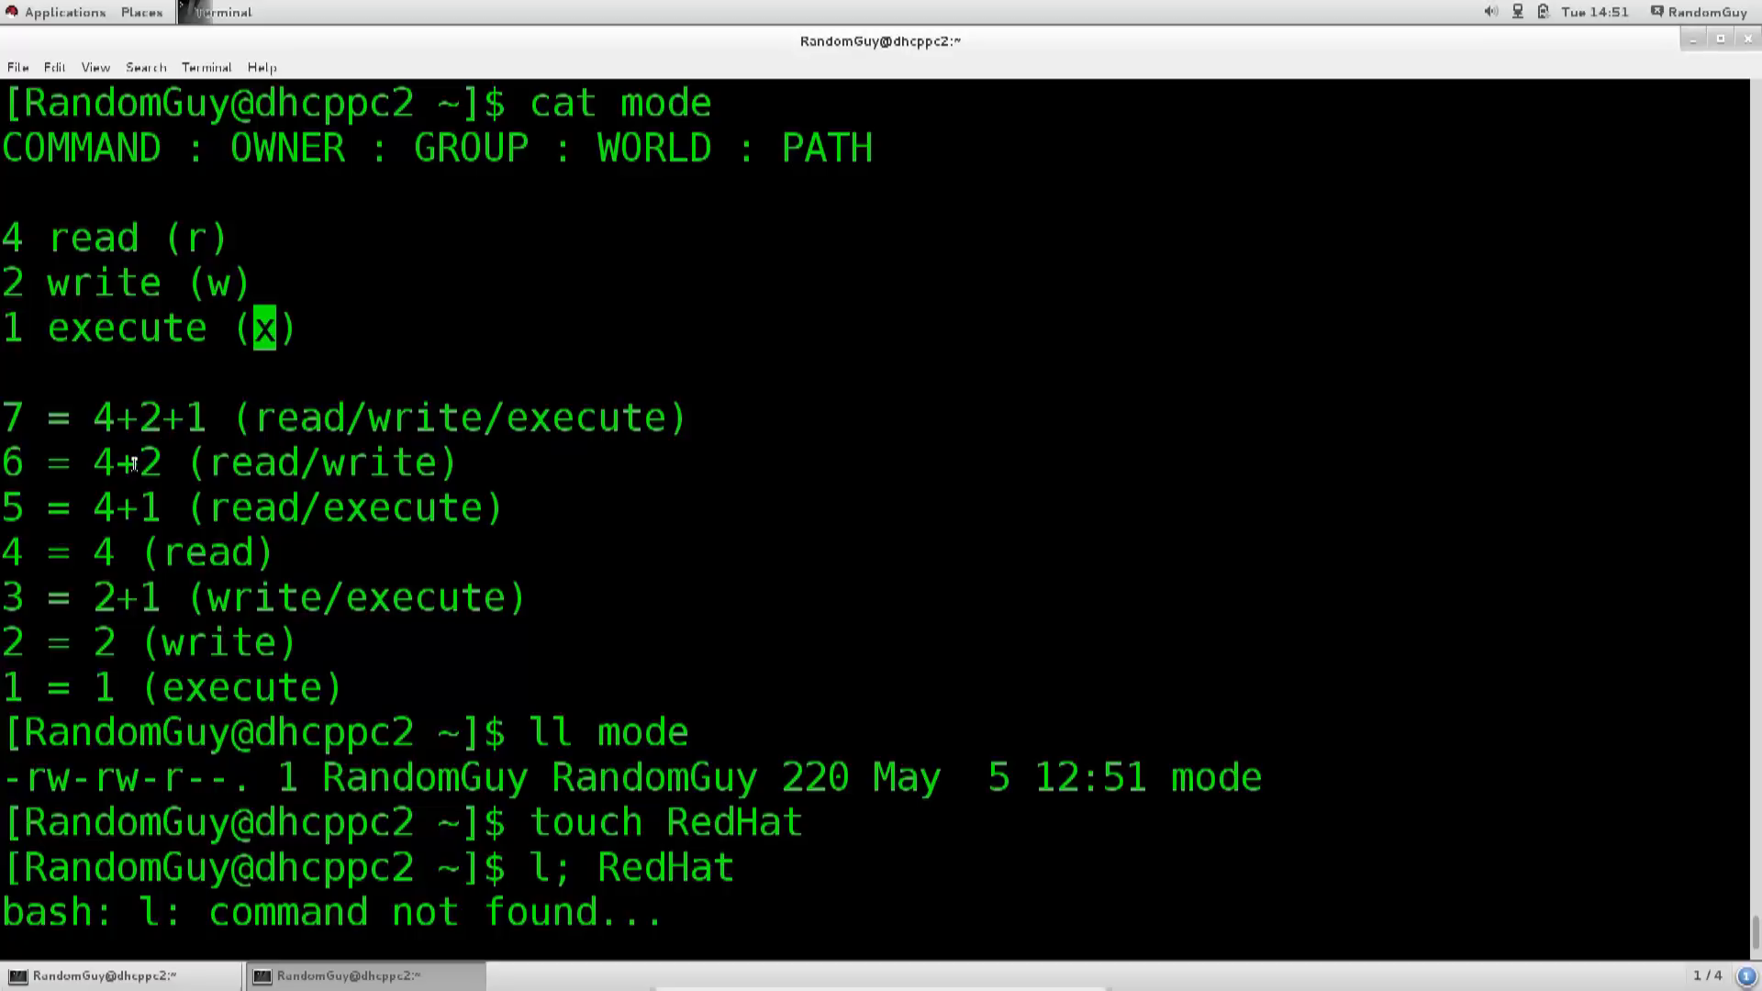
pyautogui.moveTo(274, 198)
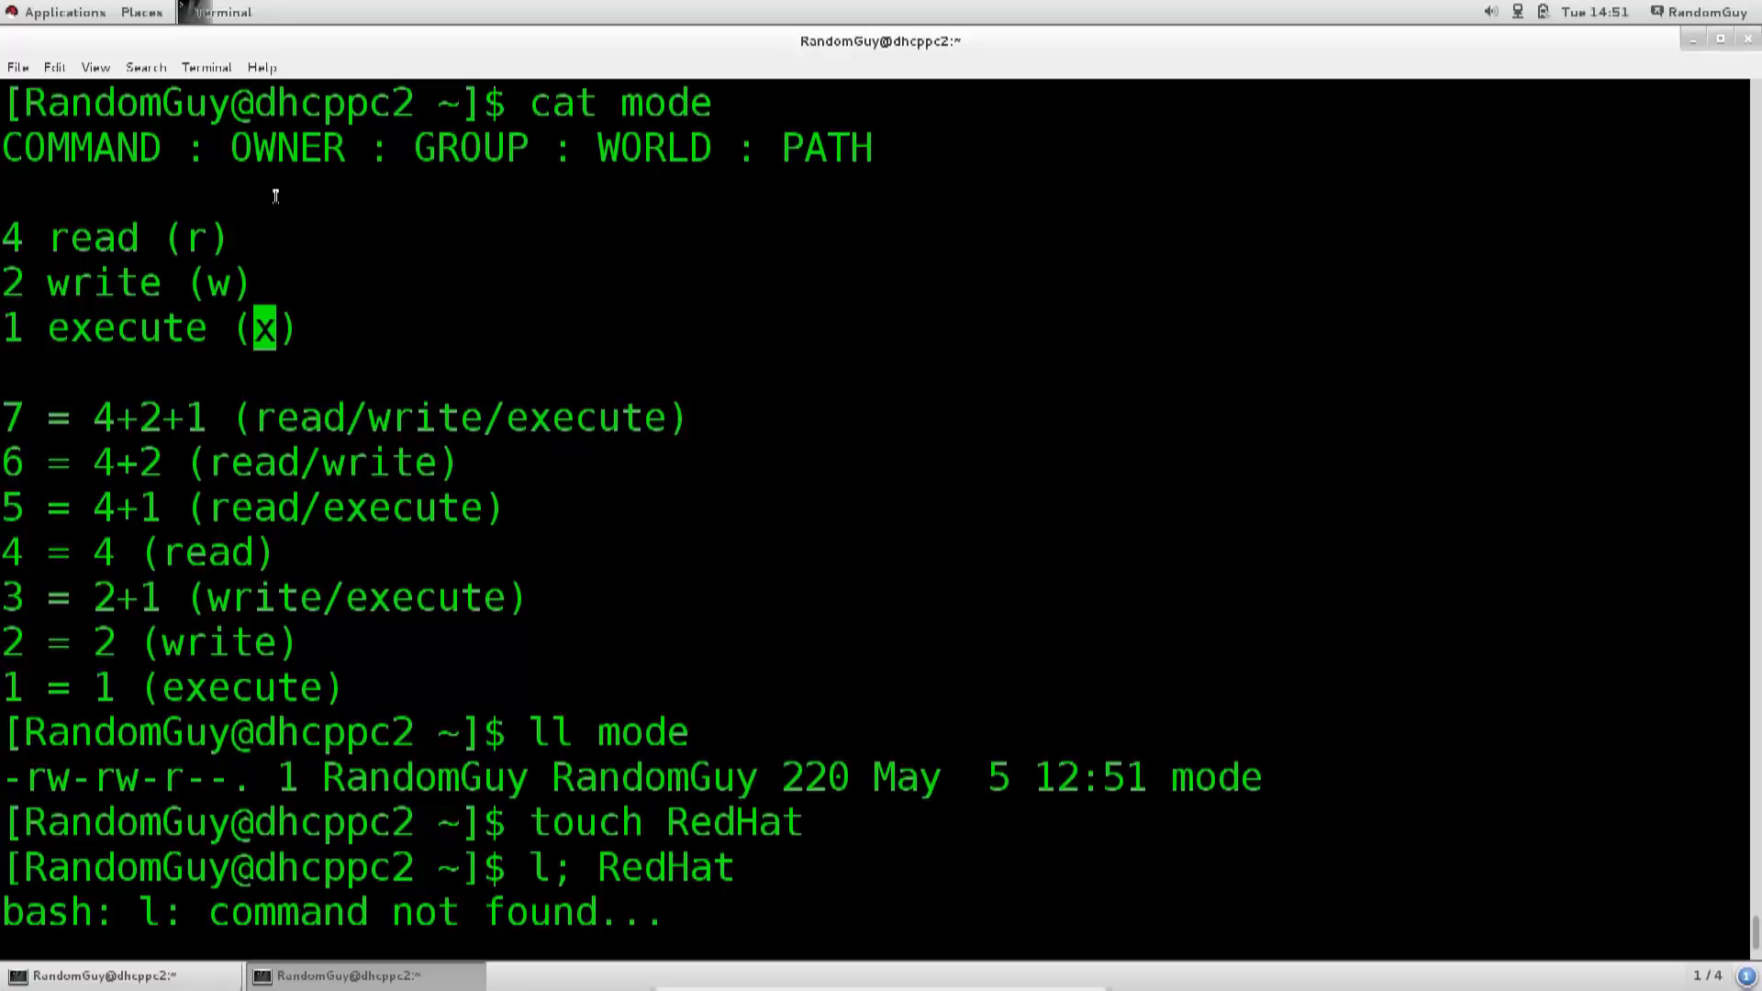
pyautogui.moveTo(255, 200)
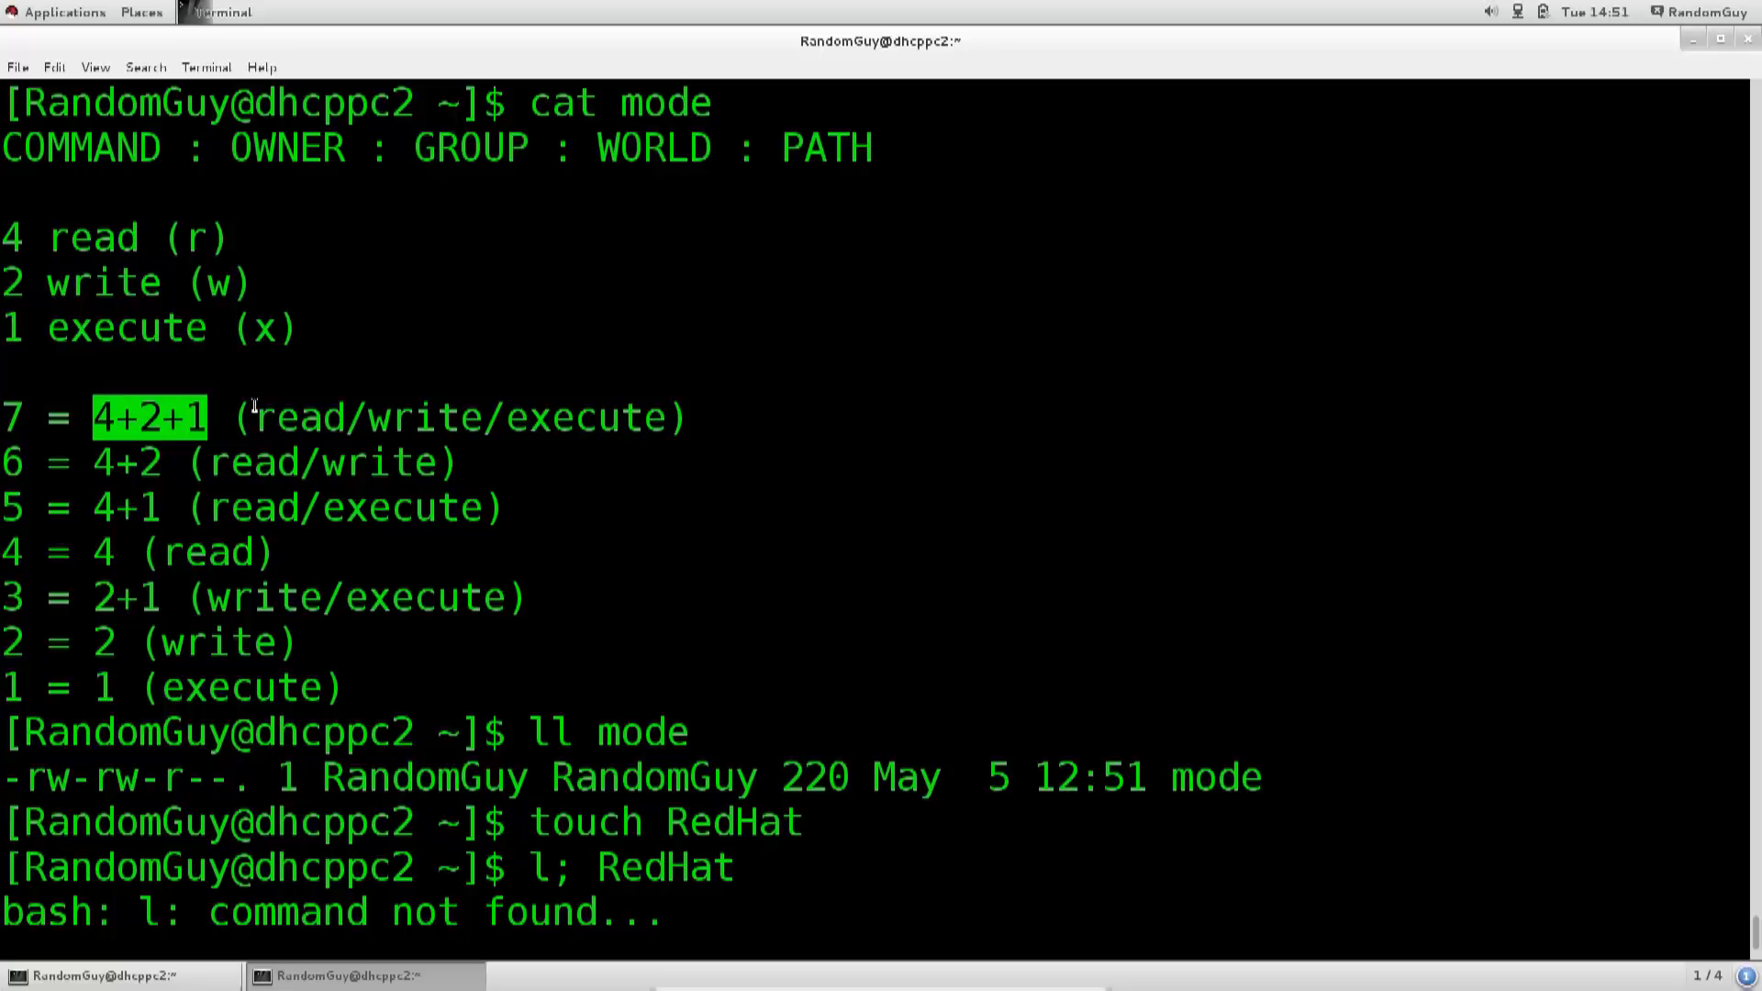
pyautogui.moveTo(42, 487)
pyautogui.write('ll RedHat')
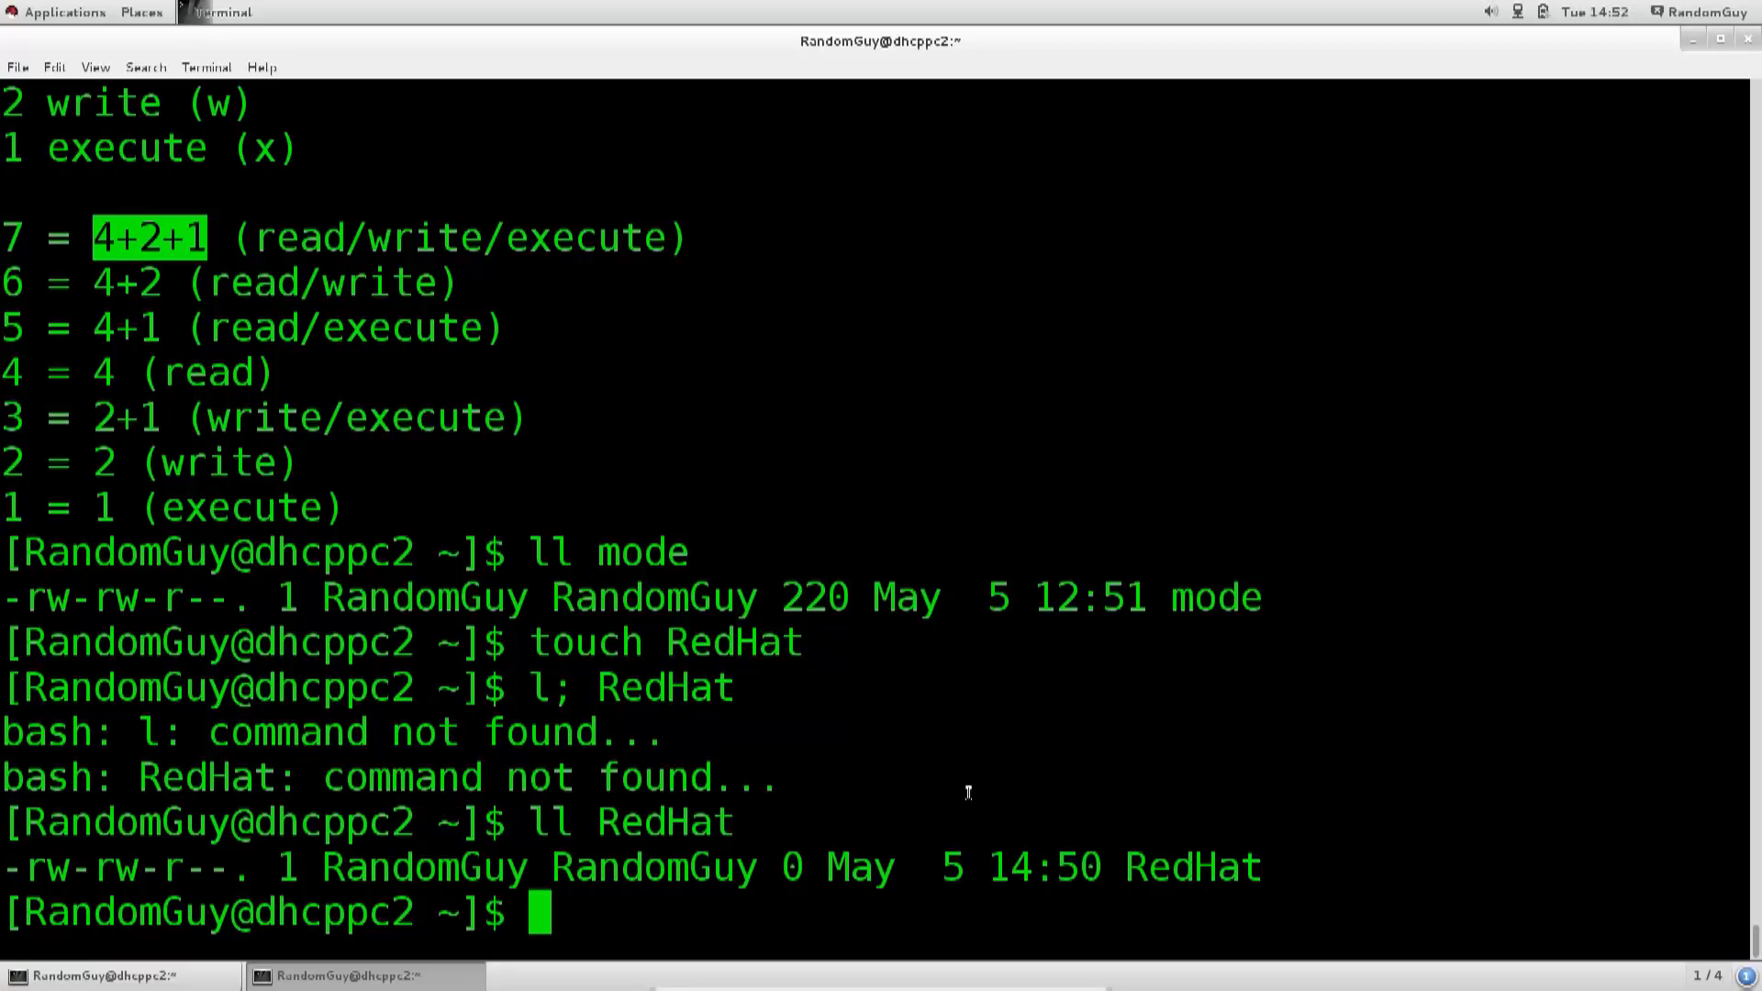
pyautogui.moveTo(918, 709)
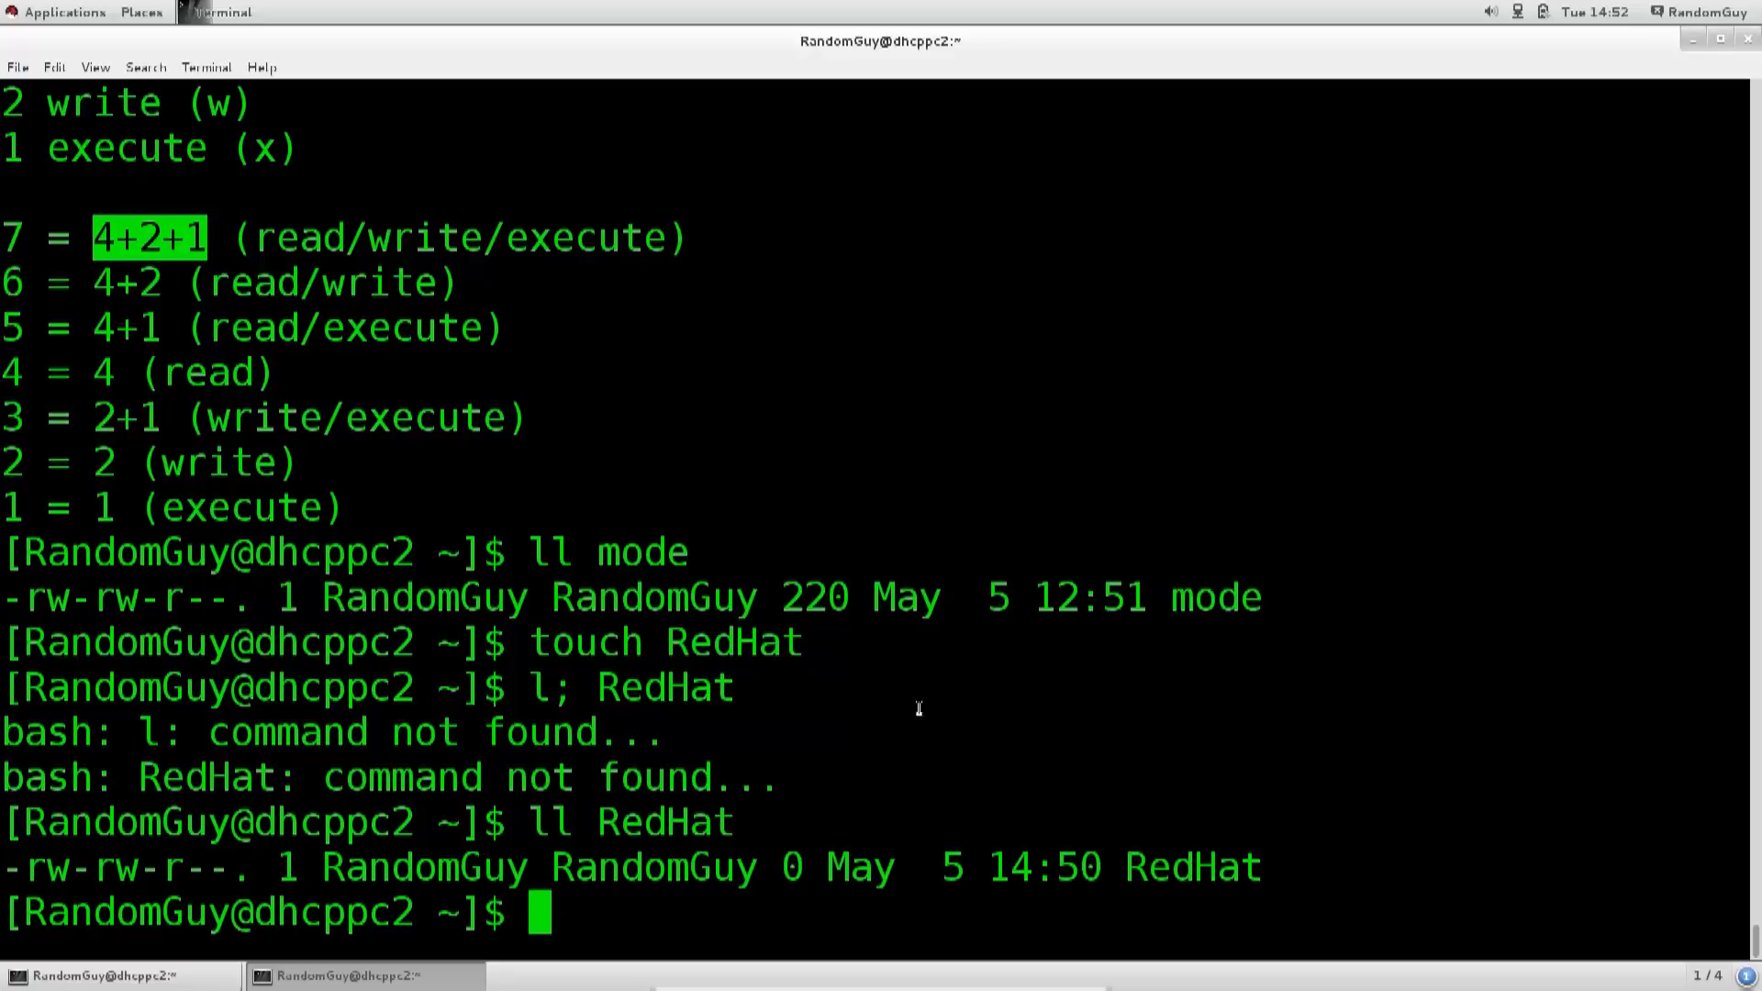
# Step: Clear the screen, then redisplay the mode notes and RedHat's long listing
pyautogui.write('clea')
pyautogui.write('cat mode')
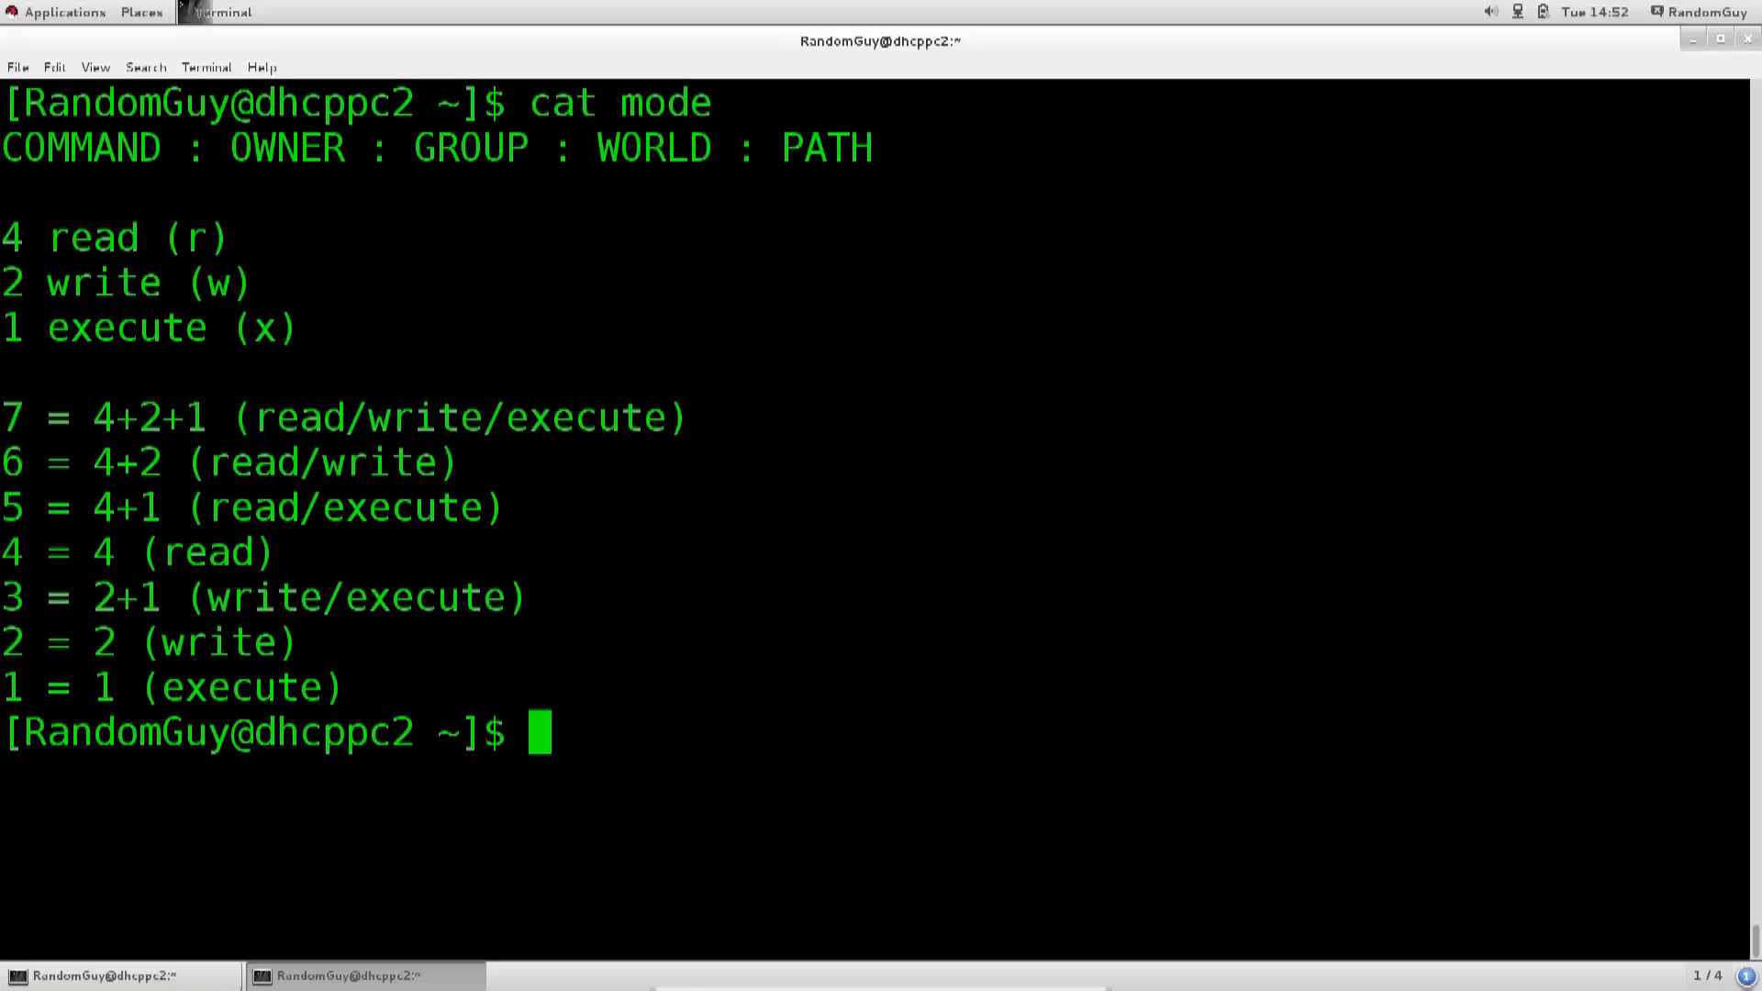
pyautogui.write('ll RedHat')
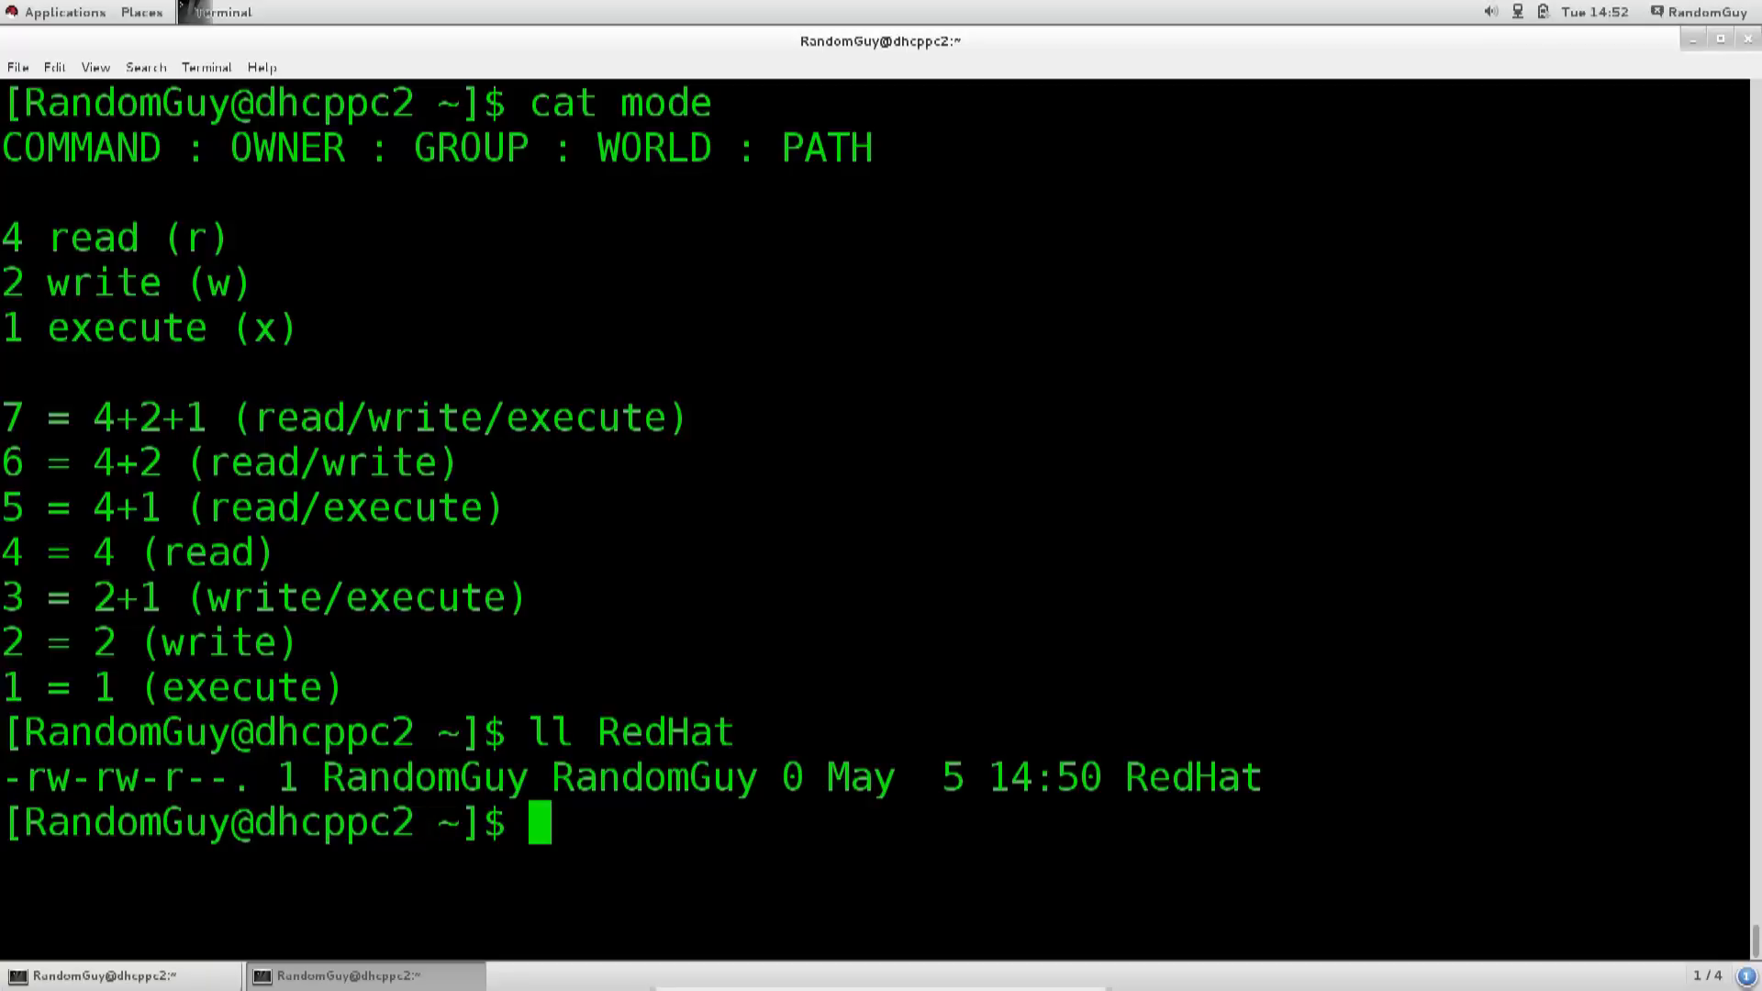
pyautogui.moveTo(1074, 12)
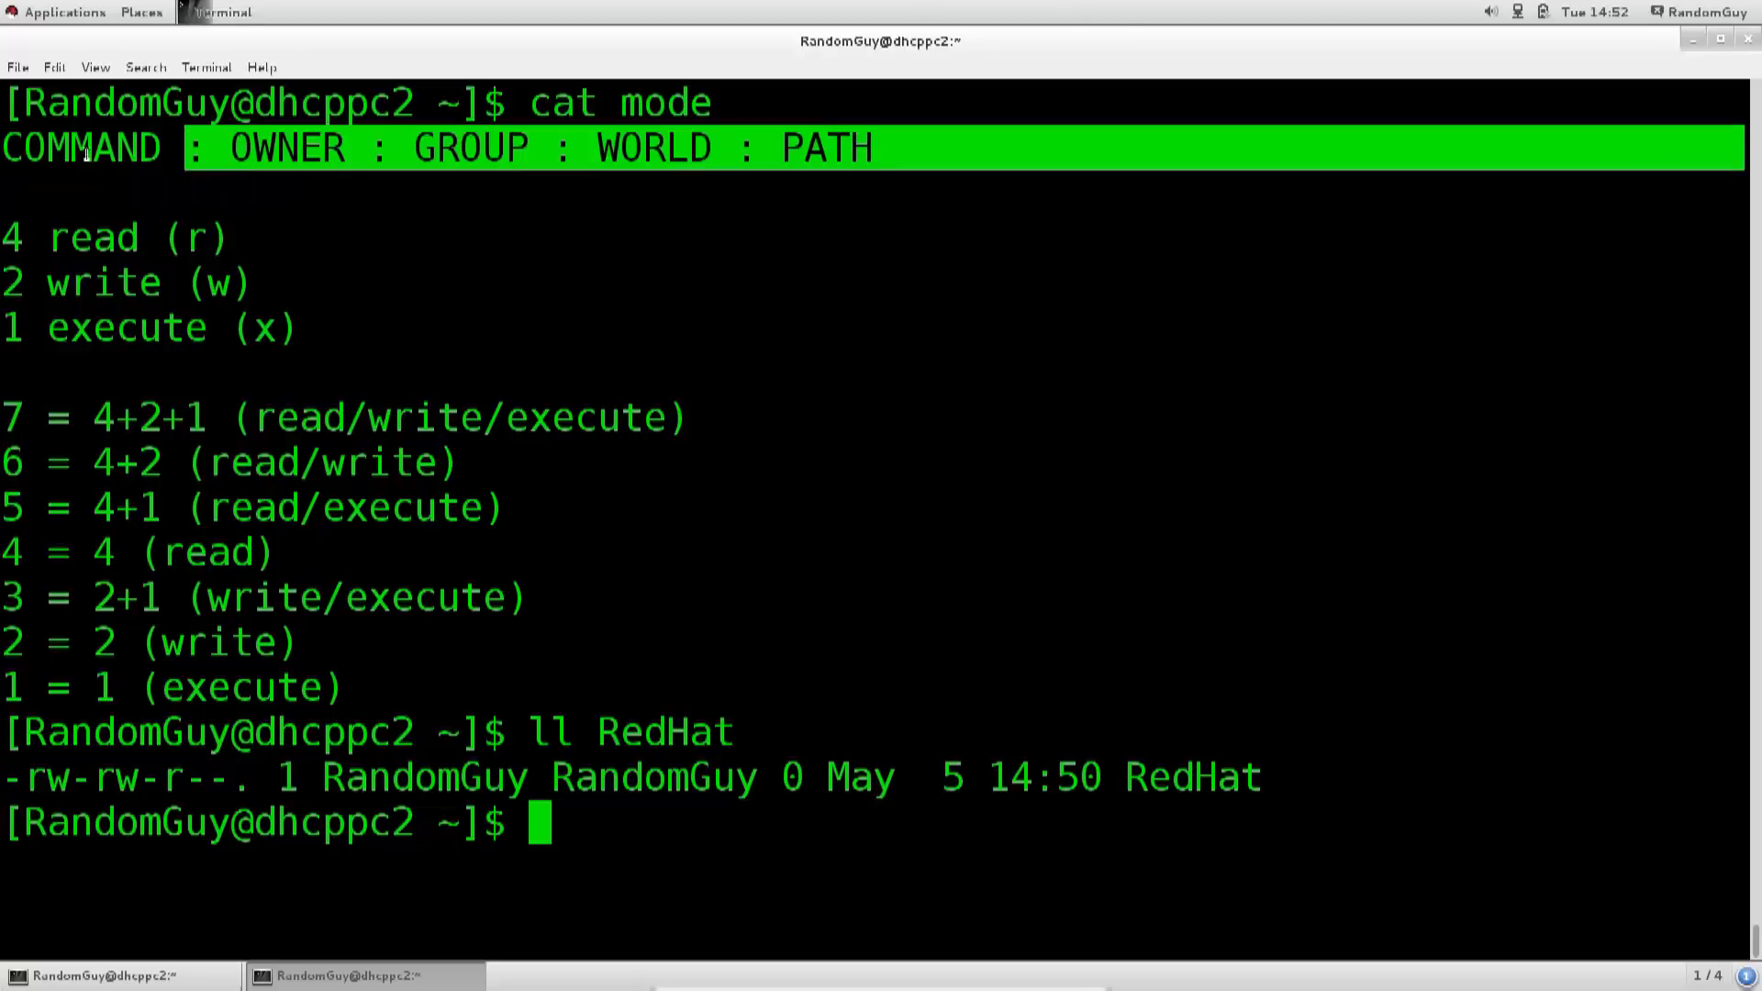
pyautogui.moveTo(965, 749)
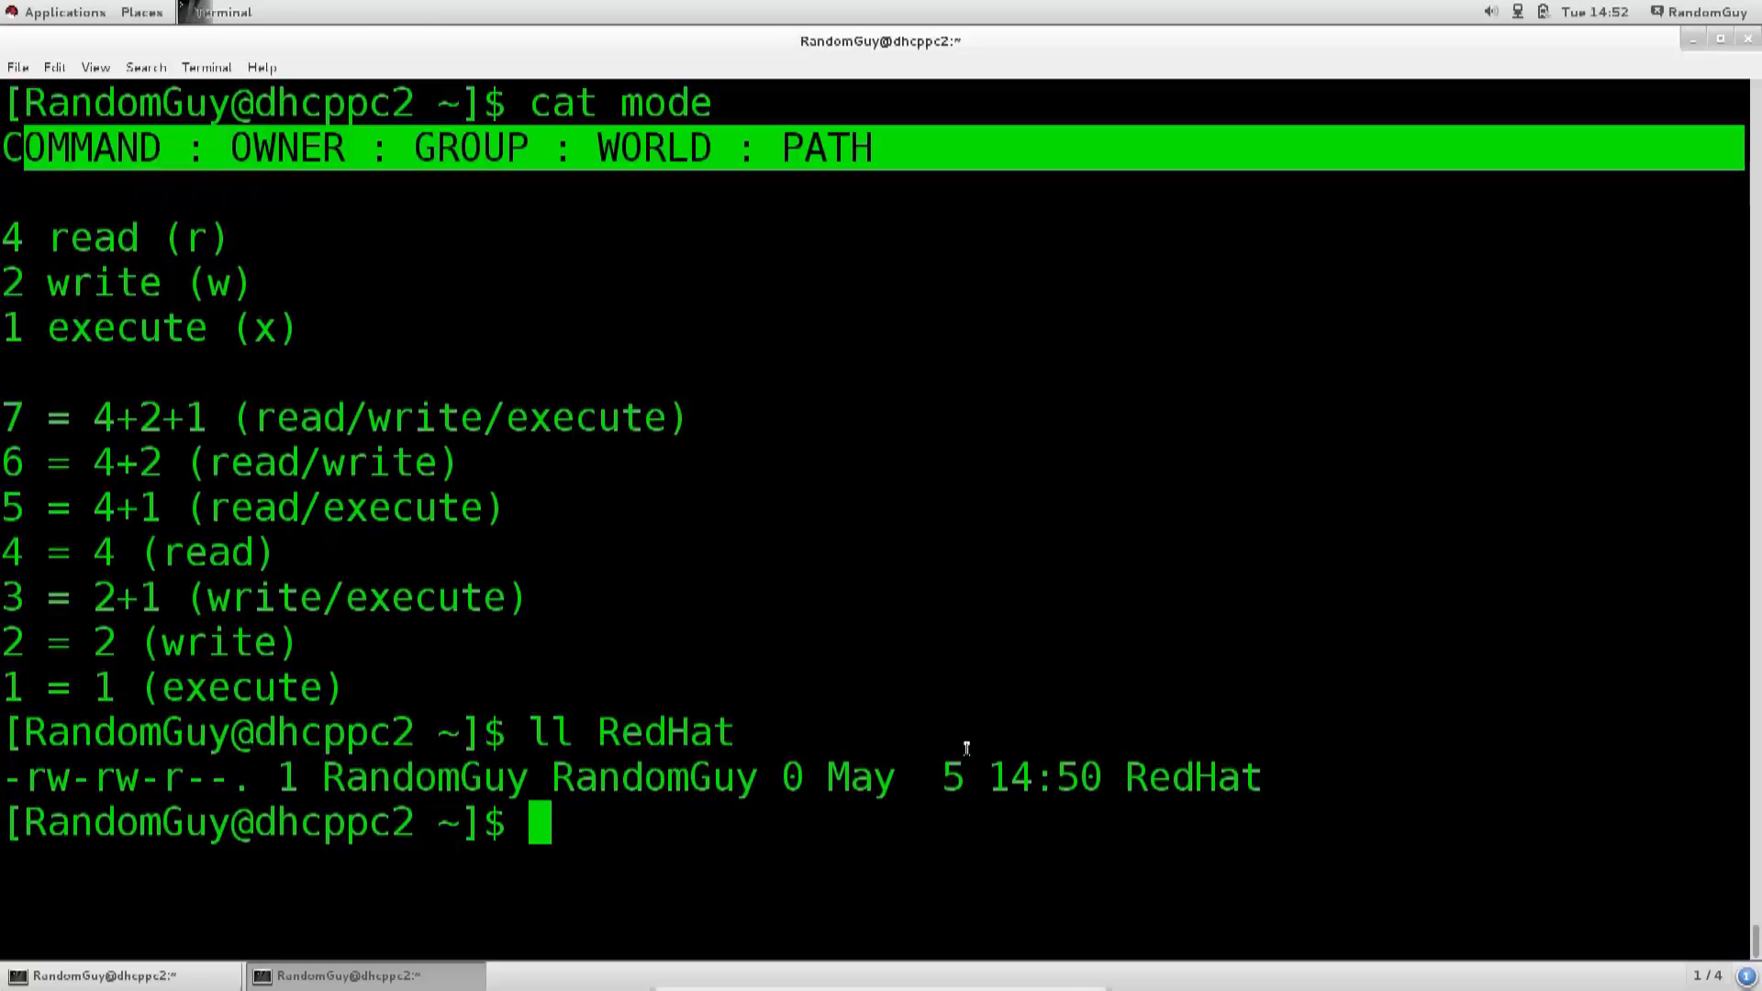
# Step: Run chmod 554 on /home/RandomGuy/RedHat, then type ll RedHat
pyautogui.write('c')
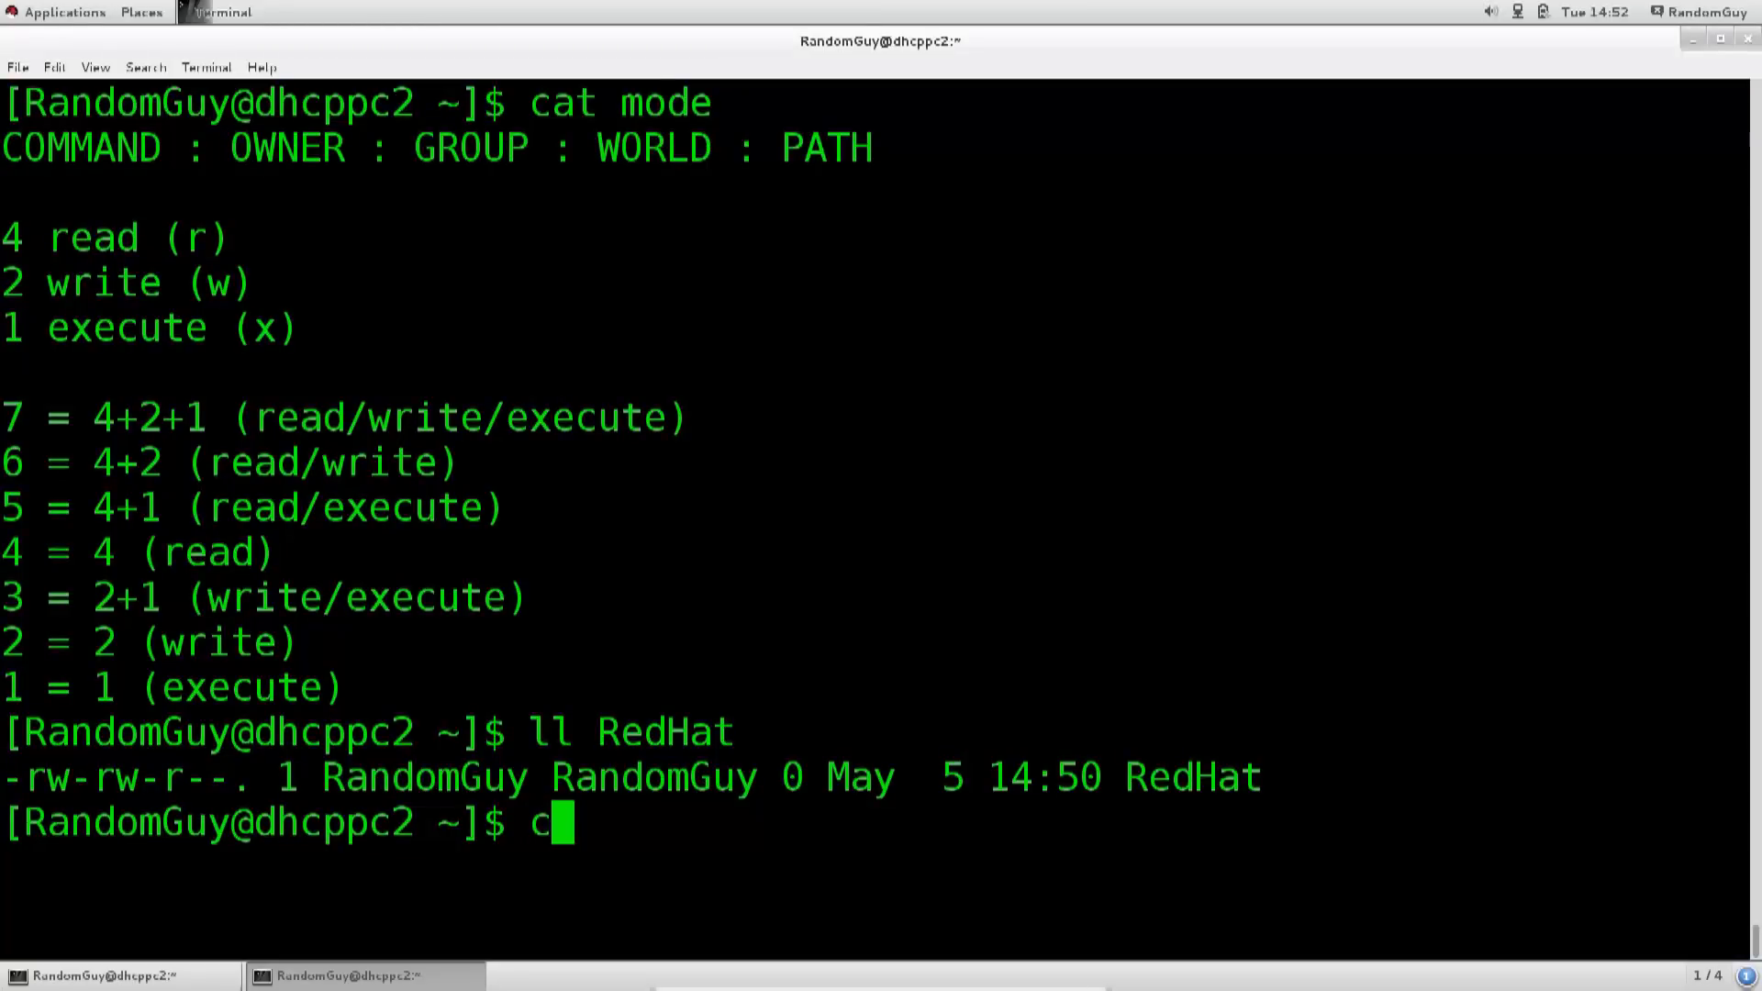
pyautogui.write('hmod')
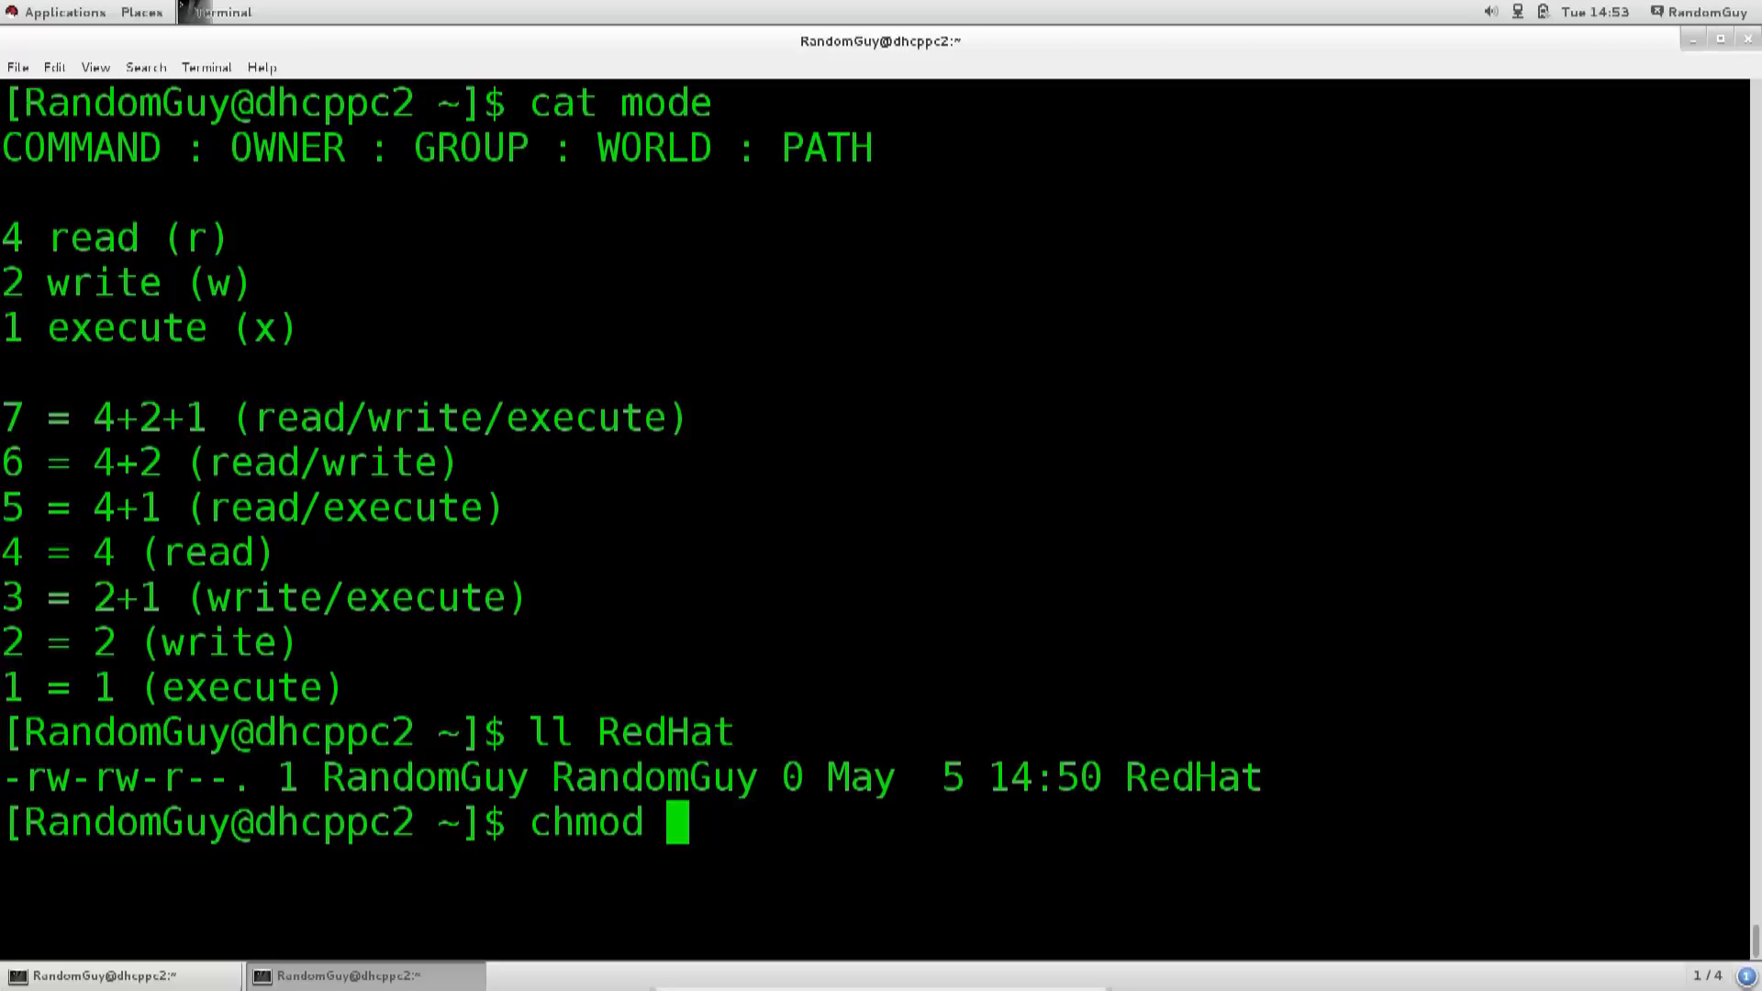
pyautogui.write('5')
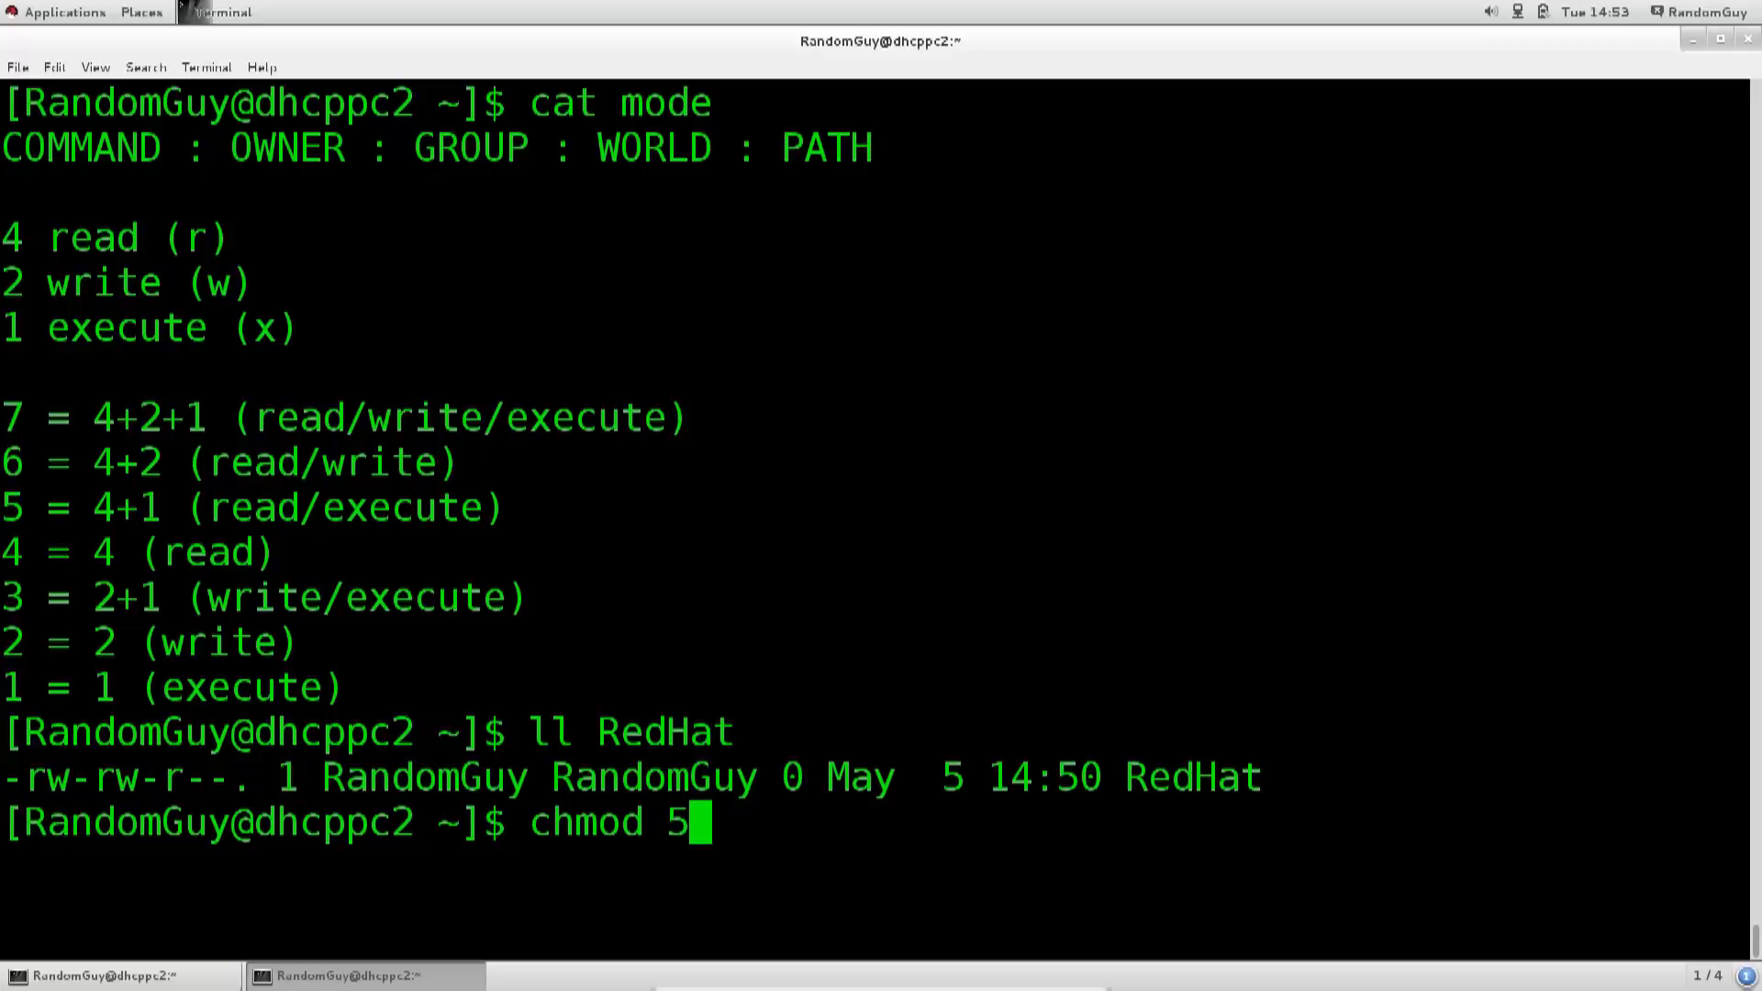
pyautogui.write('5')
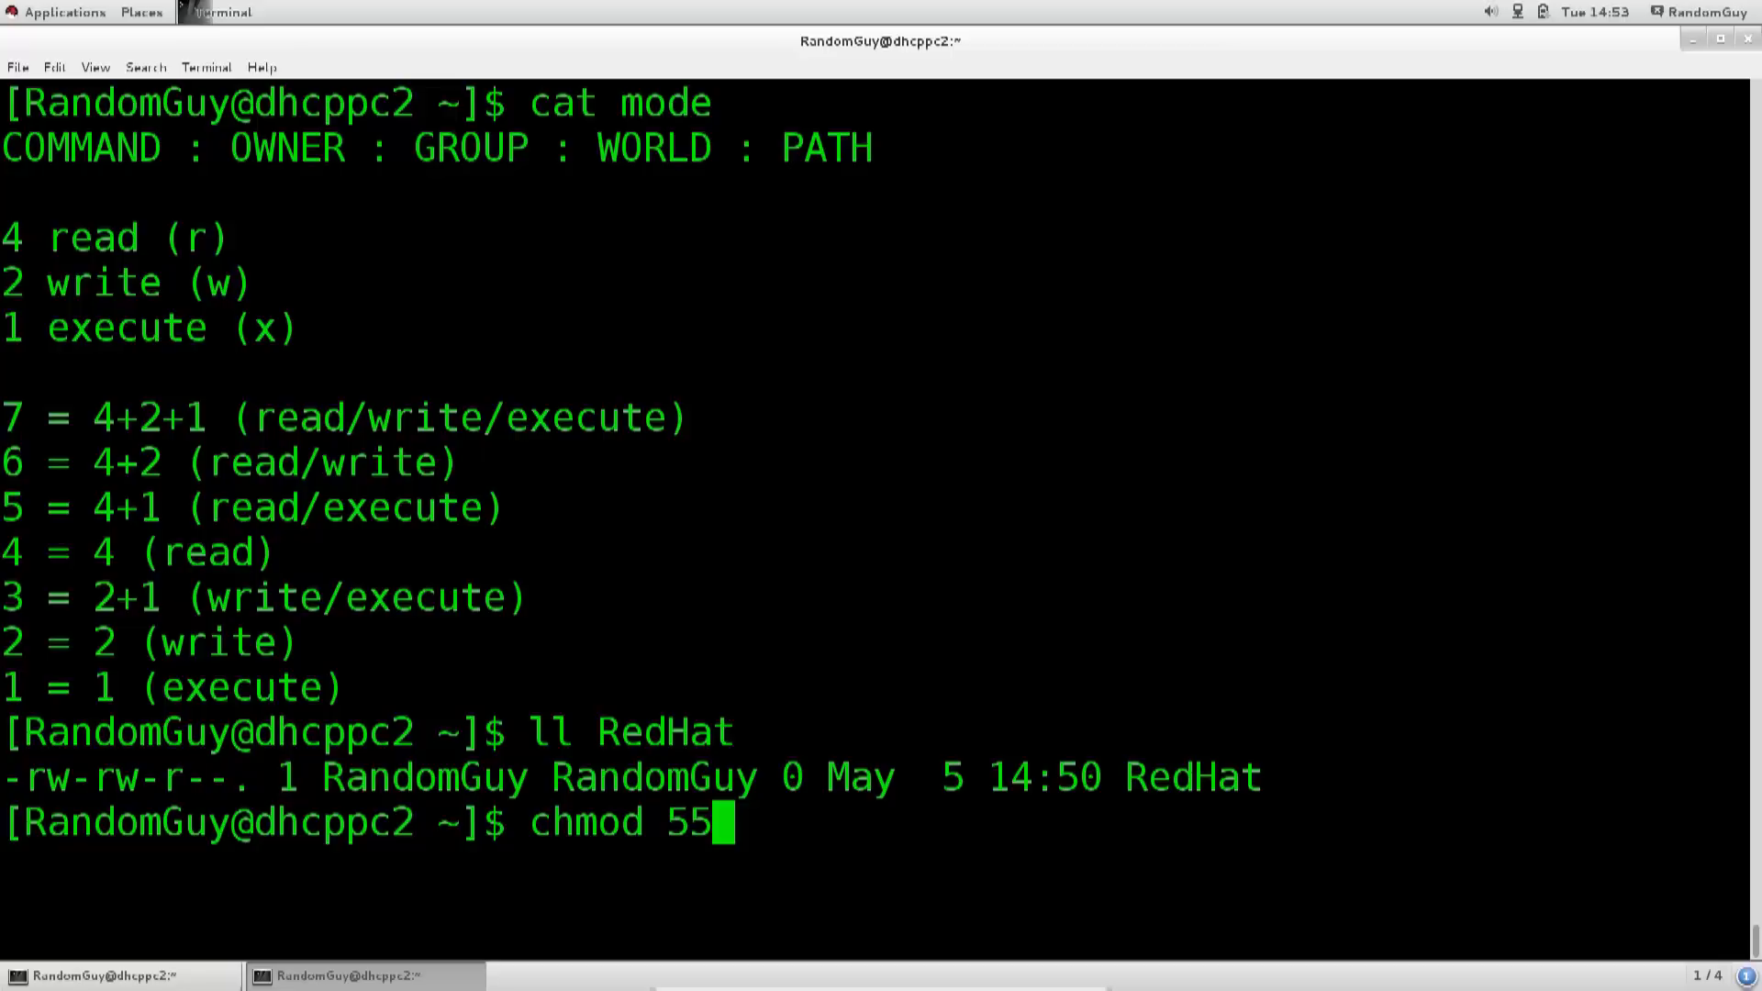
pyautogui.write('4')
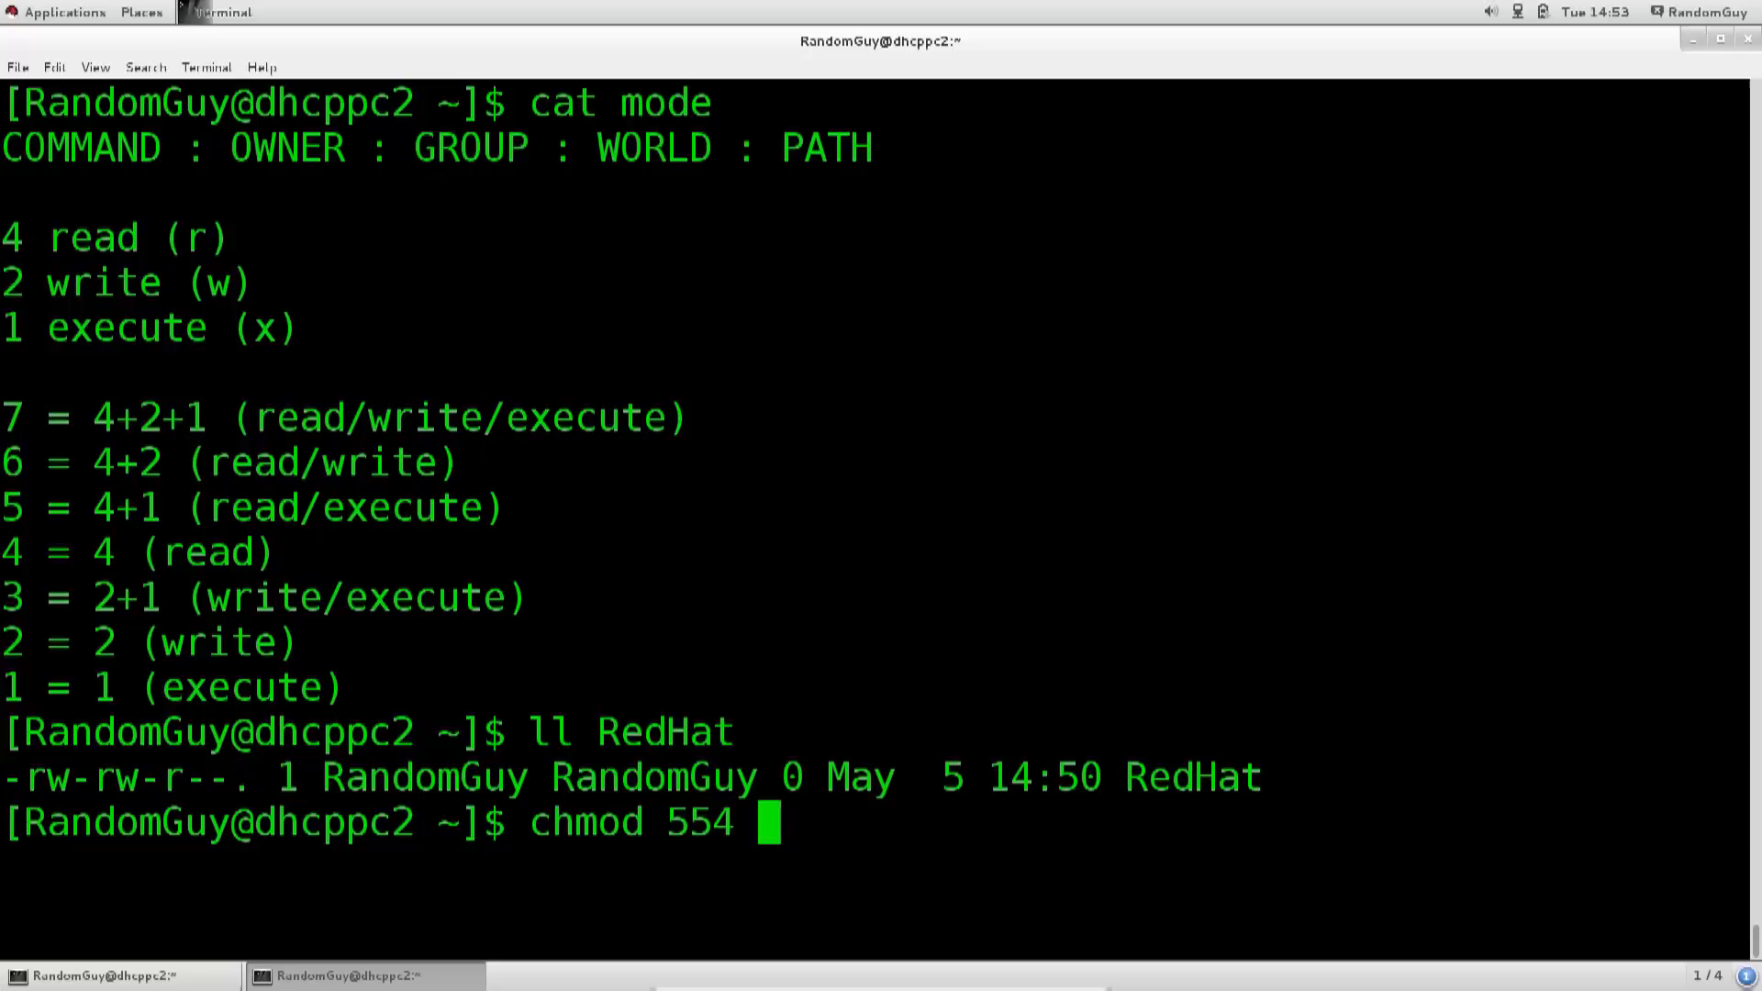
pyautogui.write('RedHat')
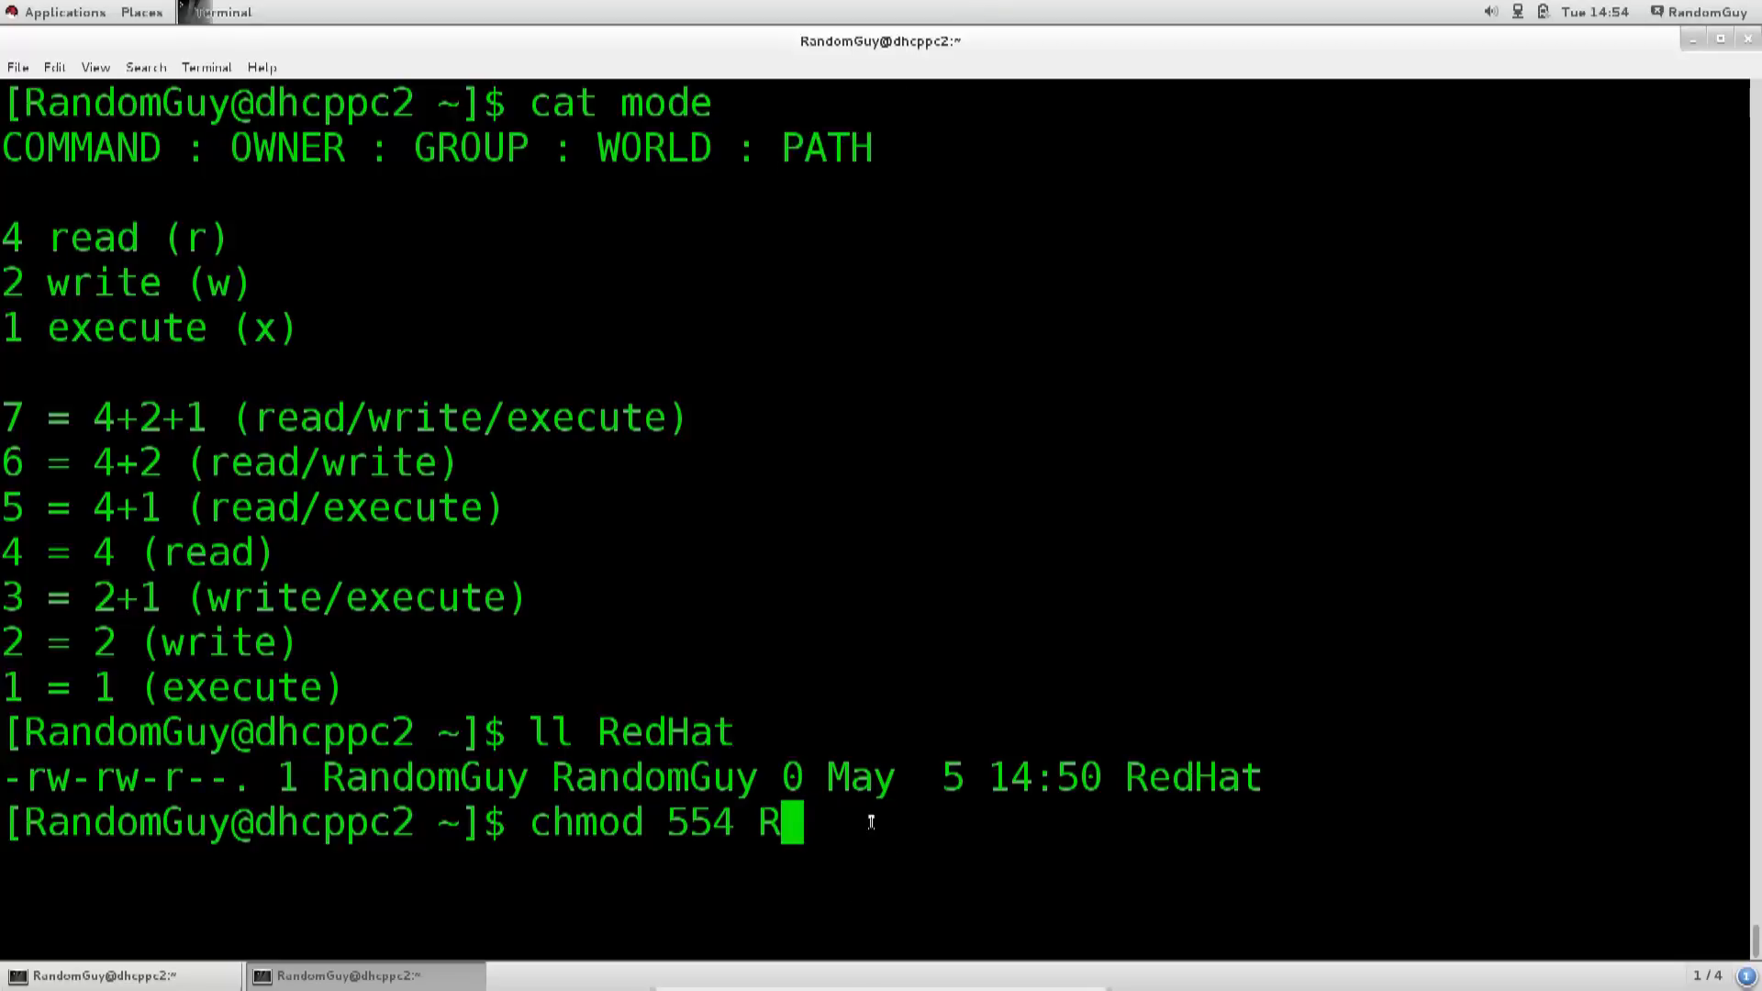
pyautogui.press('BackSpace')
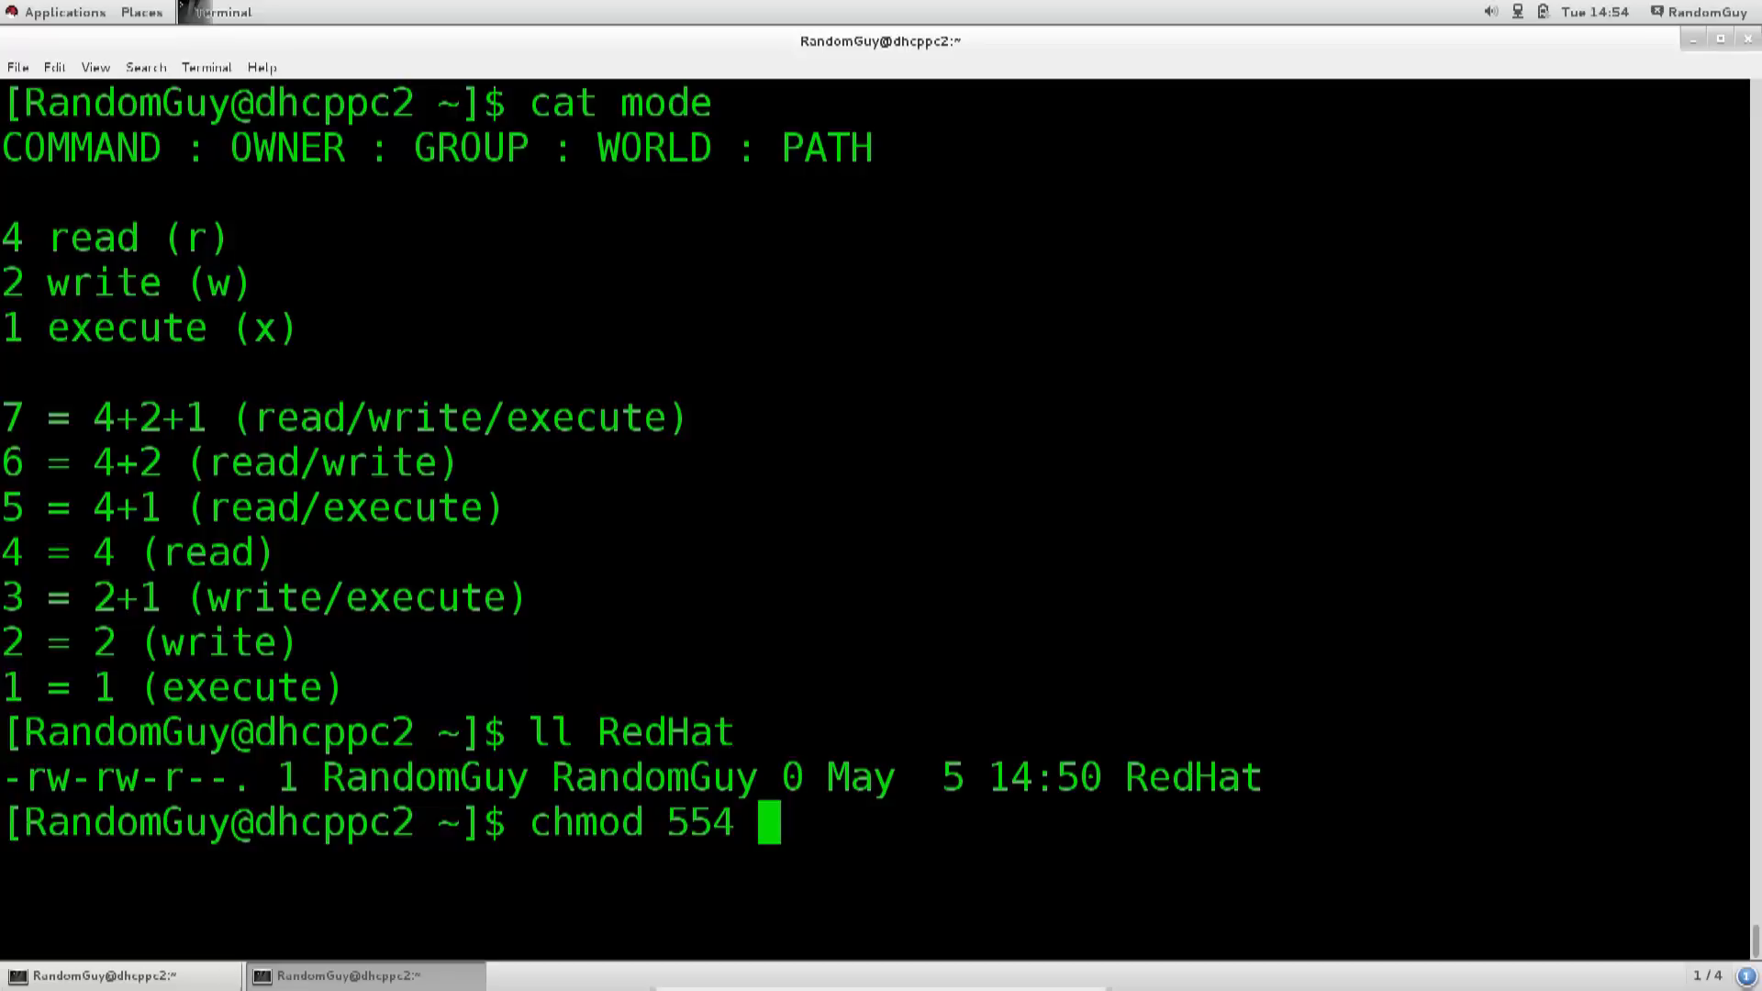
pyautogui.write('/')
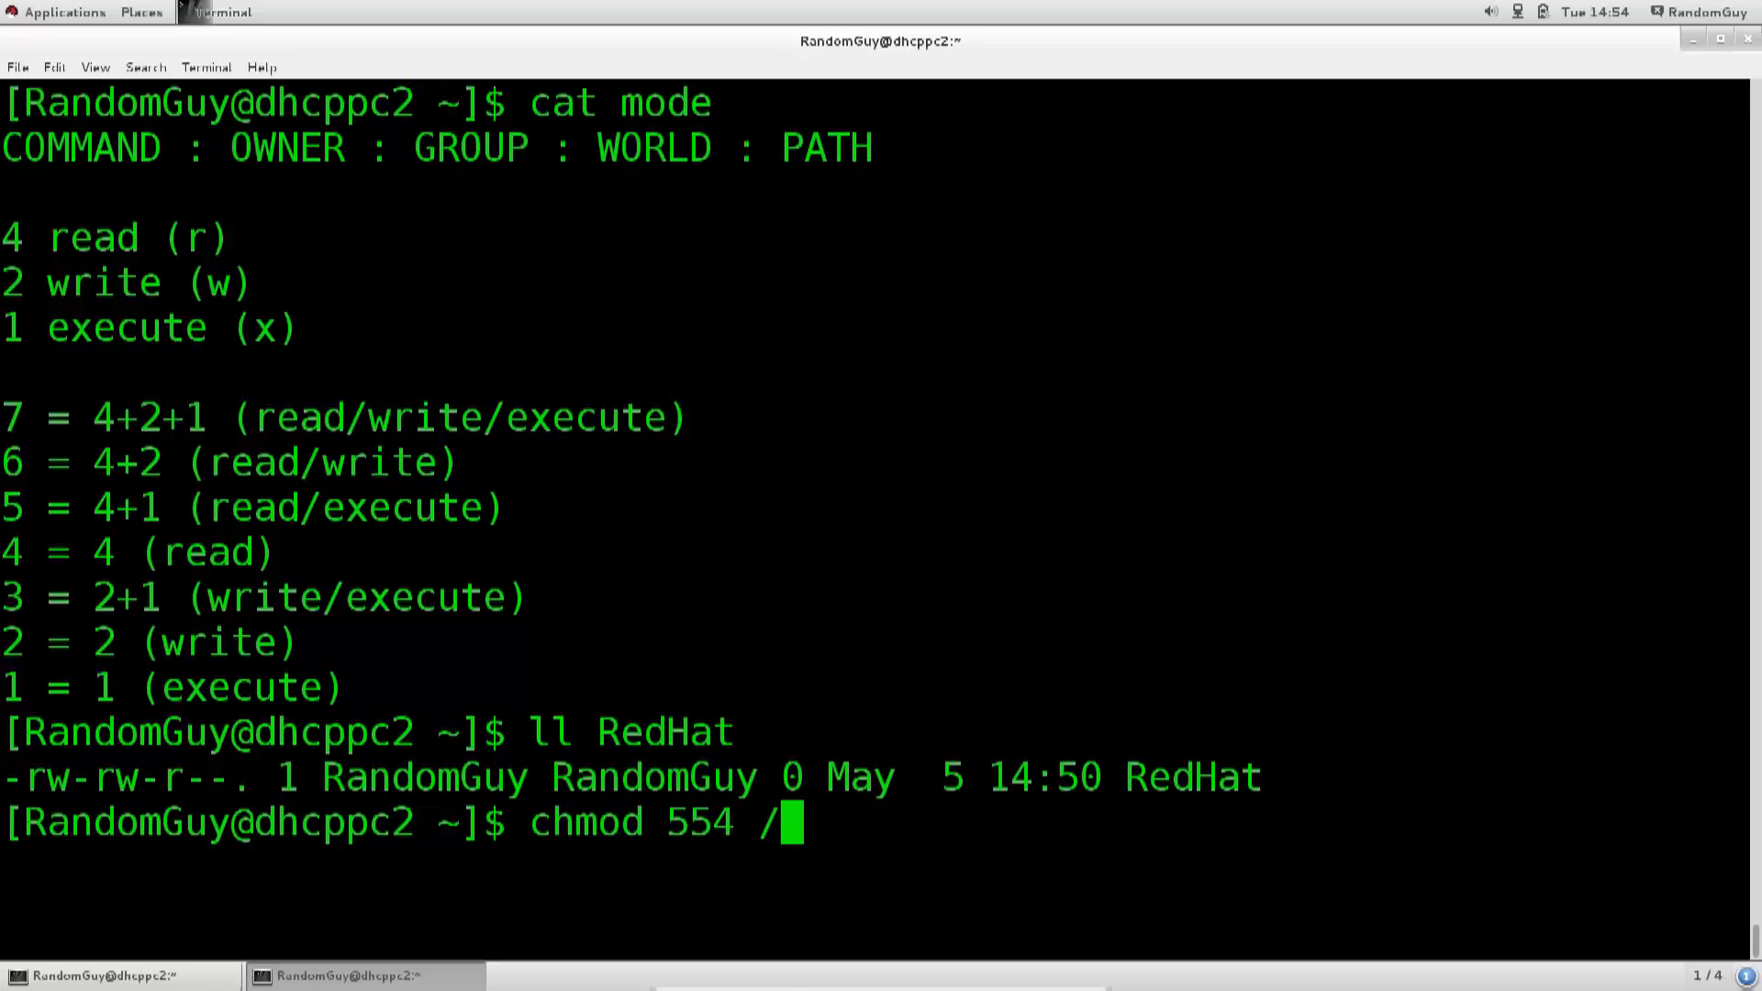
pyautogui.write('home/')
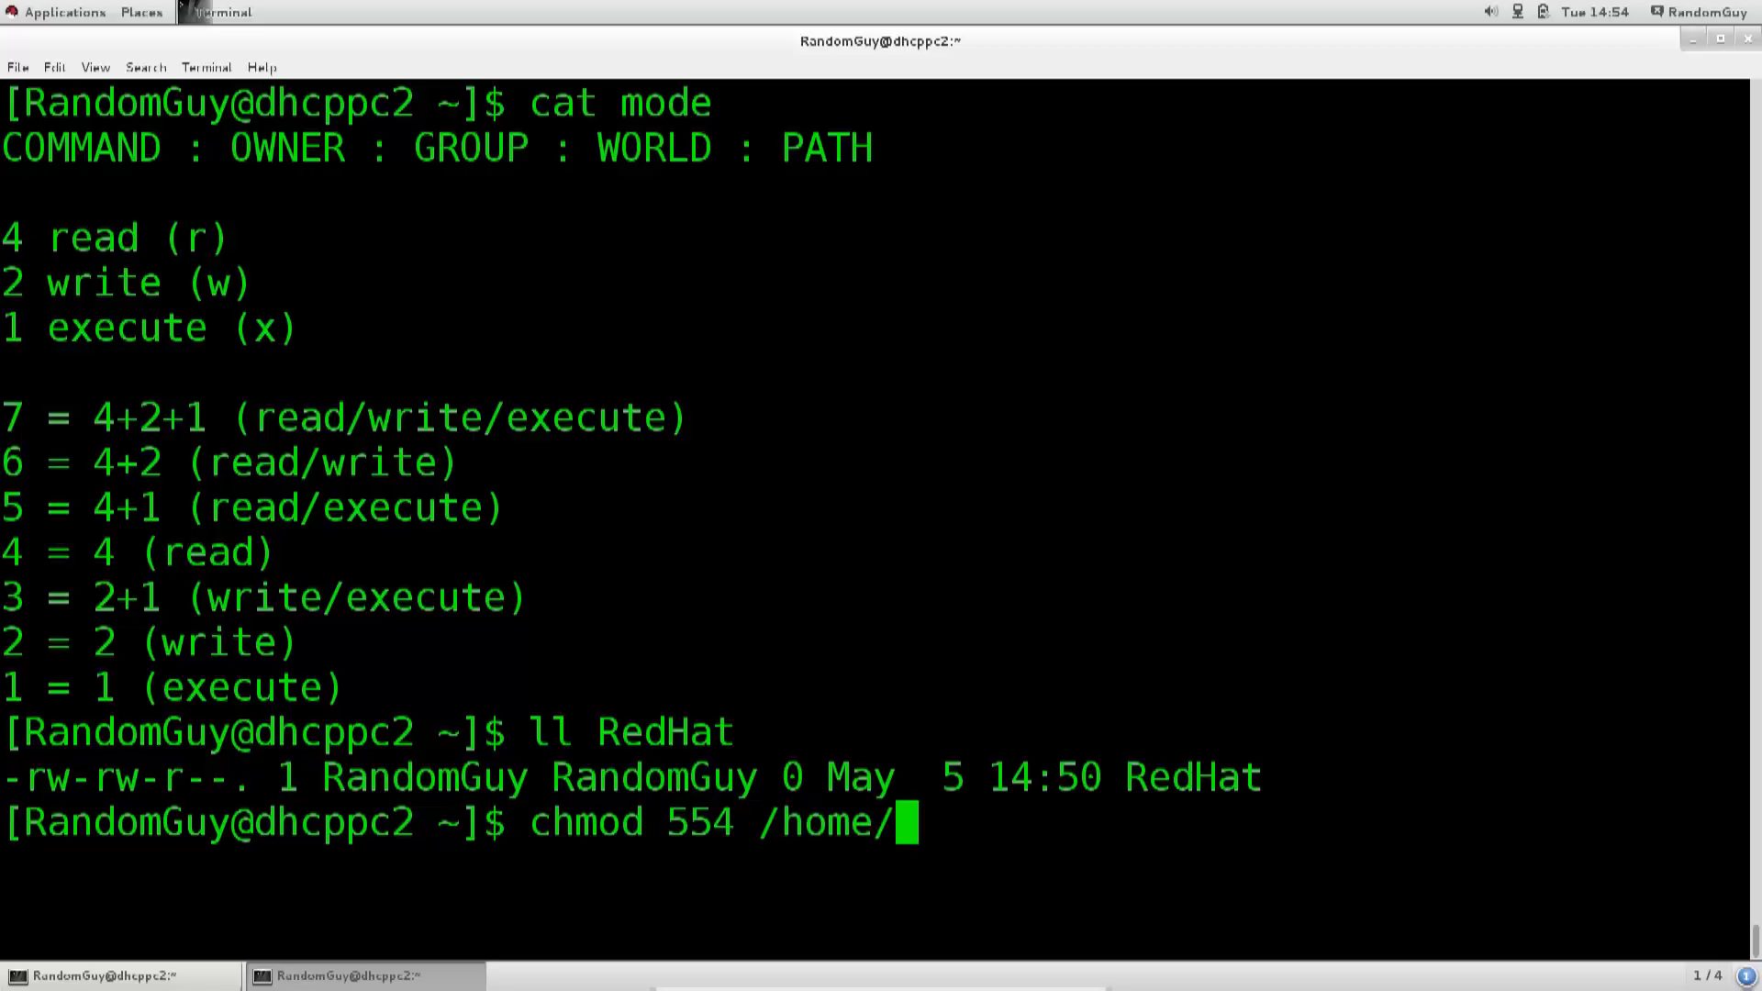
pyautogui.write('RandomGuy/R')
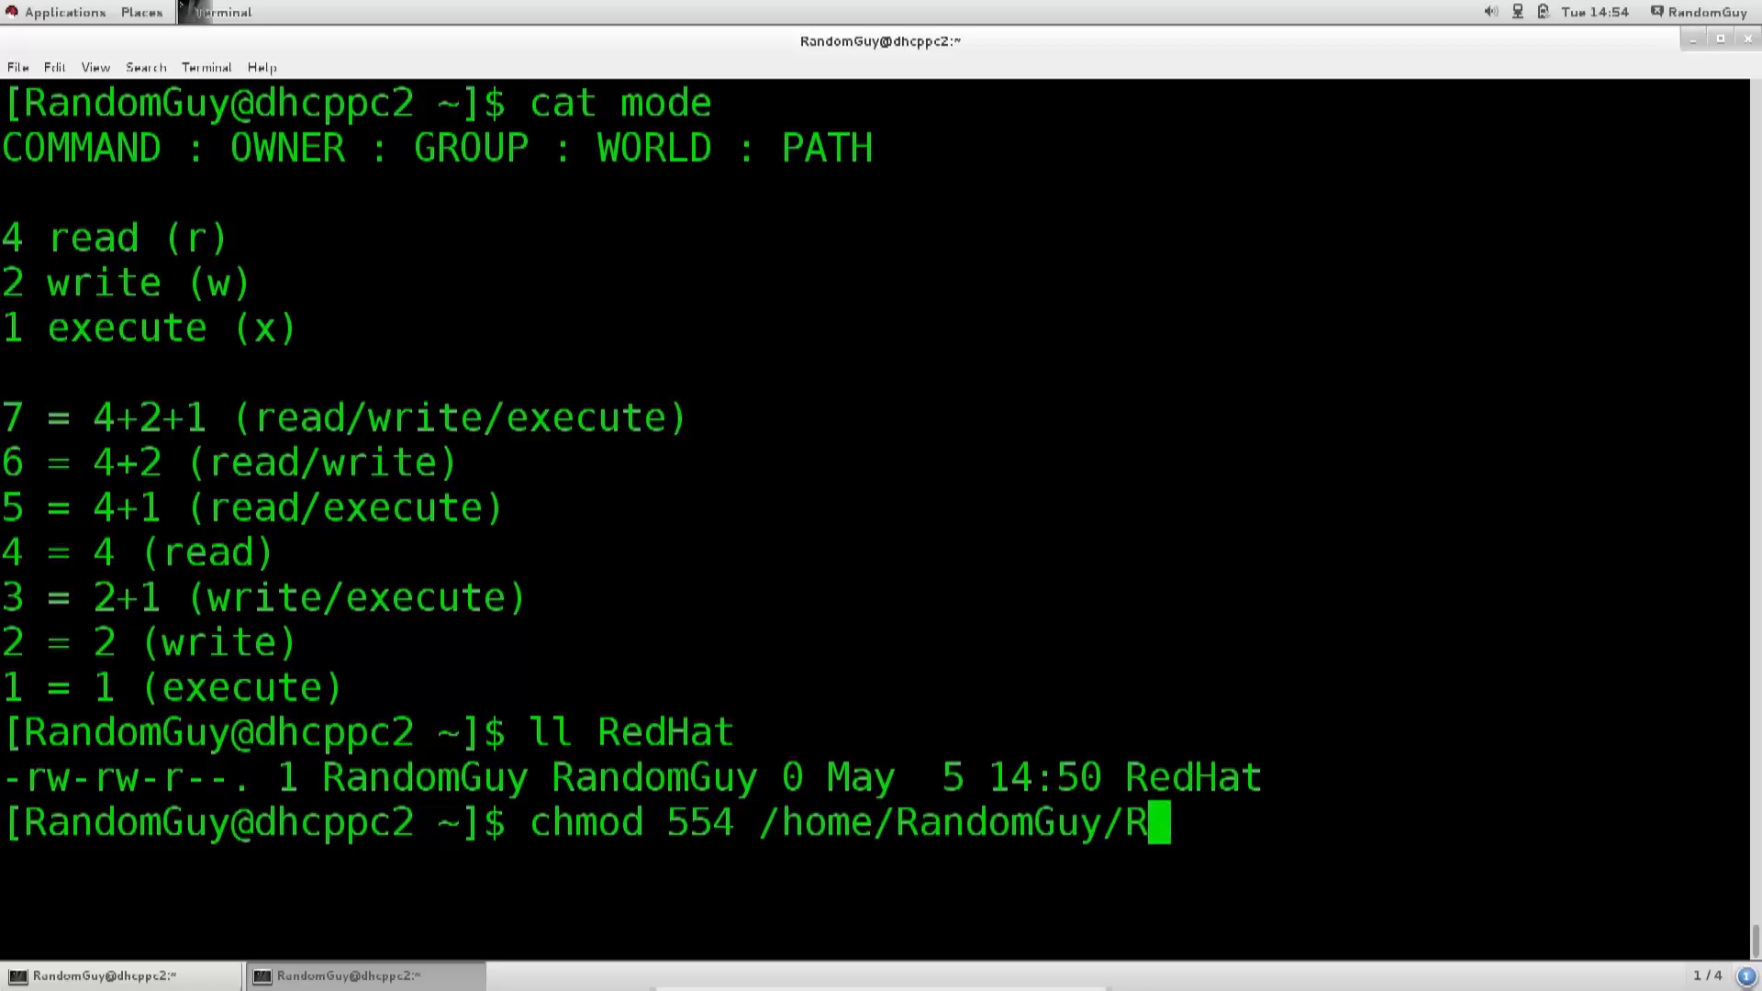
pyautogui.write('edHat')
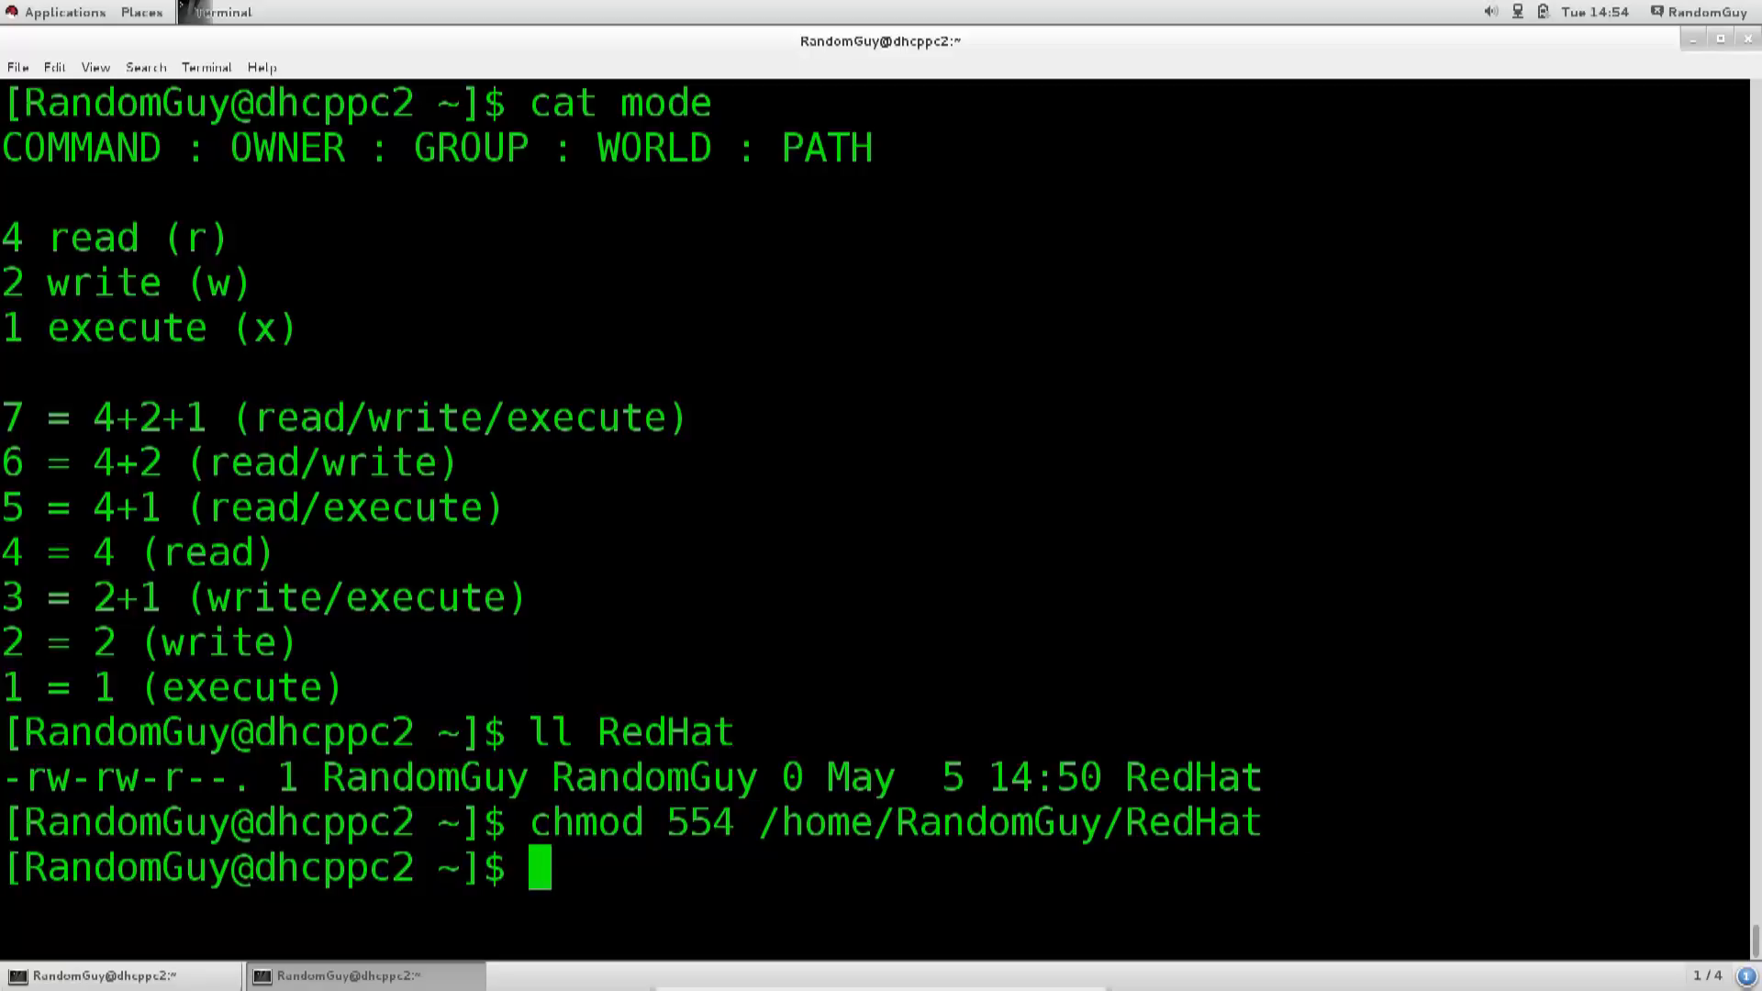
pyautogui.write('ll RedHat')
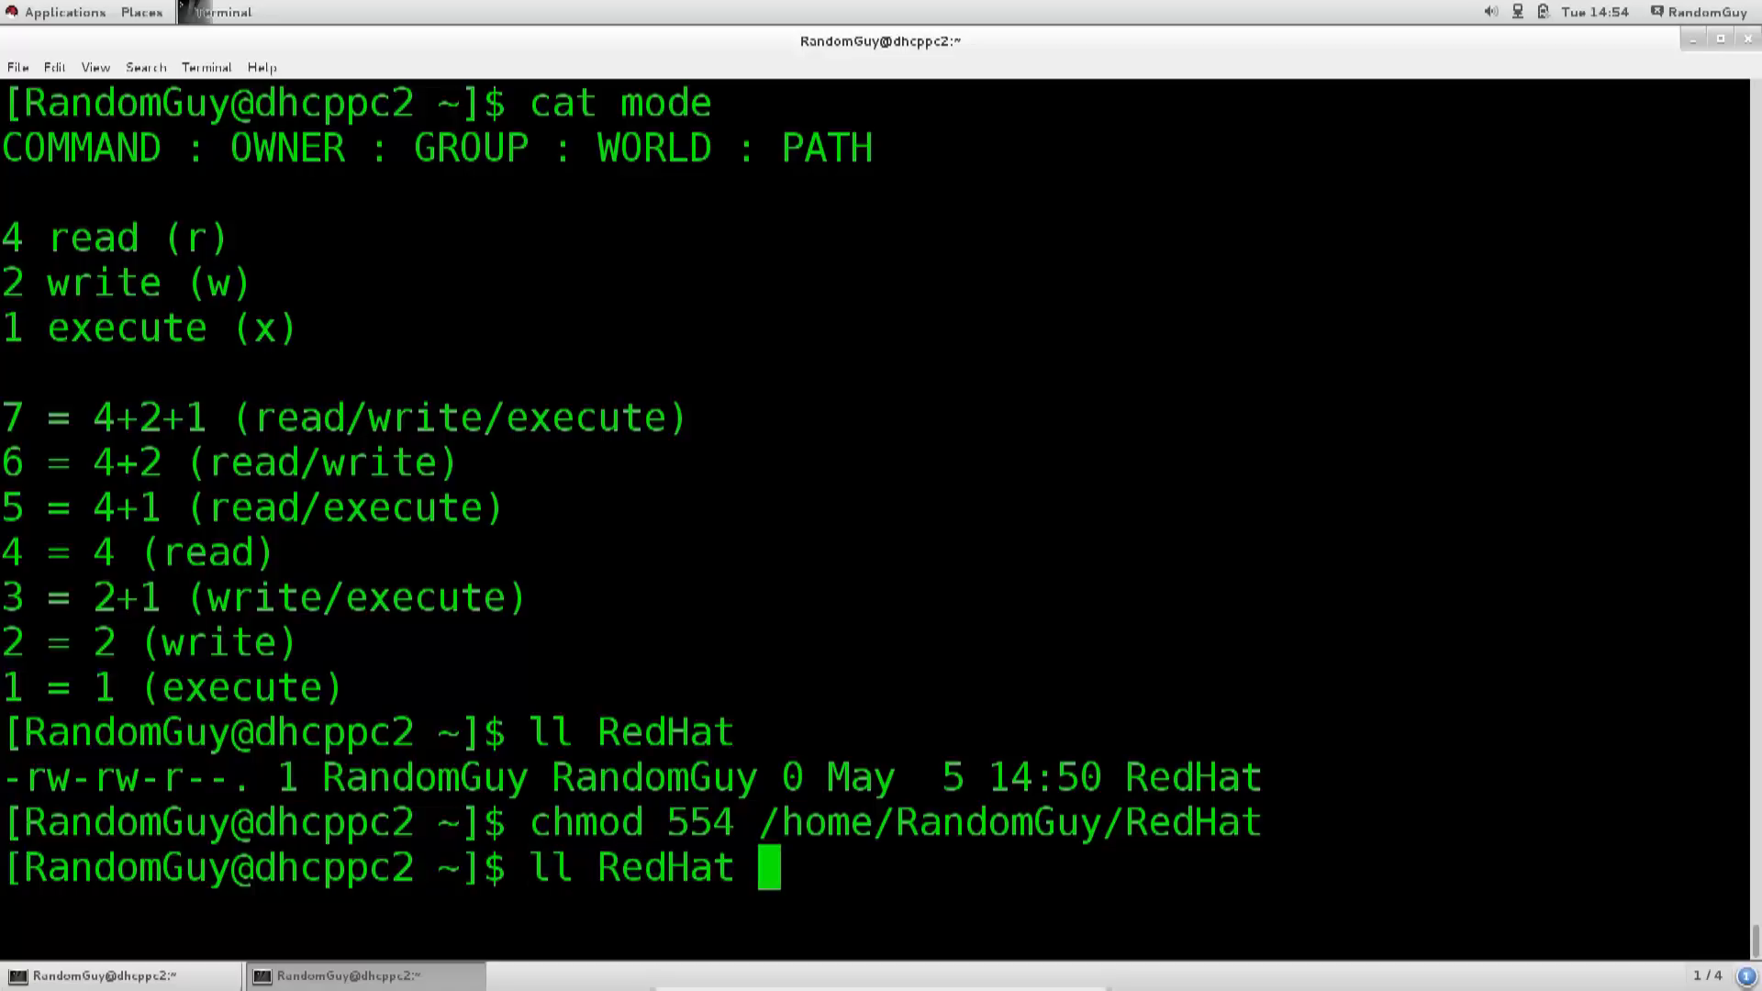
pyautogui.press('Return')
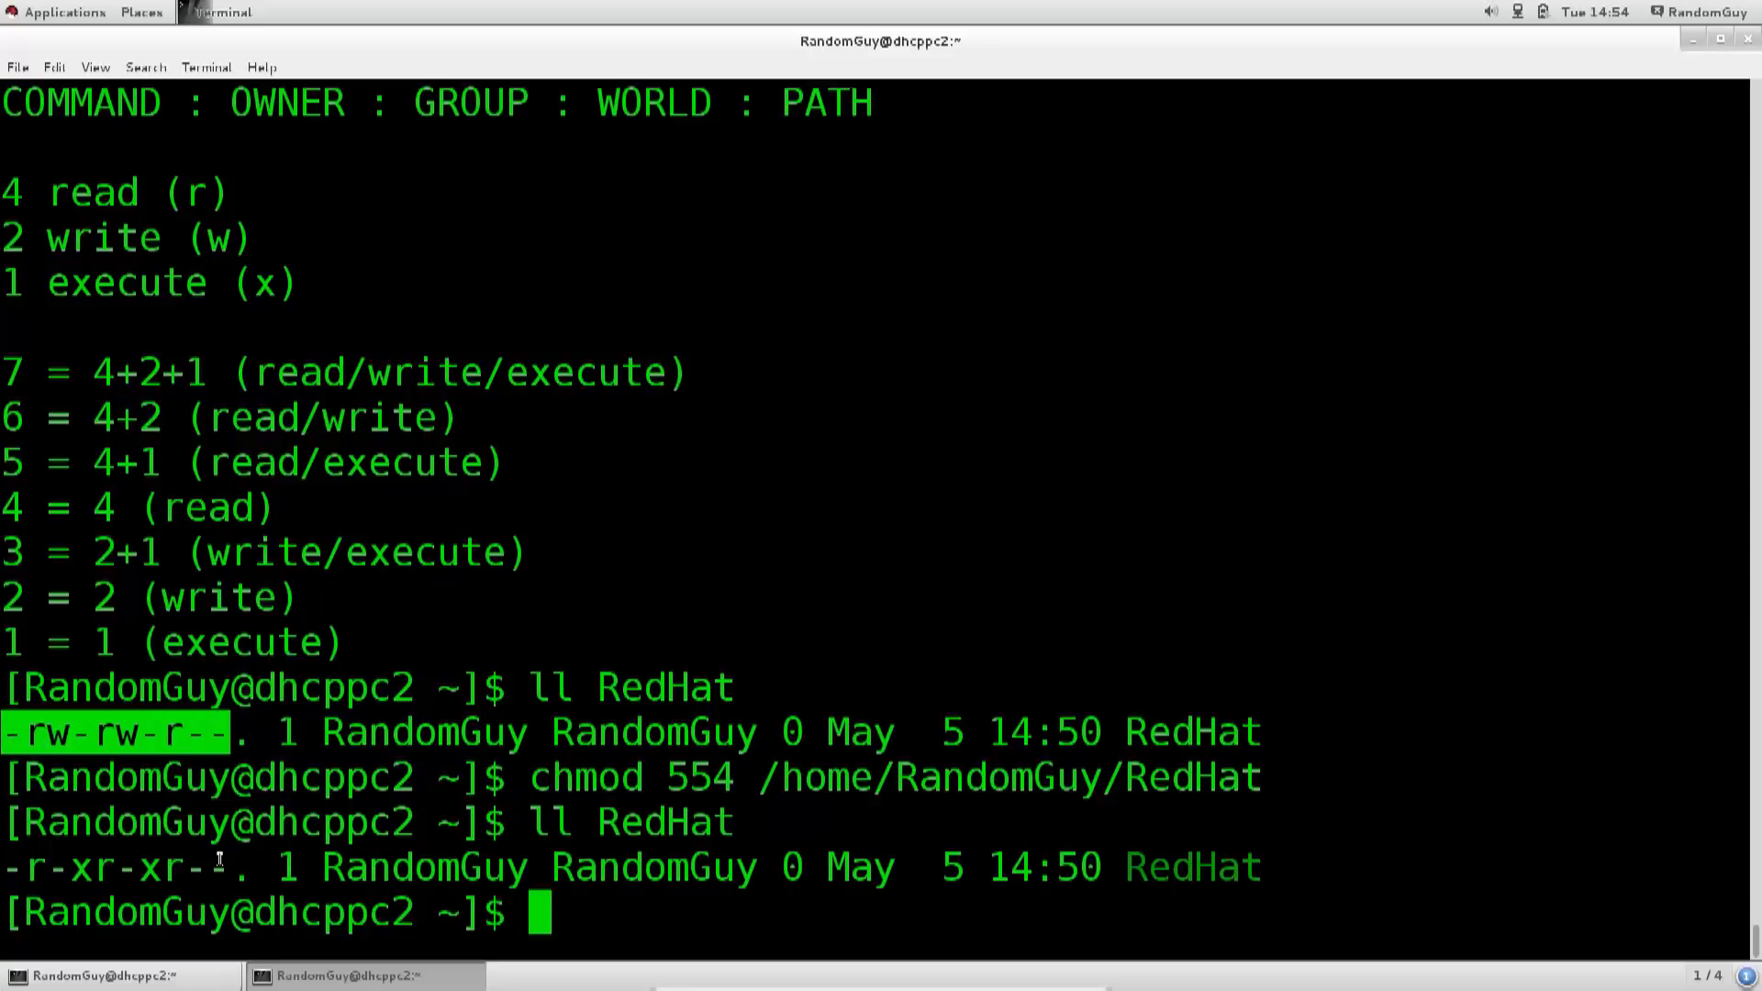
pyautogui.doubleClick(111, 861)
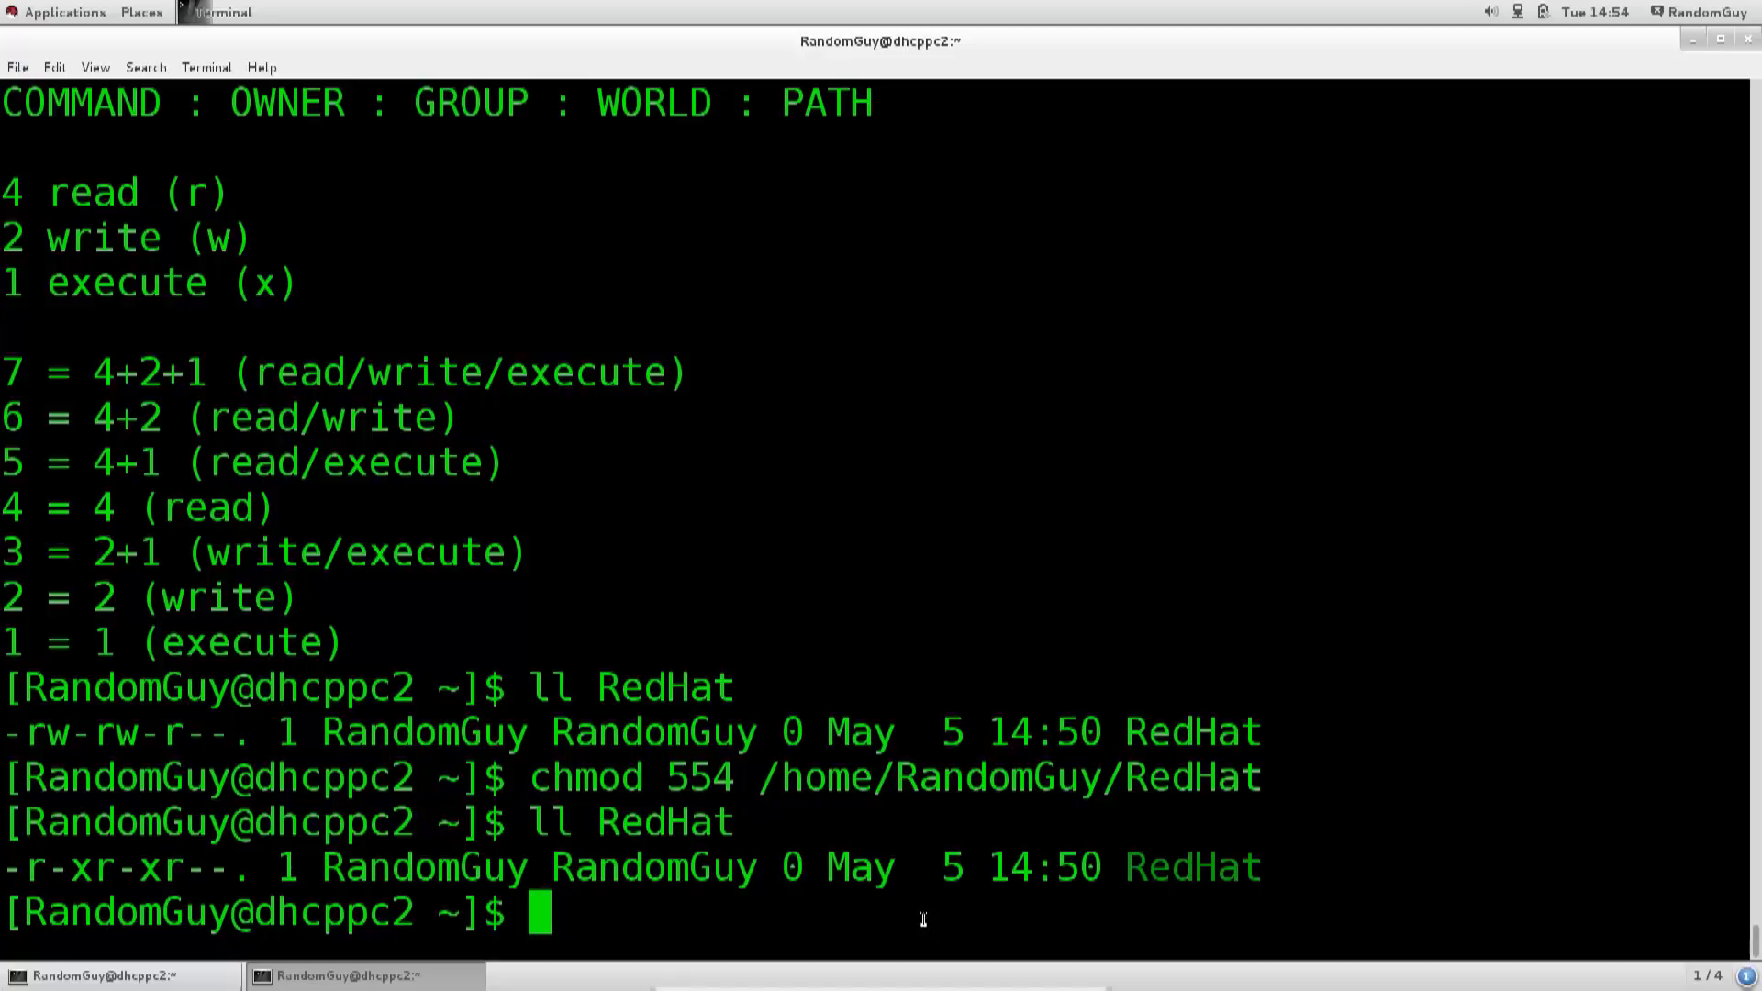
# Step: Add execute permission to RedHat with chmod +x and list it
pyautogui.write('ch')
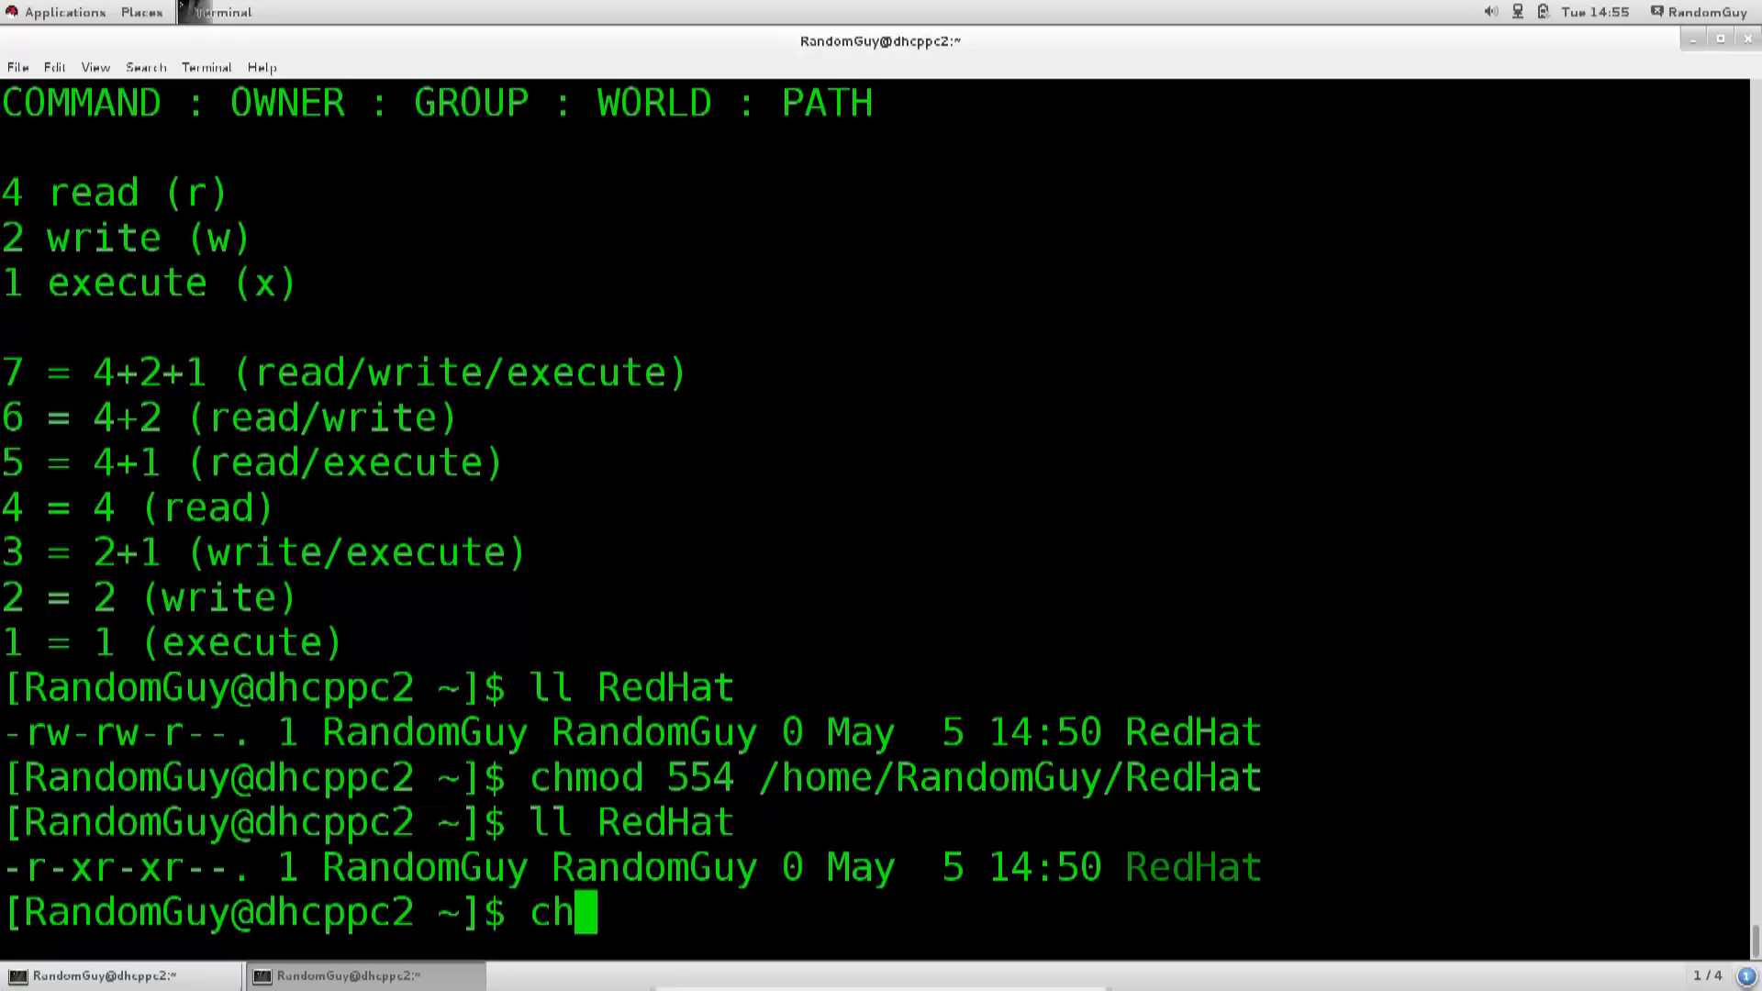
pyautogui.write('mod')
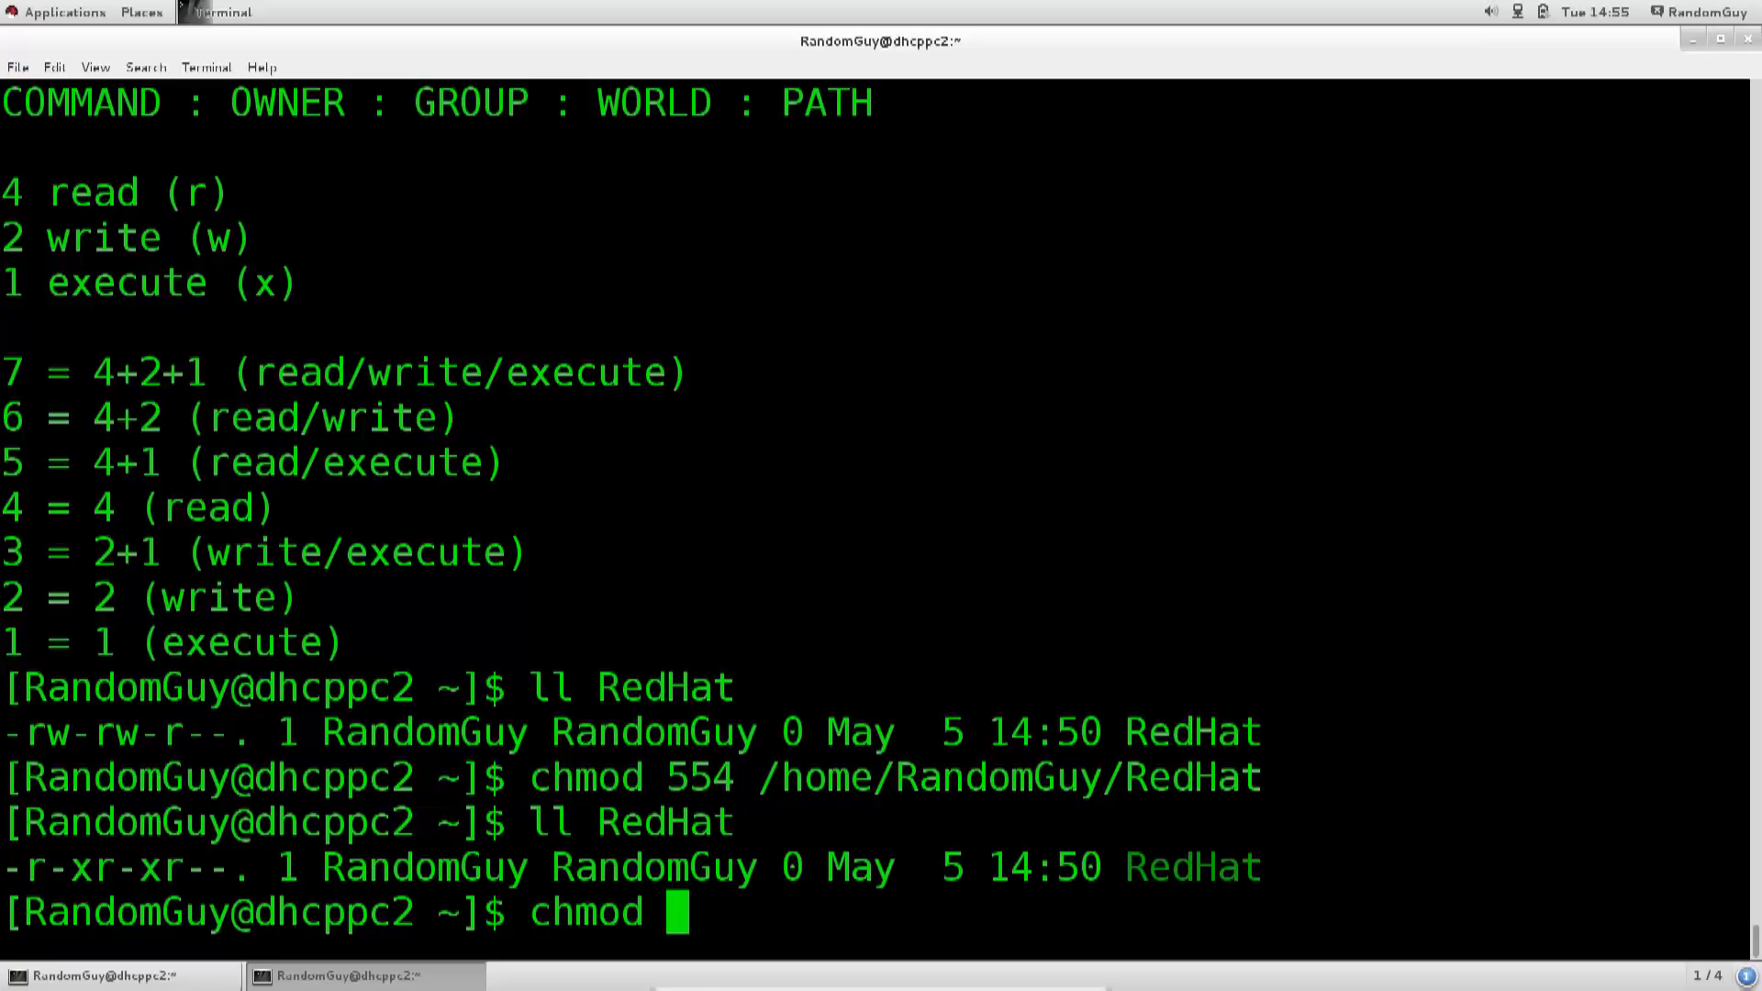
pyautogui.write('+x RedHat')
pyautogui.write('ll RedHat')
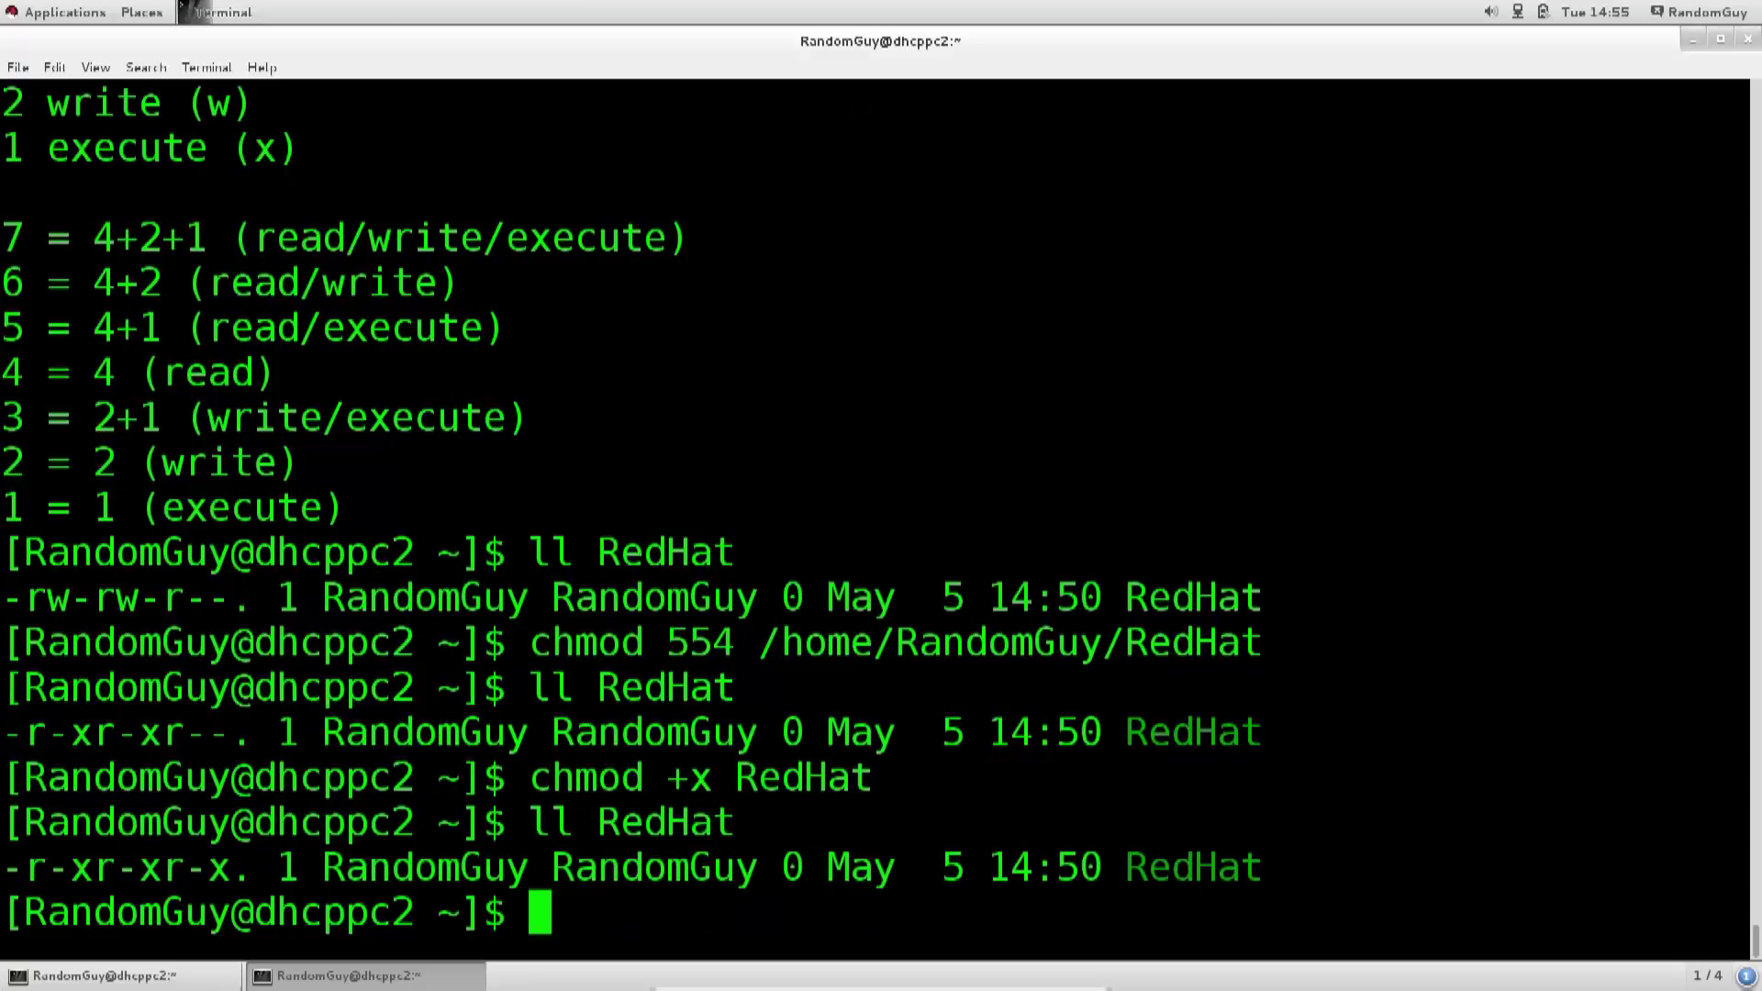
pyautogui.moveTo(773, 940)
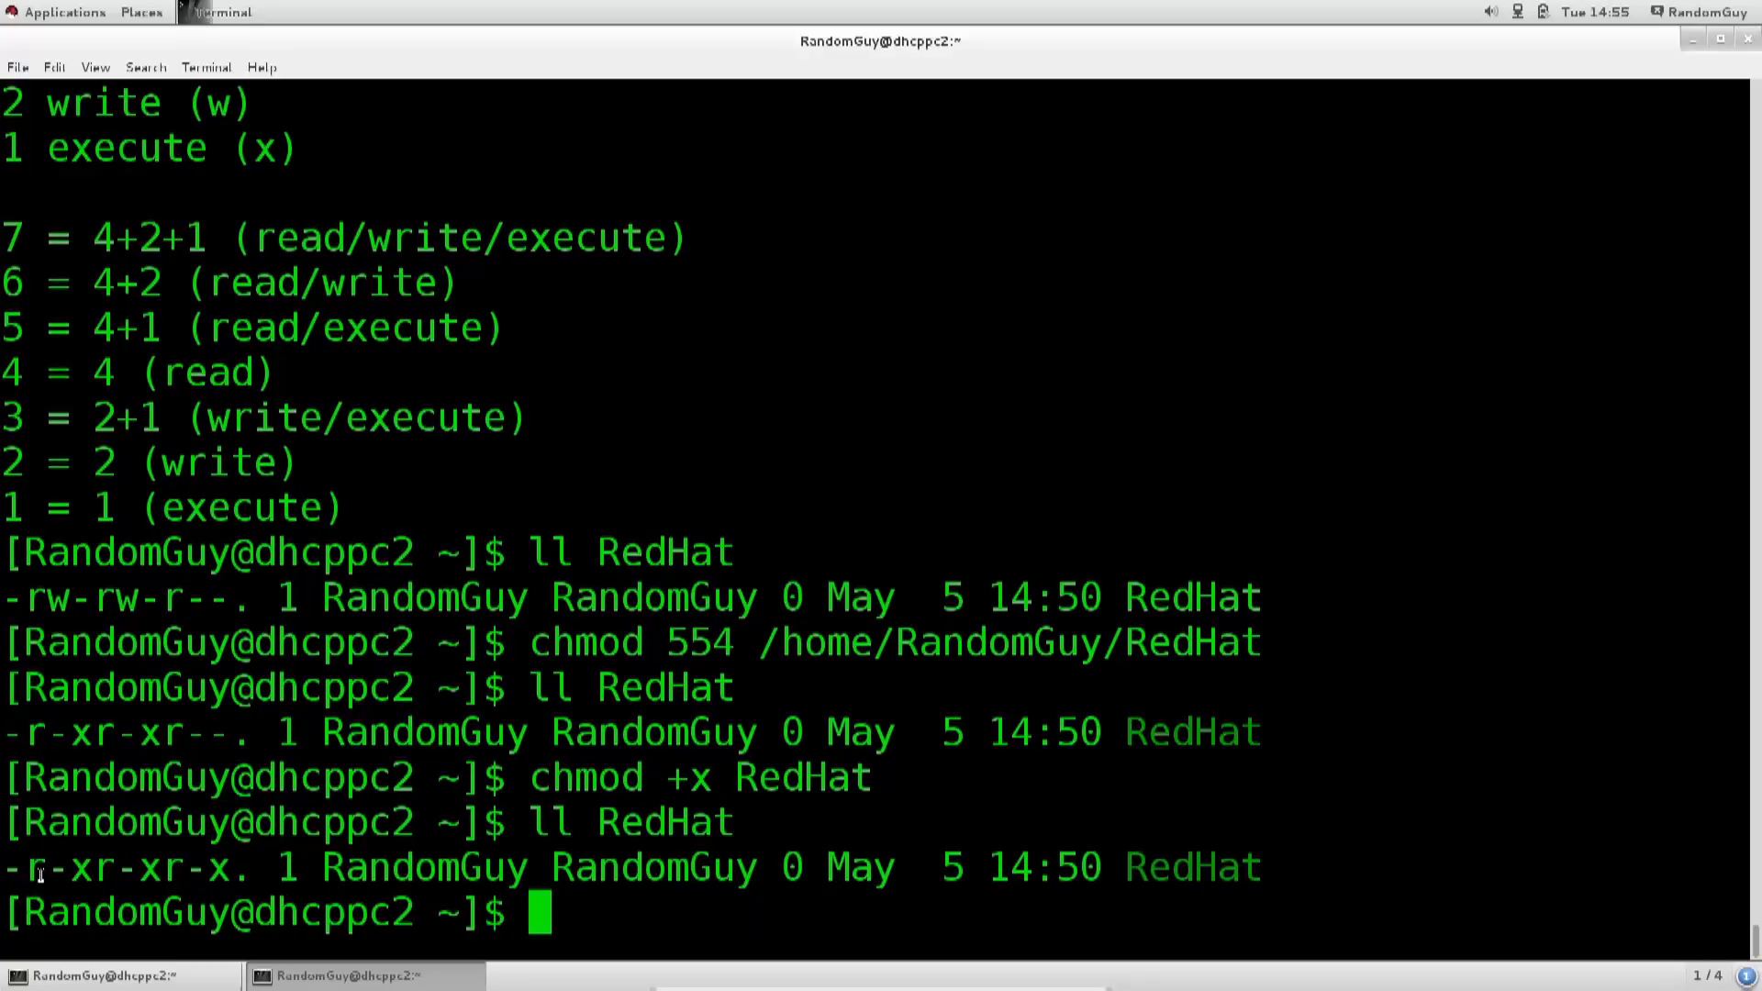
pyautogui.moveTo(724, 866)
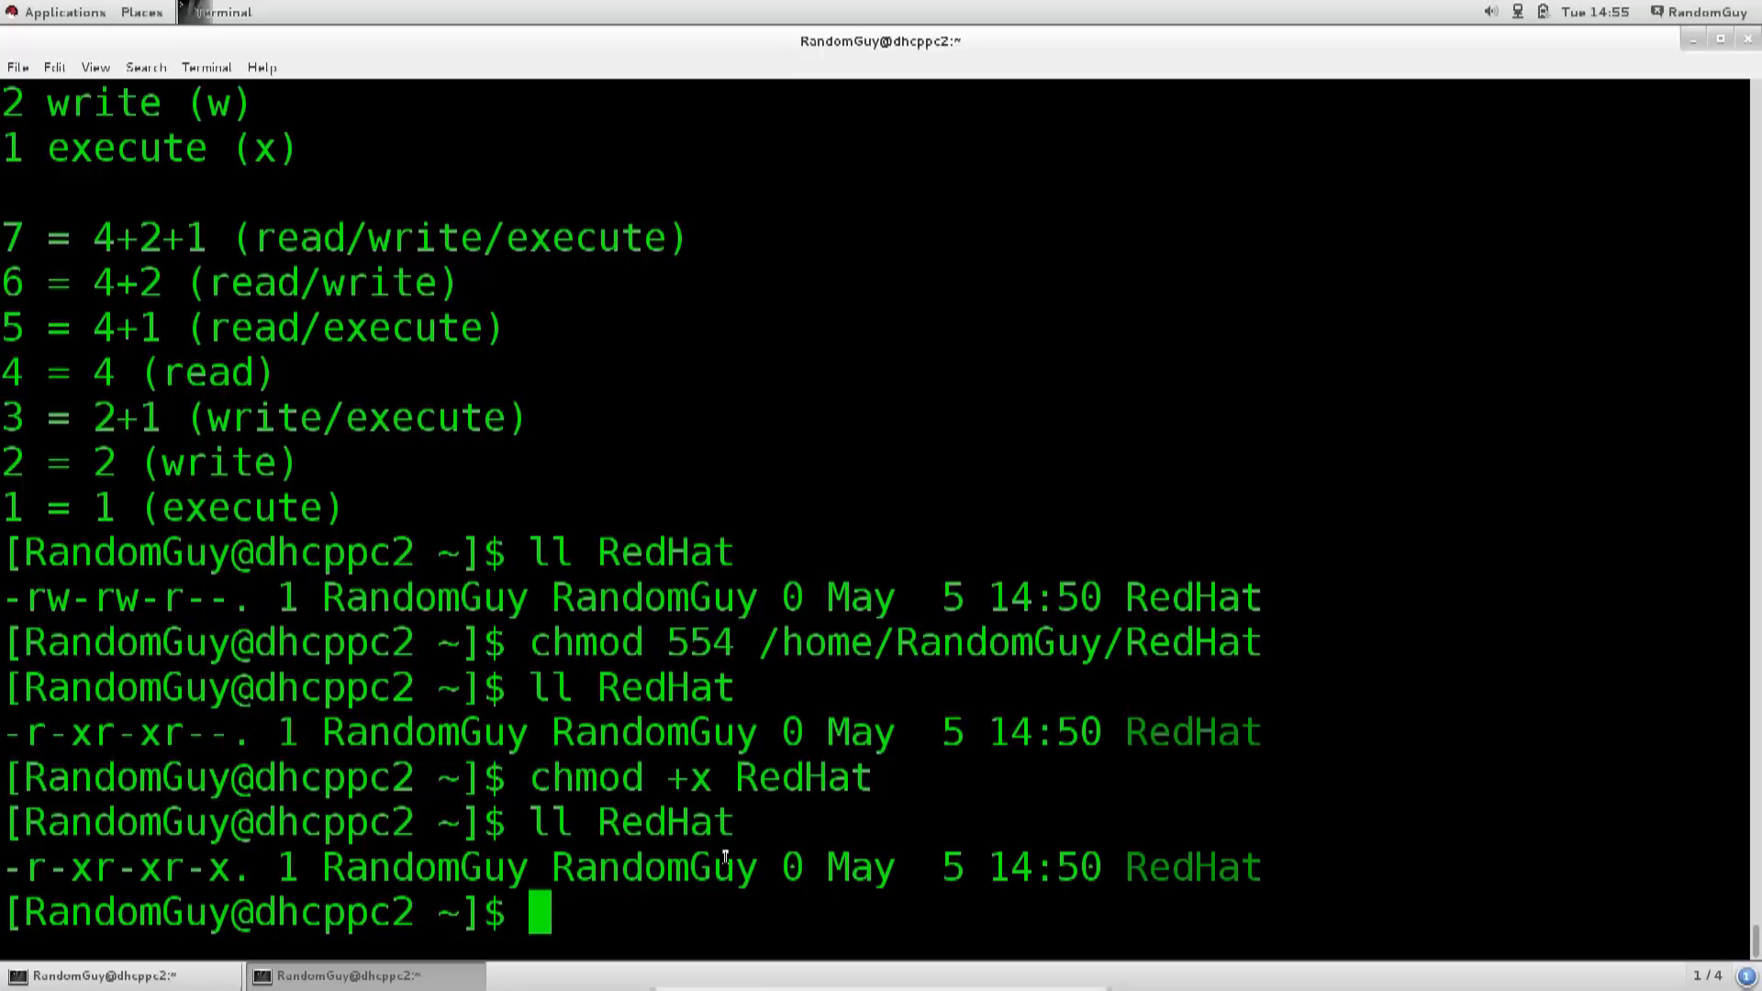
pyautogui.write('chmod +x RedHat')
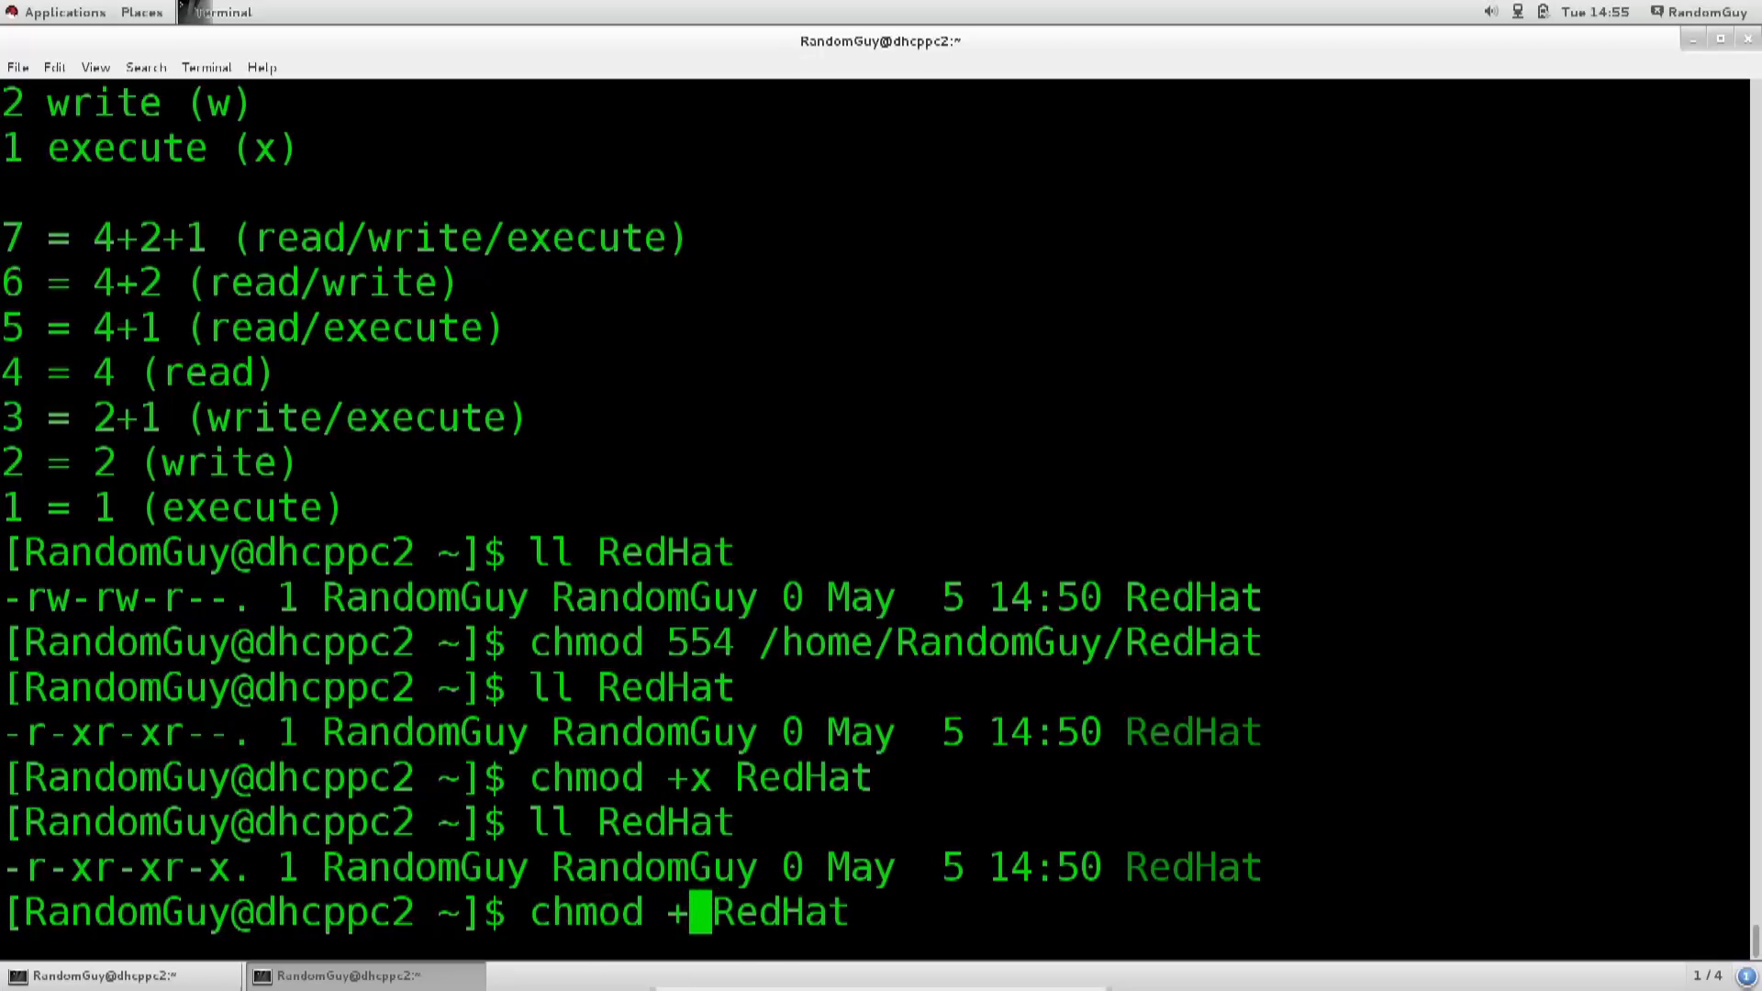
# Step: Add write permission with chmod +w and highlight the owner and group permission changes
pyautogui.write('w')
pyautogui.write('ll RedHat')
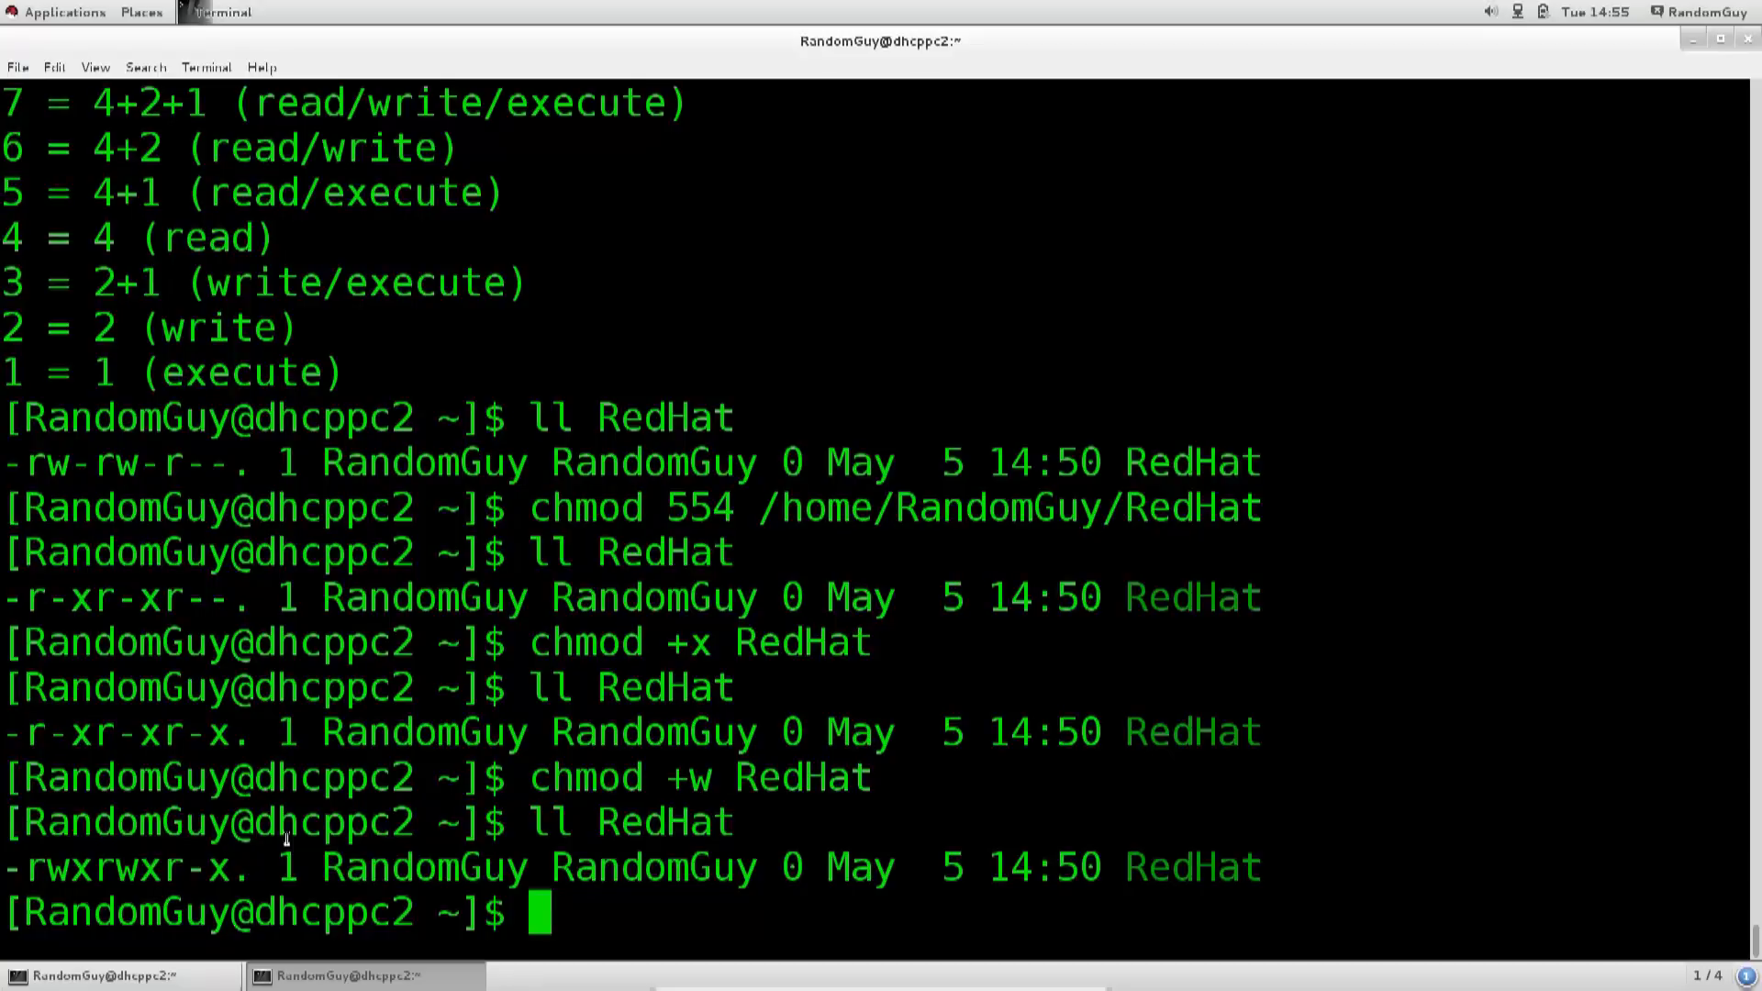
pyautogui.moveTo(54, 742)
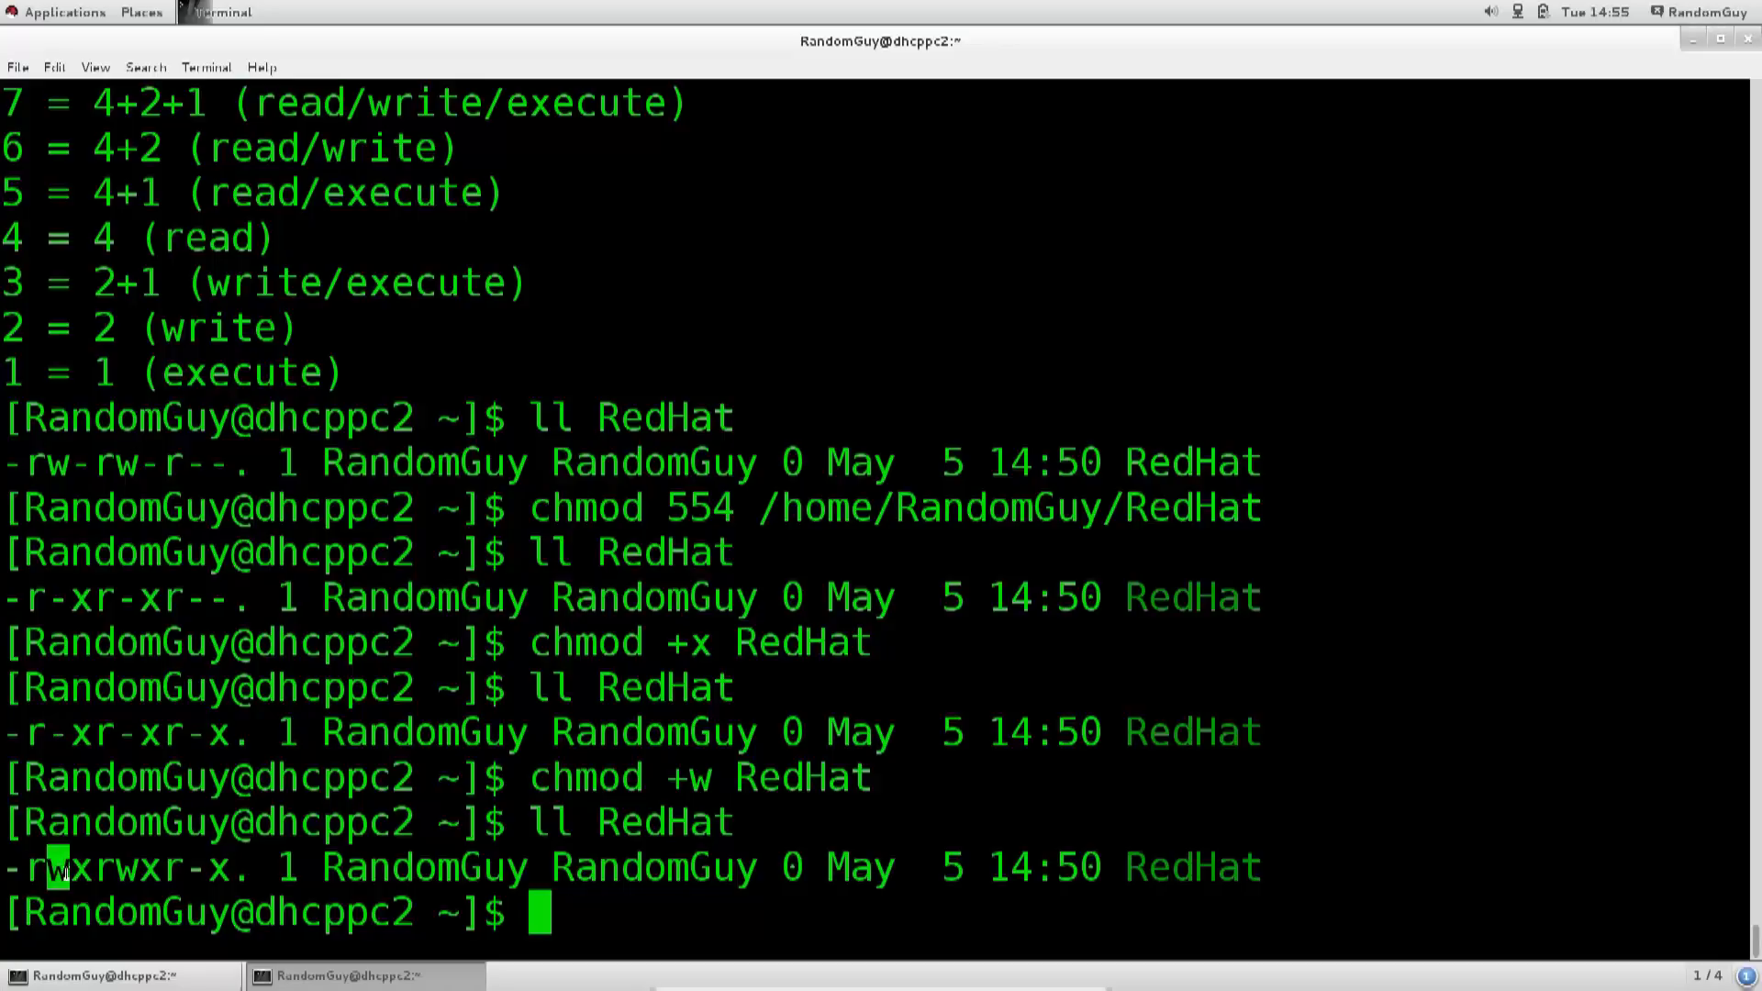
pyautogui.doubleClick(45, 871)
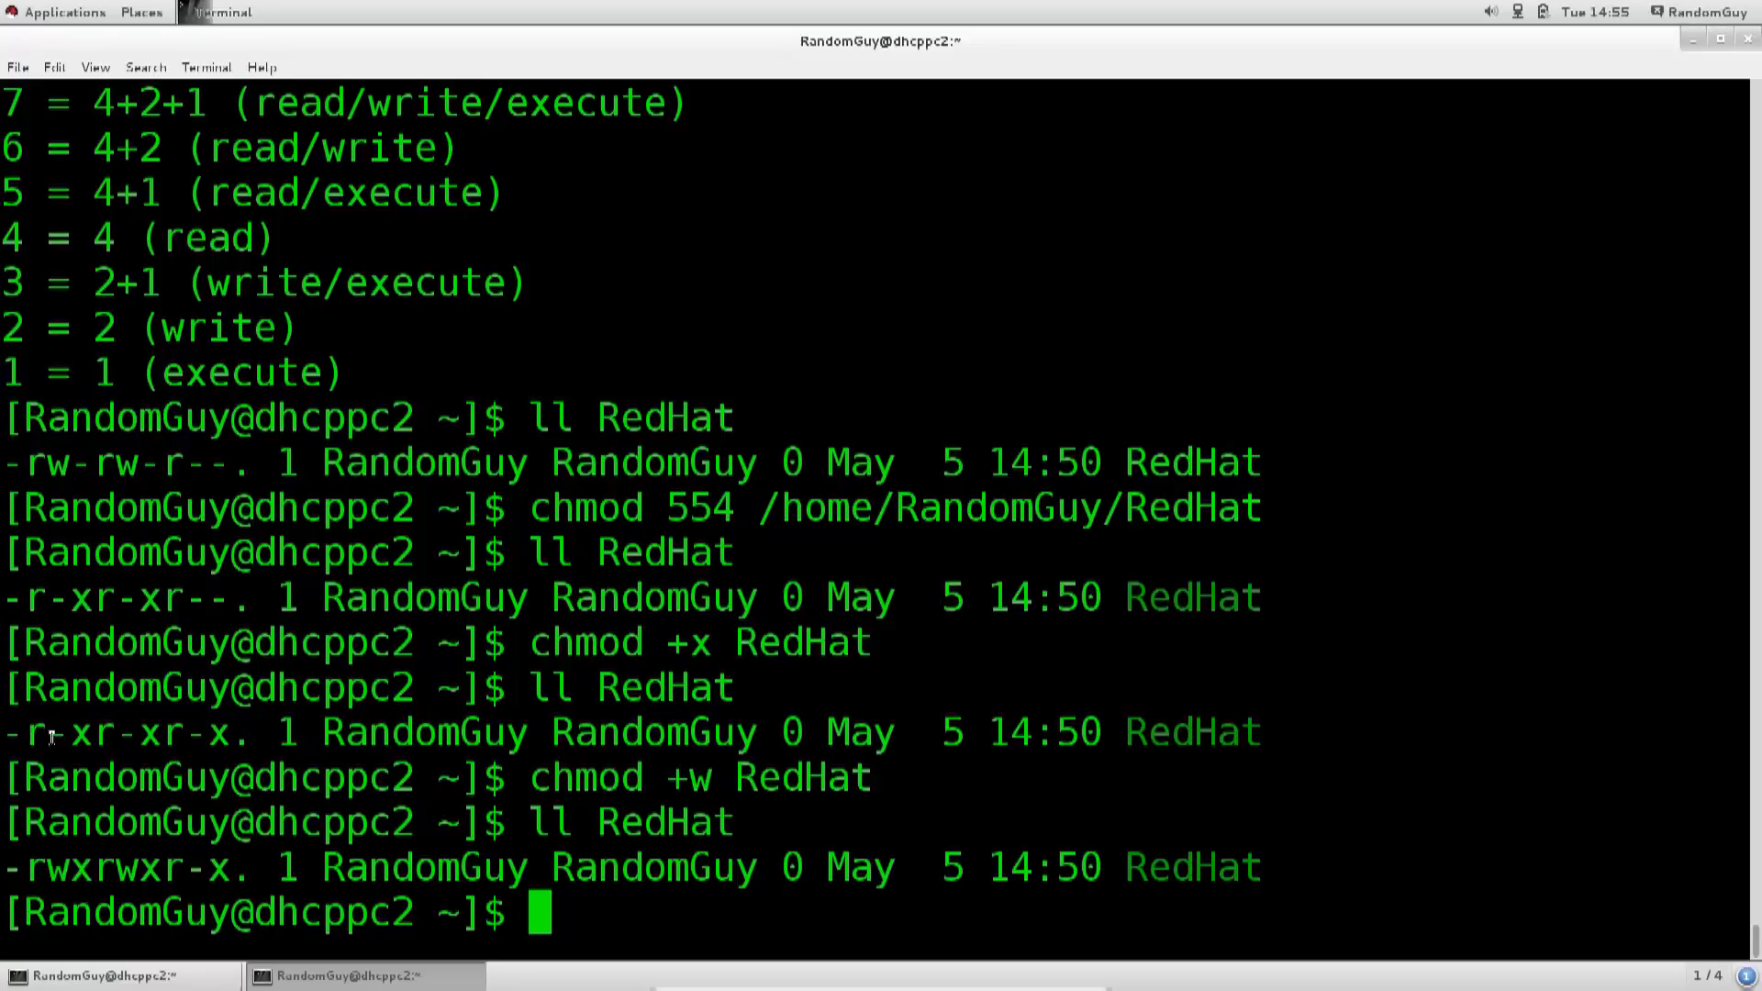
pyautogui.doubleClick(48, 757)
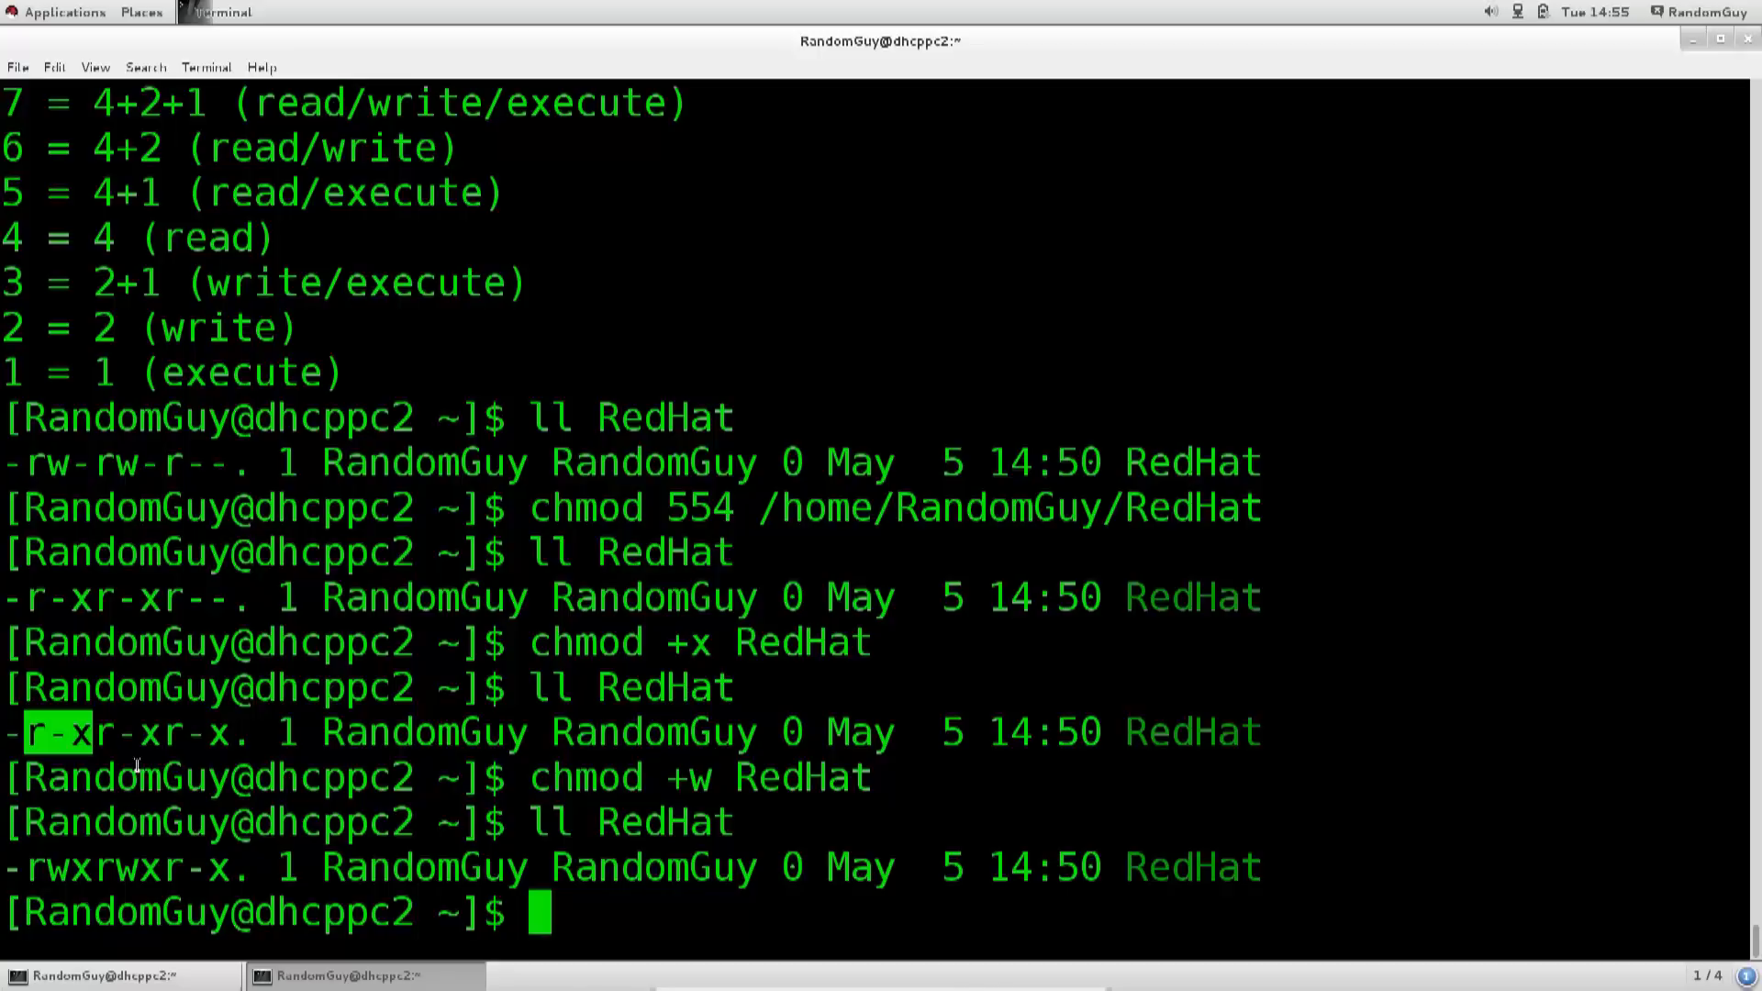
pyautogui.moveTo(101, 742)
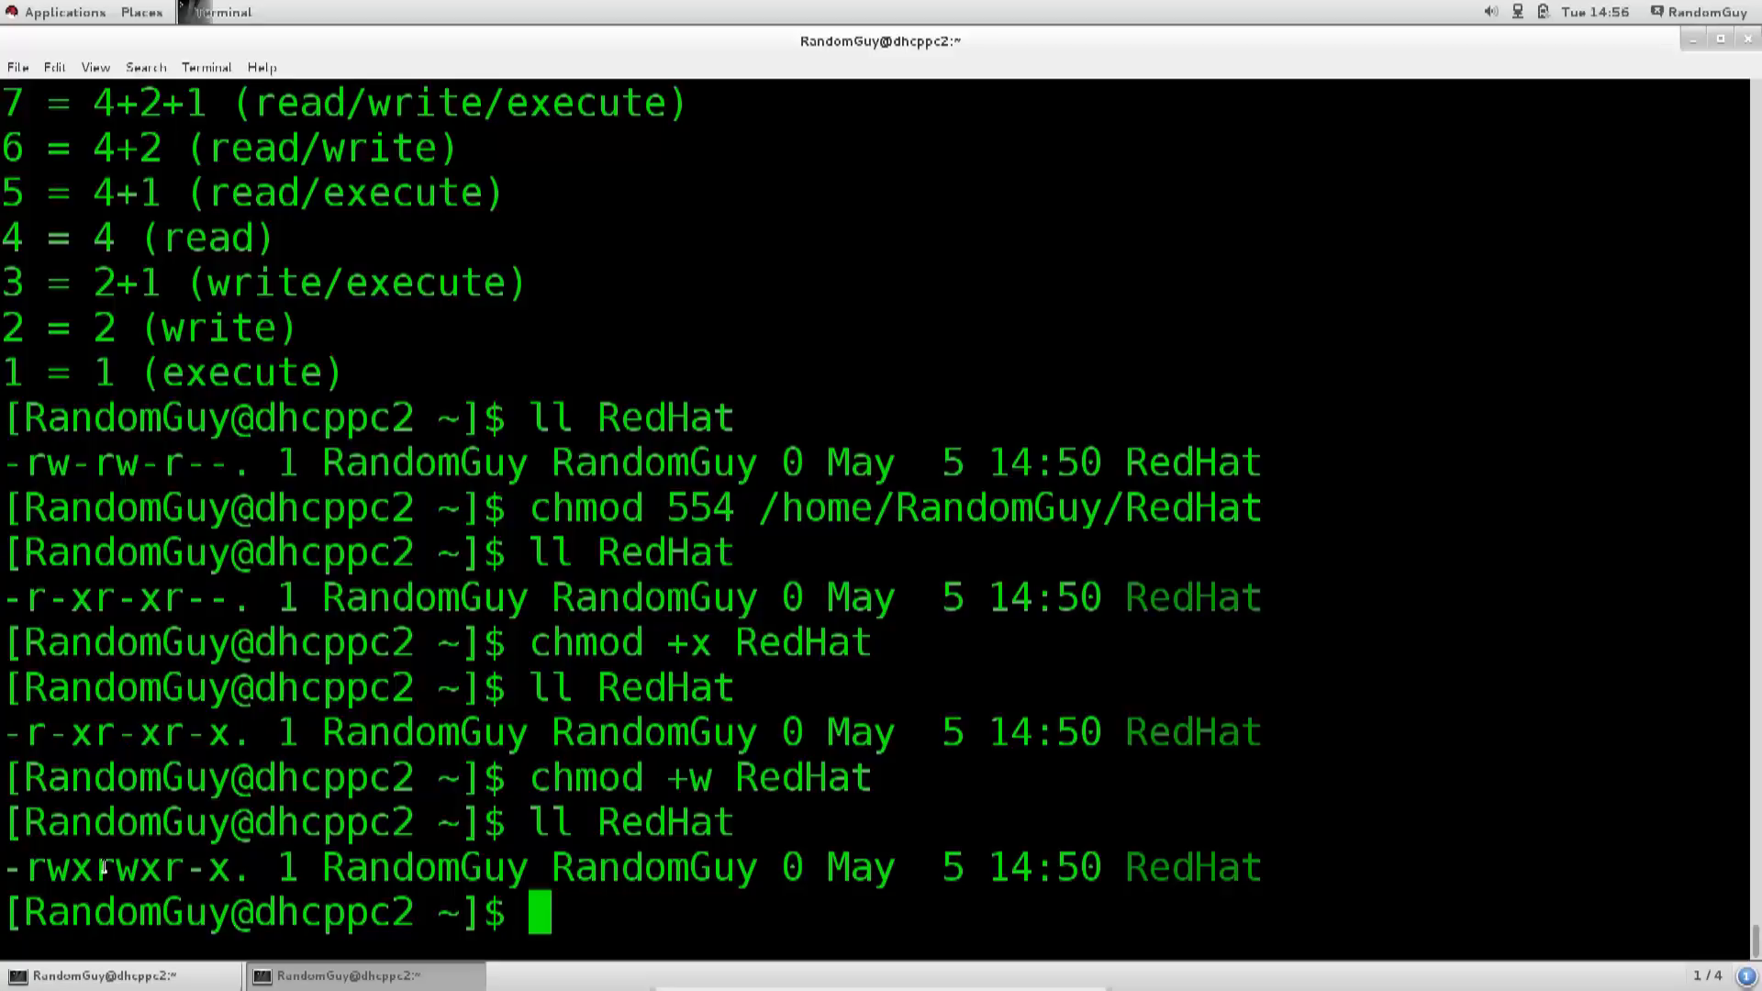
pyautogui.doubleClick(105, 888)
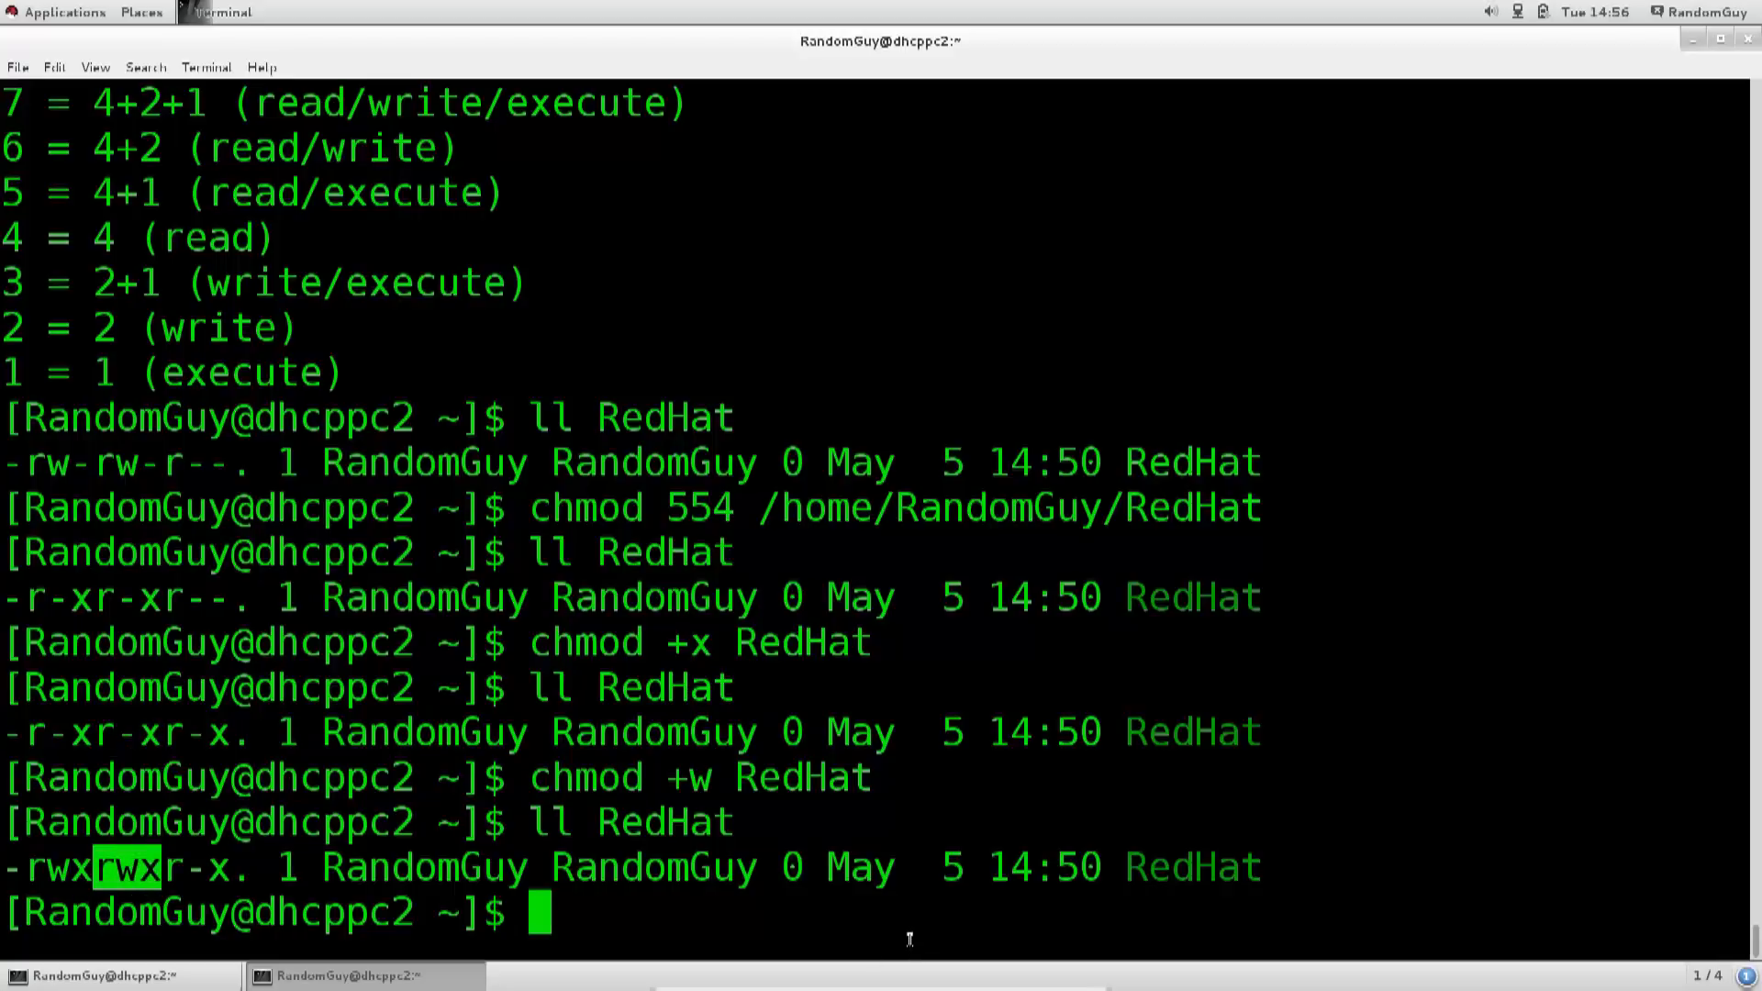
# Step: List RedHat once more, then clear the terminal screen
pyautogui.write('ll RedHat')
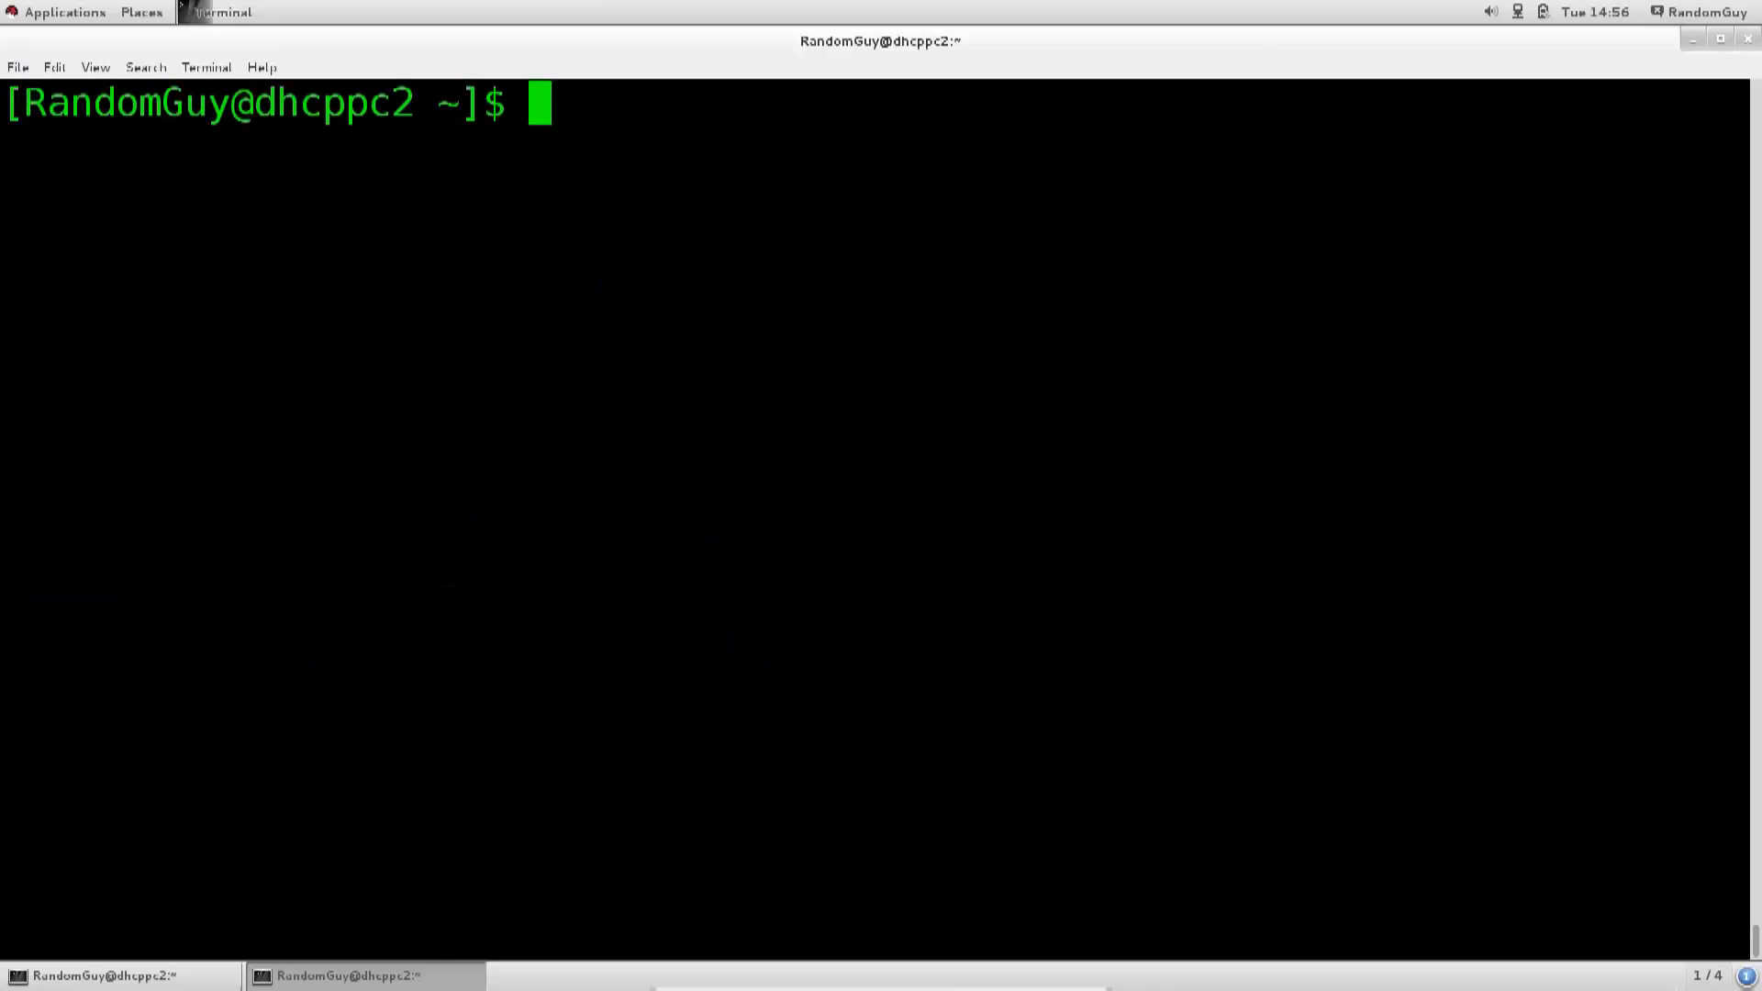
# Step: Show chmod --help and highlight the recursive -R option's description
pyautogui.write('ch')
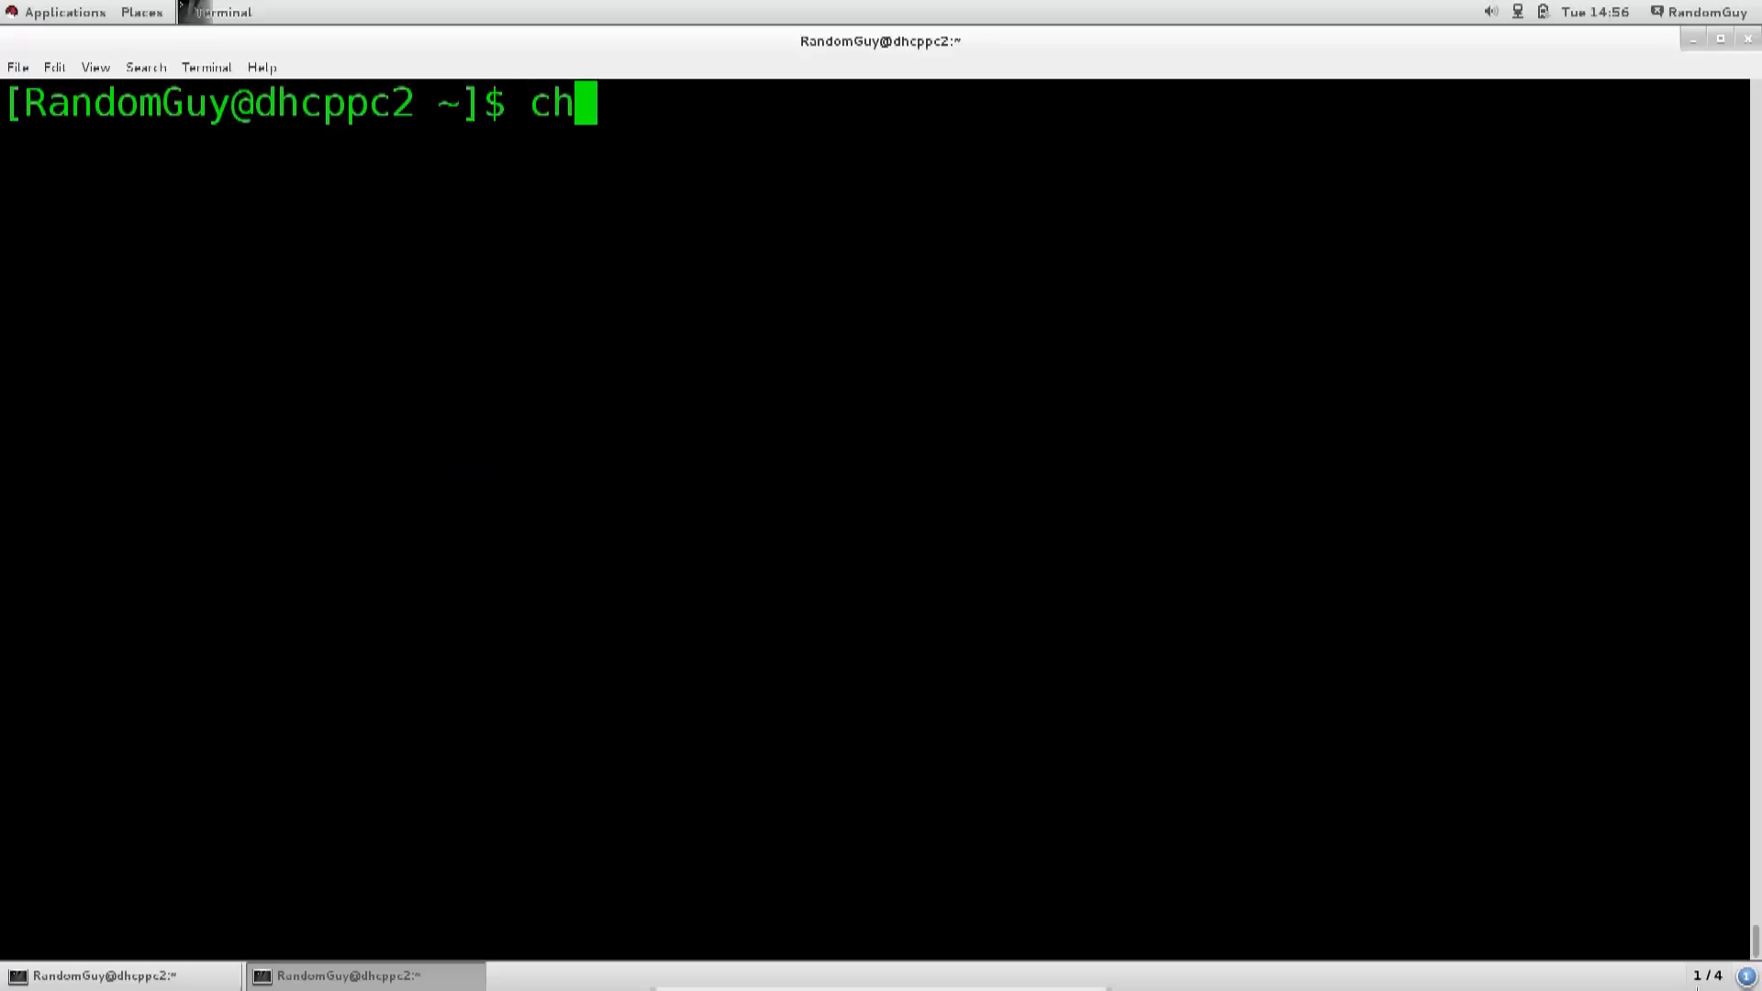
pyautogui.write('mod')
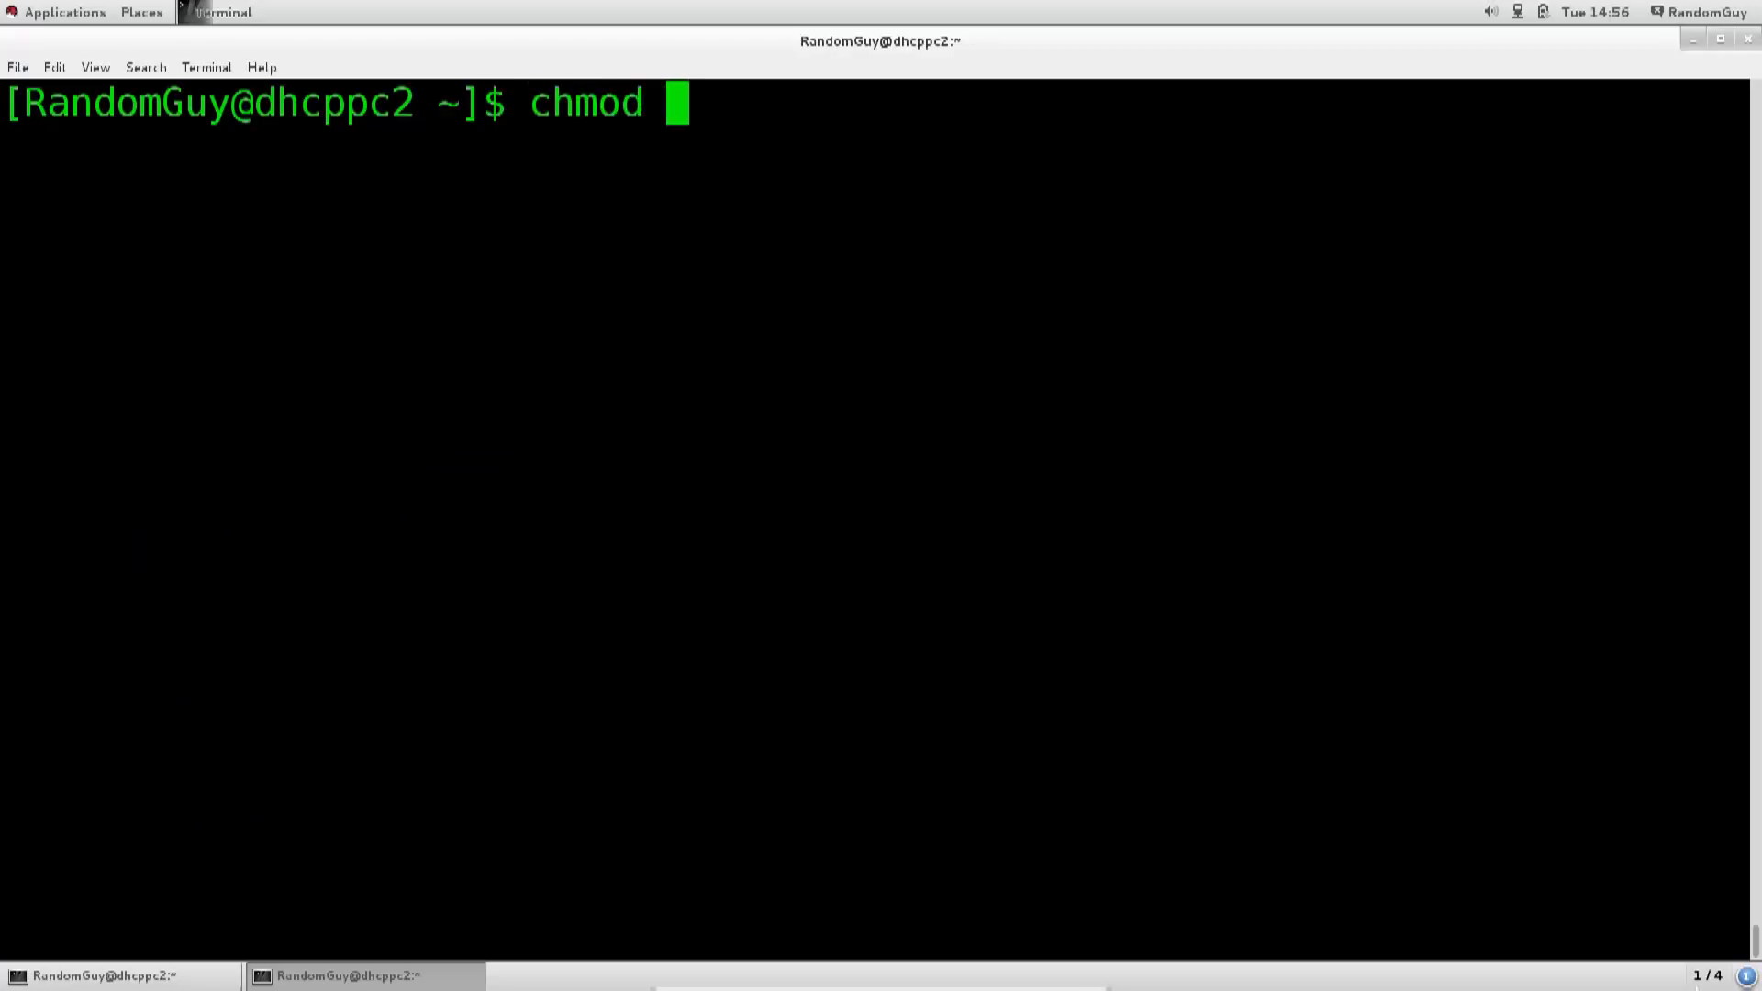
pyautogui.write('--hel')
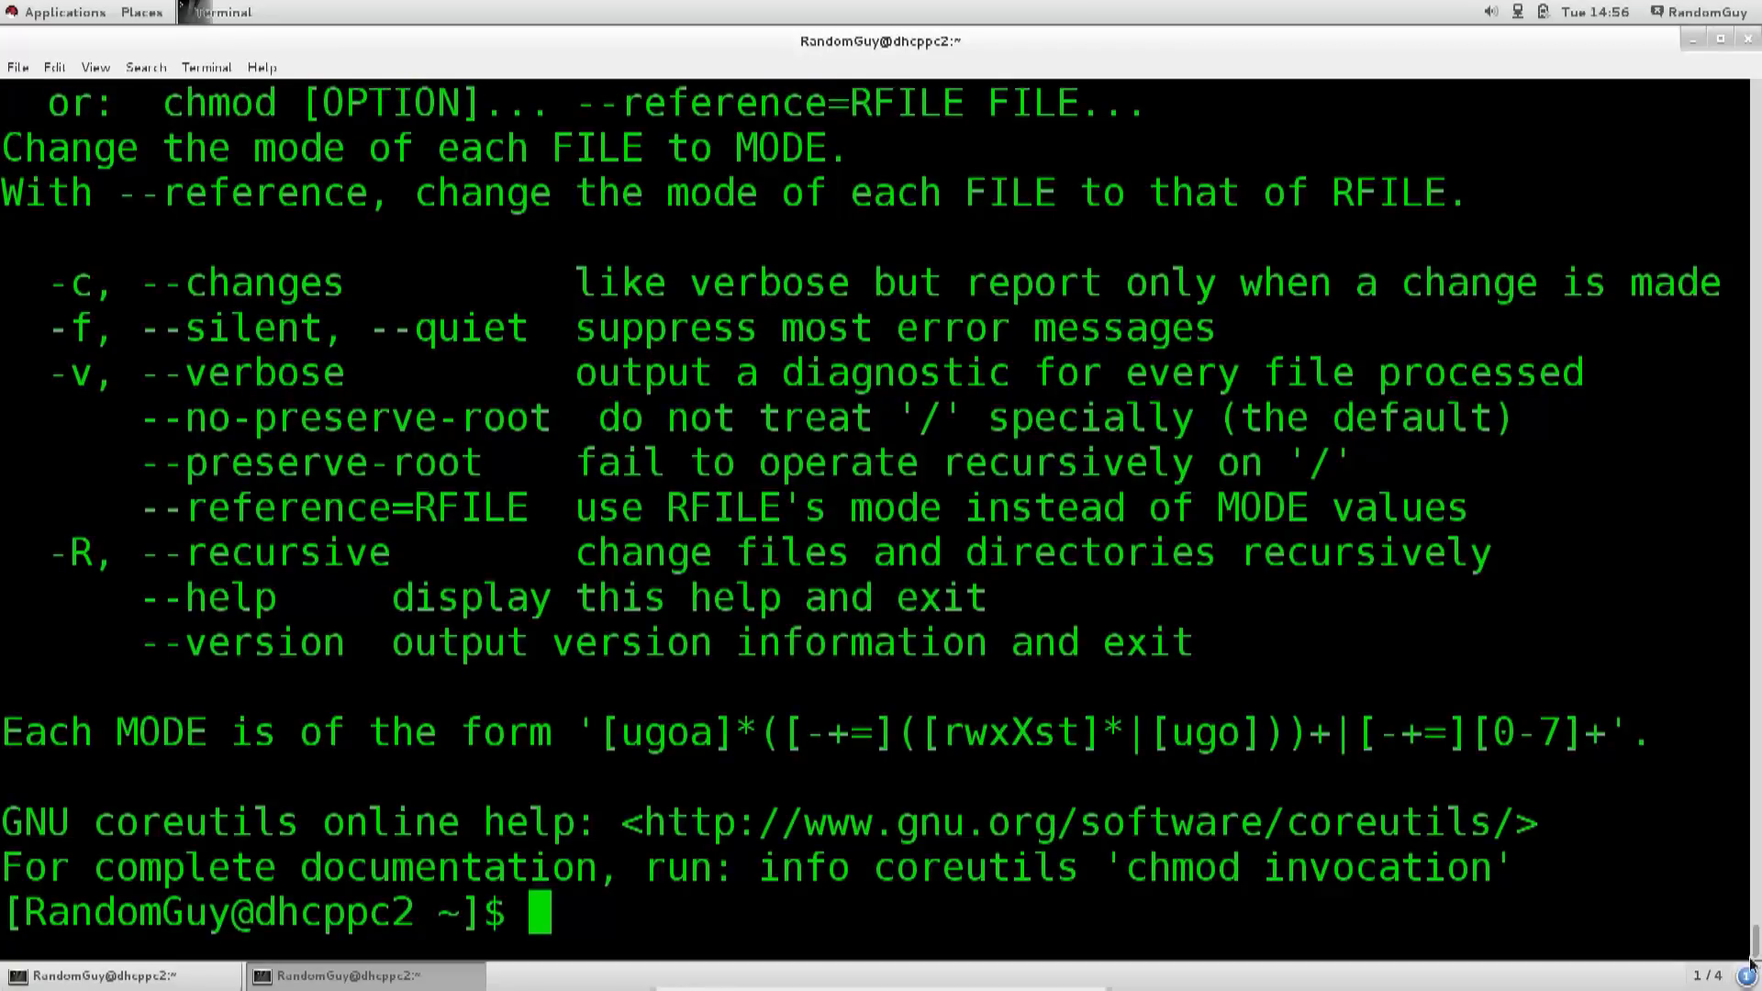
pyautogui.moveTo(49, 551)
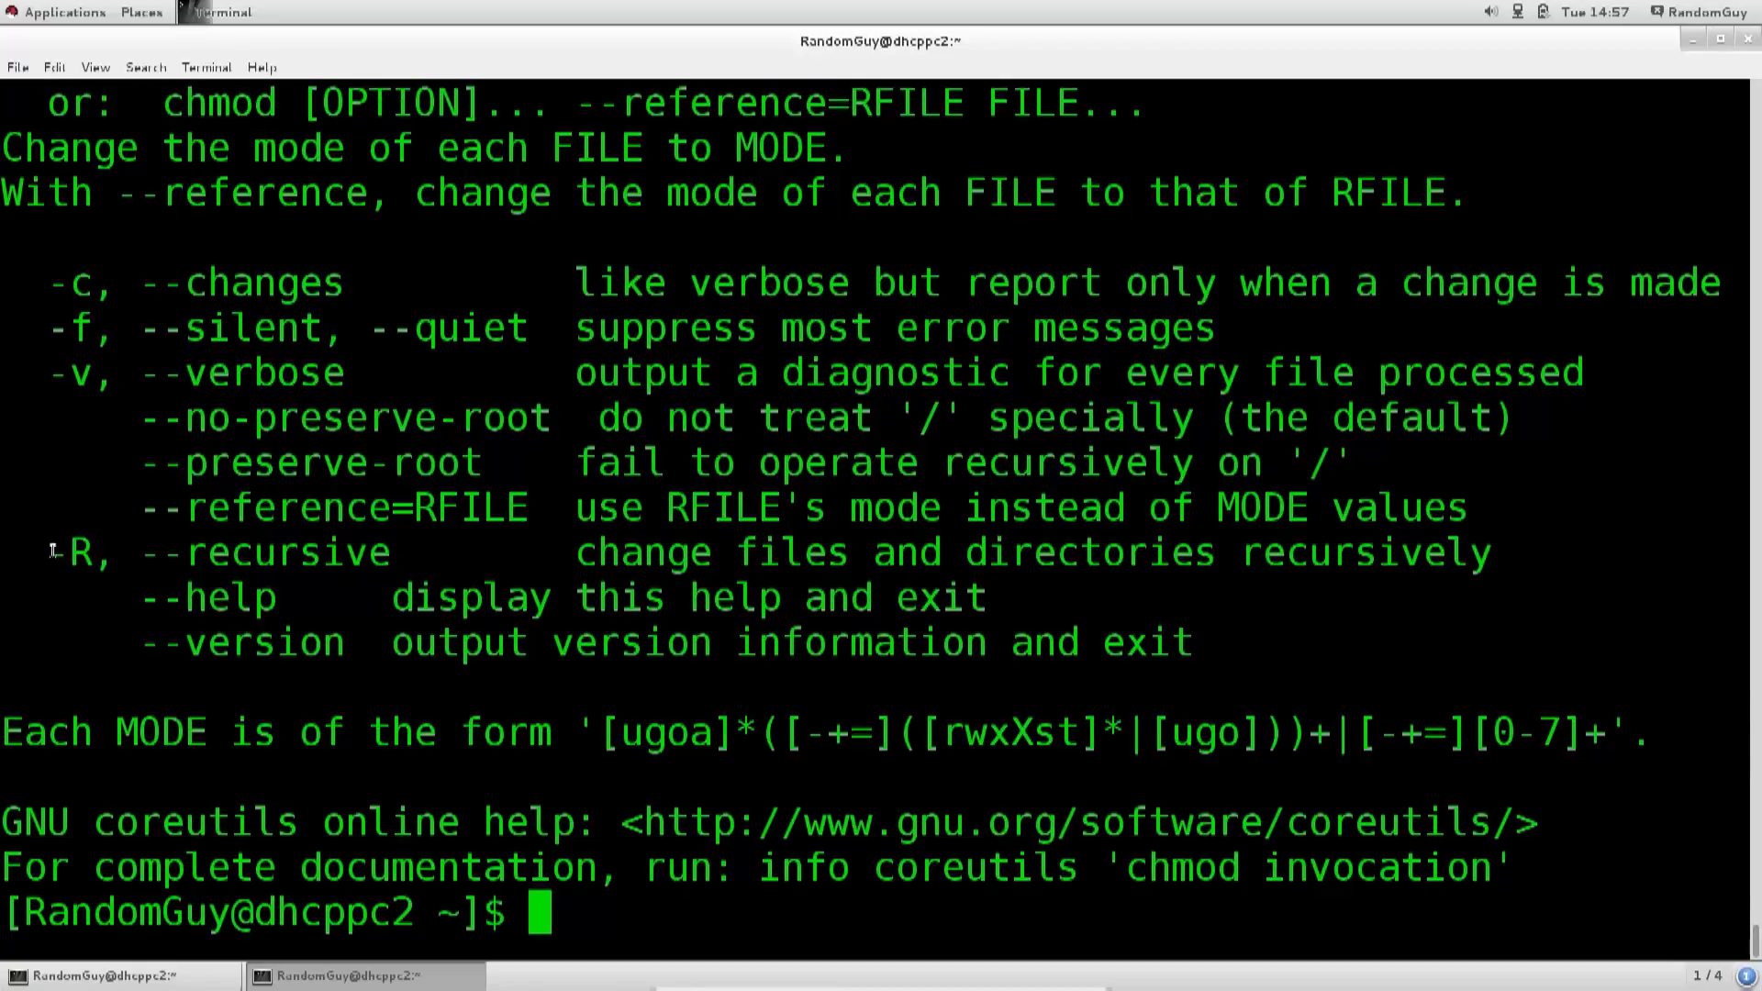
pyautogui.moveTo(50, 370)
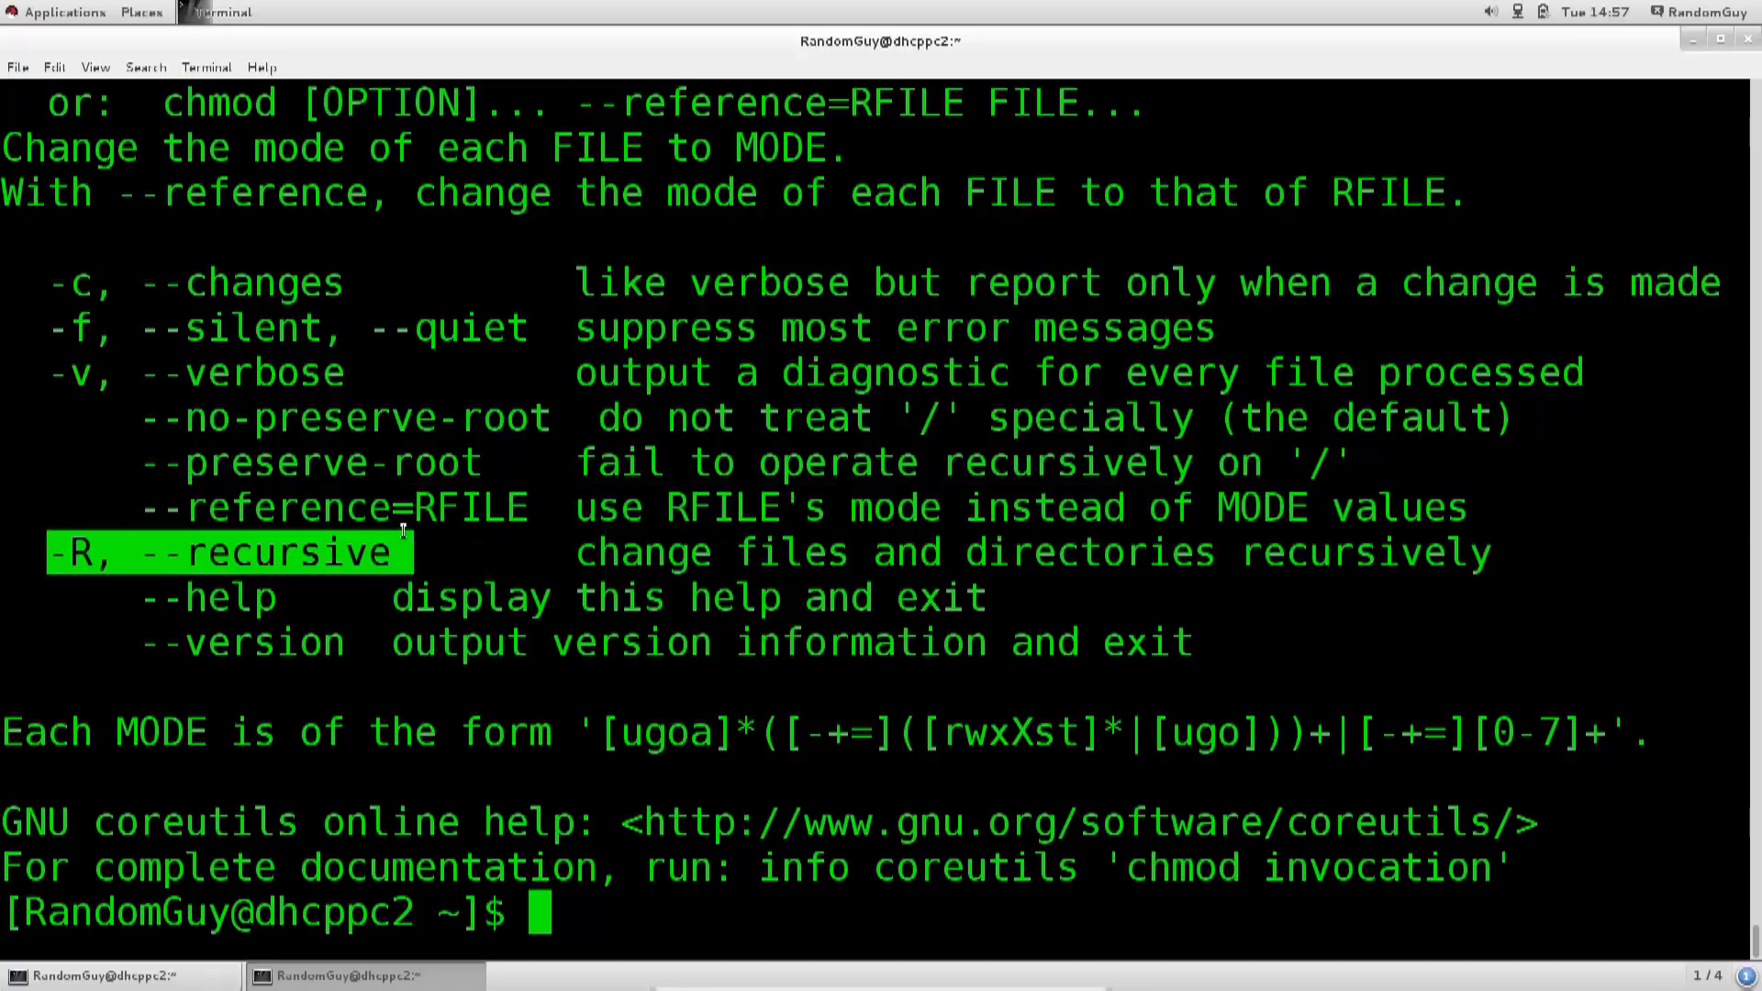
pyautogui.moveTo(240, 539)
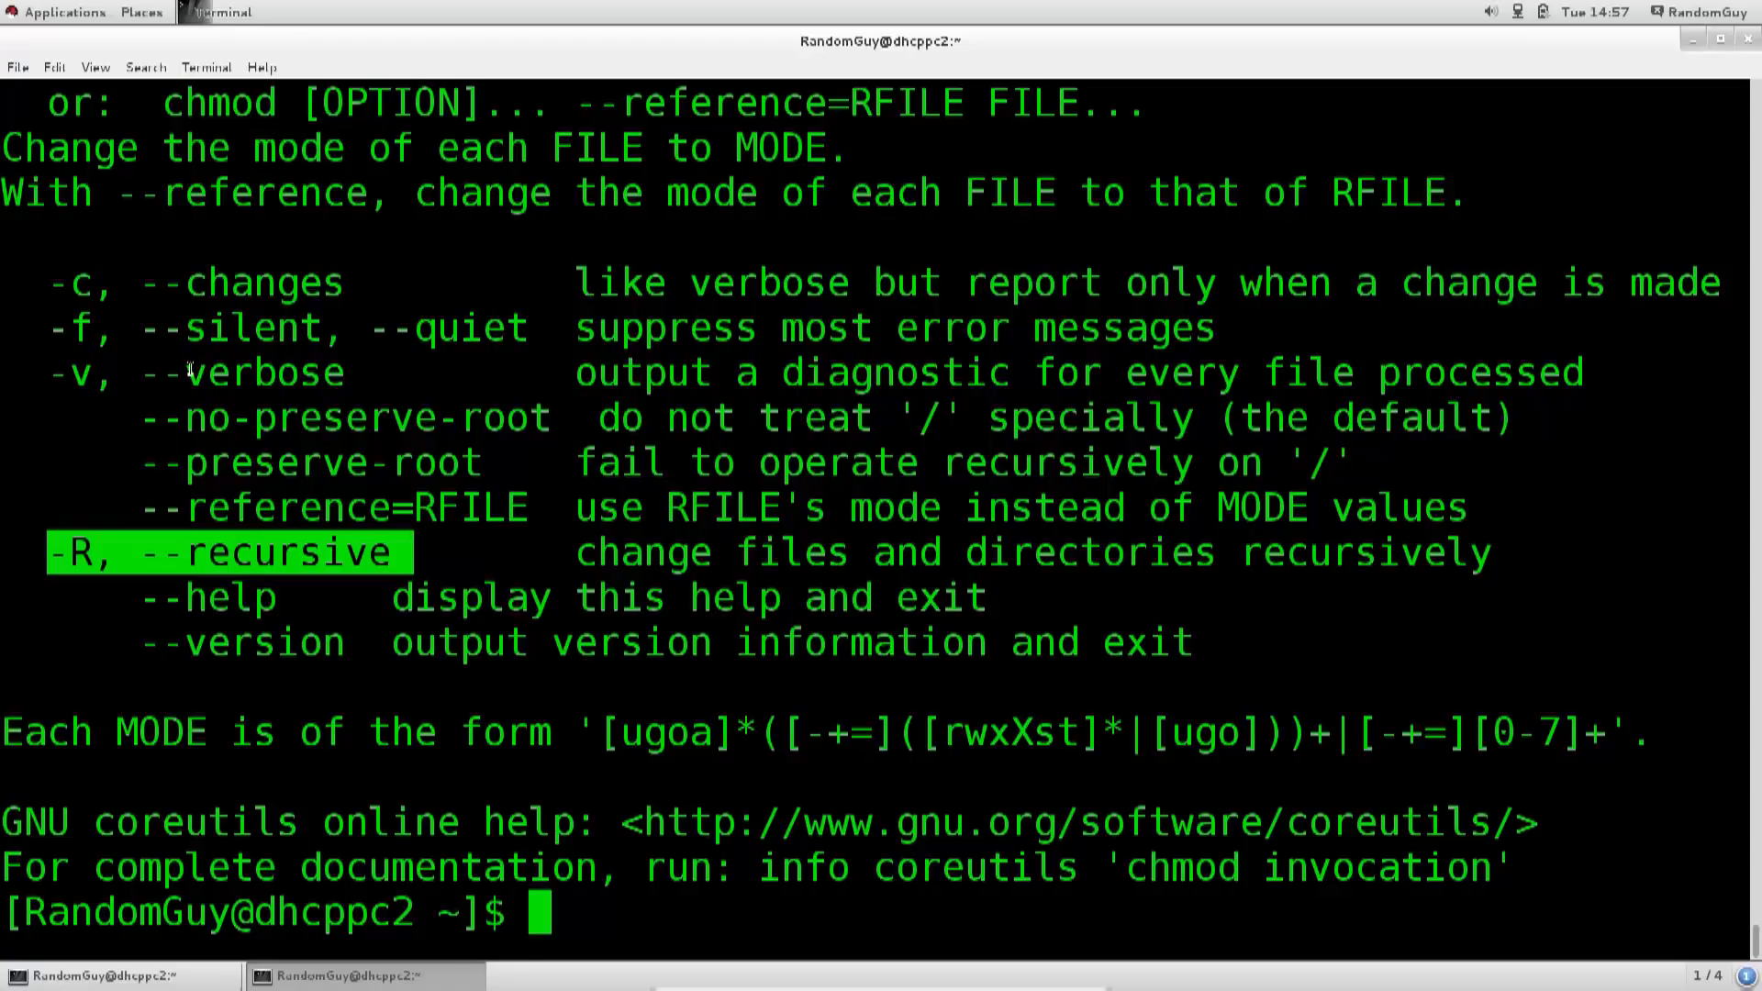
pyautogui.moveTo(105, 558)
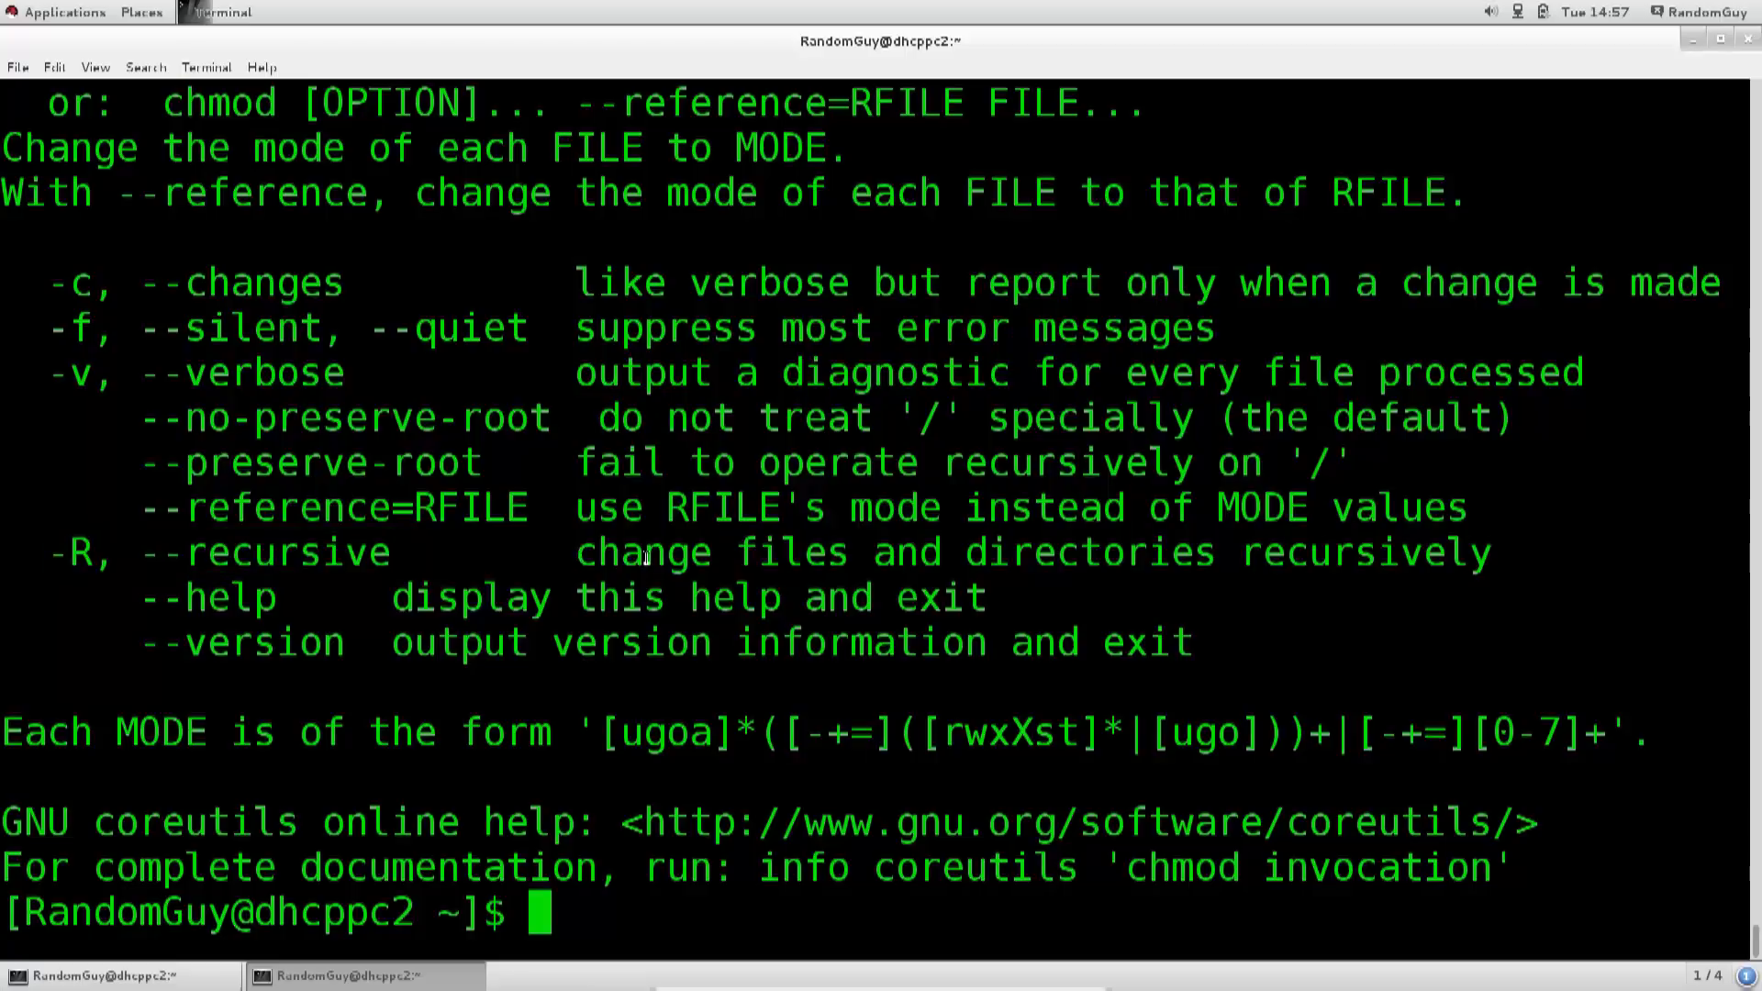
pyautogui.moveTo(575, 552); pyautogui.dragTo(776, 552)
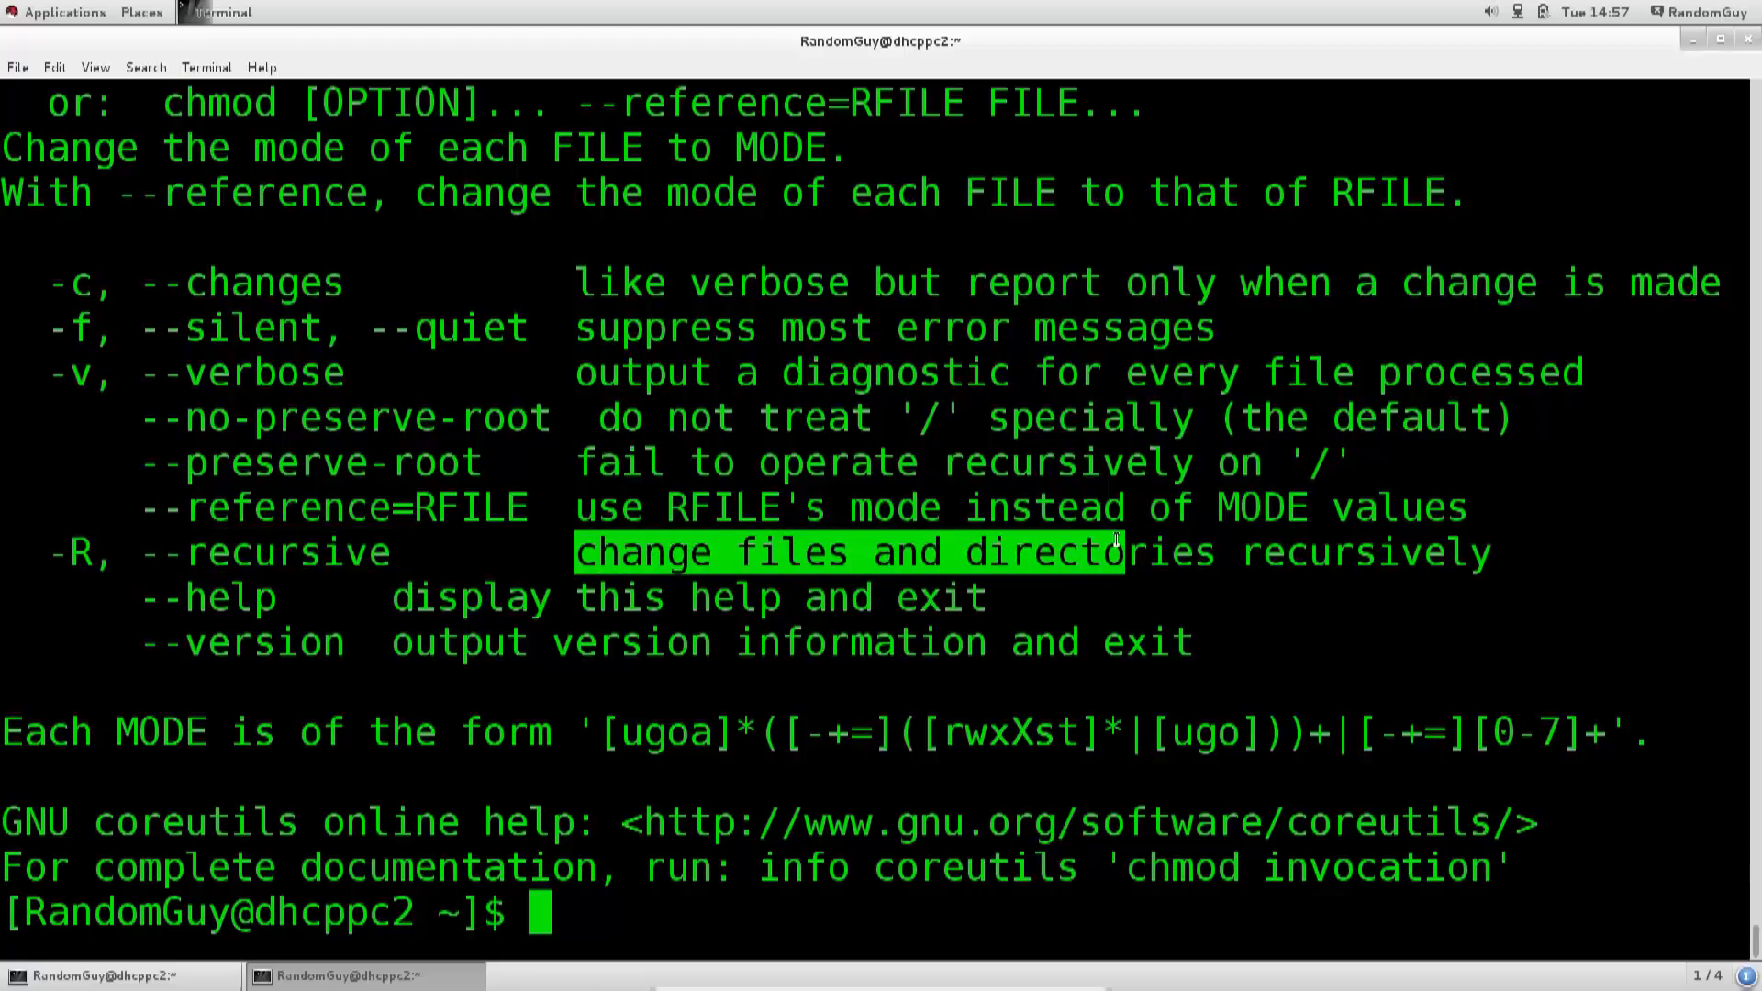
pyautogui.moveTo(794, 483)
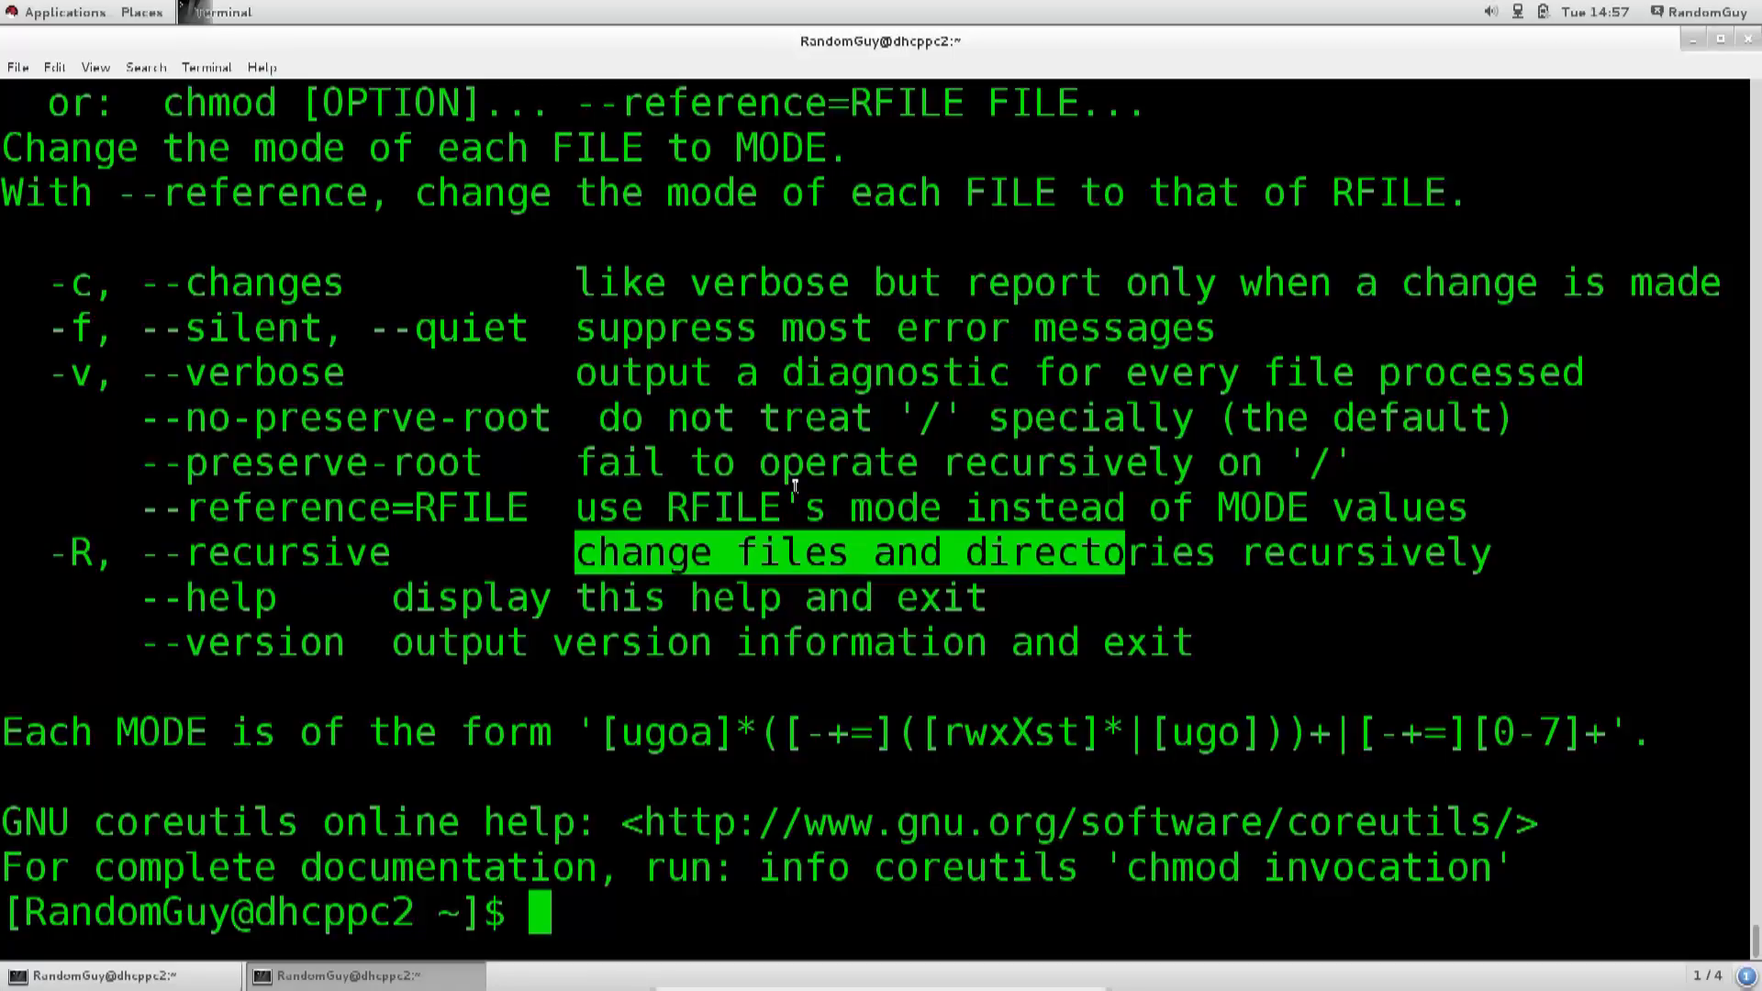
pyautogui.moveTo(776, 483)
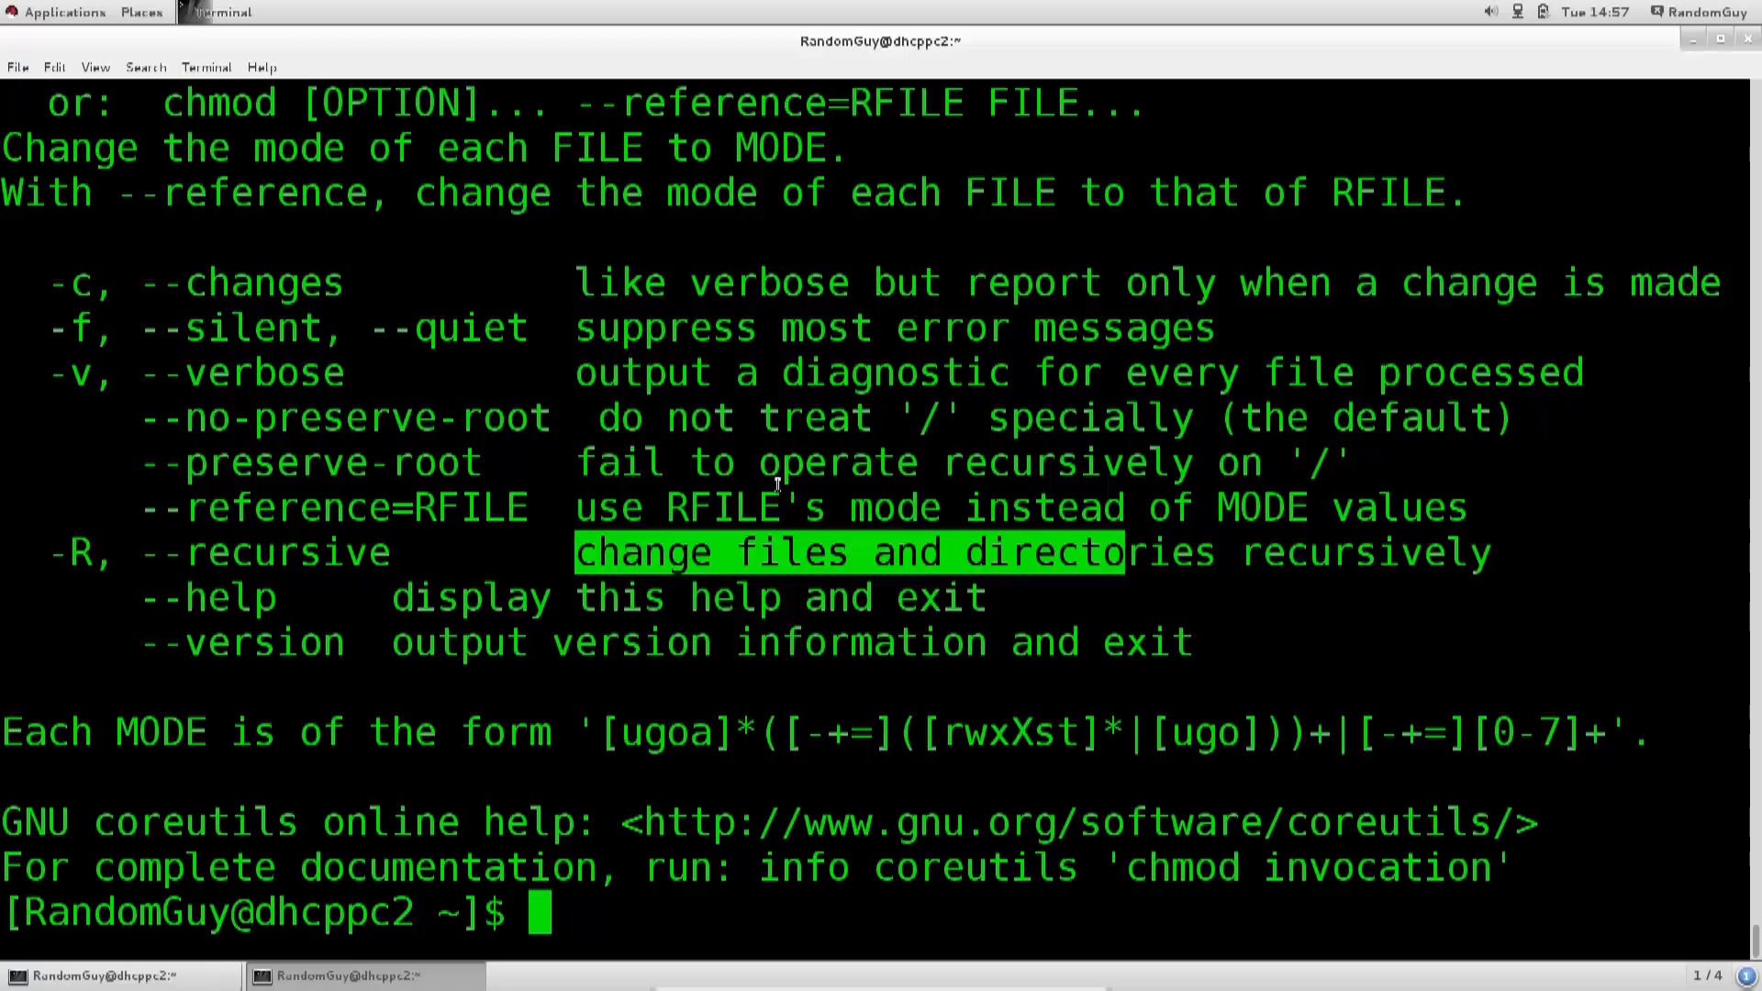
# Step: Remove write permission from RedHat with chmod -w and list the home folder
pyautogui.write('chmod --help')
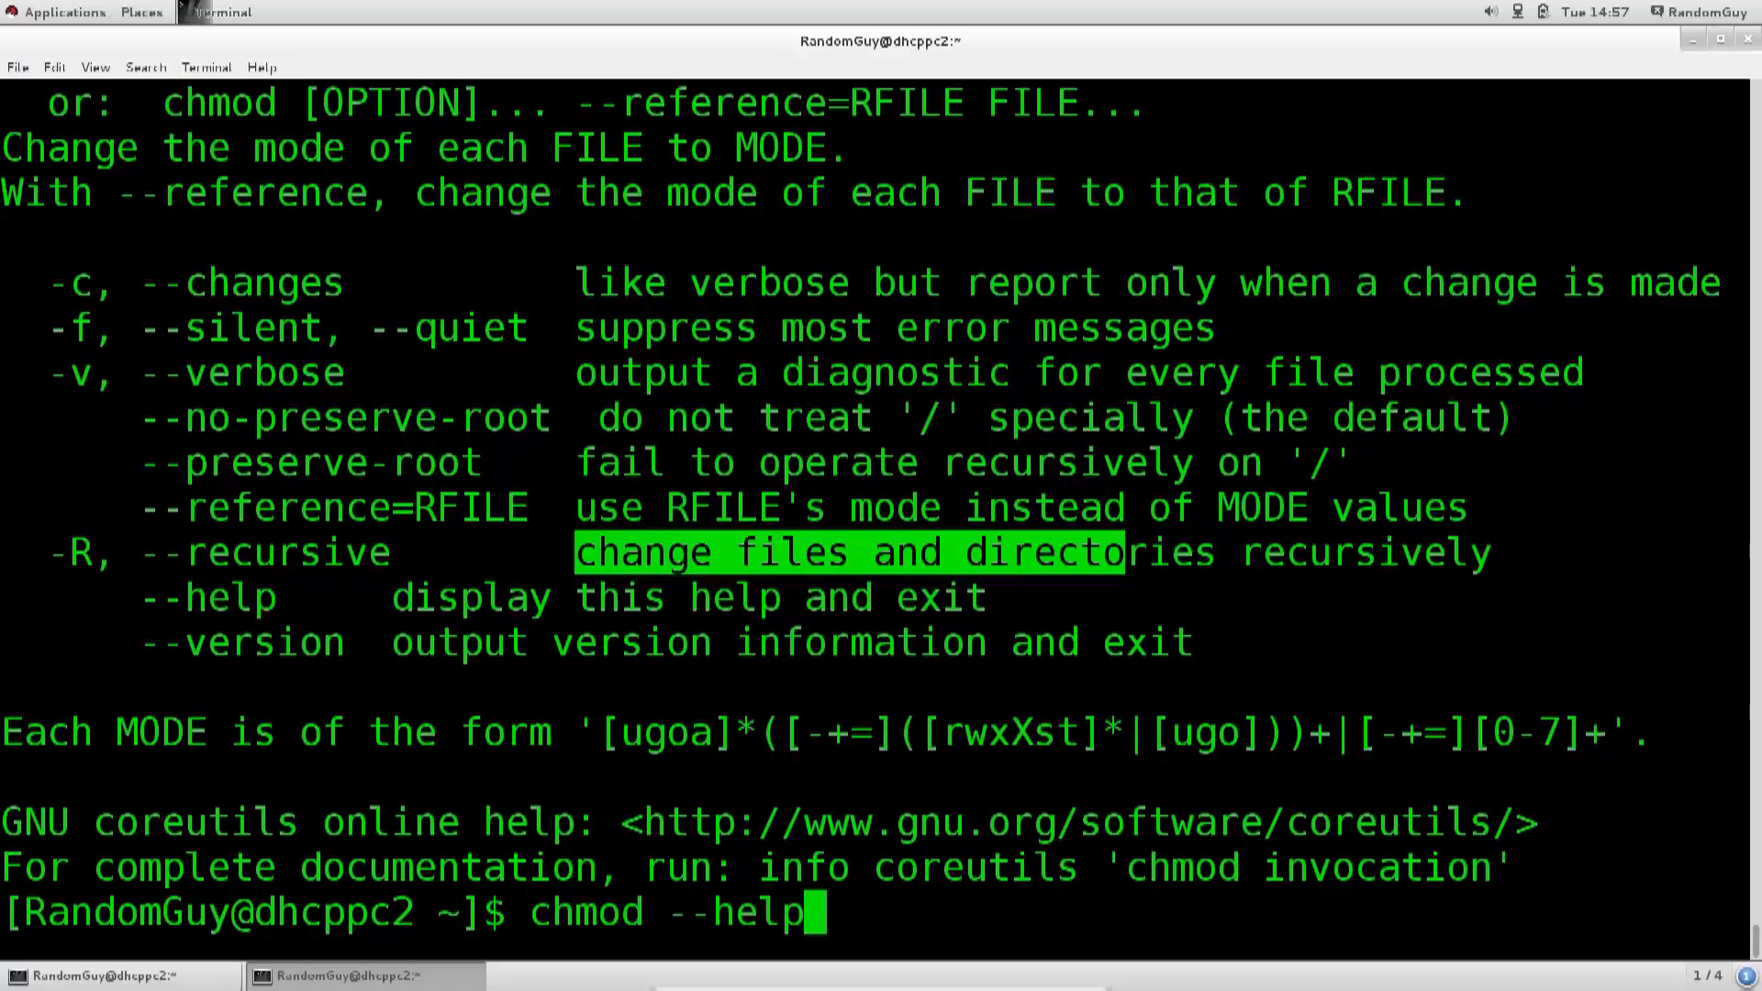
pyautogui.write('ll RedHat')
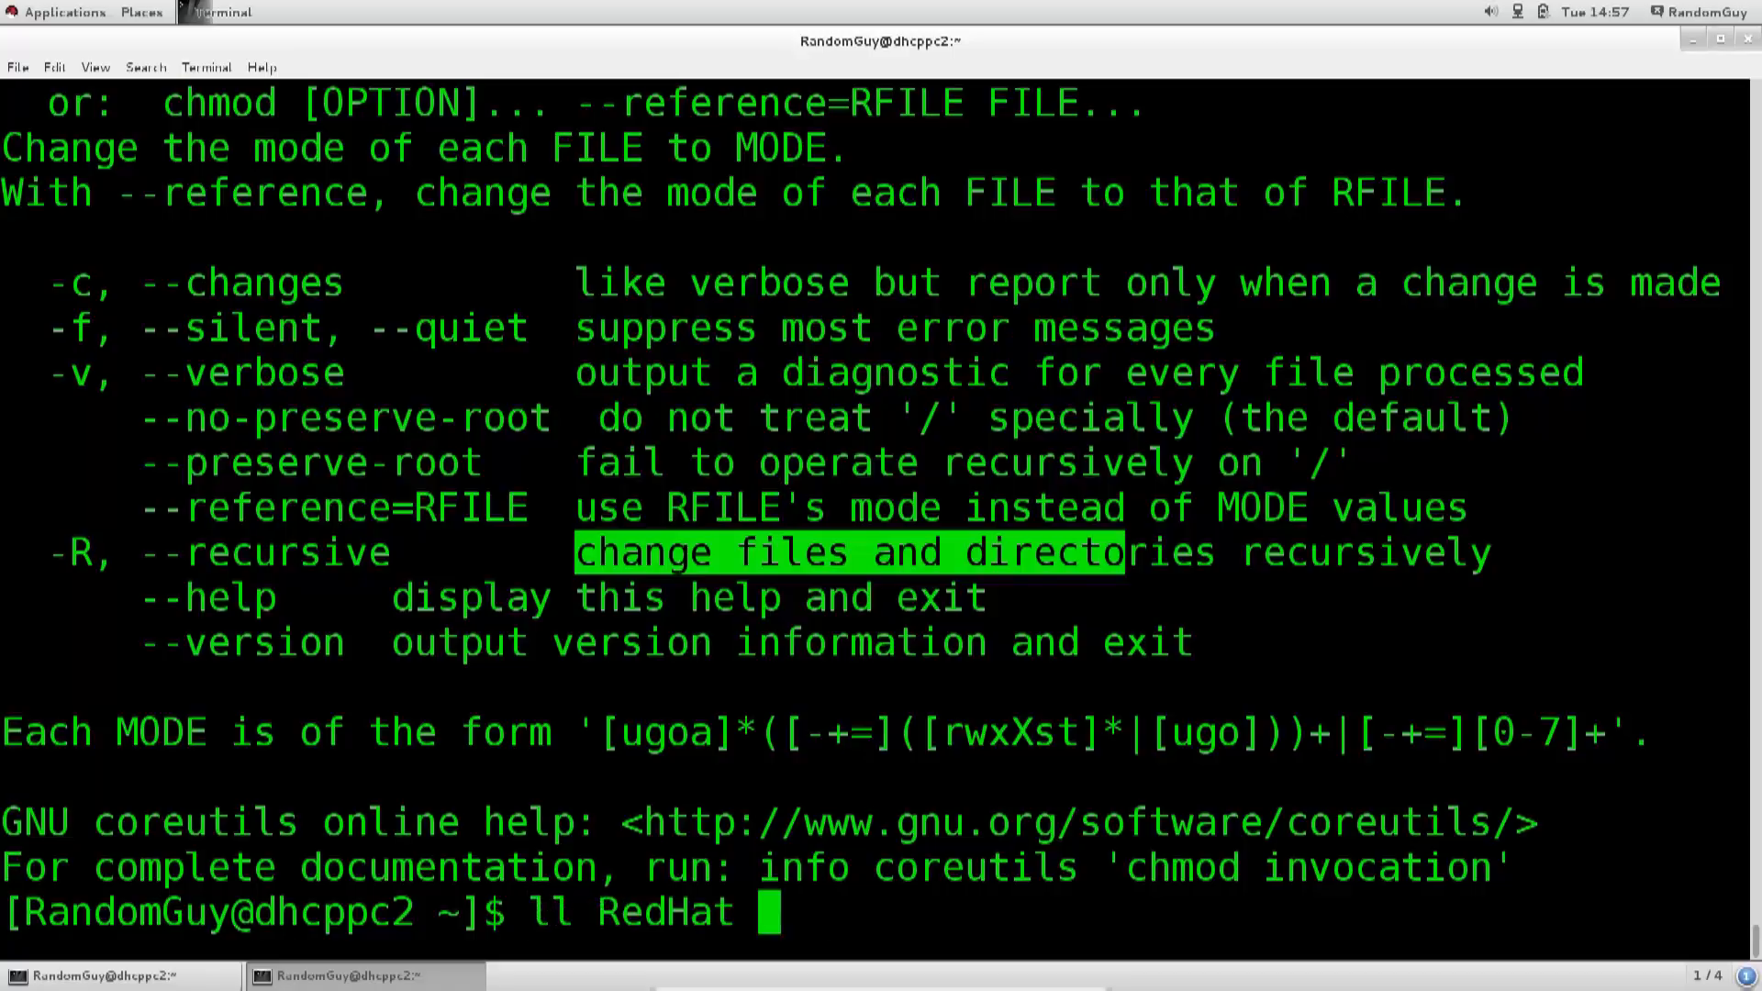
pyautogui.write('chmod -w RedHat')
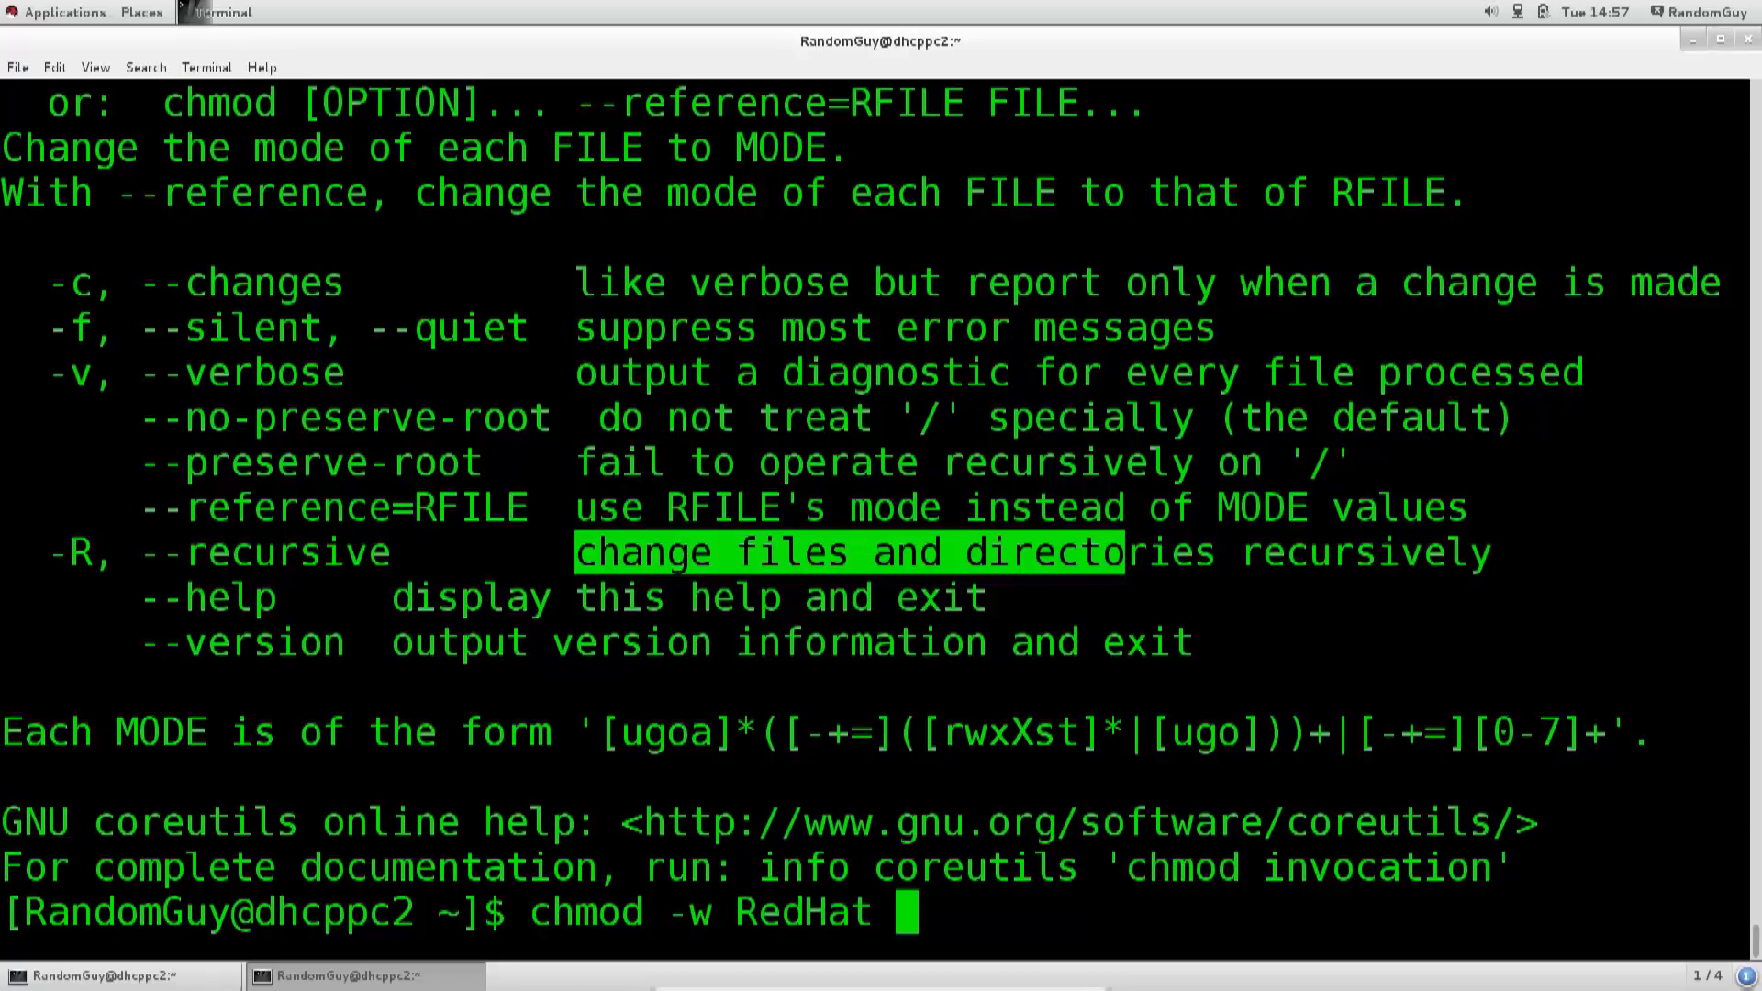
pyautogui.press('BackSpace')
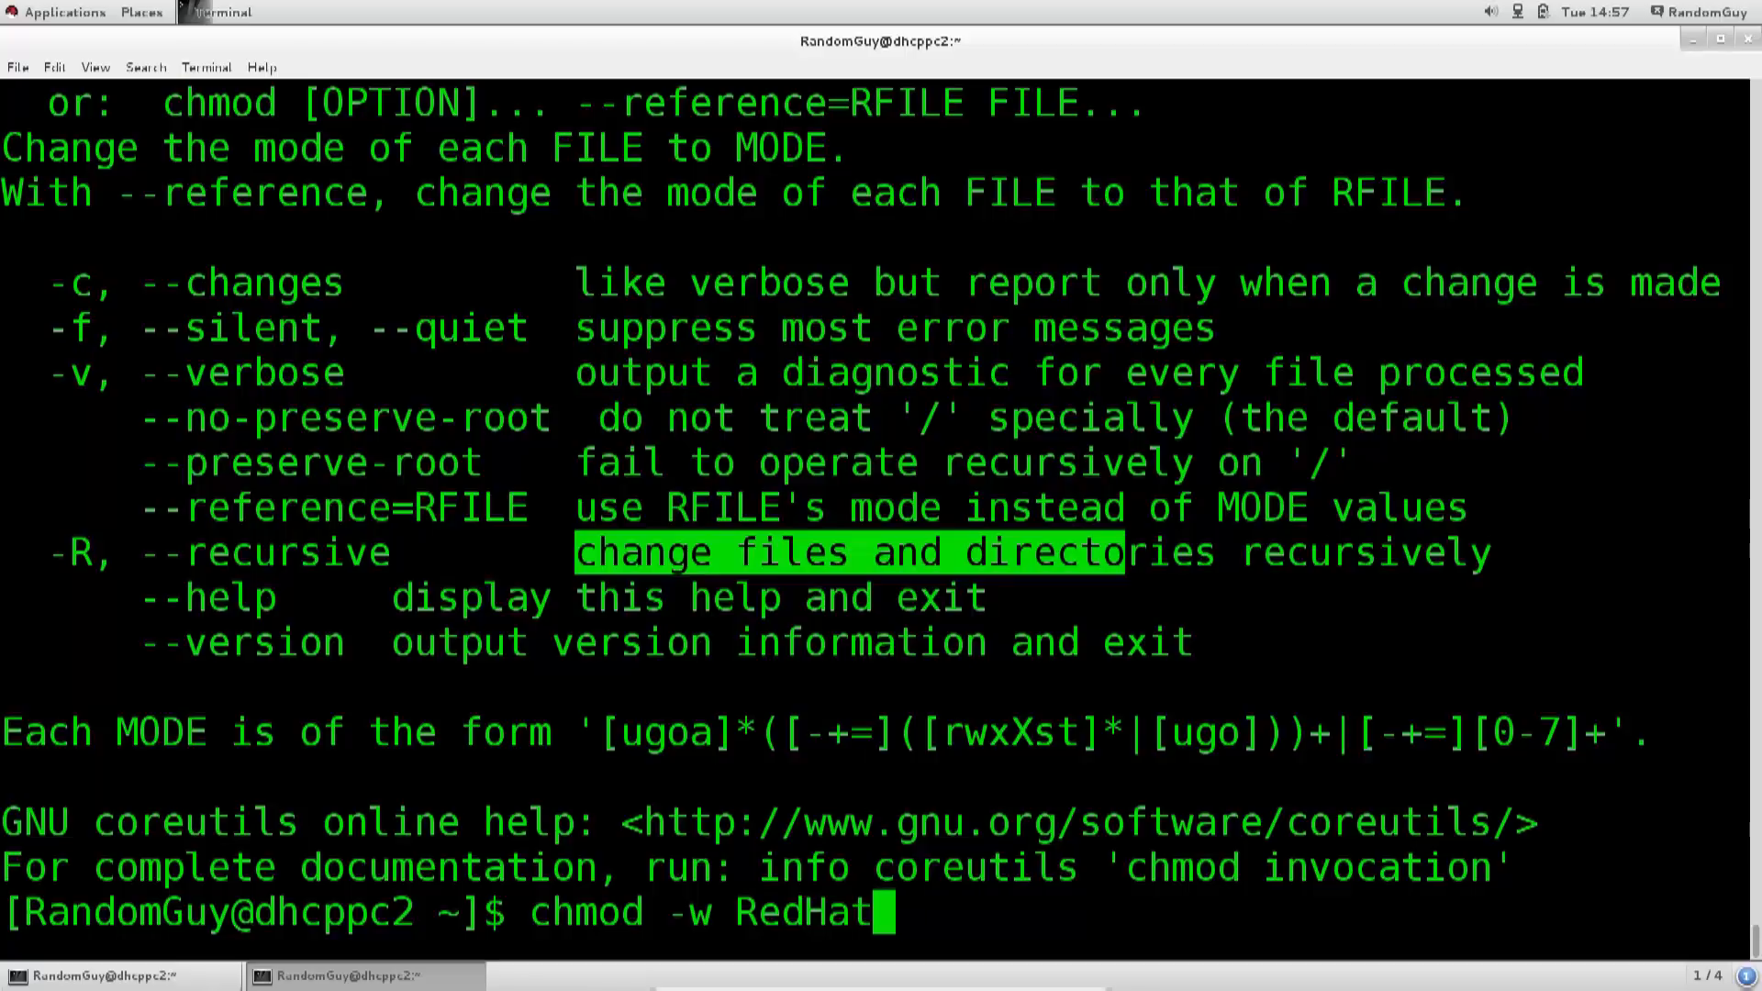
pyautogui.write('ll')
pyautogui.press('Return')
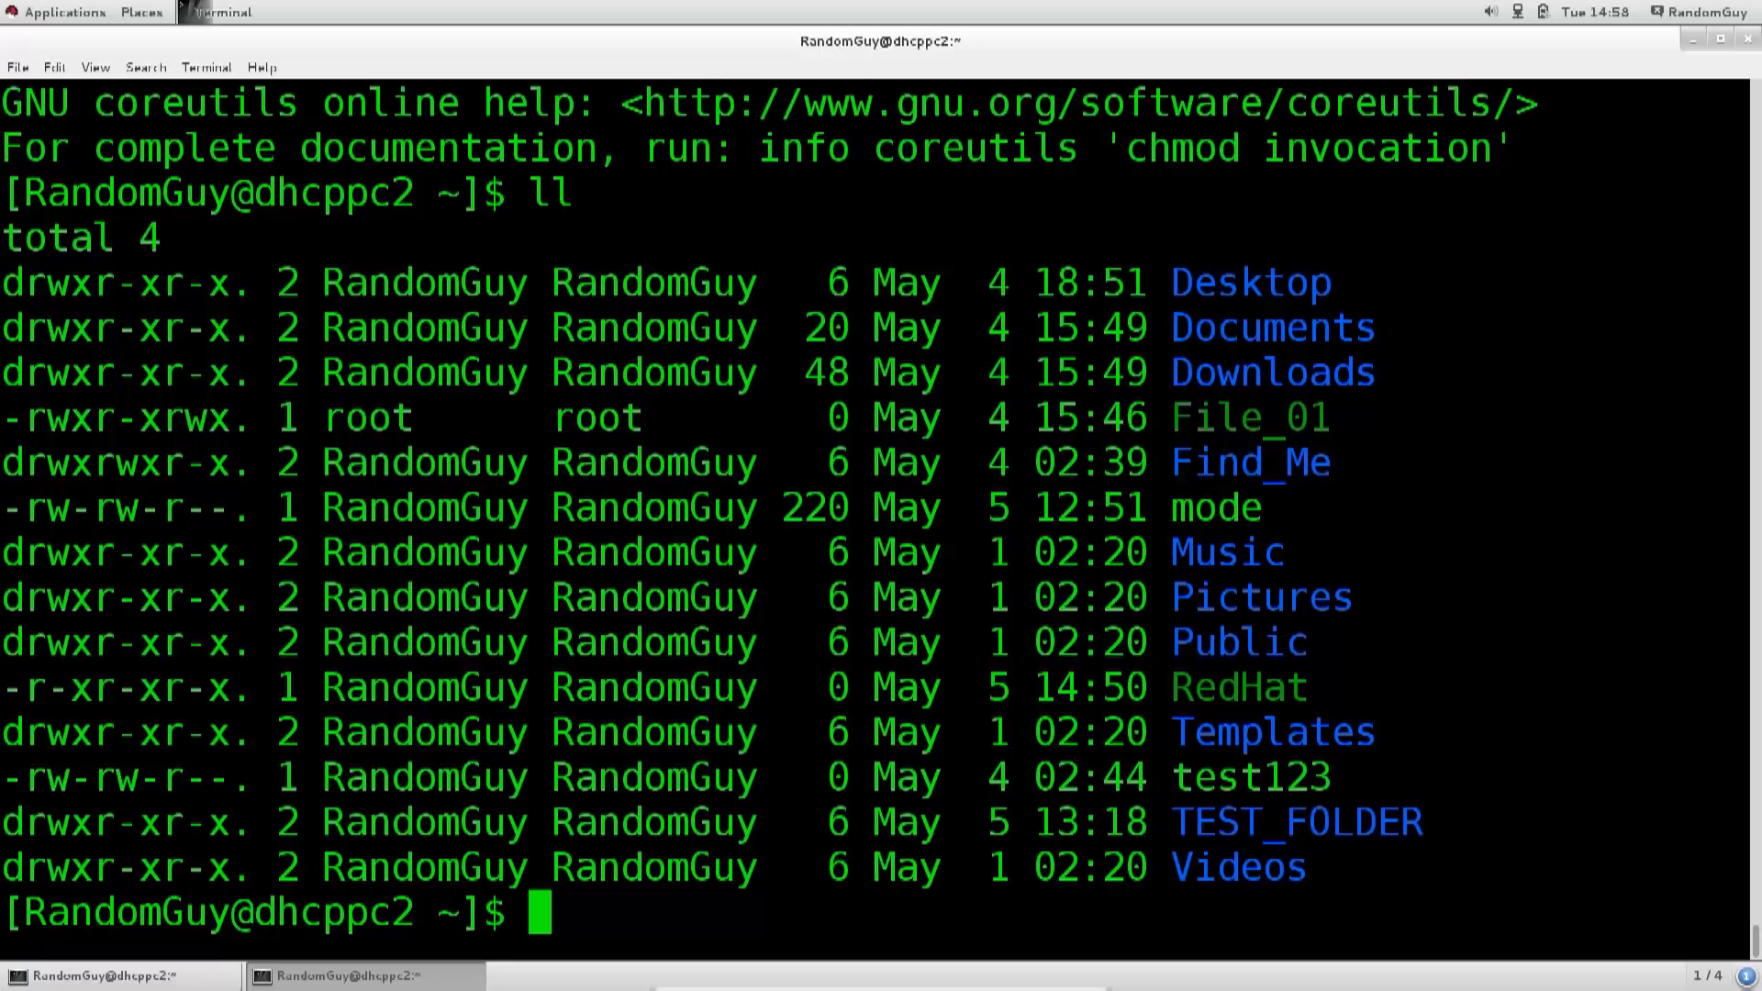
# Step: Enter the folder, touch test1, test2 and test3, then cd .. home
pyautogui.write('f')
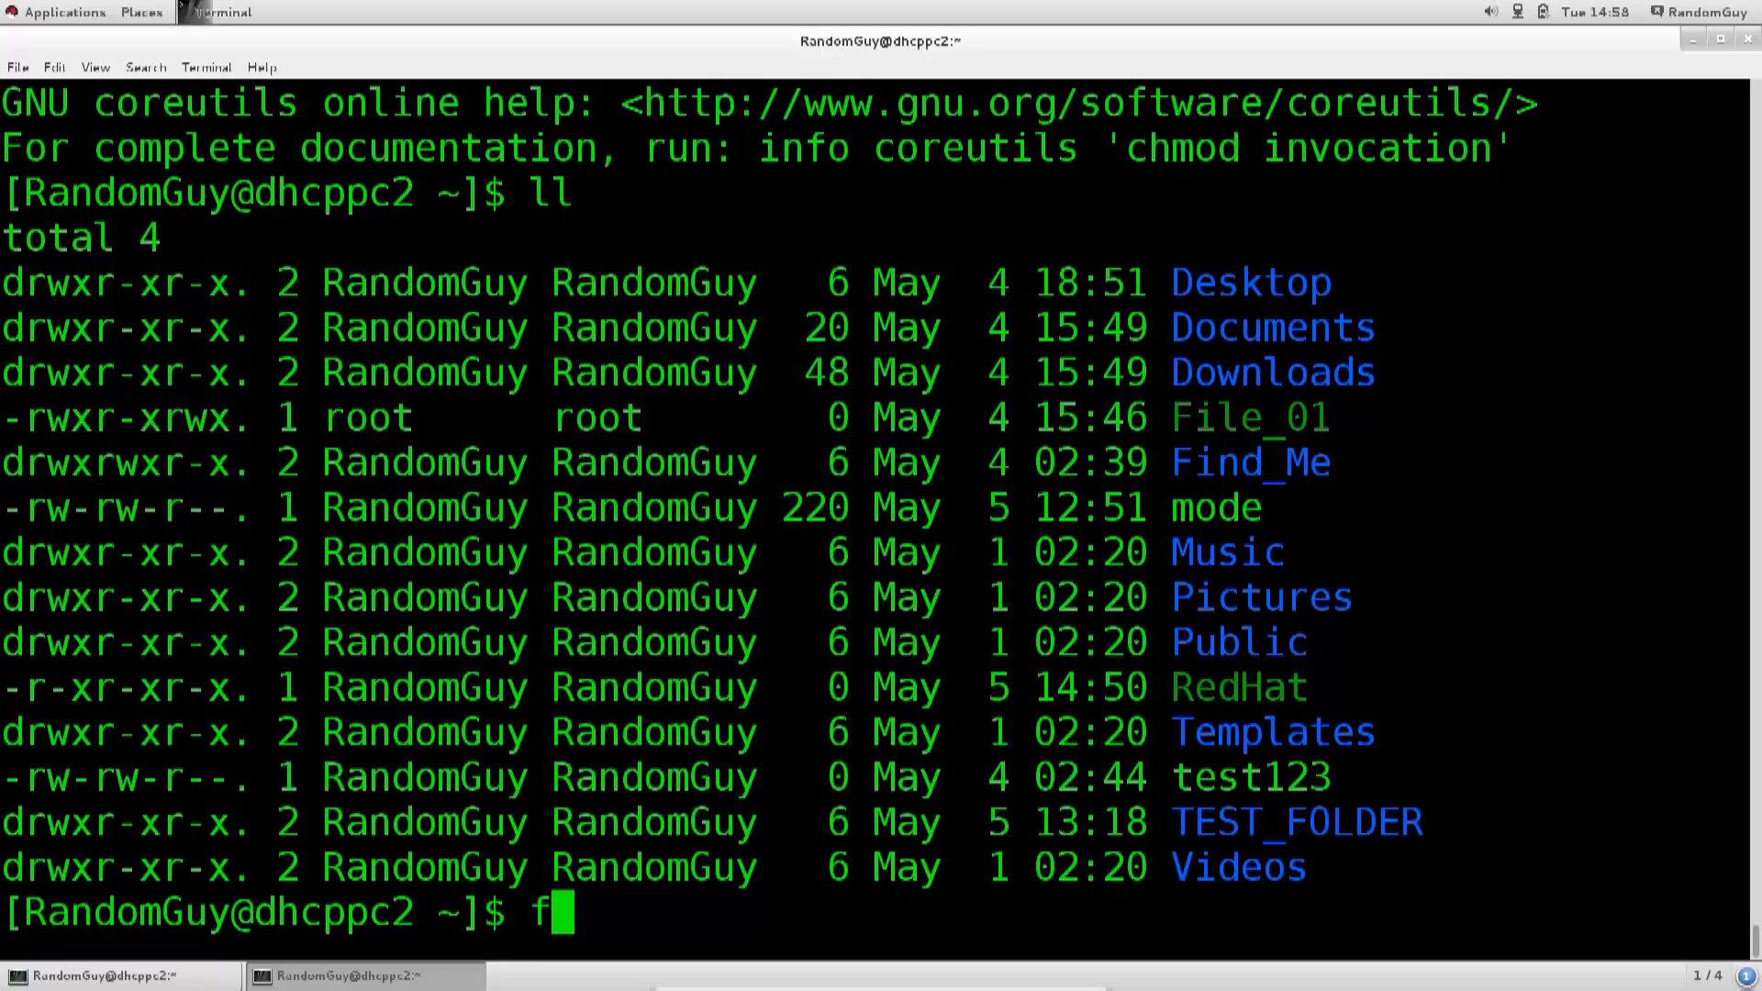
pyautogui.write('cd Templates/')
pyautogui.write('ll')
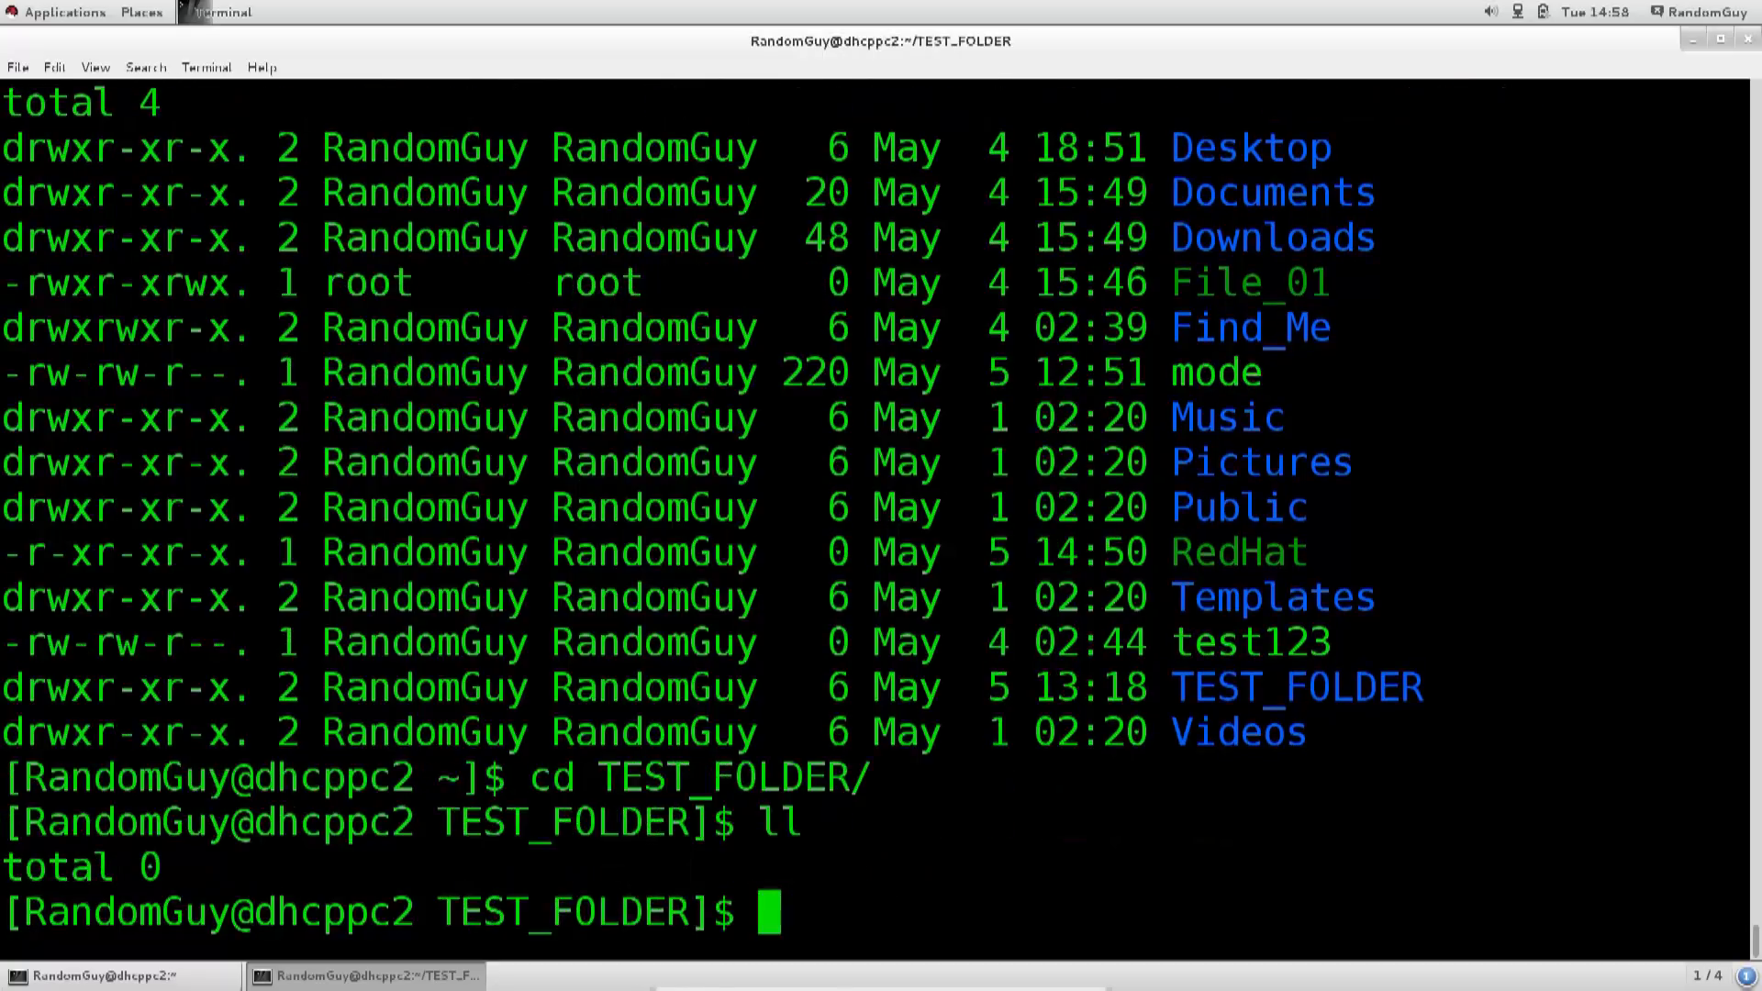
pyautogui.write('touch')
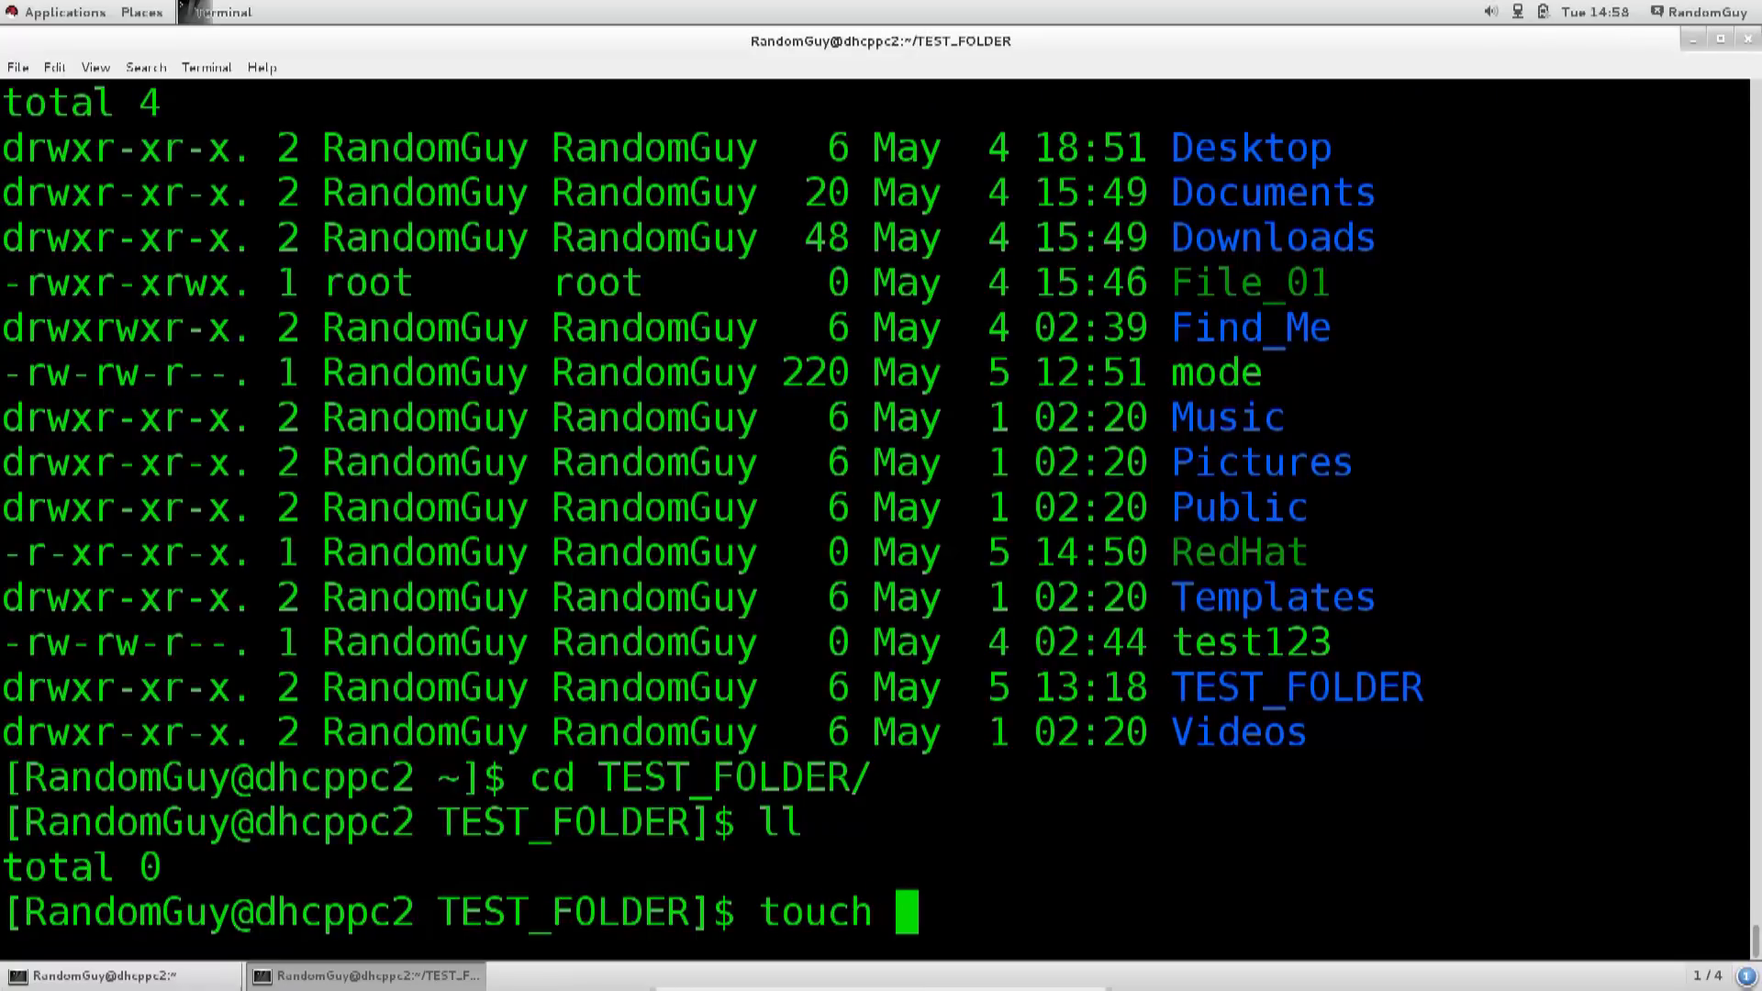
pyautogui.write('tes')
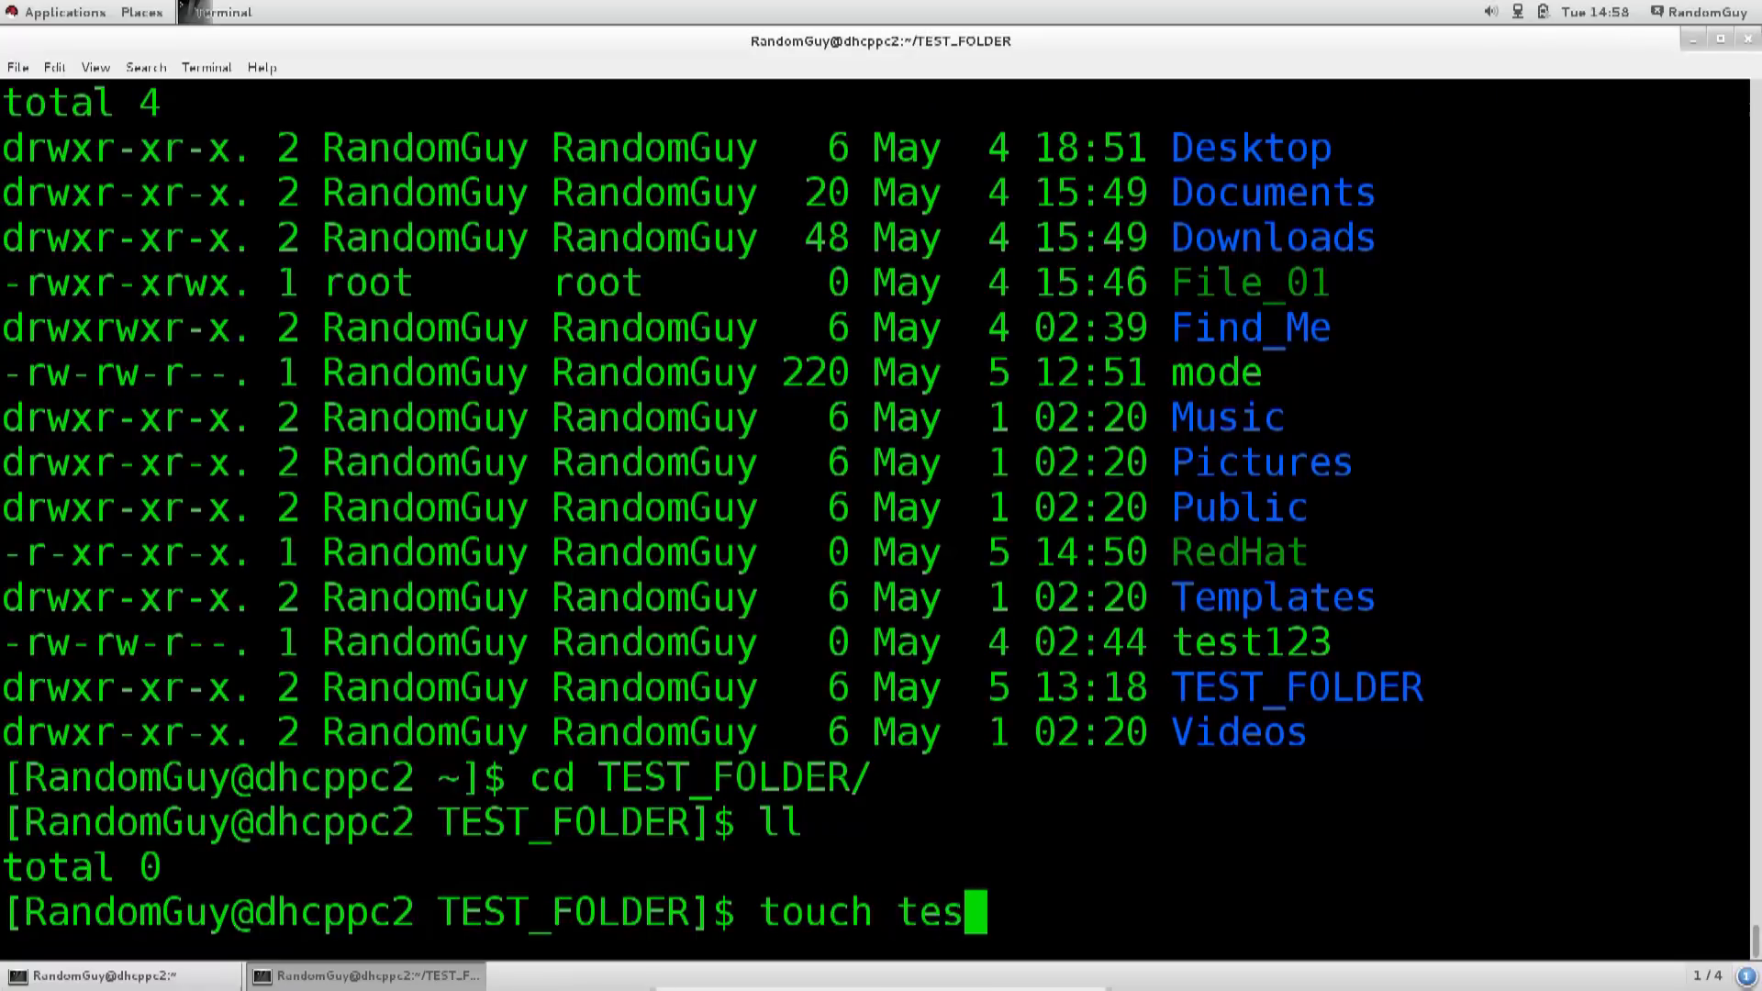
pyautogui.write('1 test2 test3')
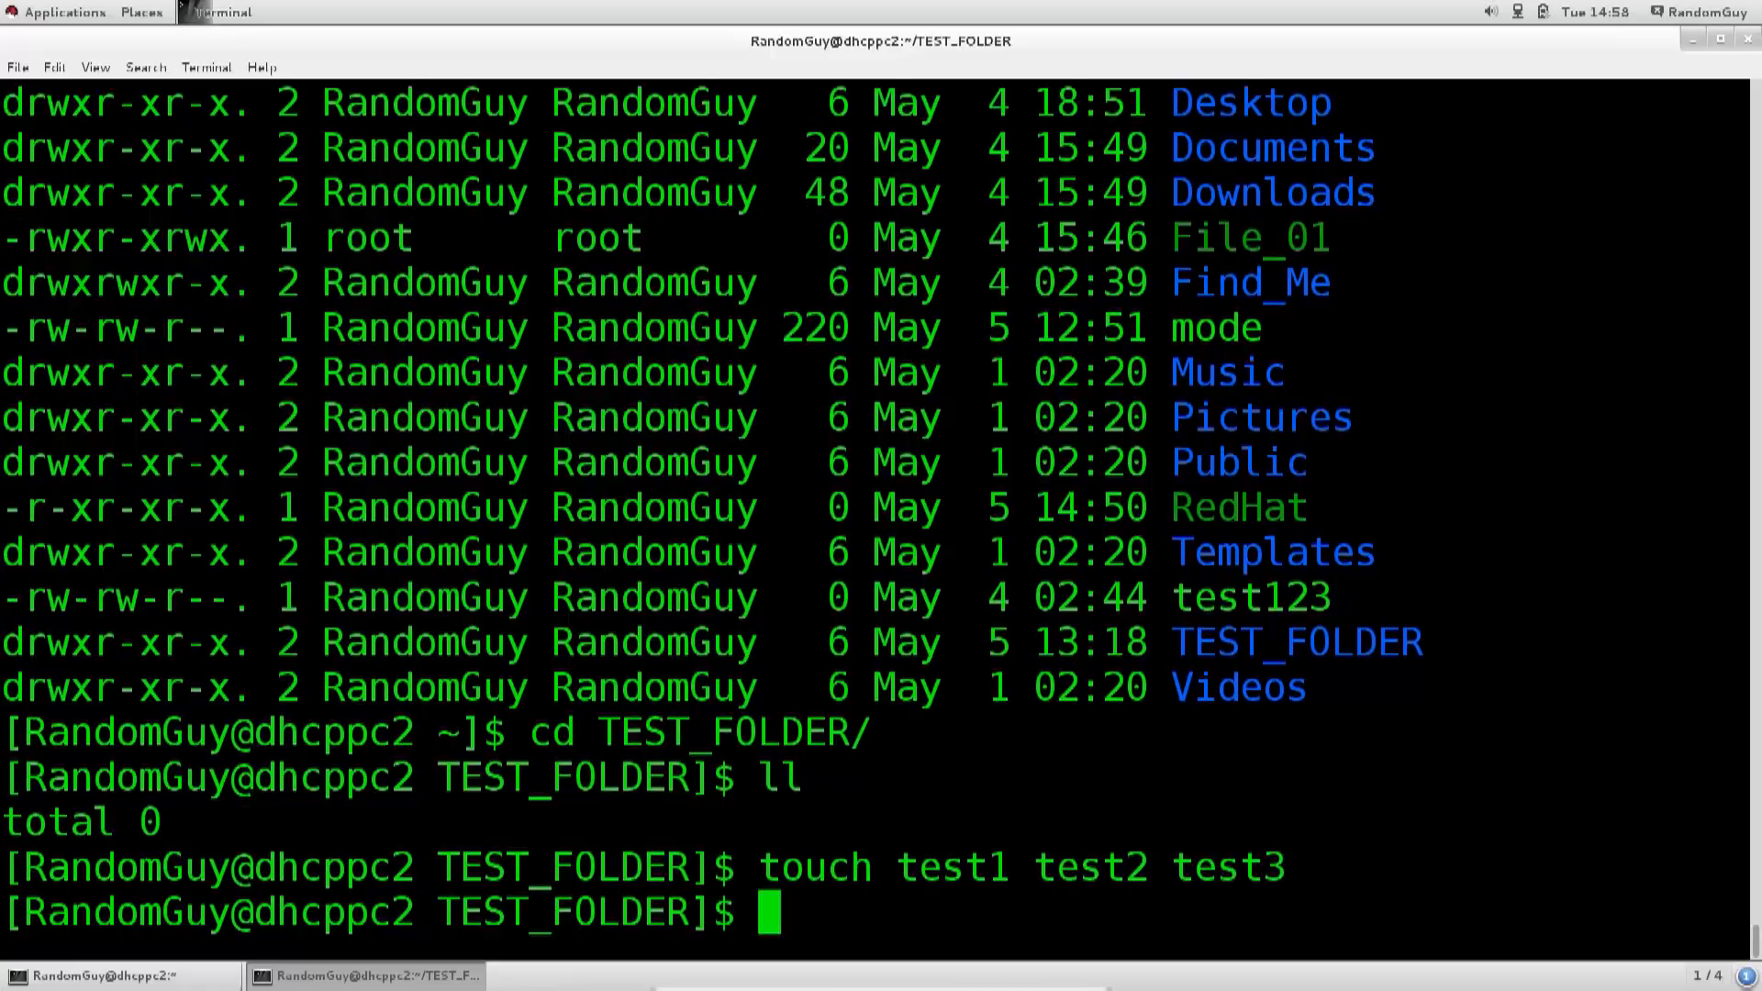
pyautogui.write('cd ..')
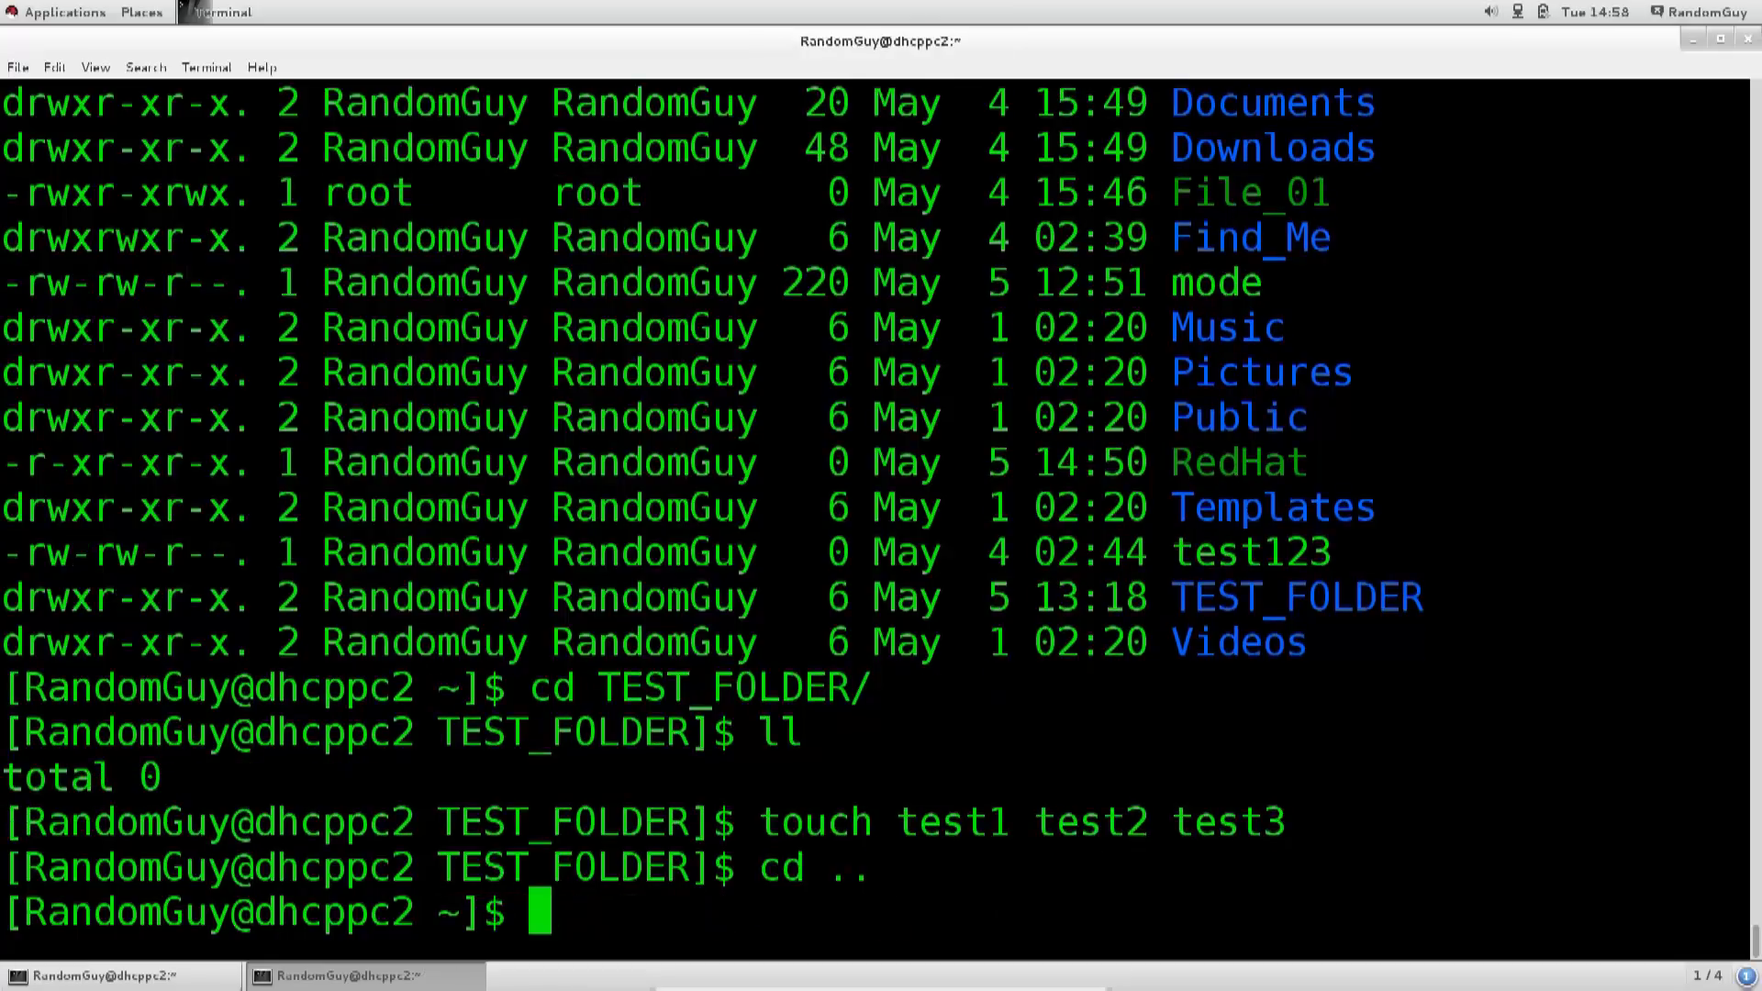
# Step: Discard the half-typed chmod and list TEST_FOLDER/ with ll, showing test1–test3 as -rw-rw-r--
pyautogui.write('chmod')
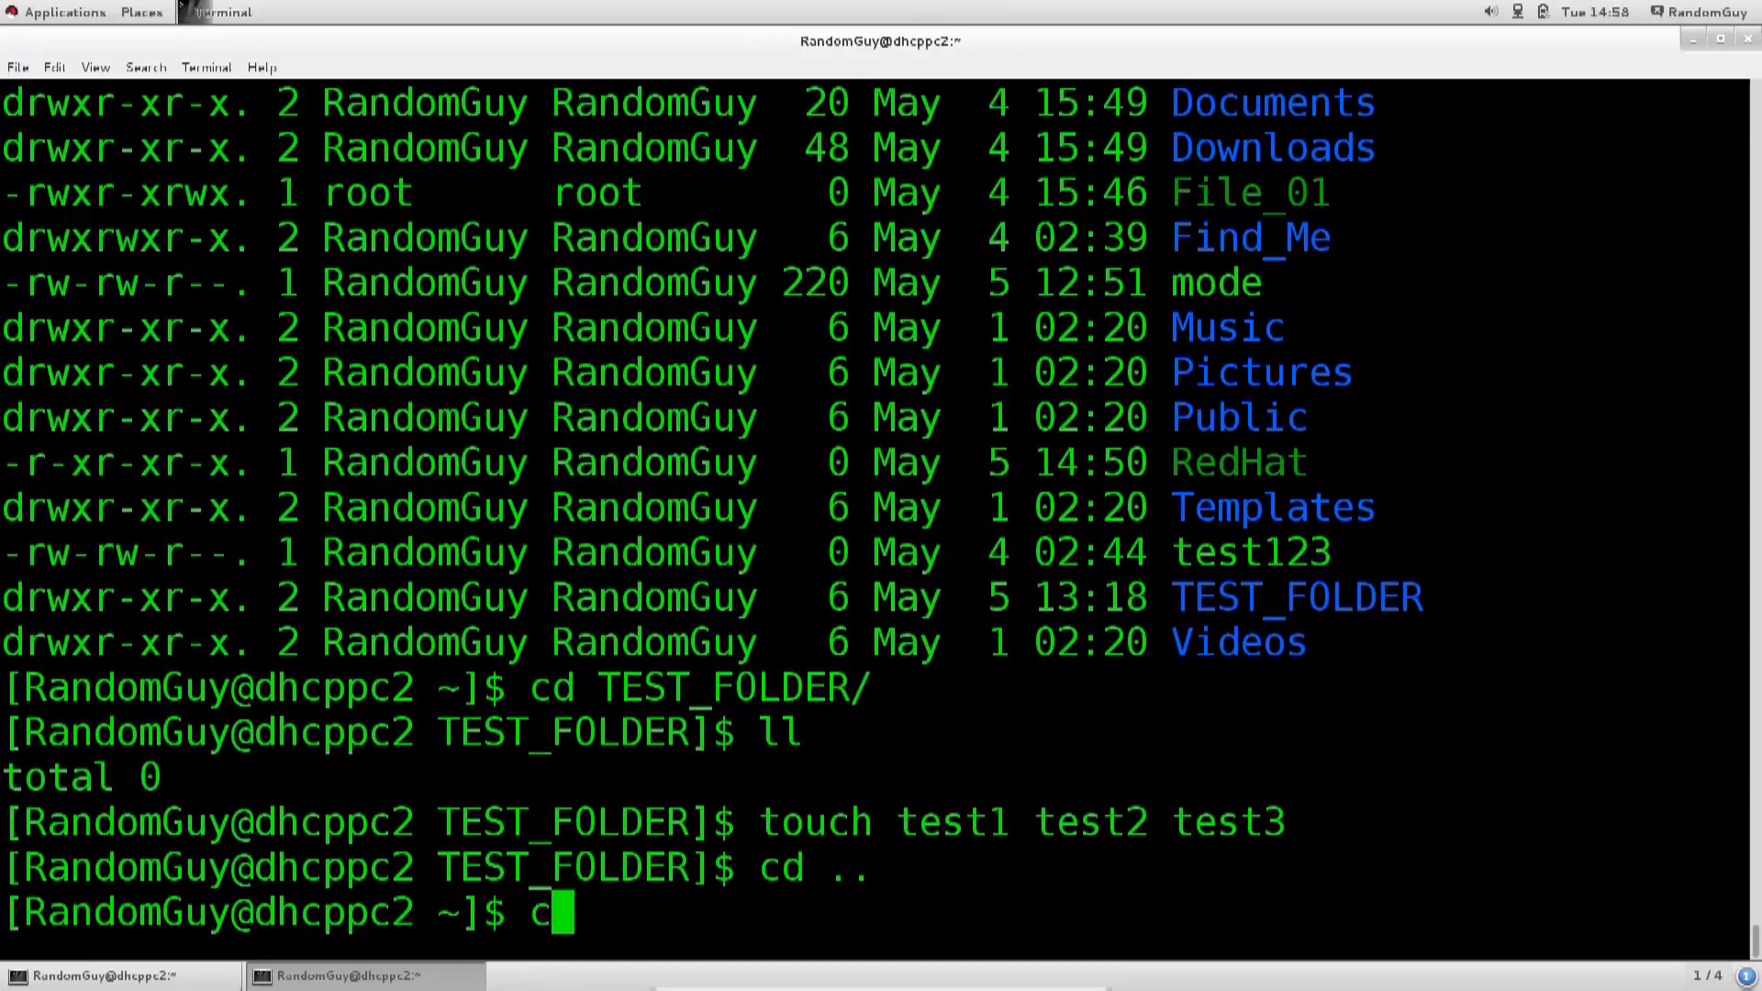
pyautogui.press('BackSpace')
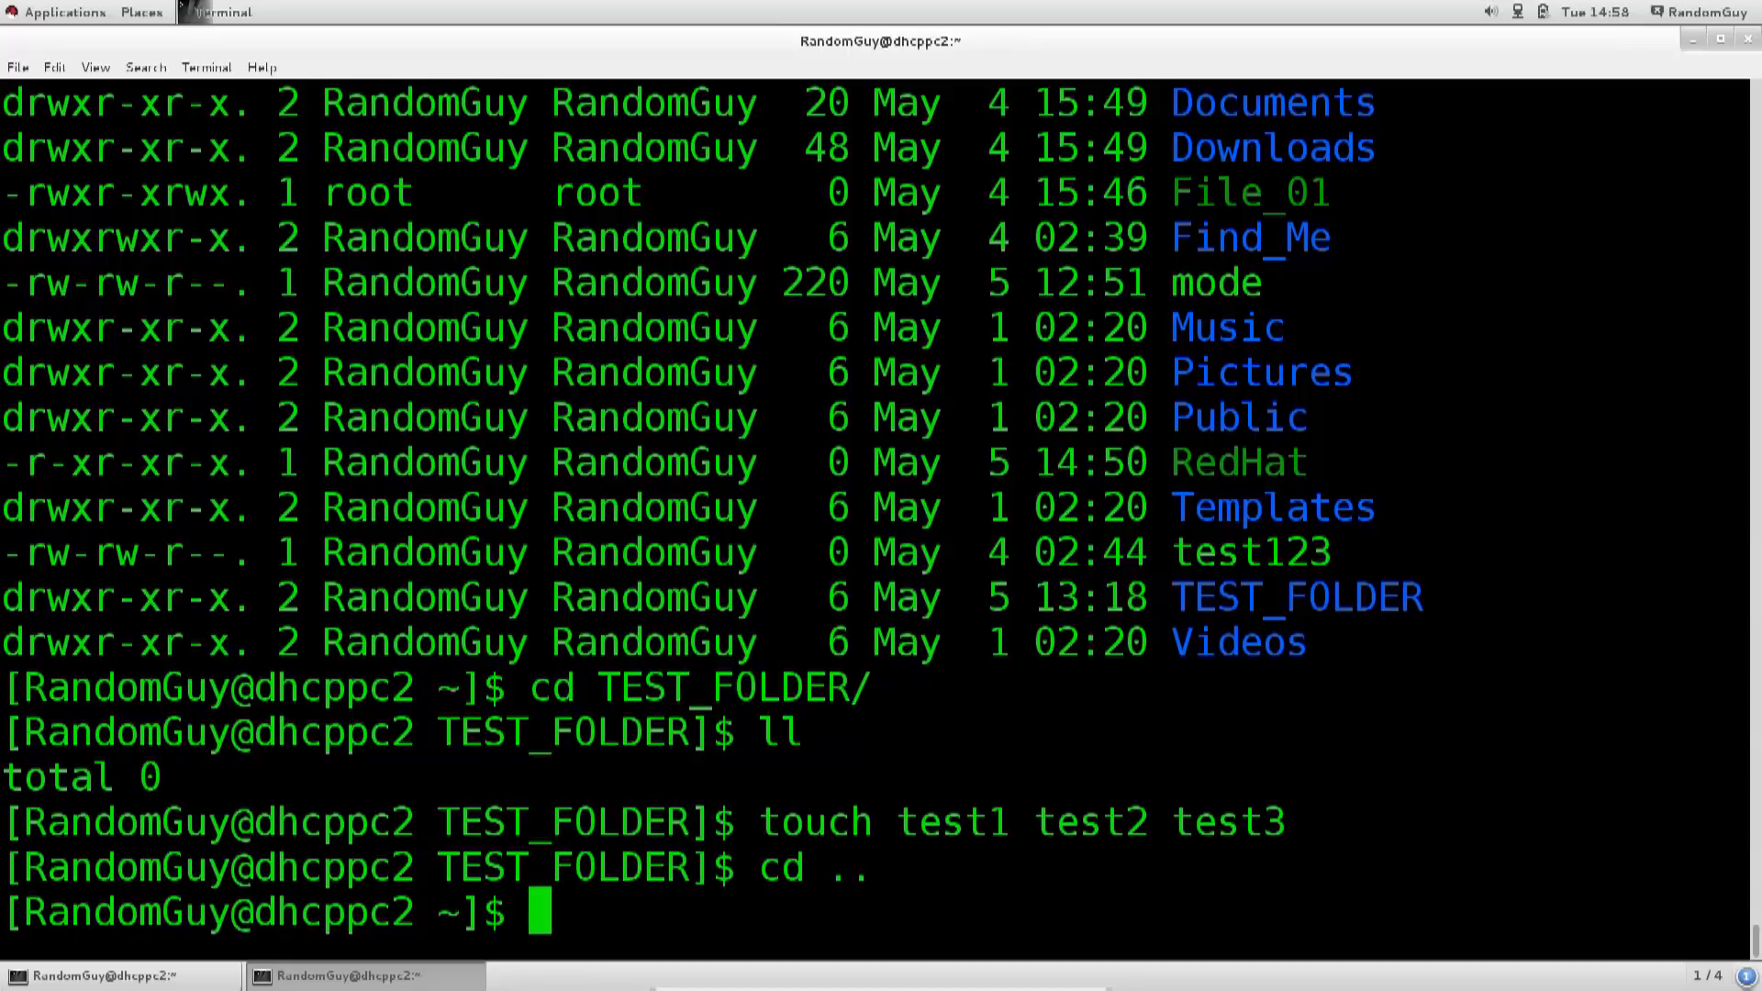
pyautogui.write('ll /')
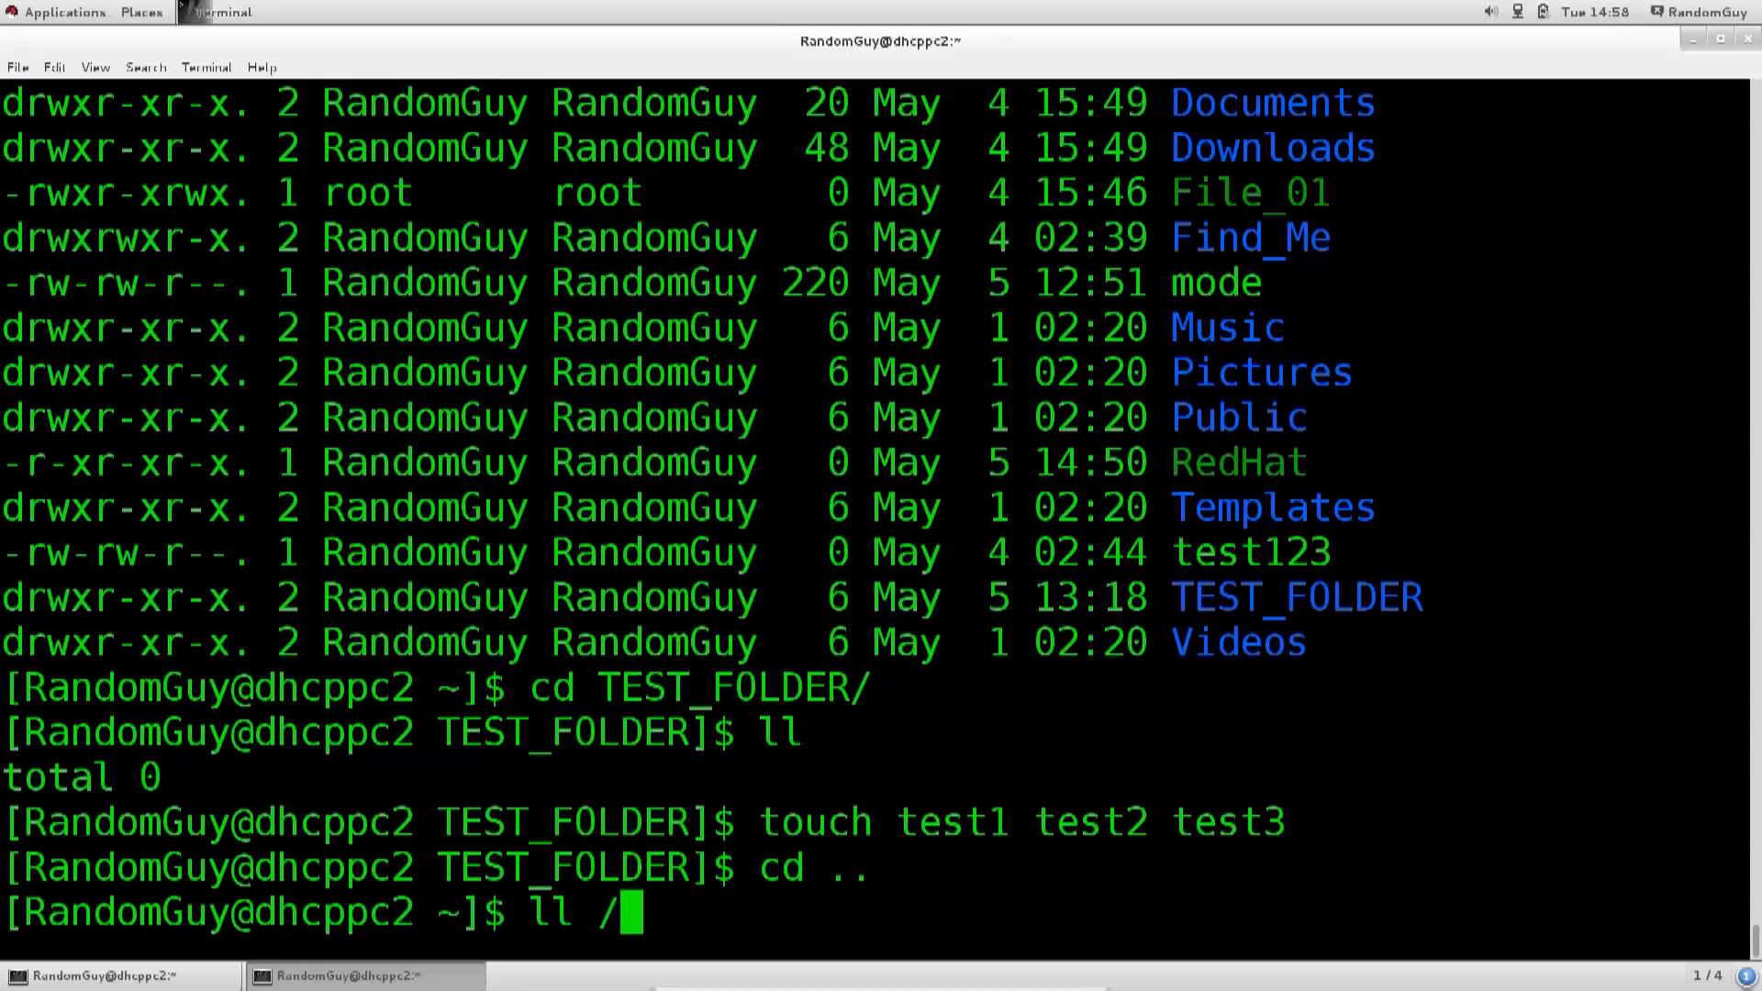
pyautogui.write('TEST_FOLDER')
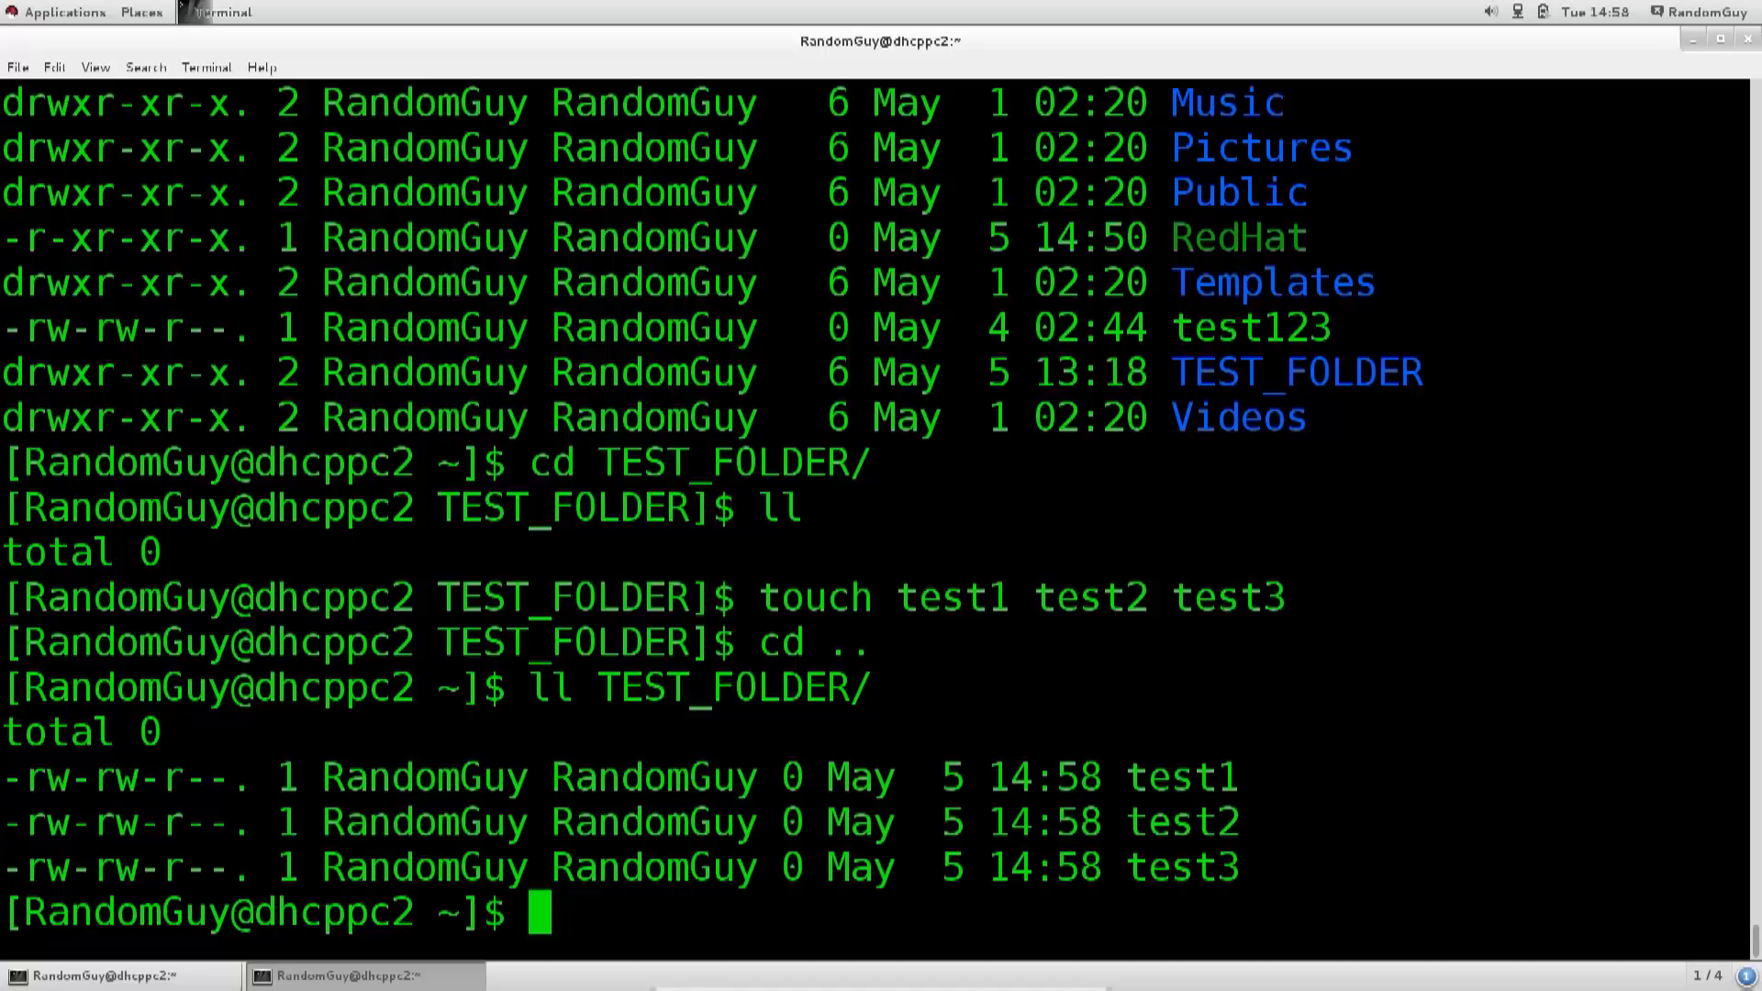
# Step: Run pwd to confirm the current directory is /home/RandomGuy
pyautogui.write('ch')
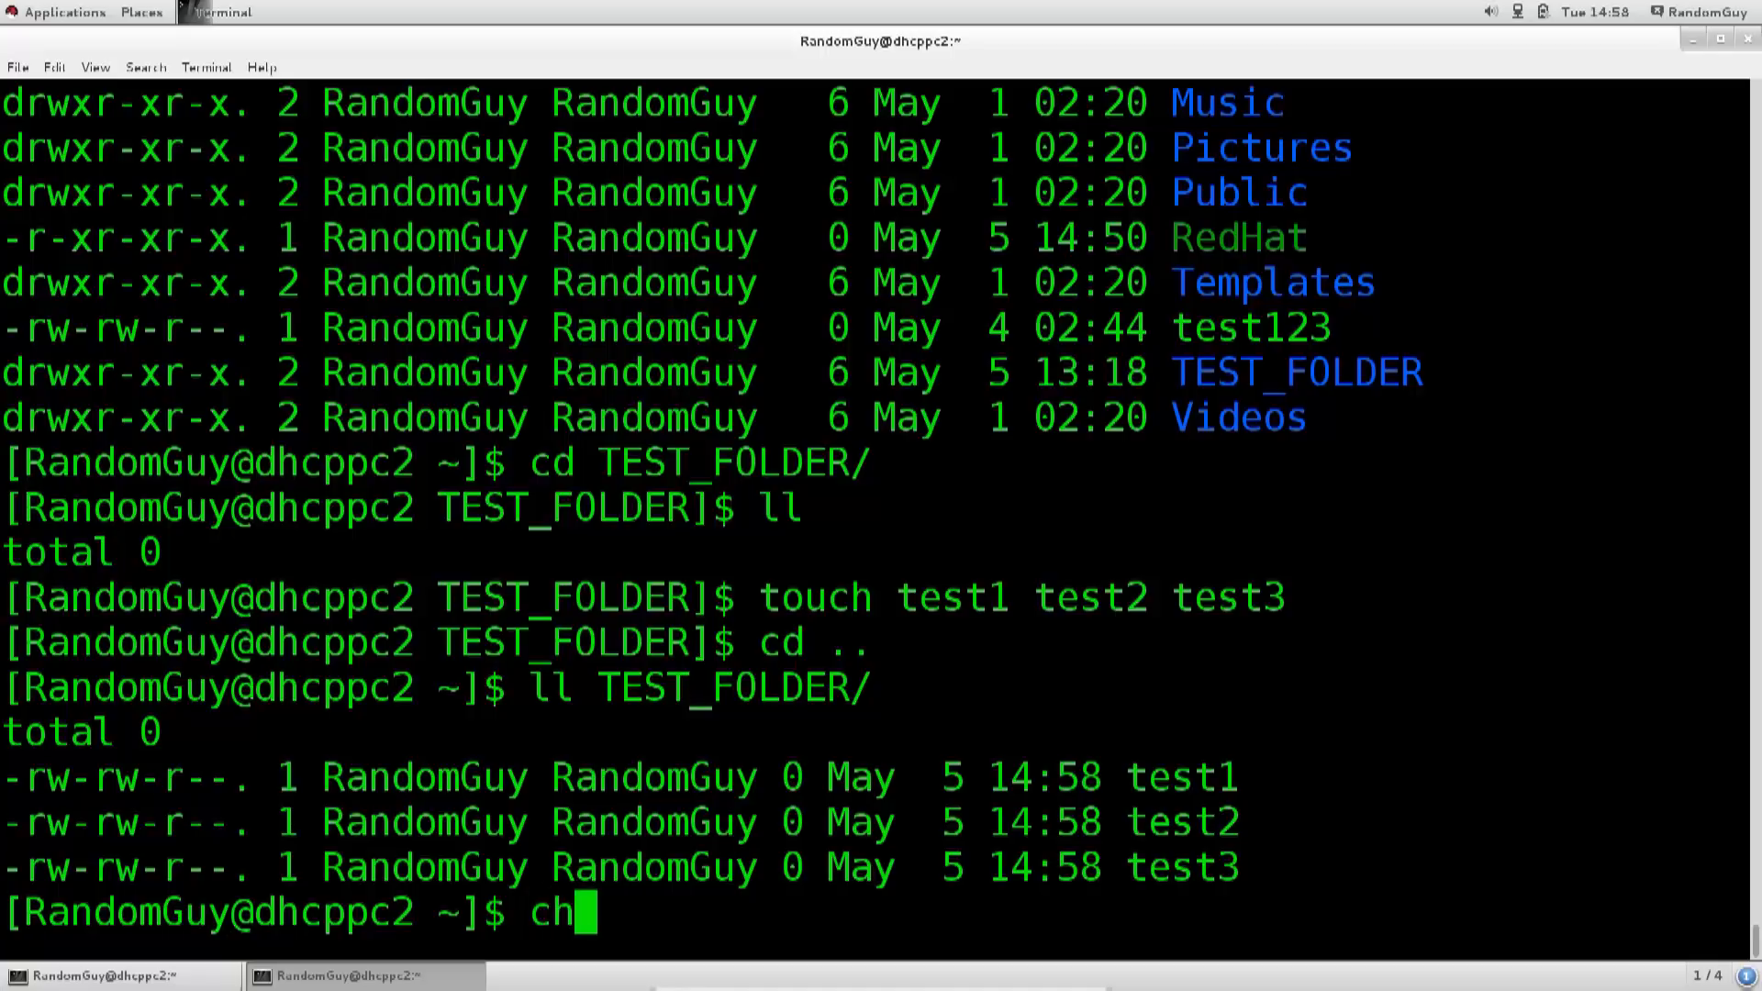
pyautogui.write('pw')
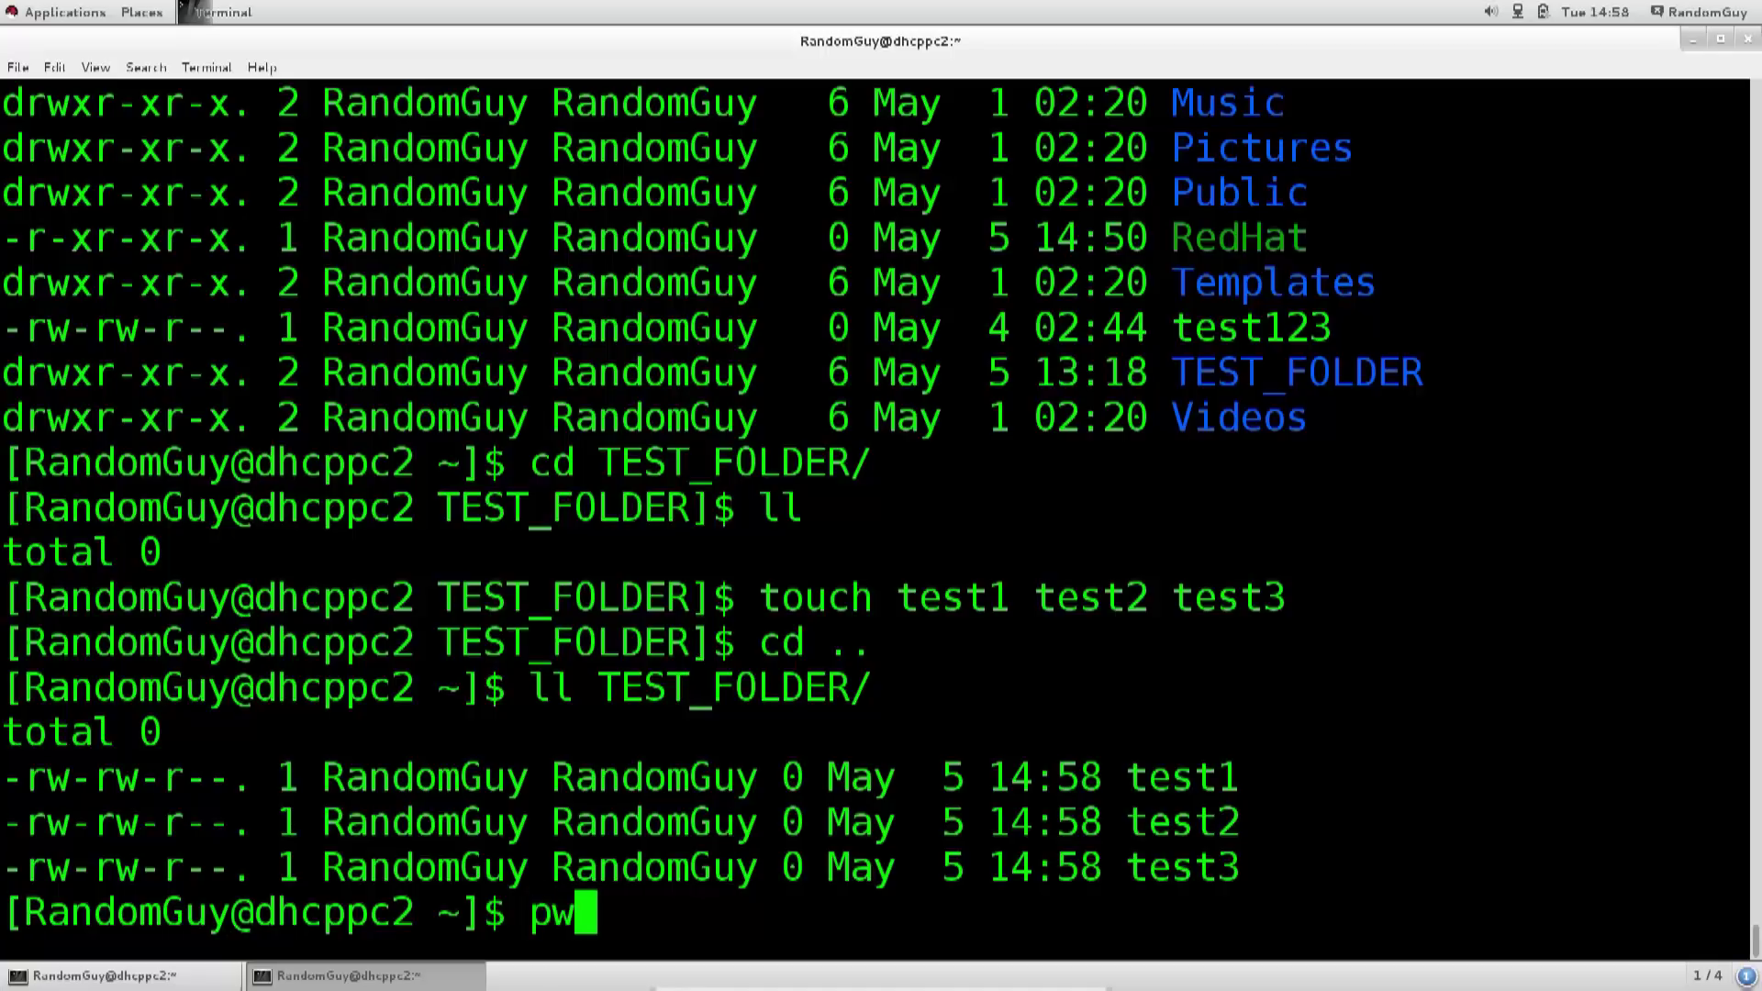
pyautogui.press('Return')
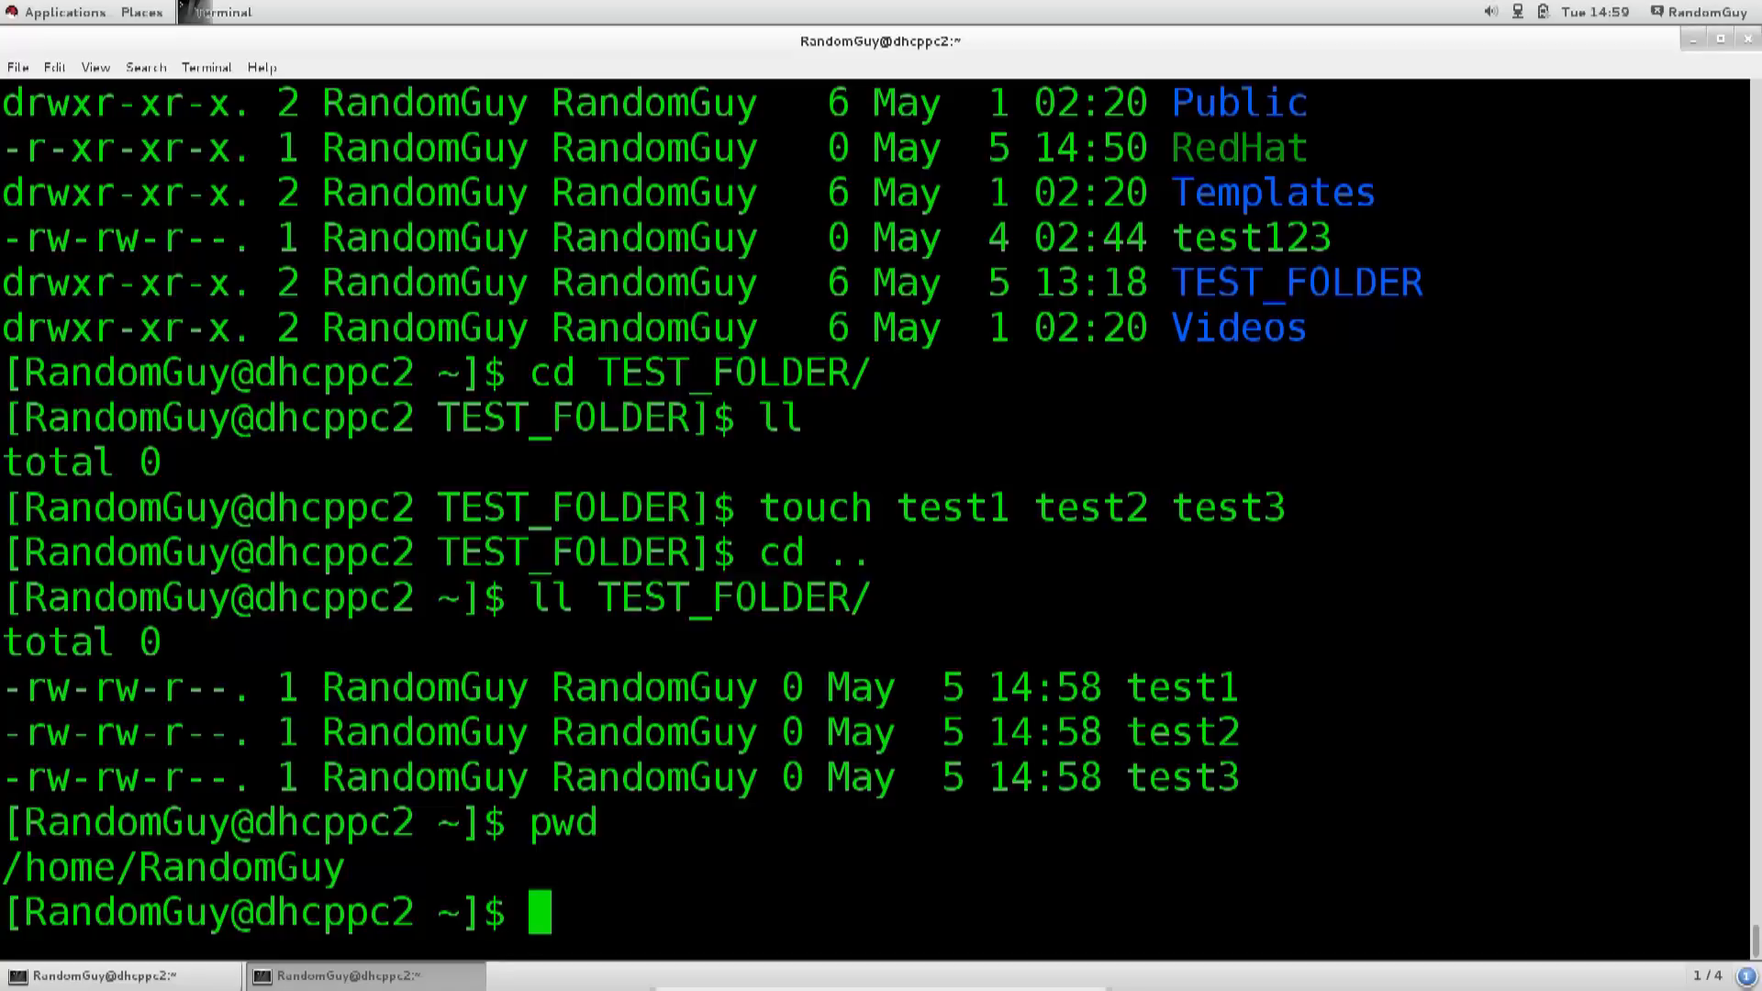
# Step: Run chmod -R +x TEST_FOLDER/ and relist it, showing test1–test3 as -rwxrwxr-x
pyautogui.write('chmod -R')
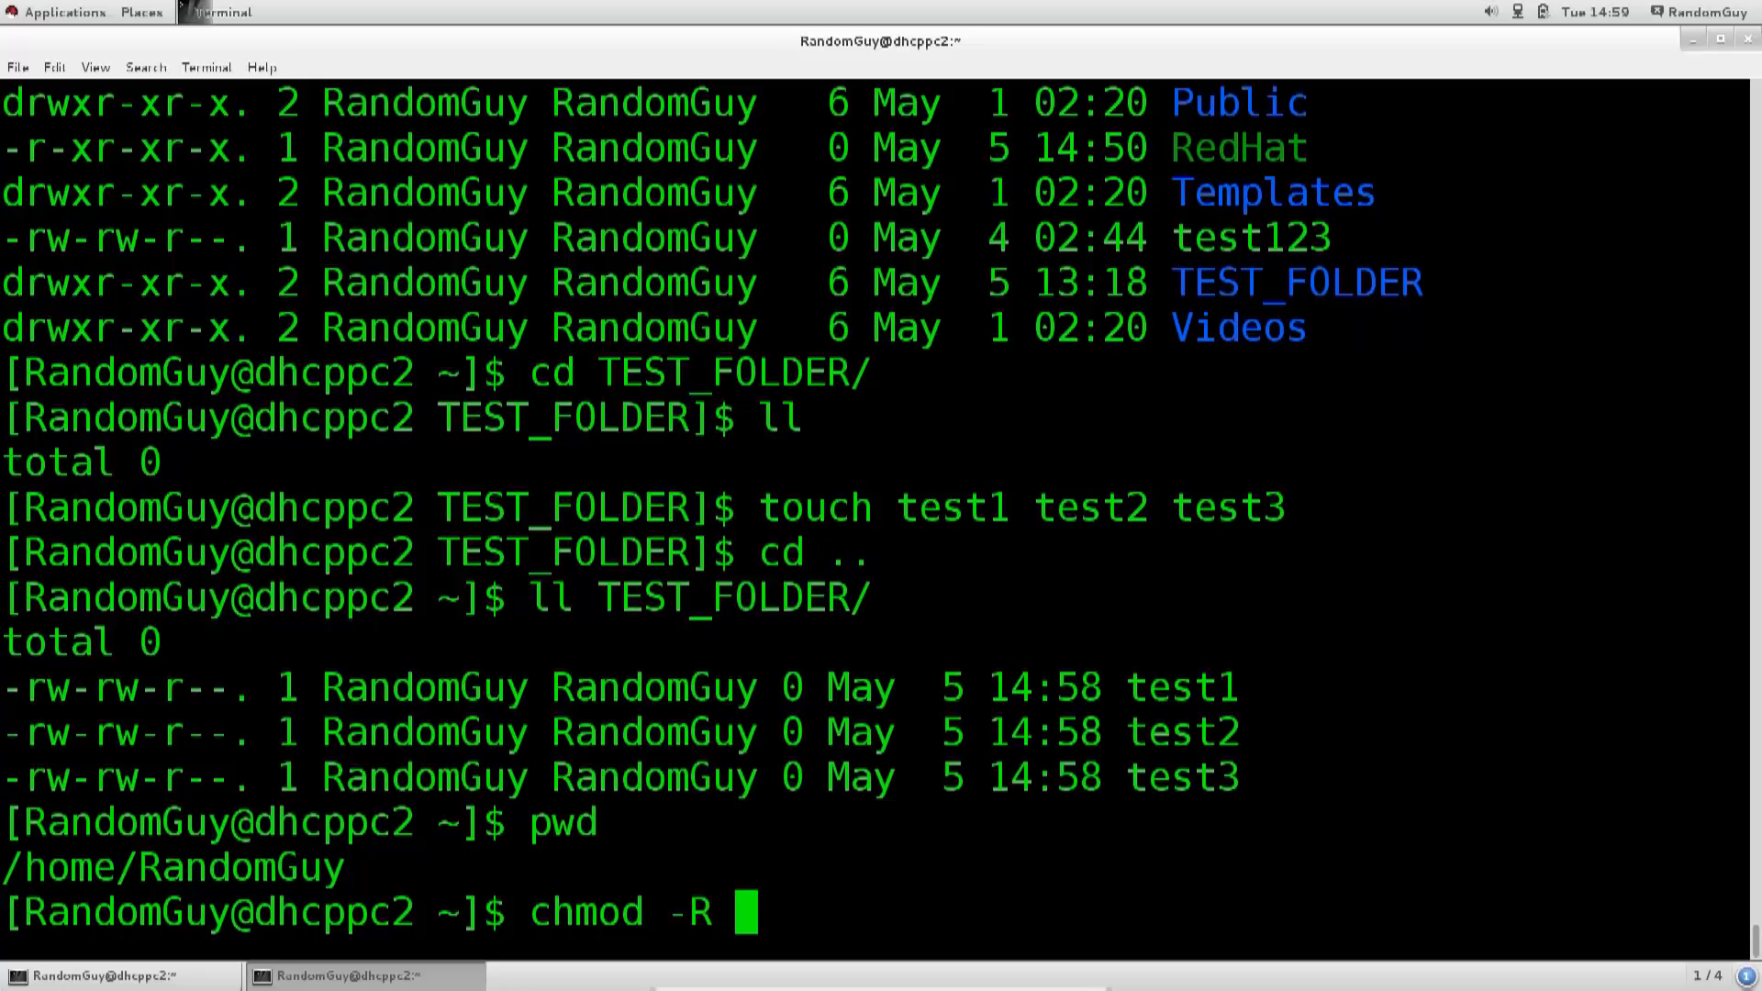
pyautogui.write('+x')
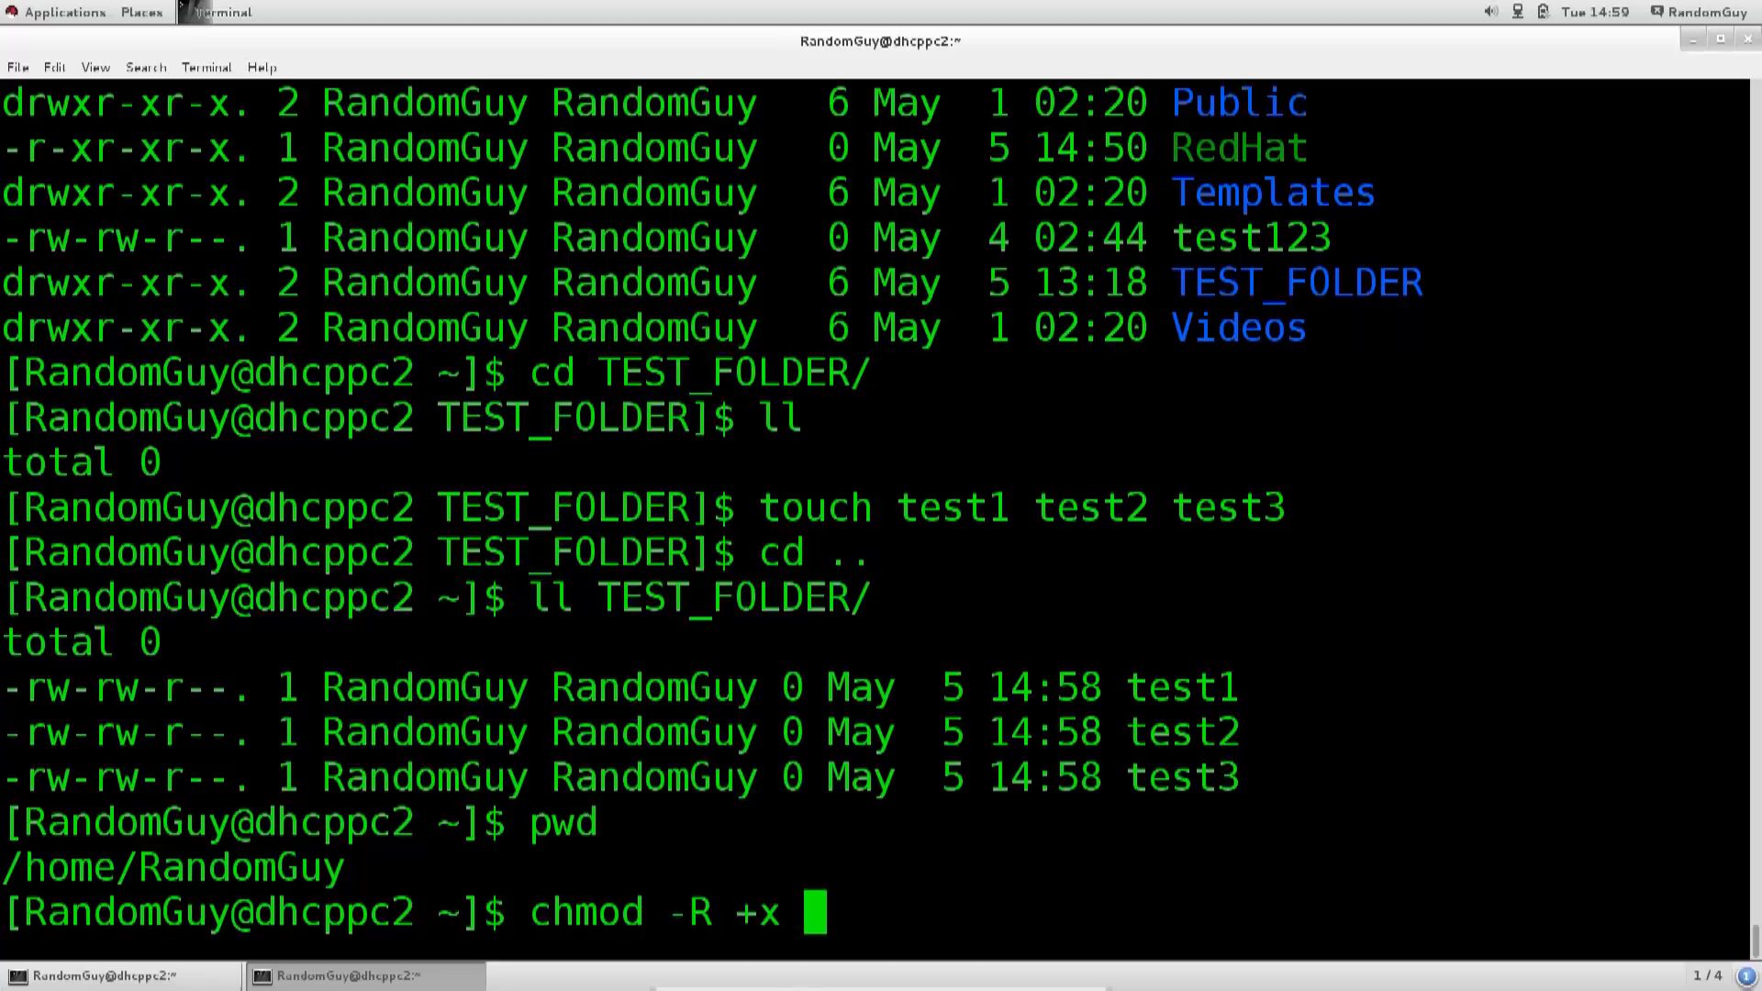
pyautogui.write('/')
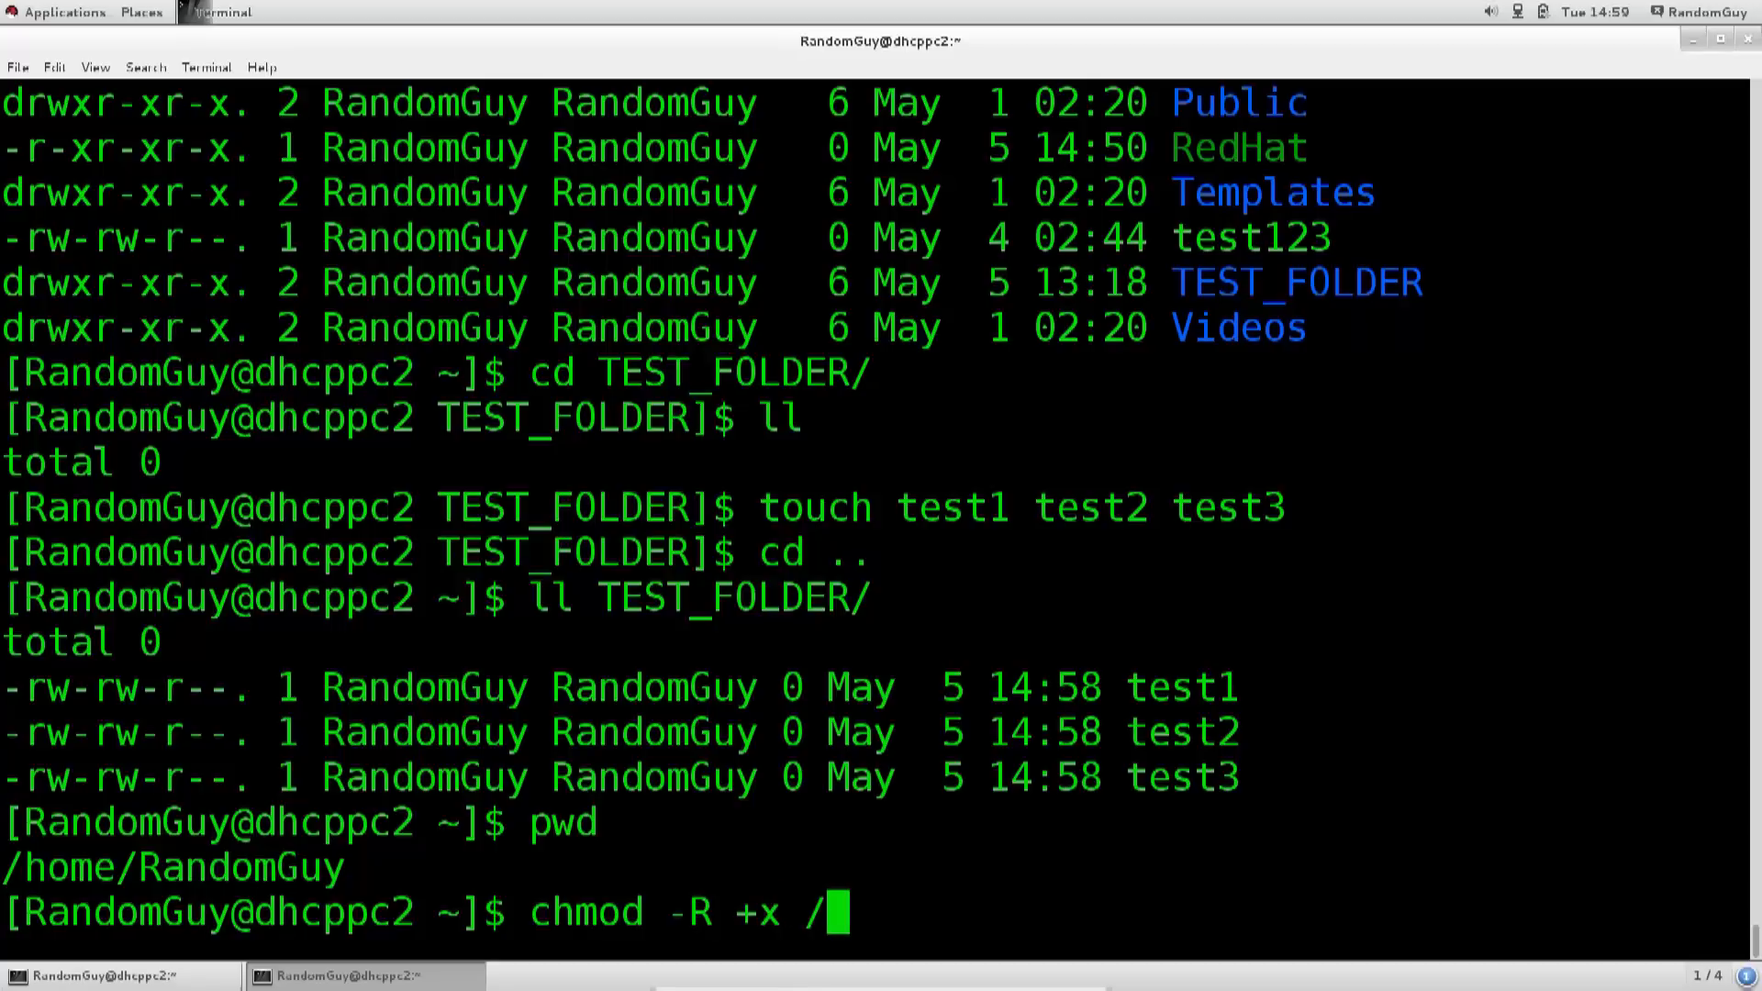
pyautogui.write('TEST_FOLDER')
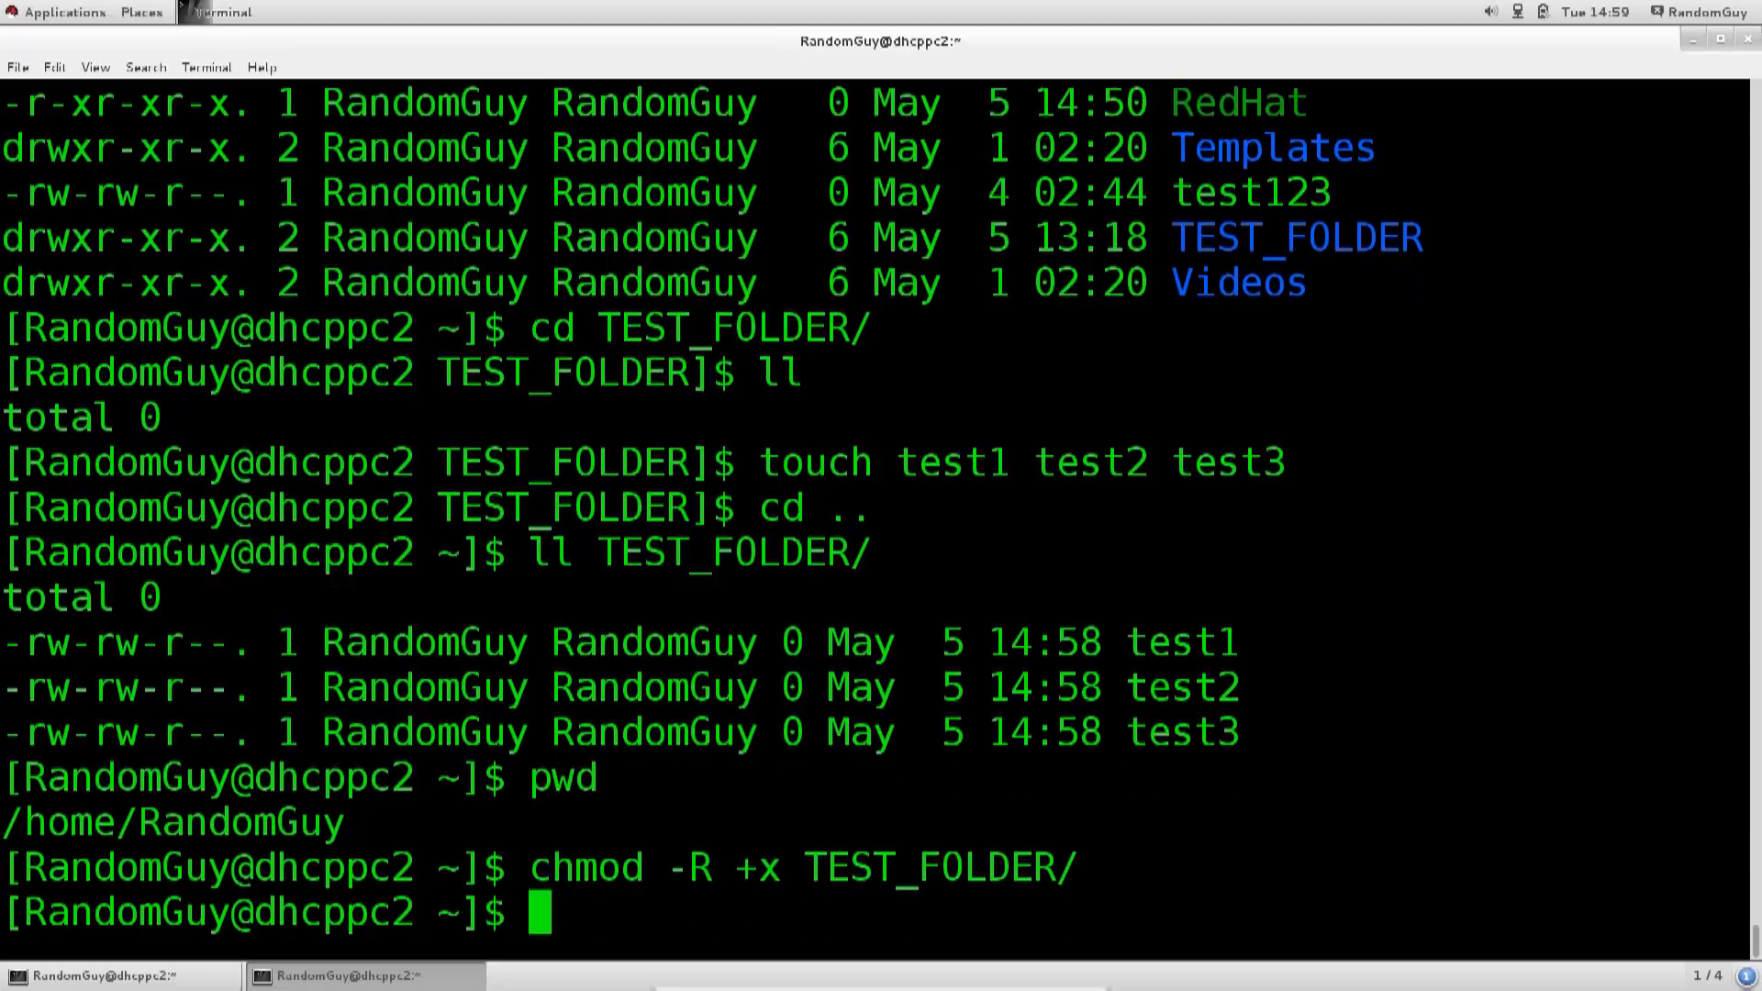
pyautogui.write('pwd')
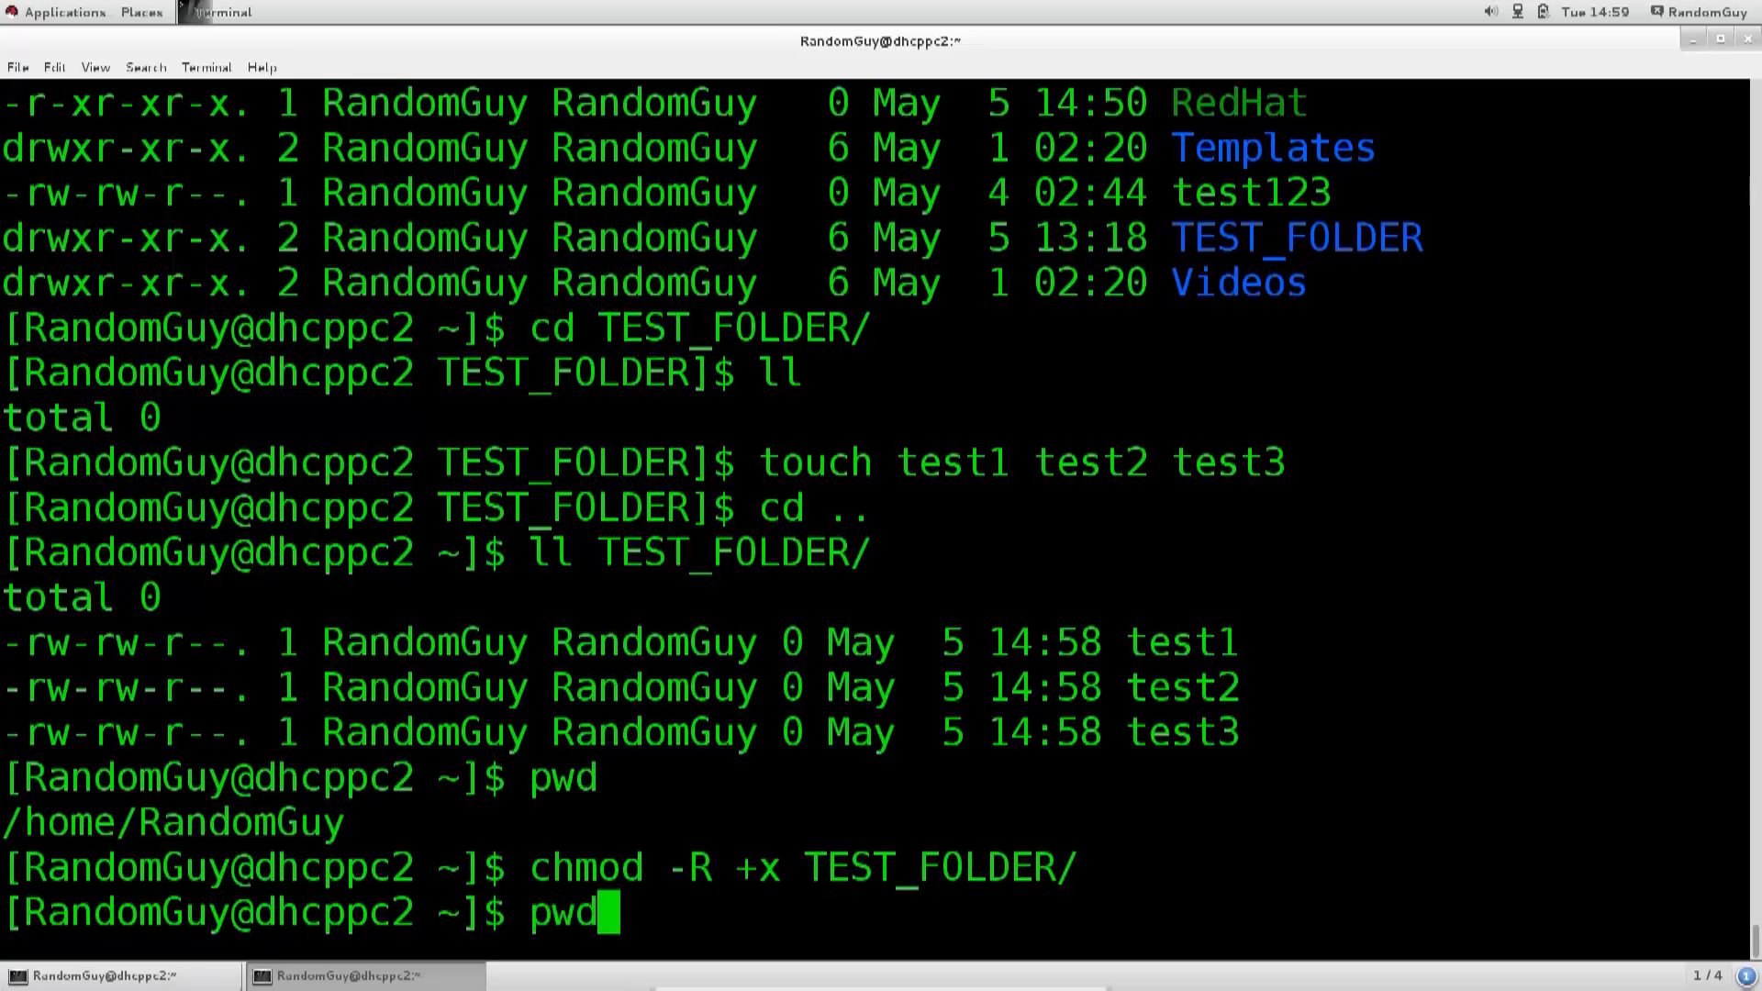
pyautogui.press('Return')
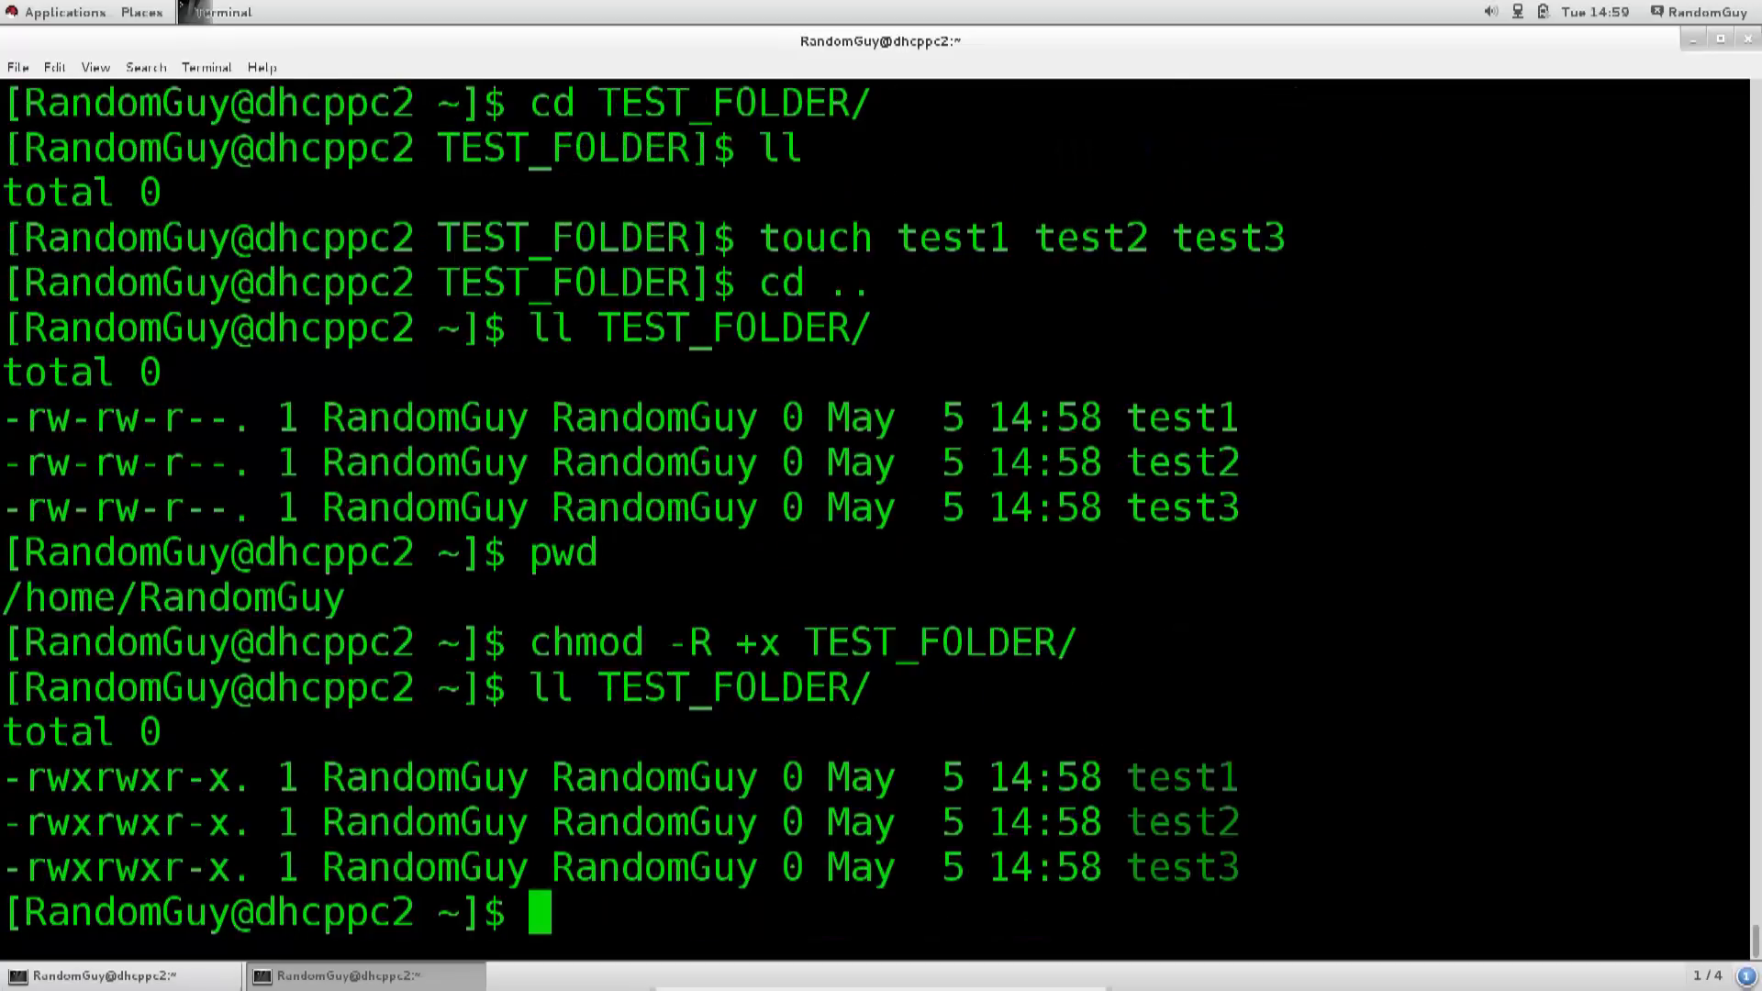
pyautogui.moveTo(1002, 643)
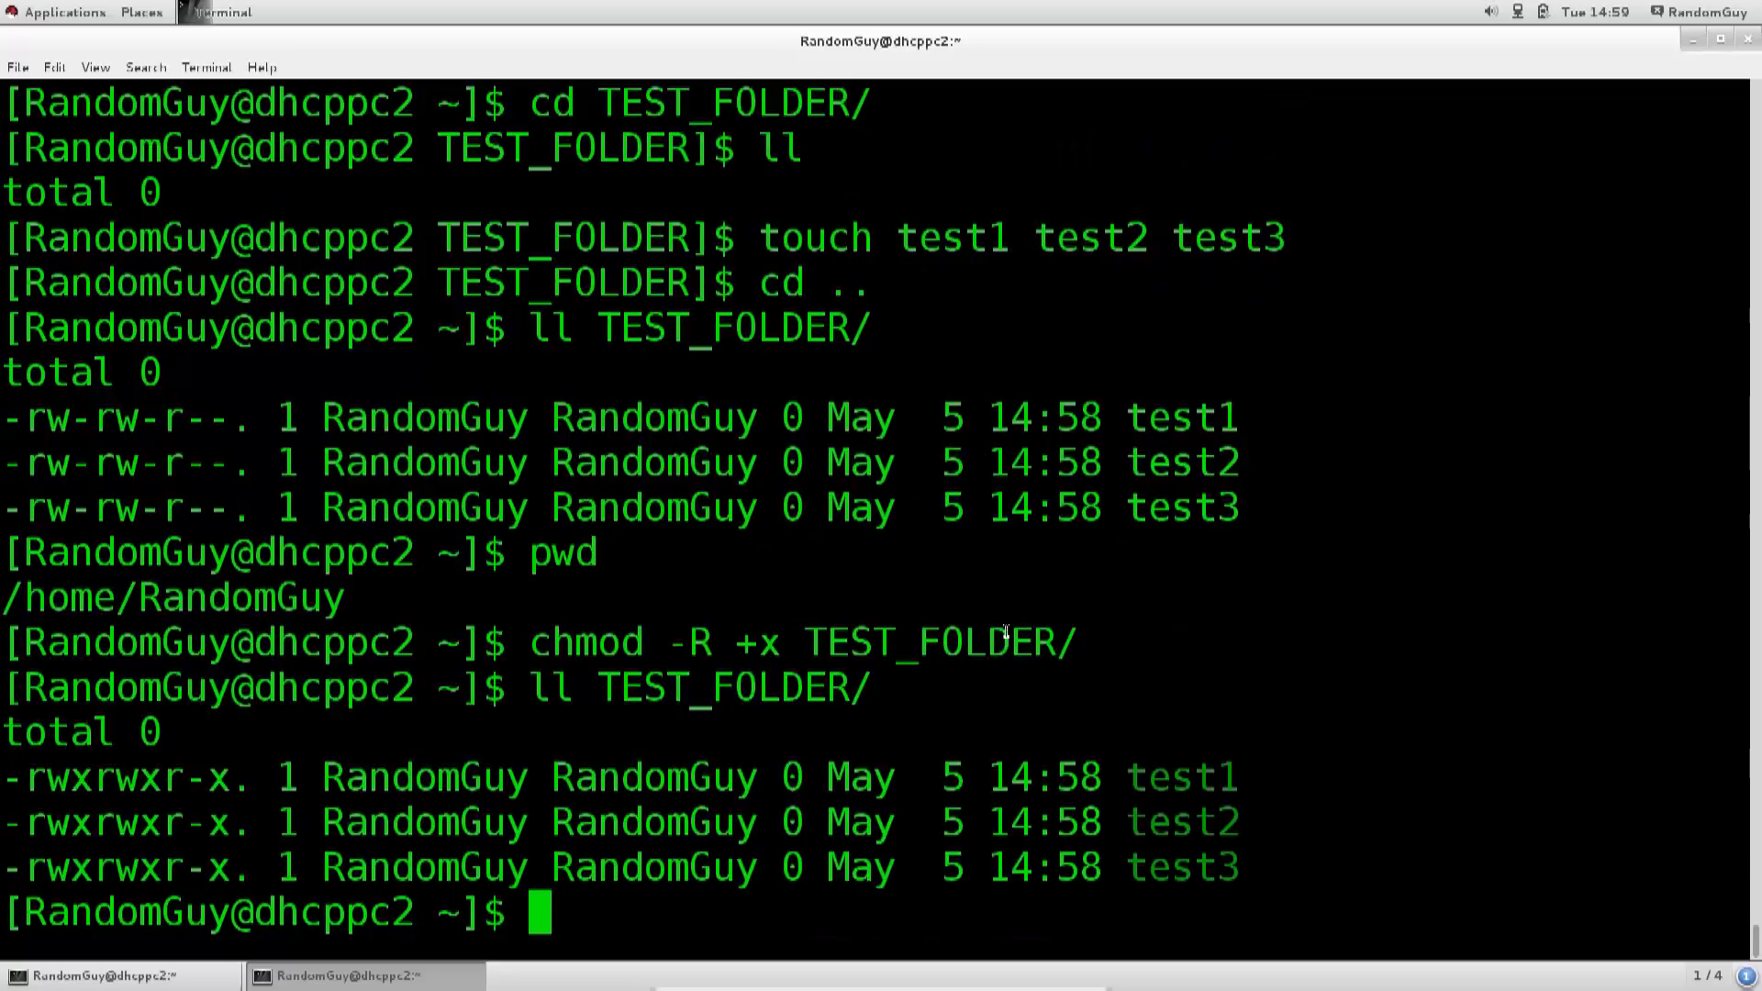
pyautogui.moveTo(71, 426)
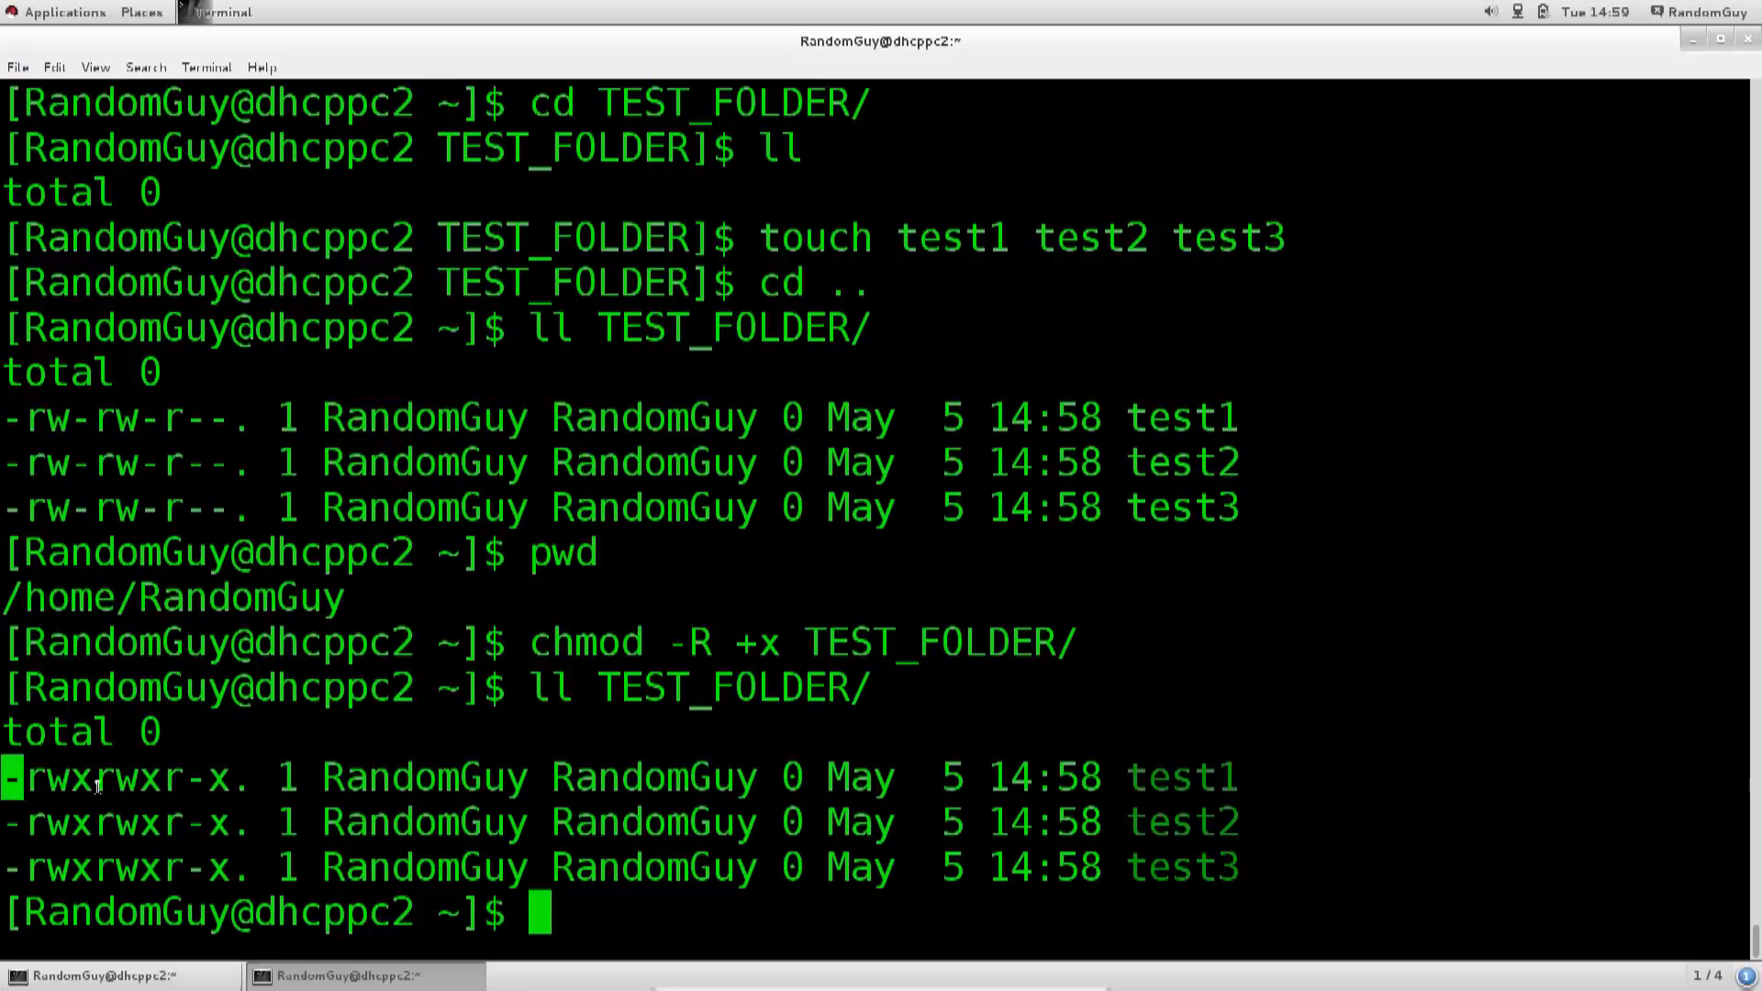
pyautogui.moveTo(11, 775); pyautogui.dragTo(196, 865)
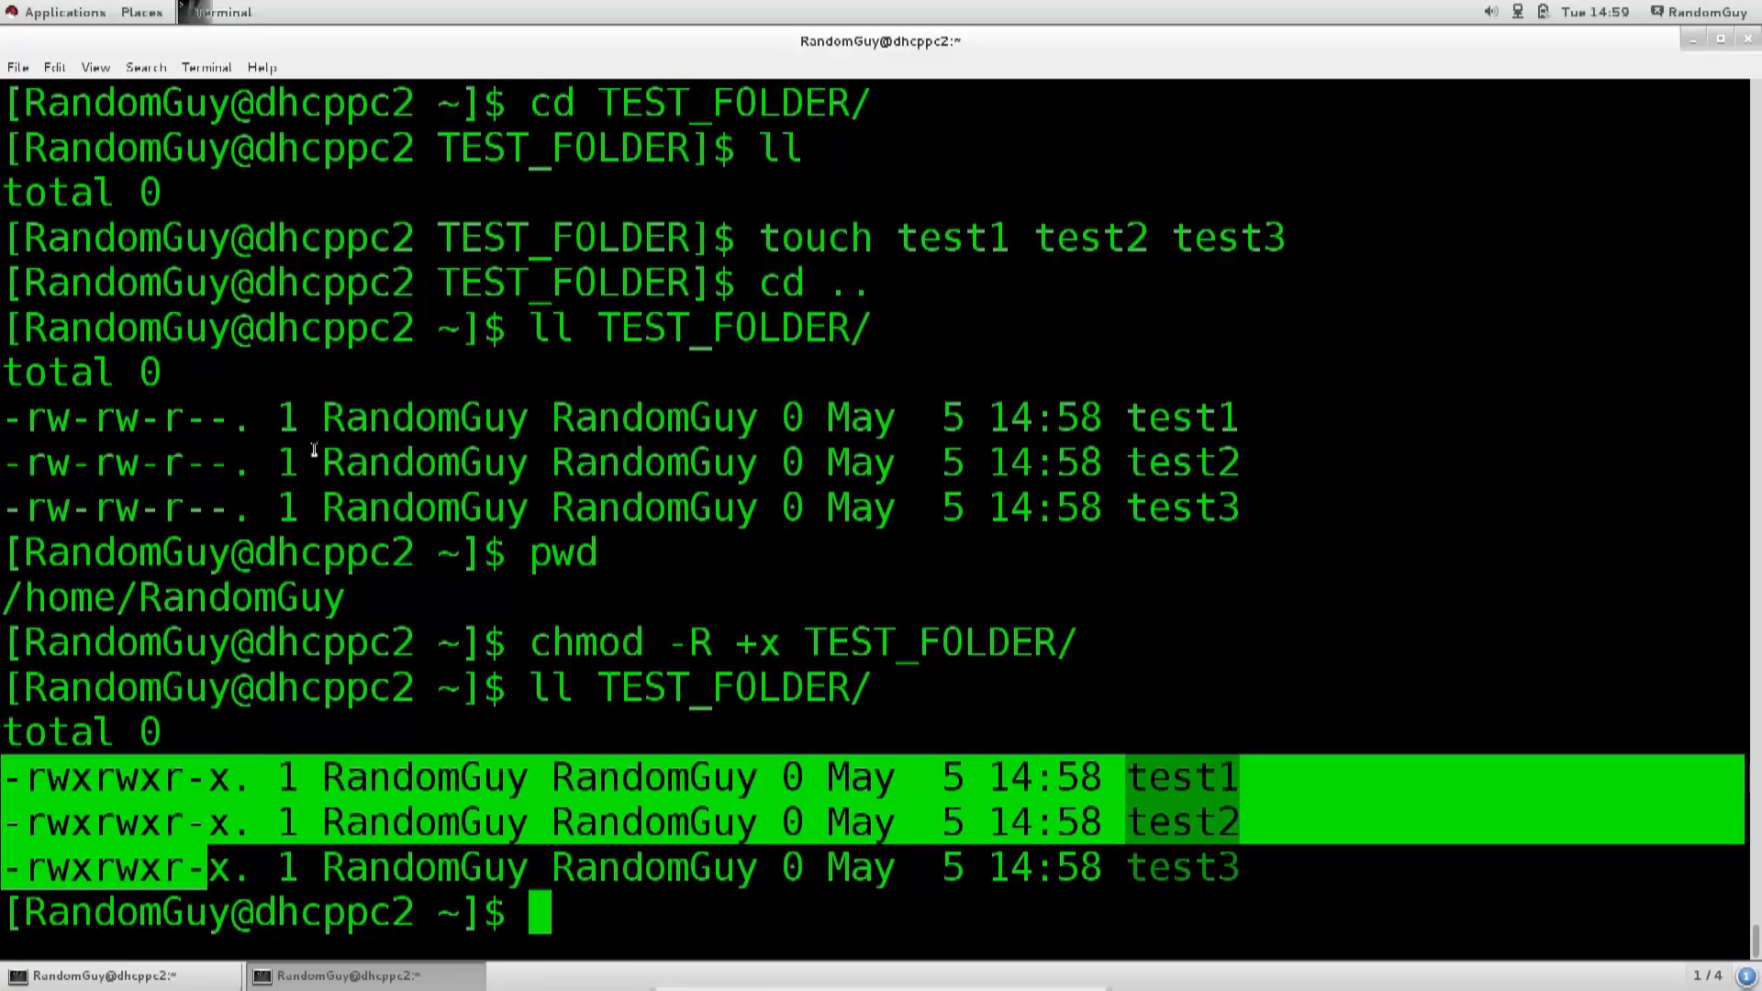
pyautogui.moveTo(218, 416)
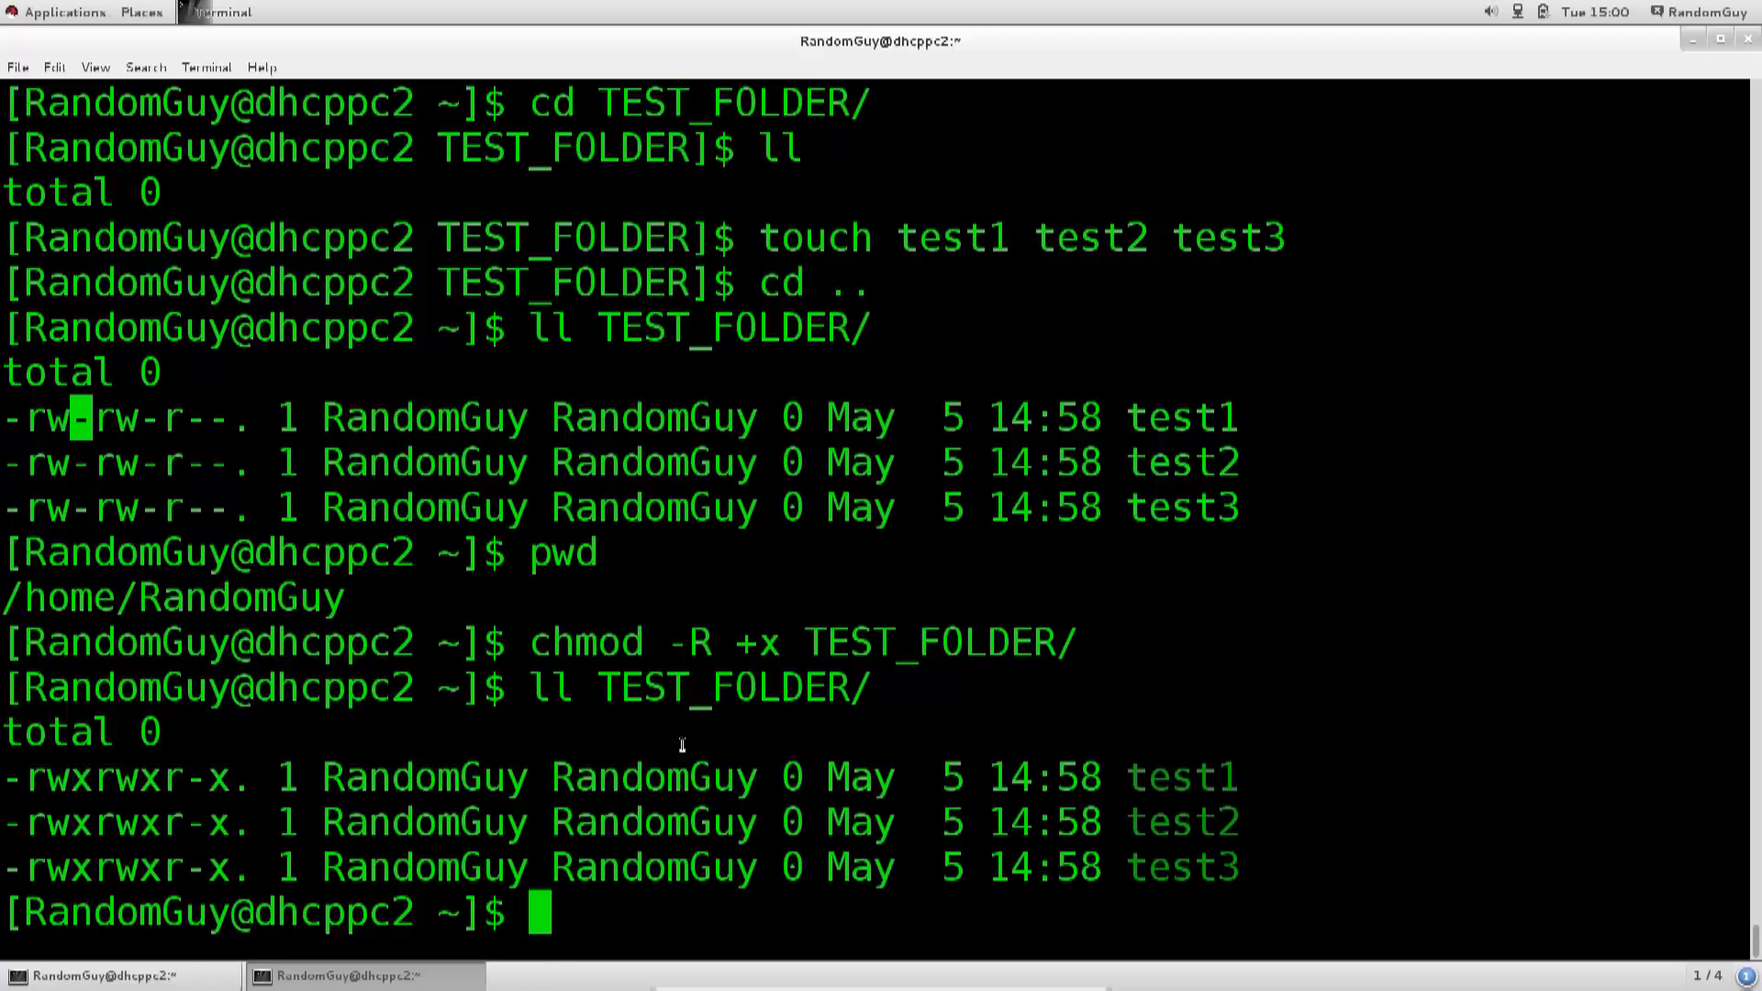
pyautogui.moveTo(540, 641)
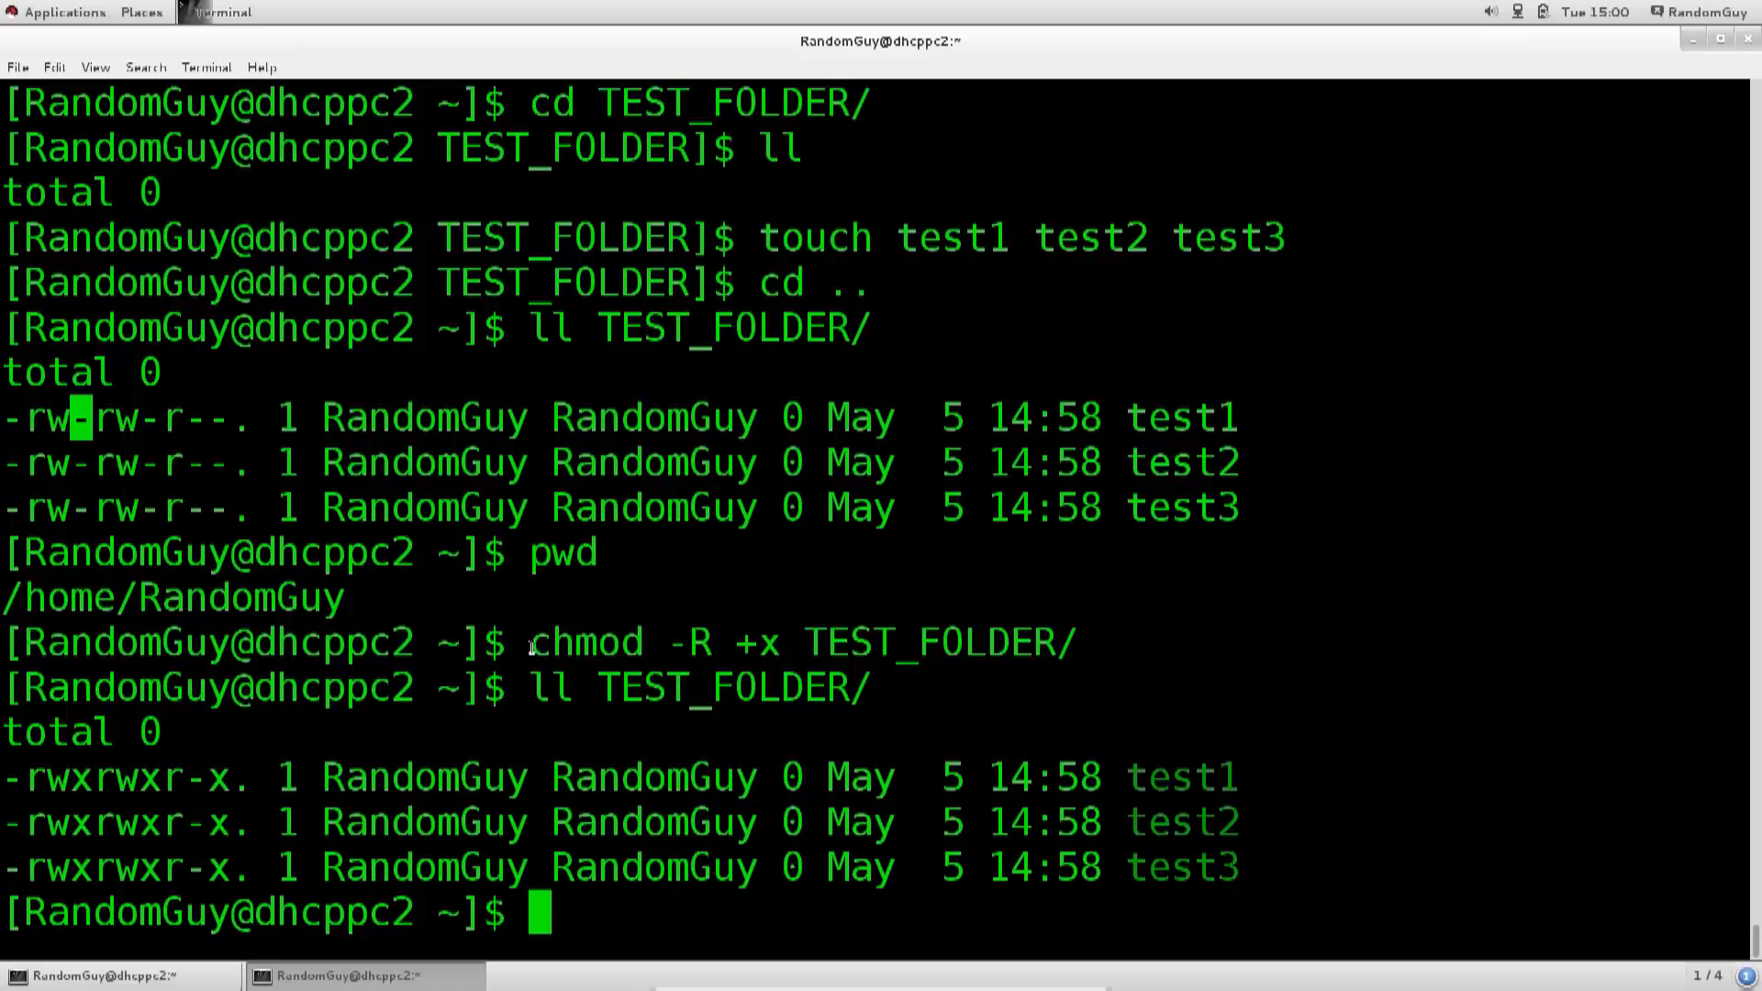
pyautogui.doubleClick(592, 643)
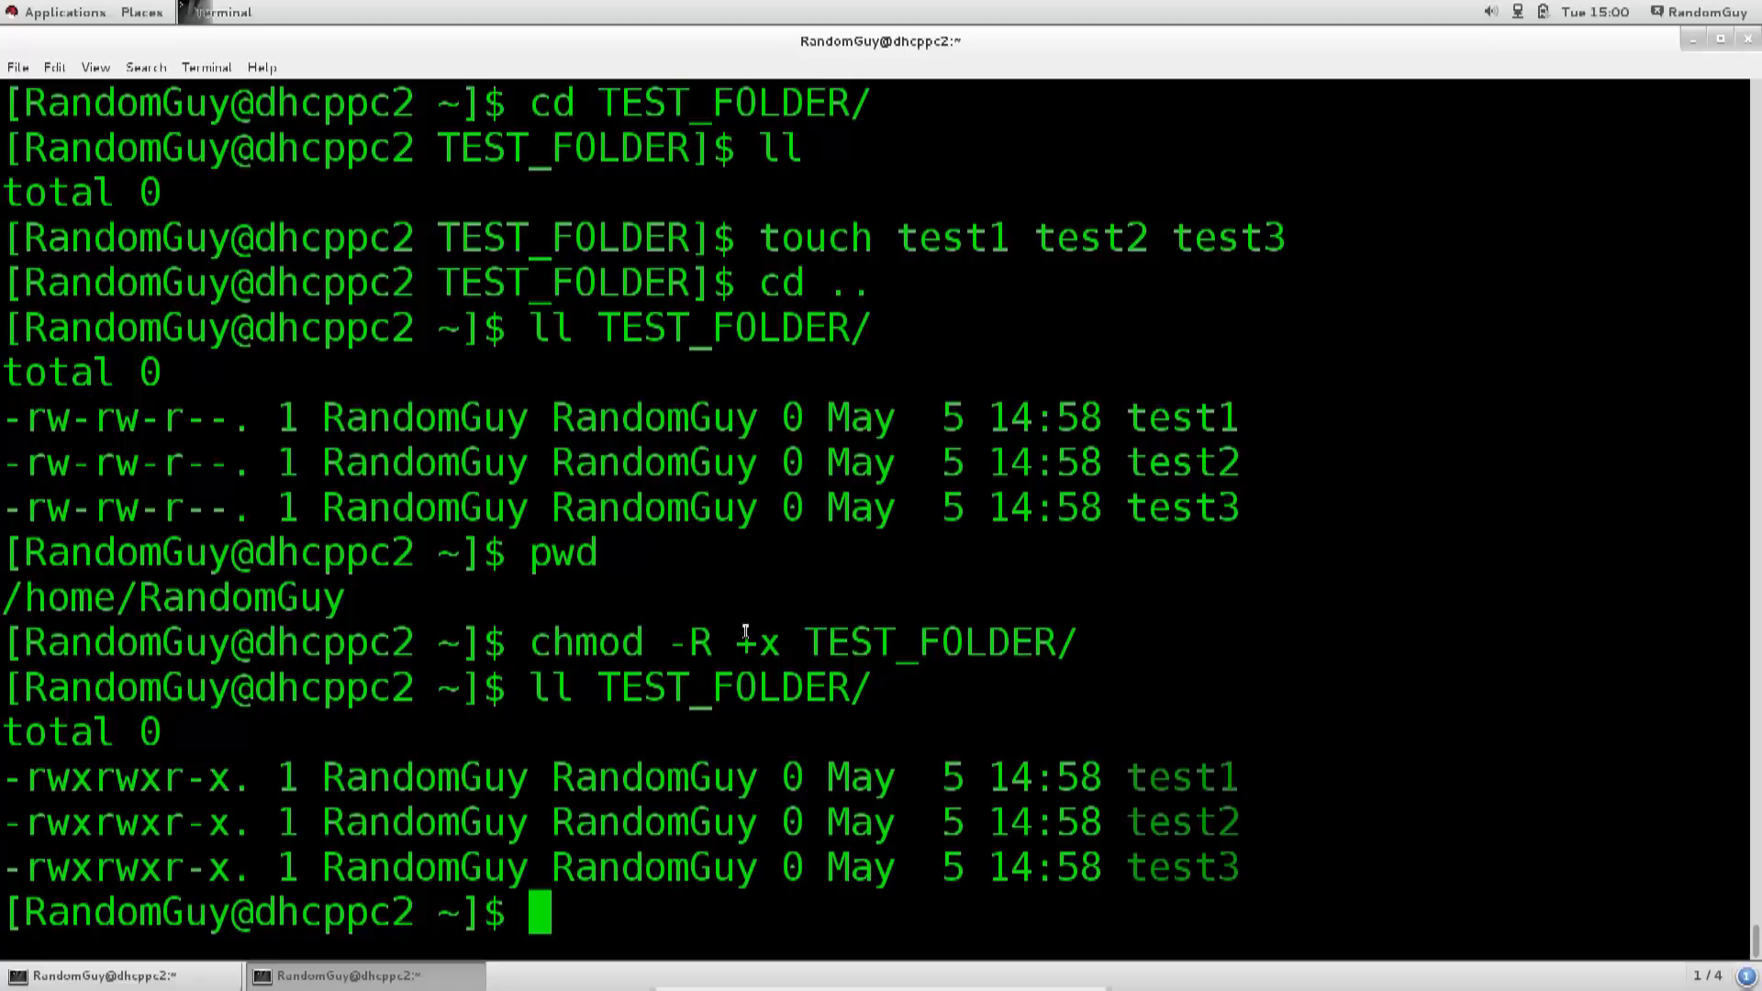
pyautogui.doubleClick(757, 641)
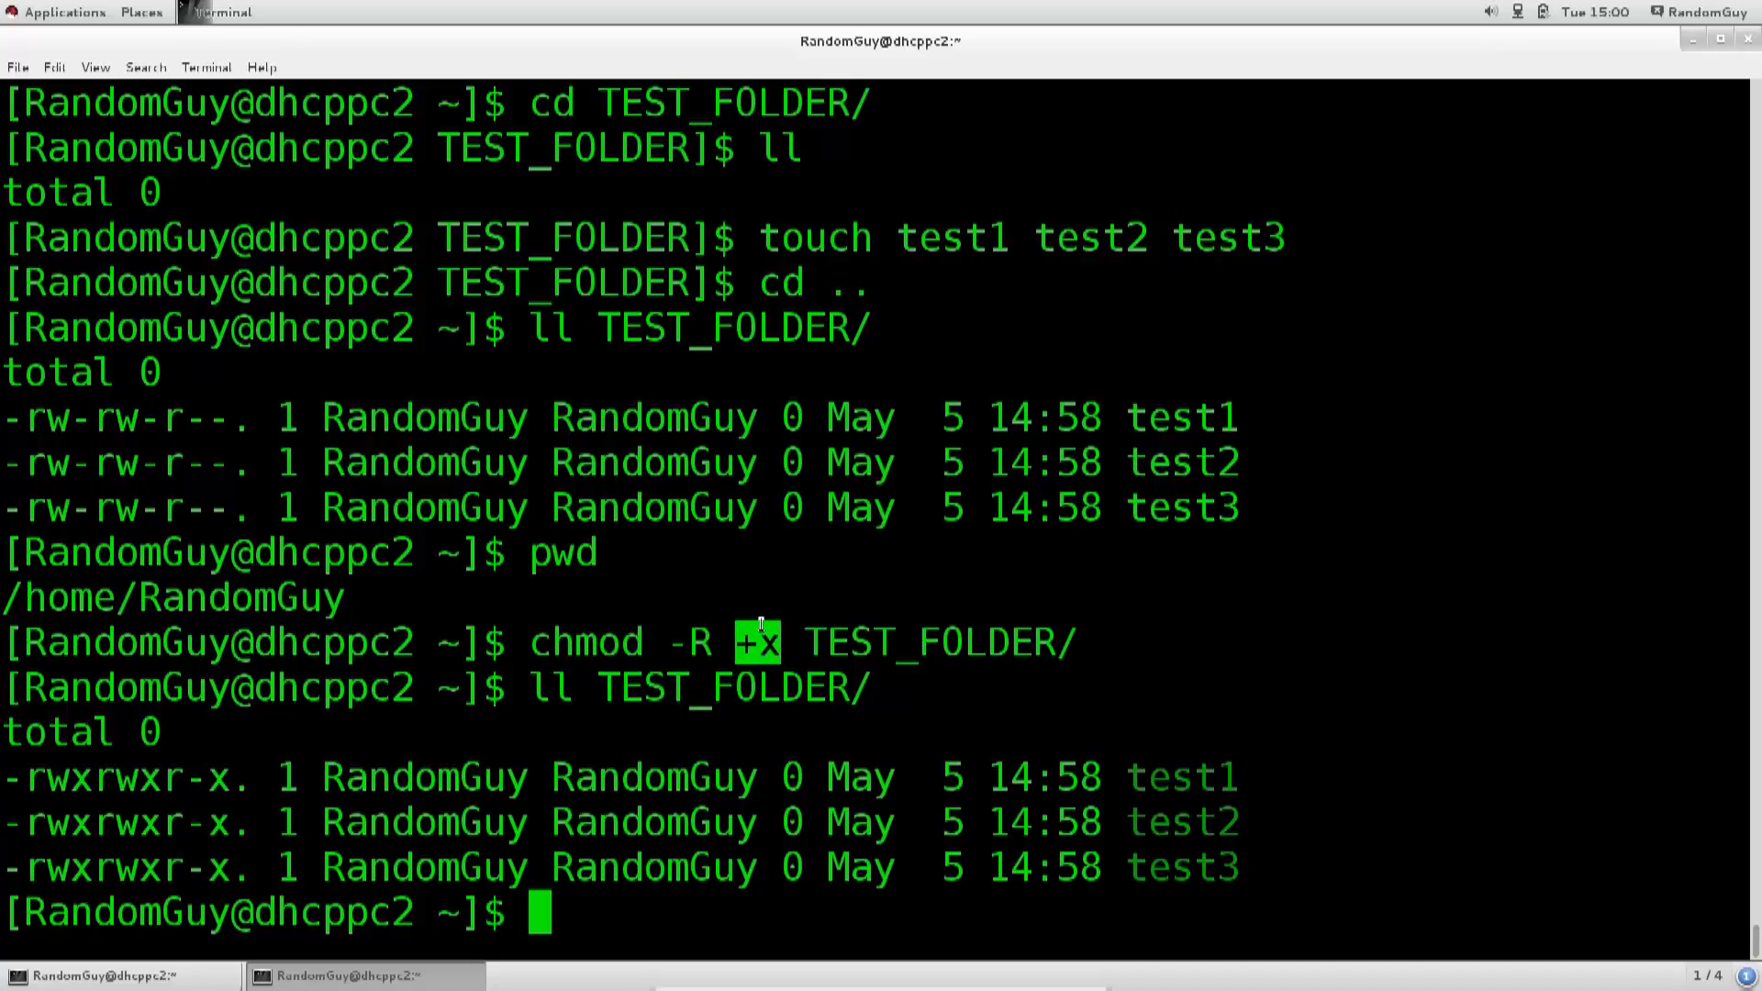
pyautogui.moveTo(669, 609)
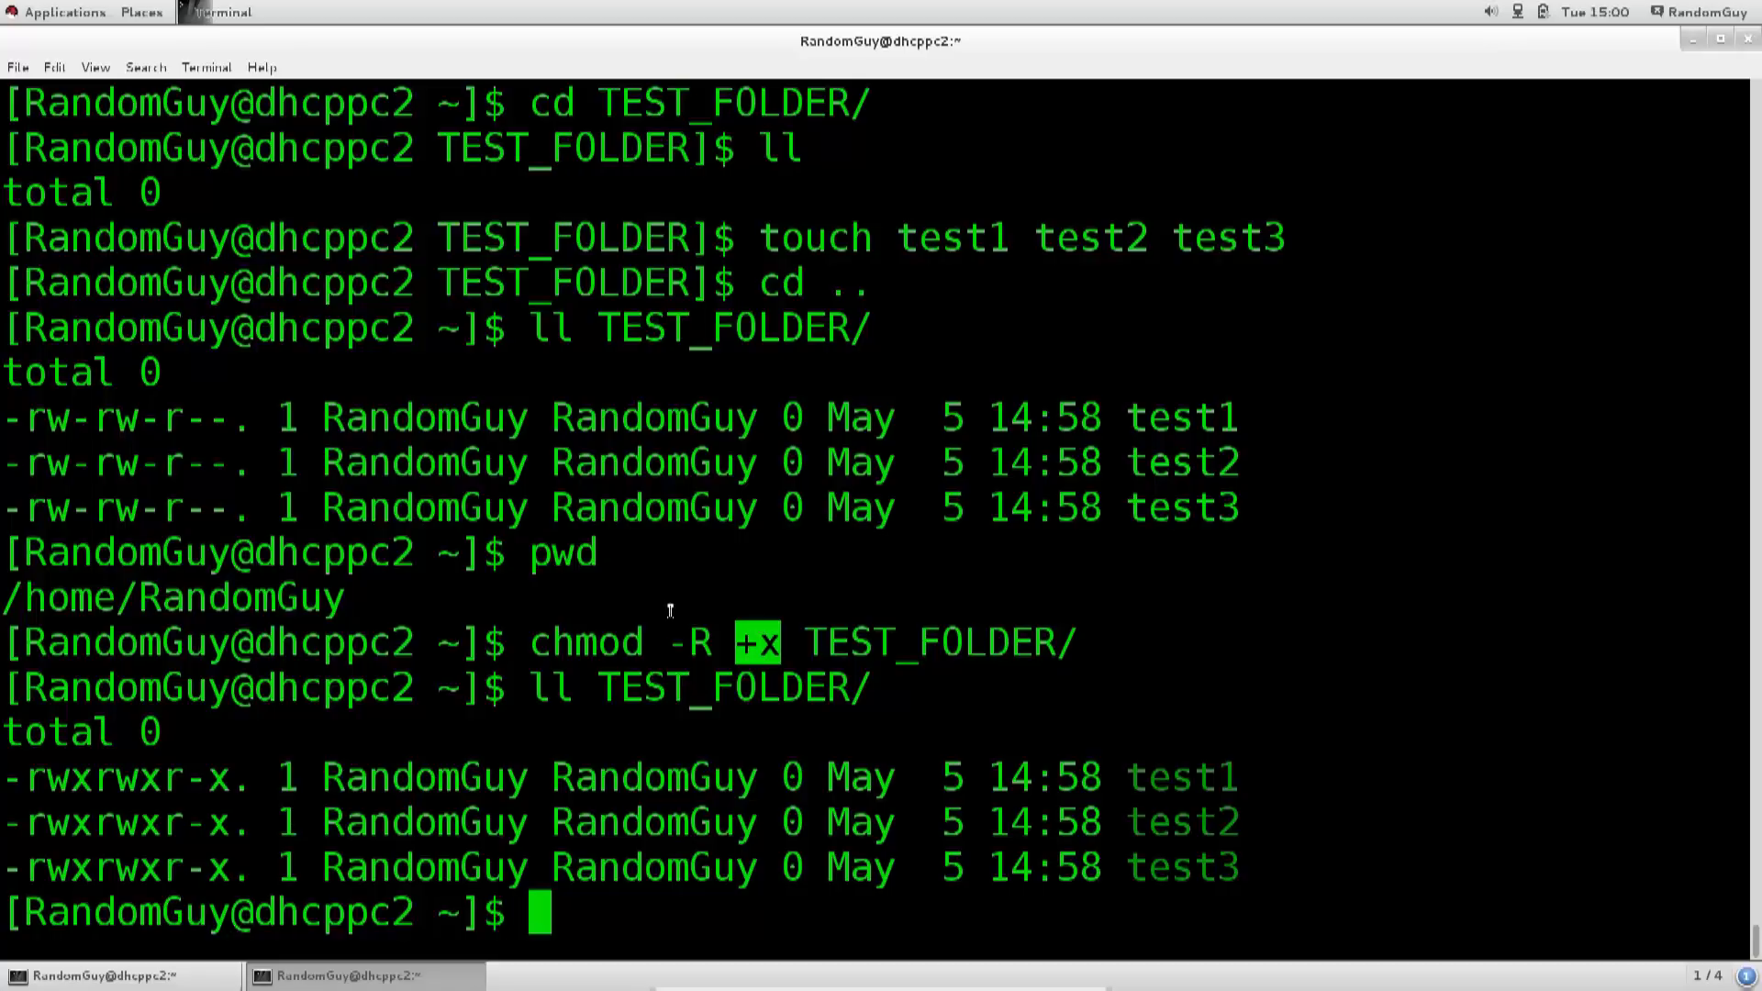